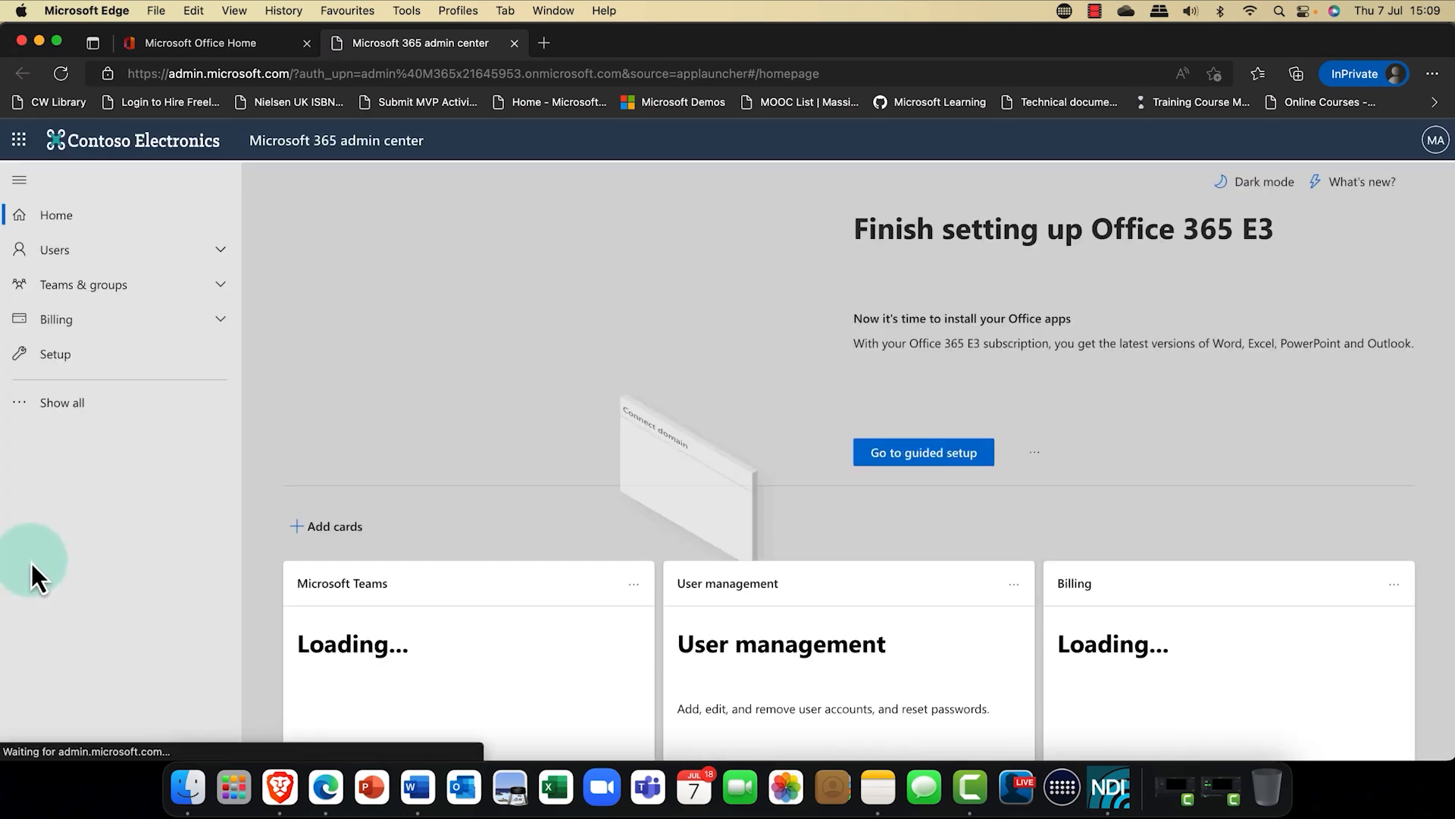
Step: Show the Active users list for Contoso Electronics, then collapse the Users group
click(53, 249)
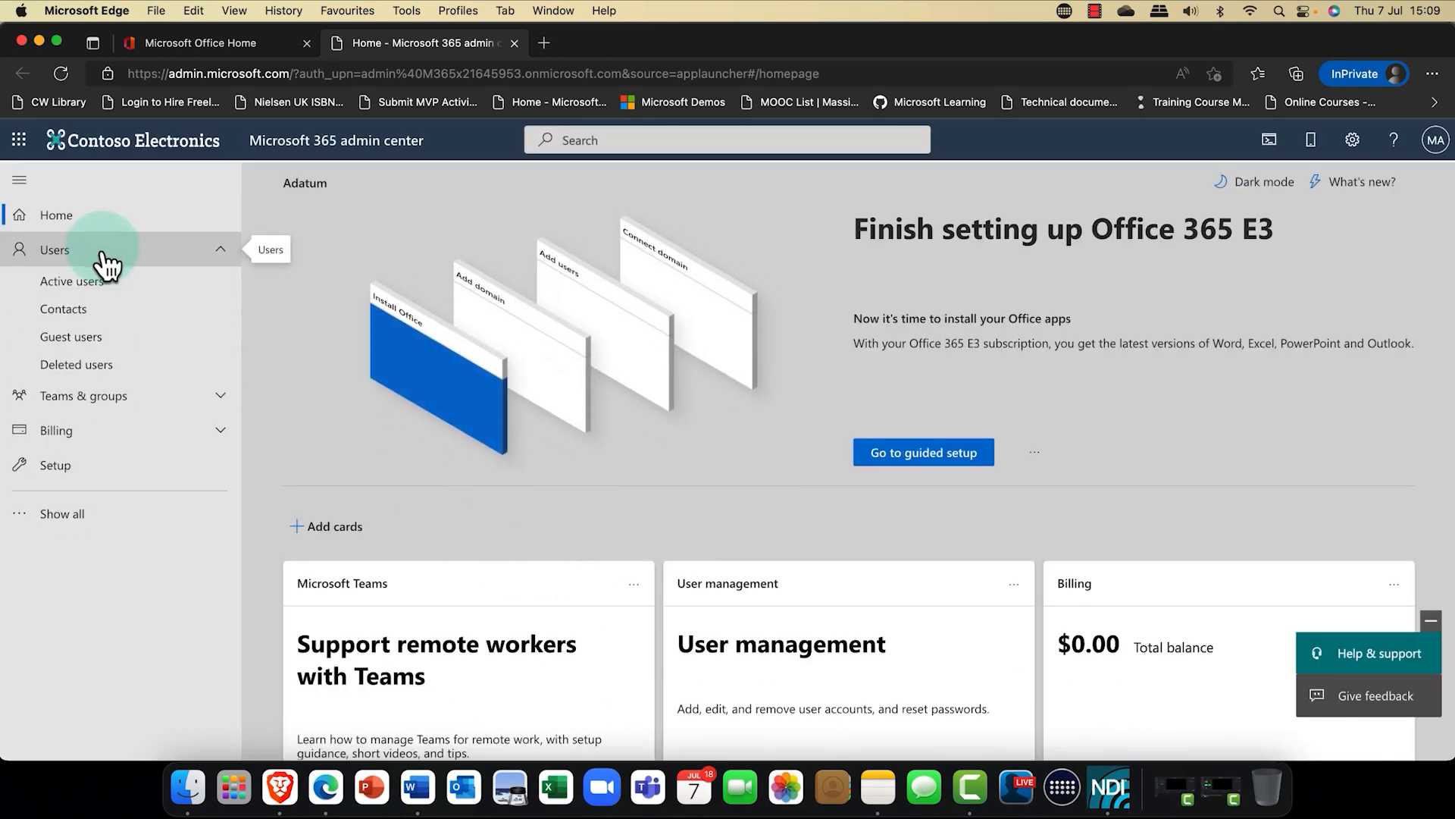
click(69, 281)
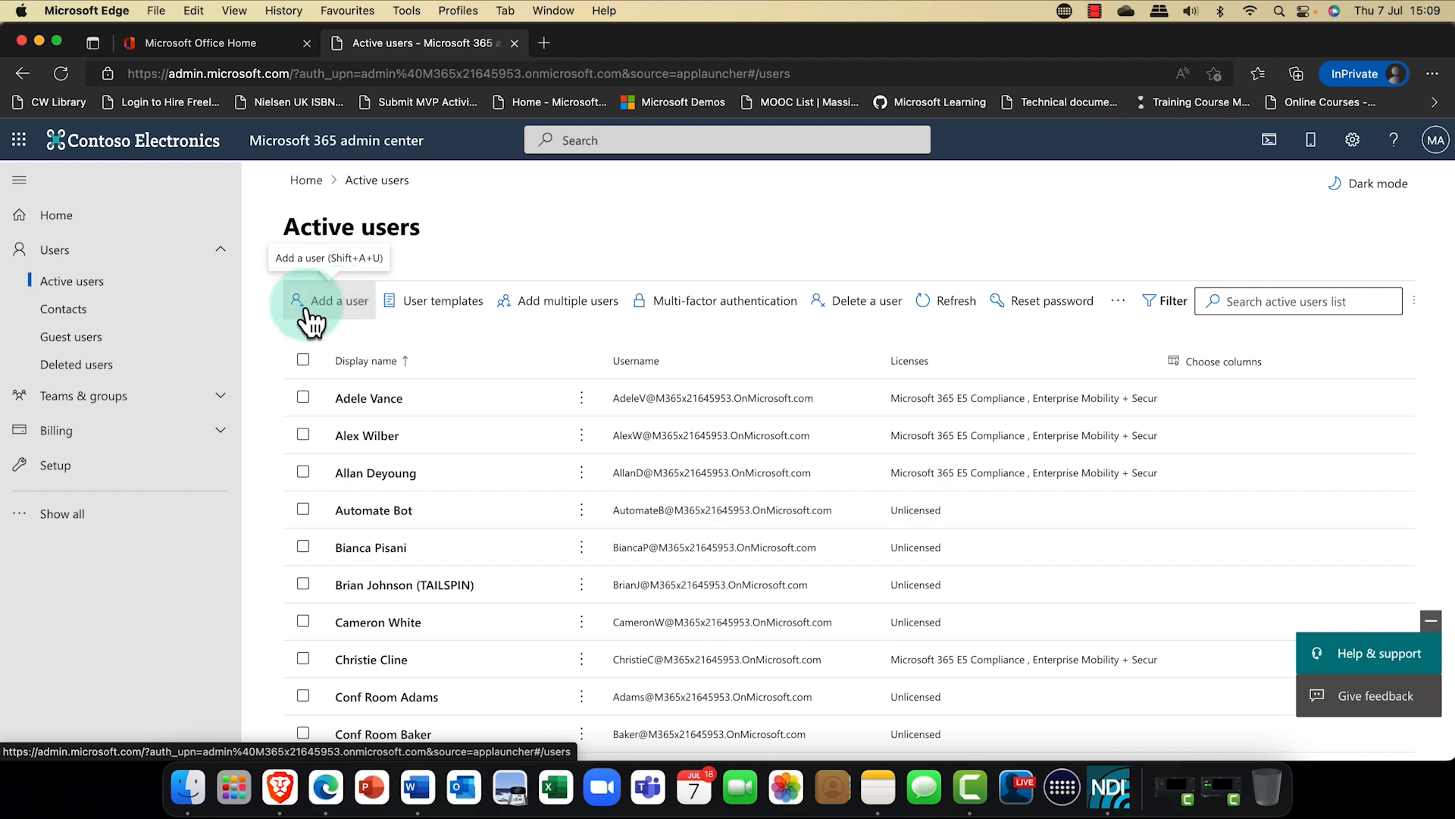
click(54, 249)
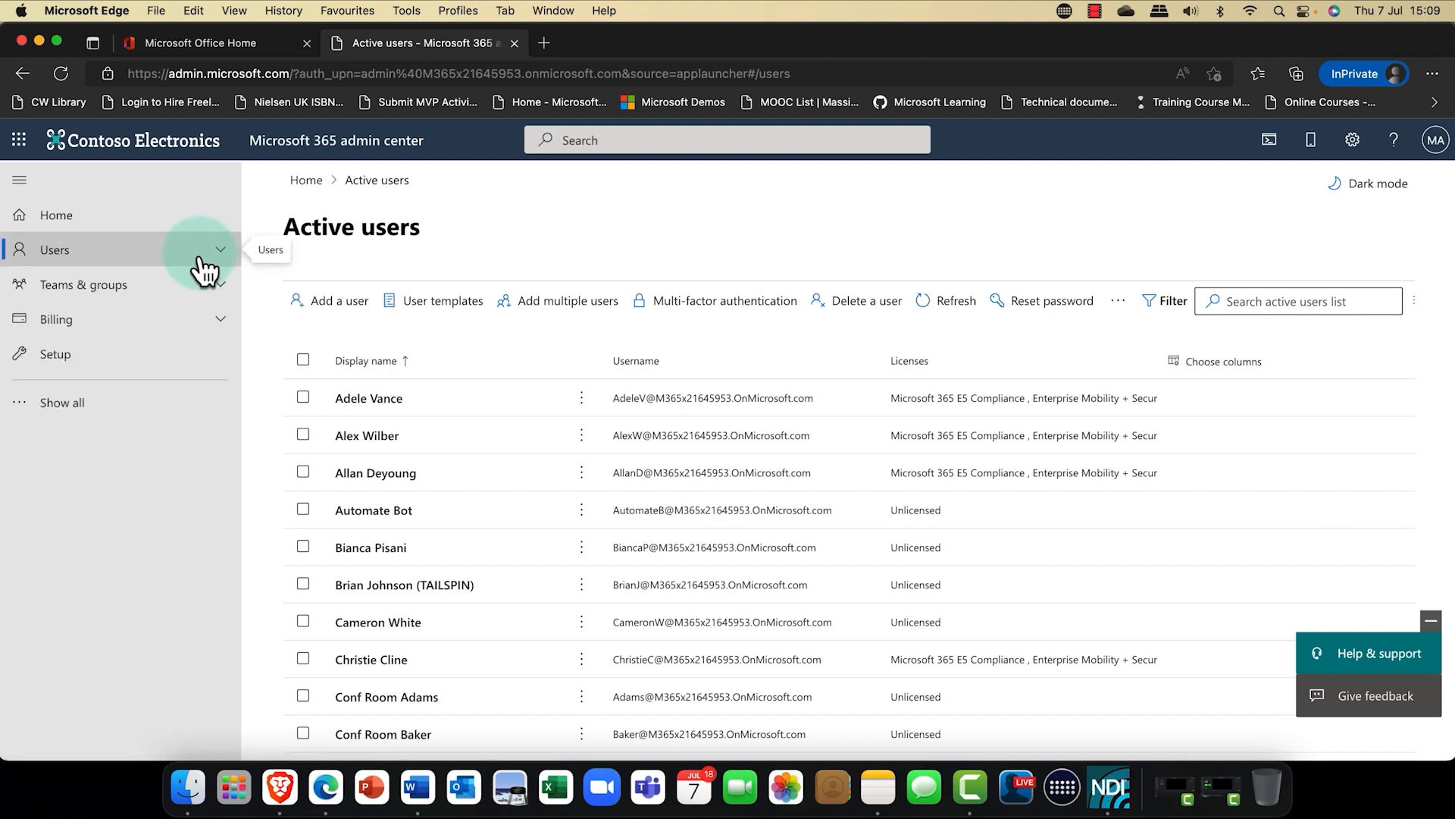
Step: Expand Users to open the empty Guest users page and reach Admin centers
click(71, 336)
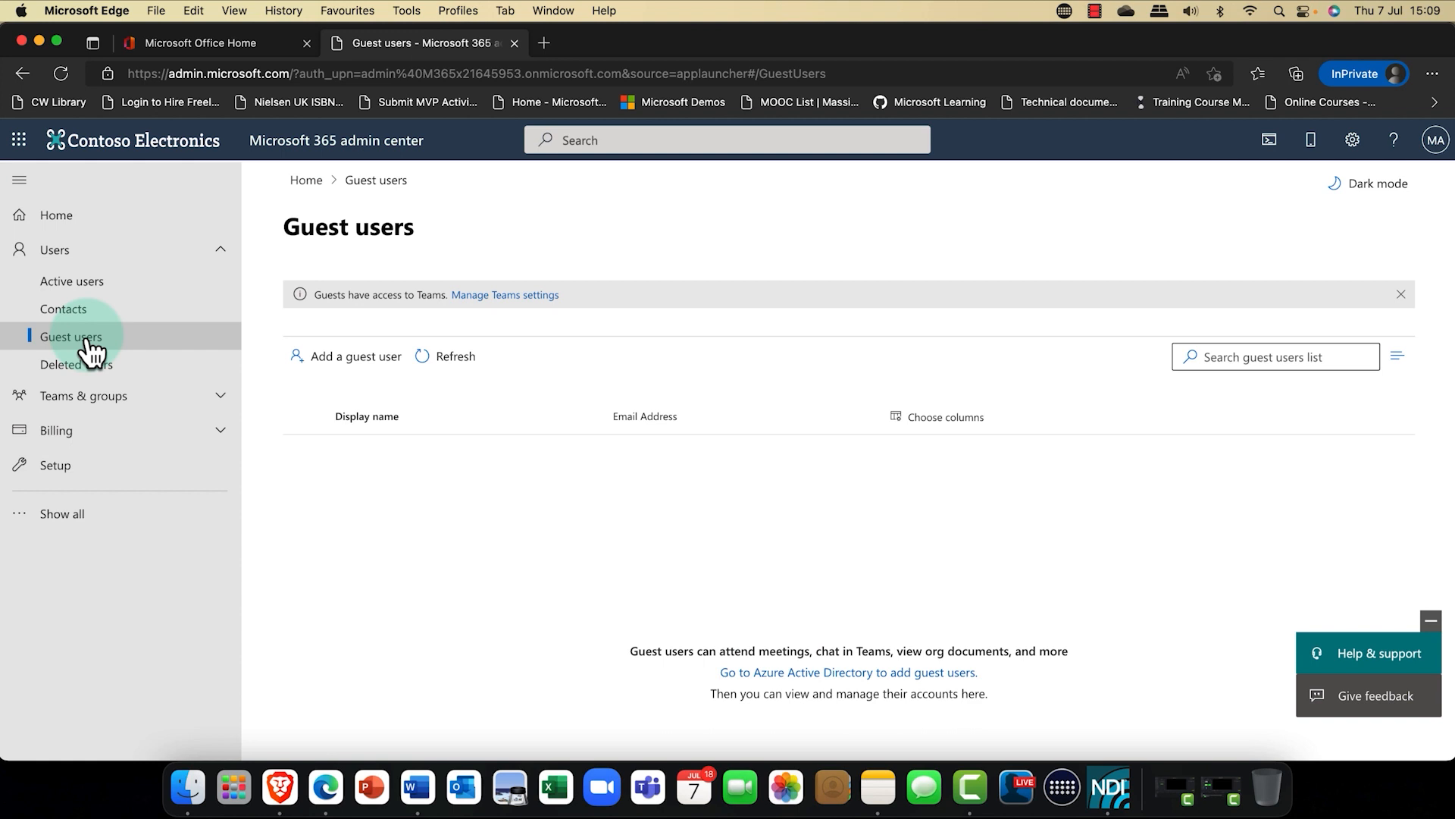
mouse_move(228, 409)
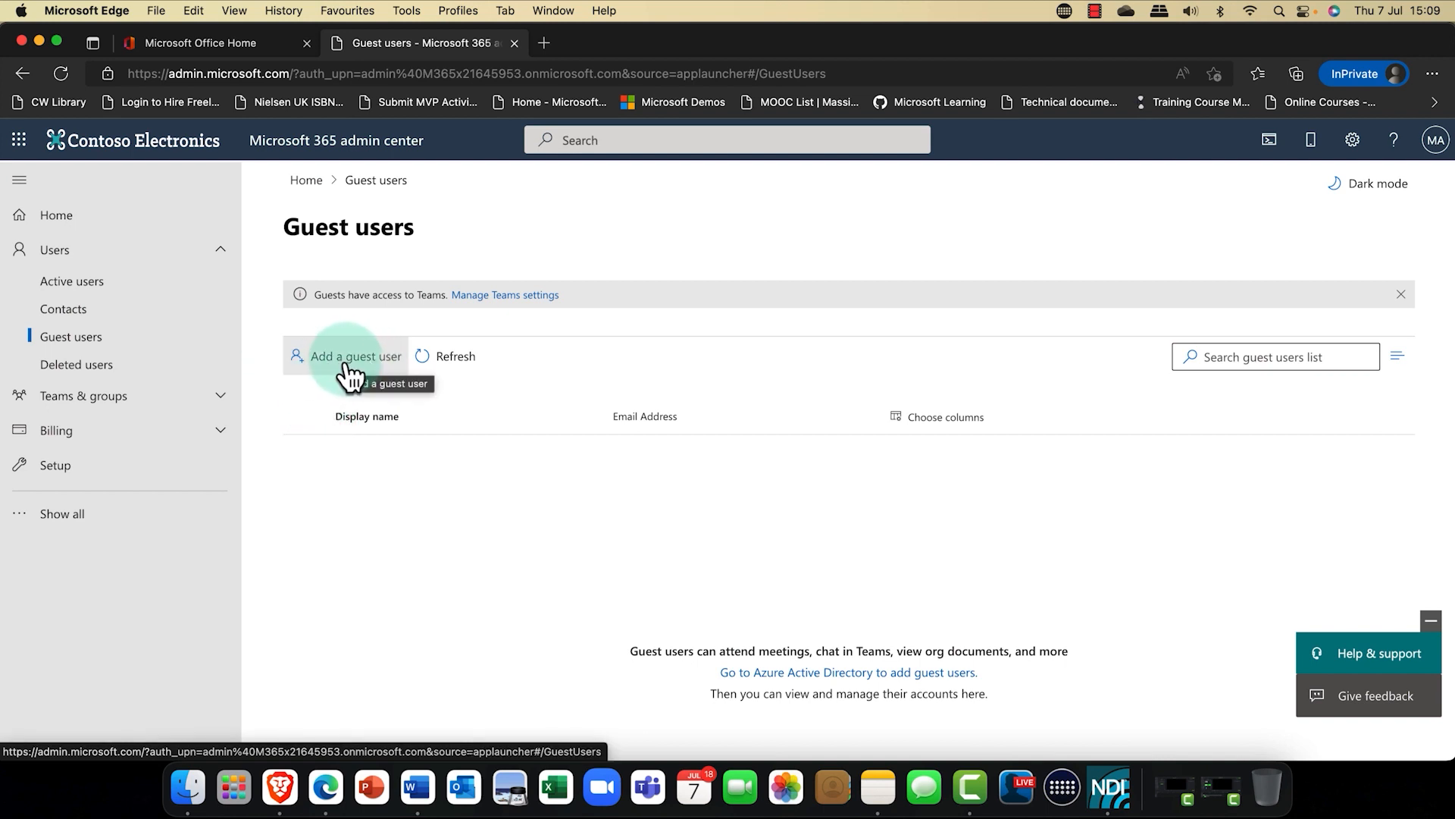
mouse_move(369, 326)
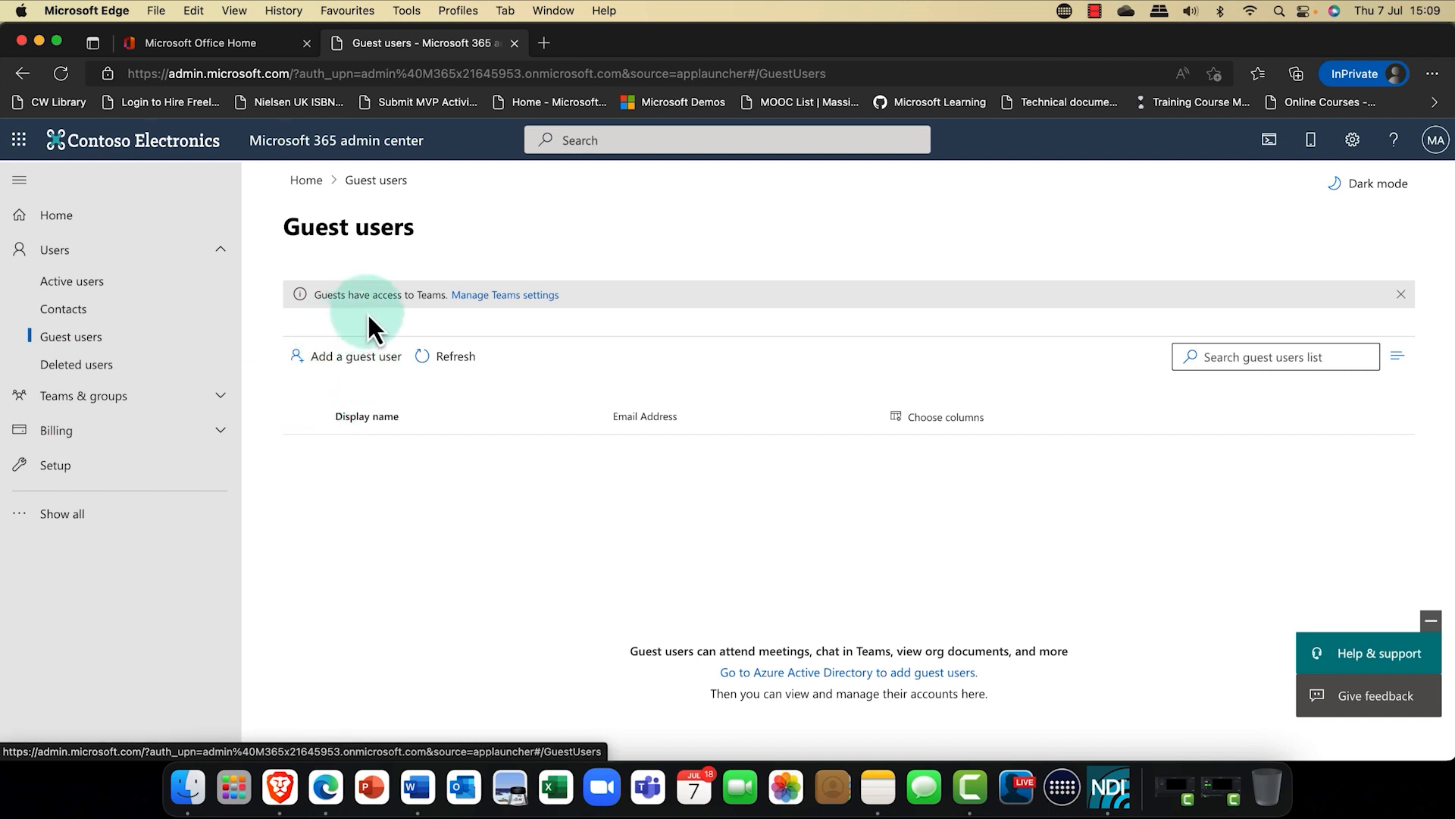
mouse_move(548, 310)
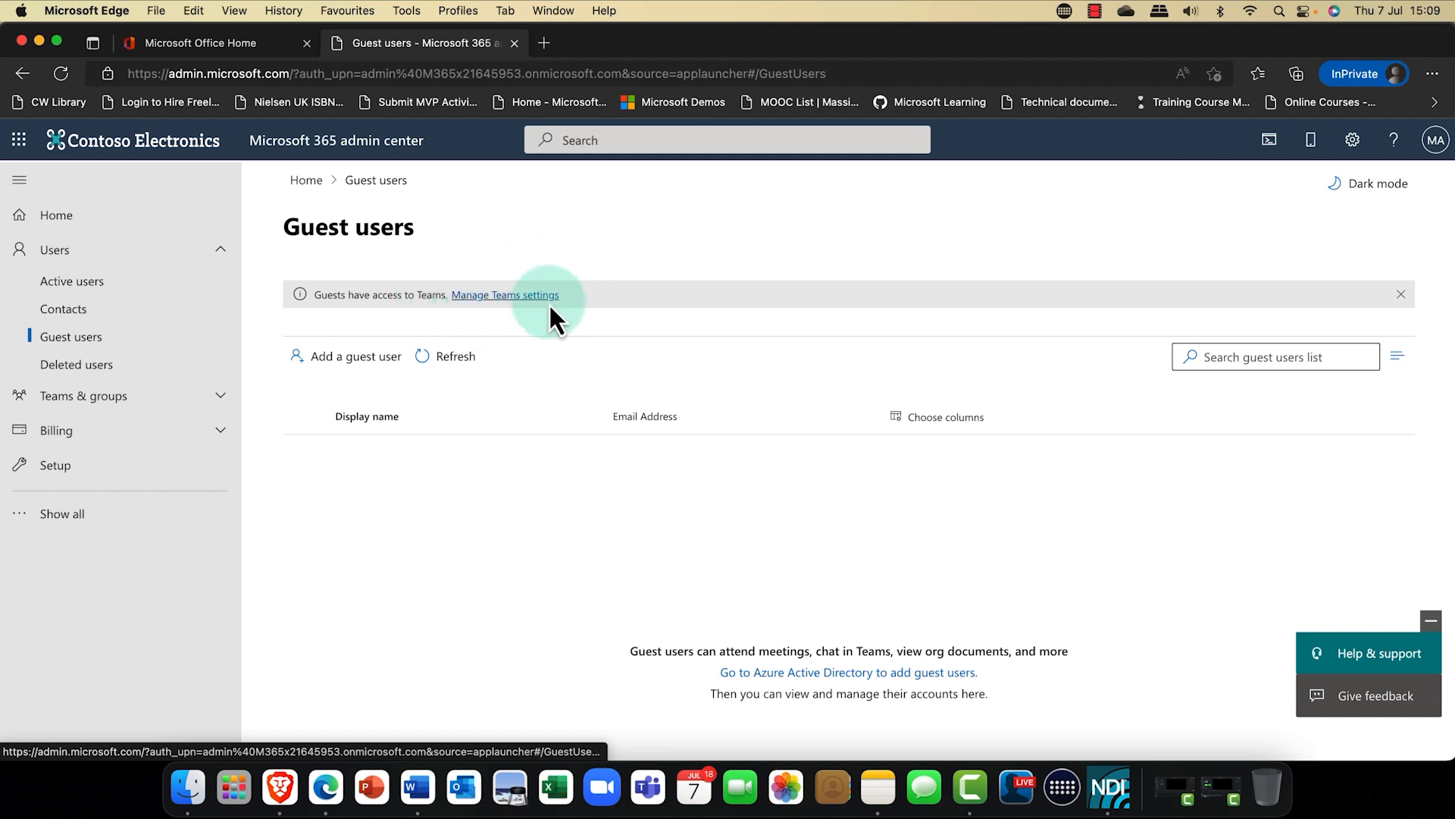
mouse_move(453, 301)
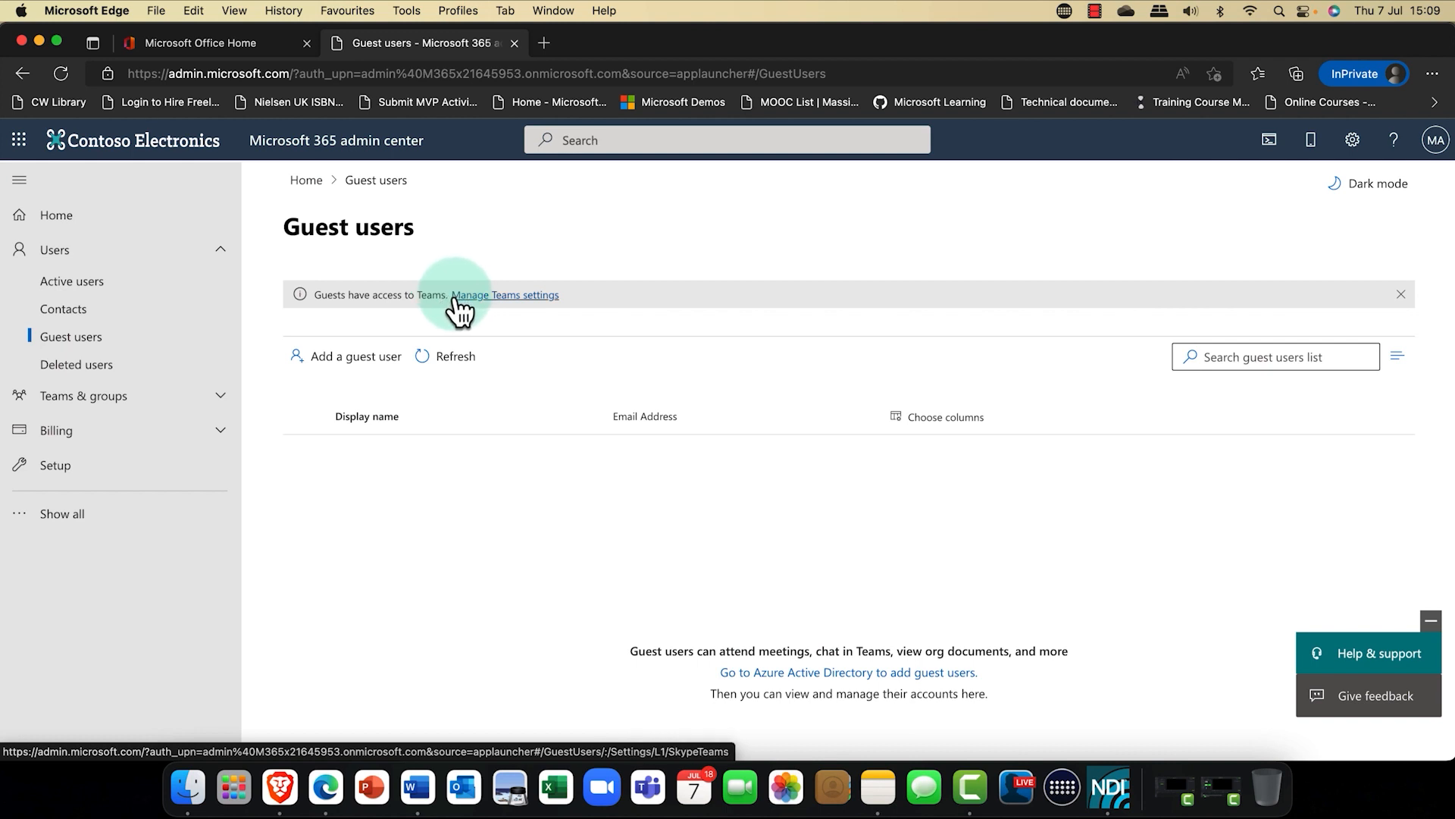
mouse_move(356, 355)
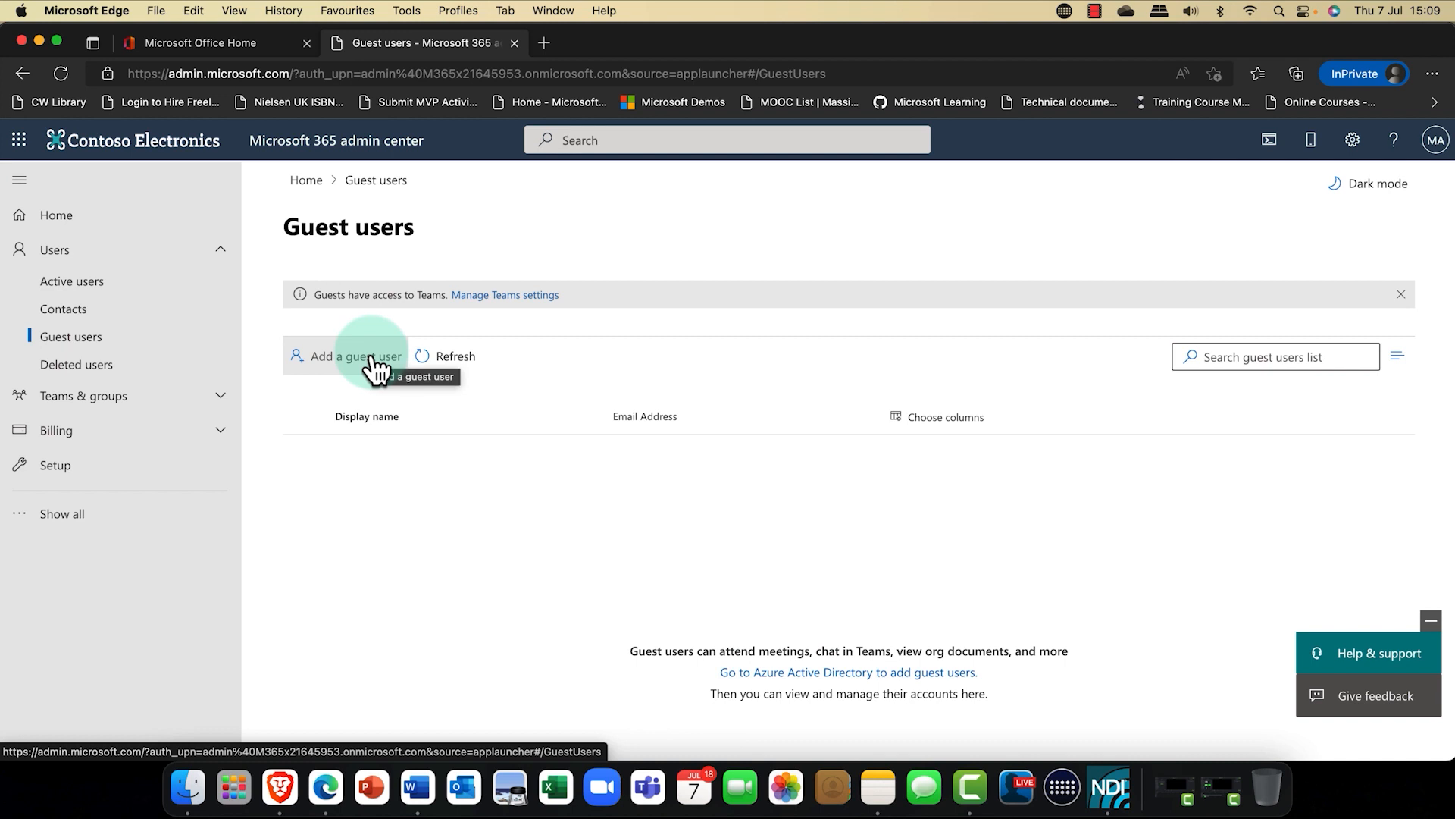
click(847, 672)
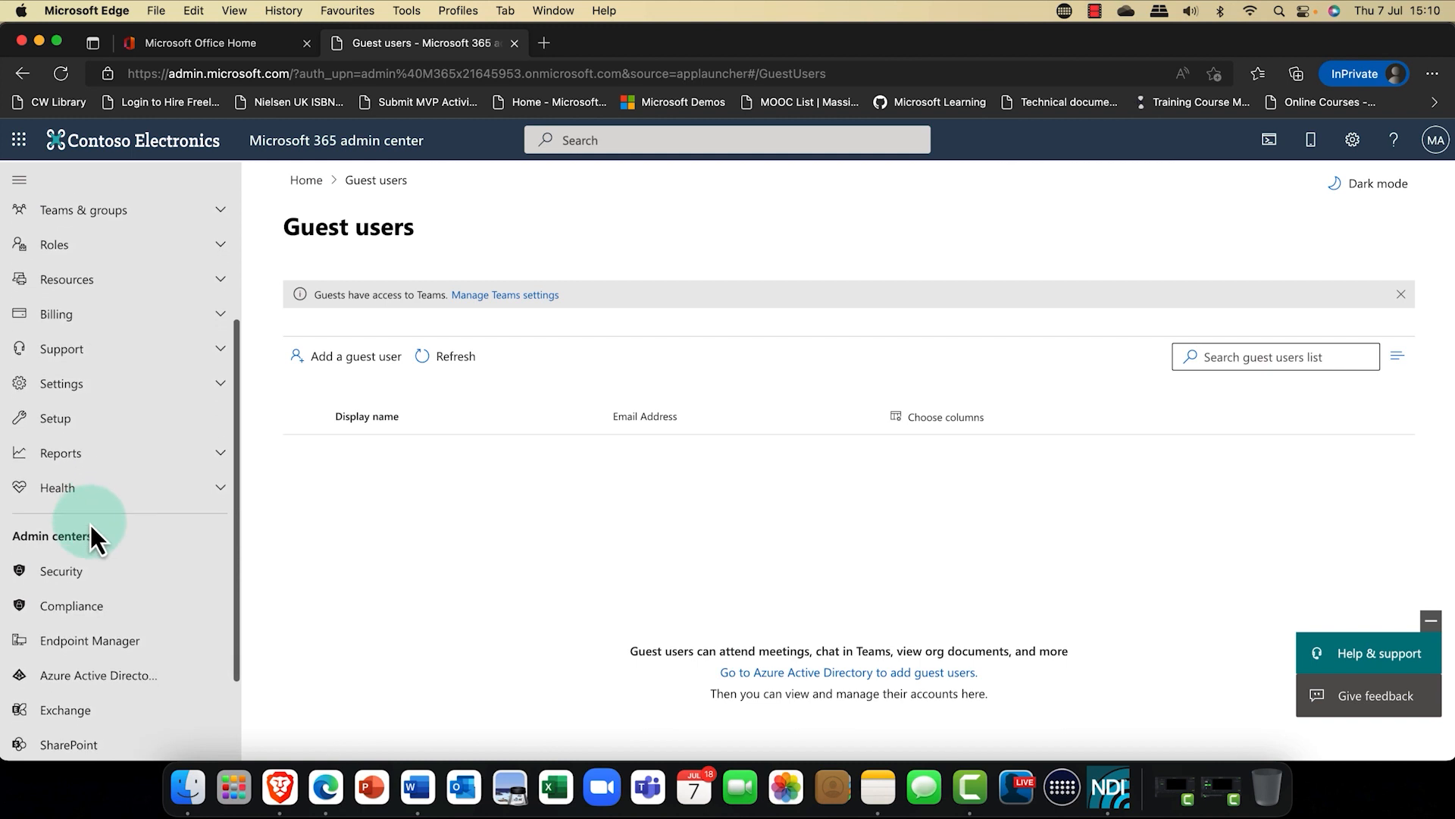
Step: Open Azure Active Directory admin center and the Adatum directory's All users list (36 users)
click(99, 674)
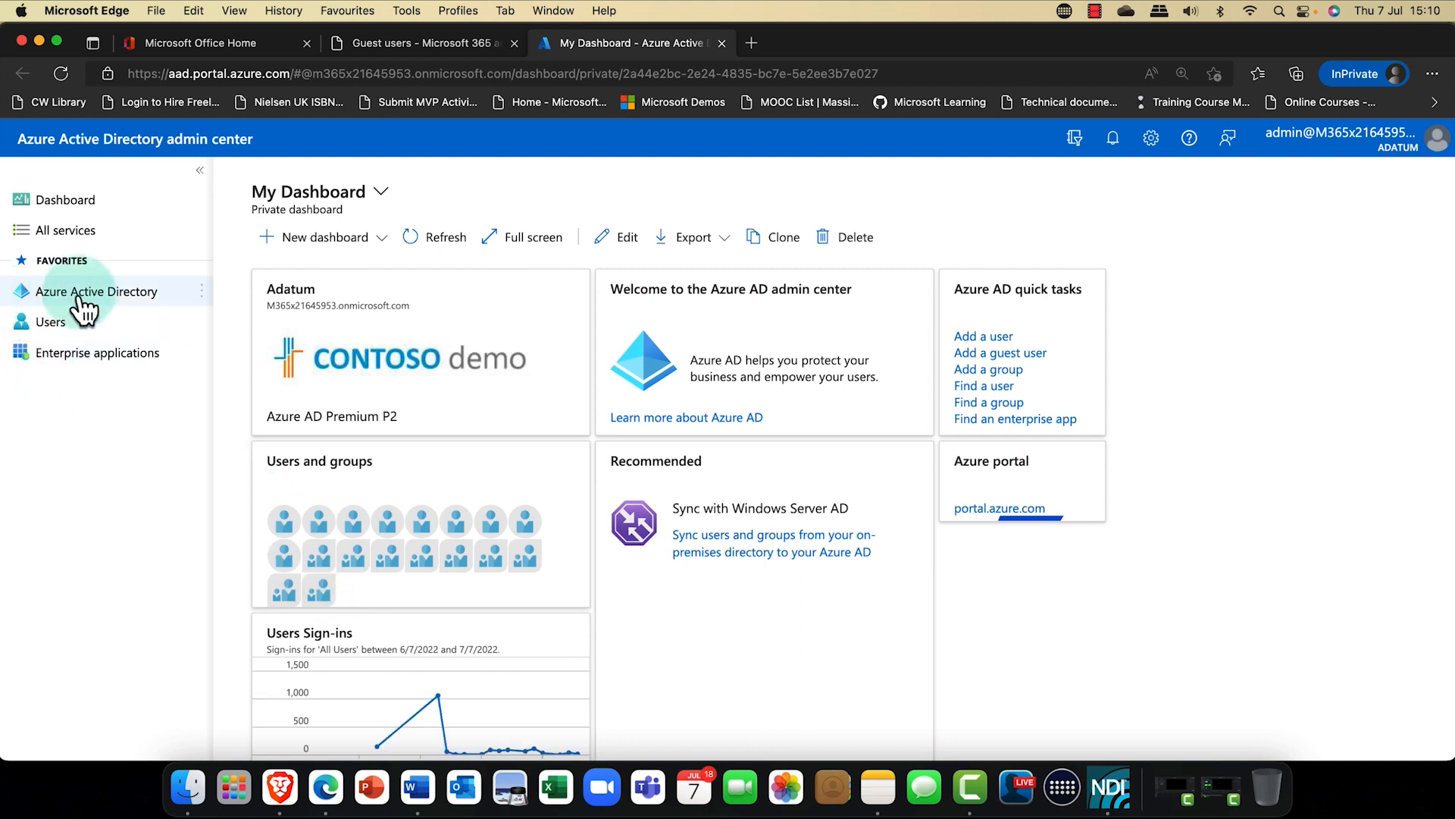
click(96, 290)
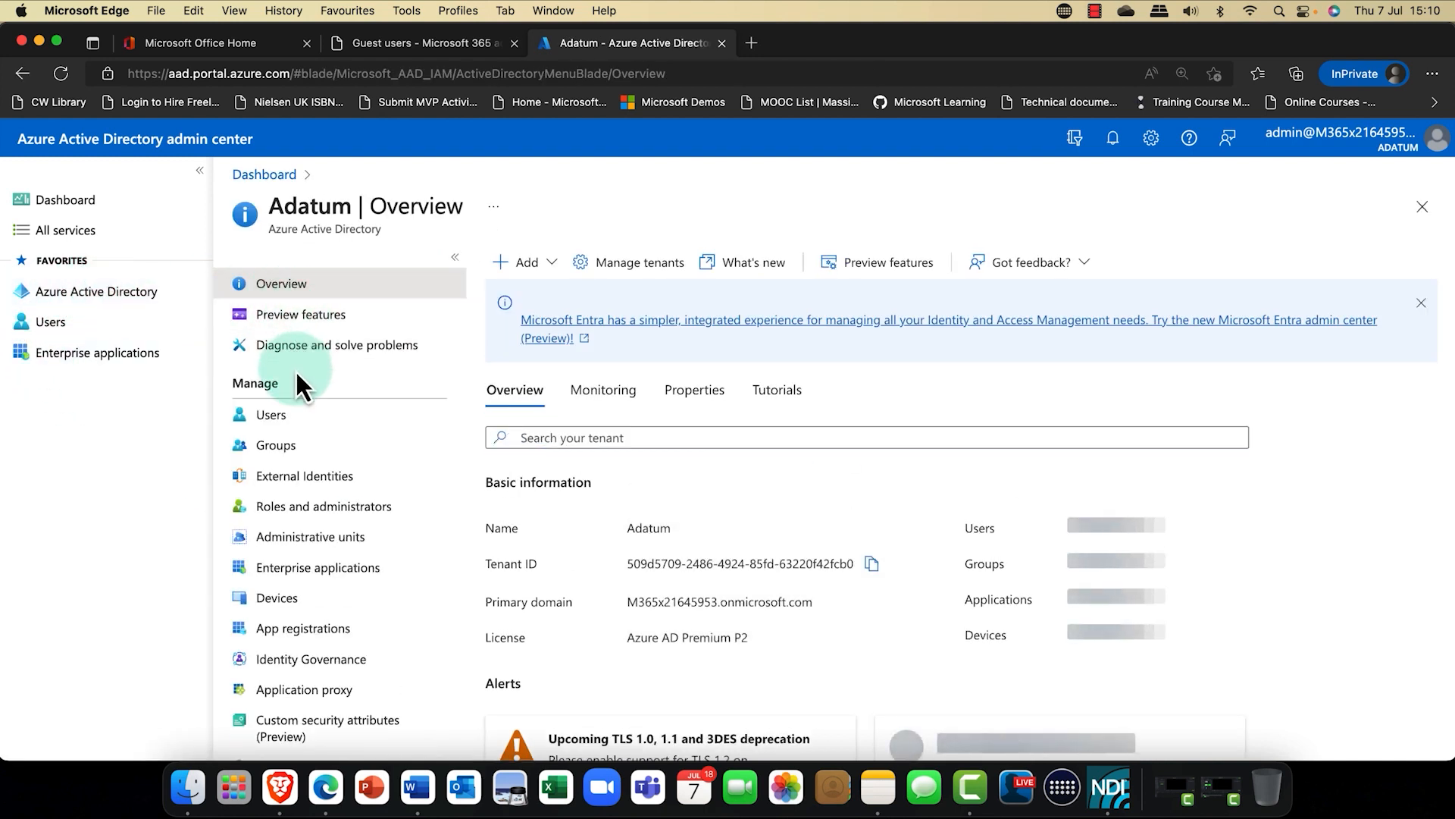
click(272, 414)
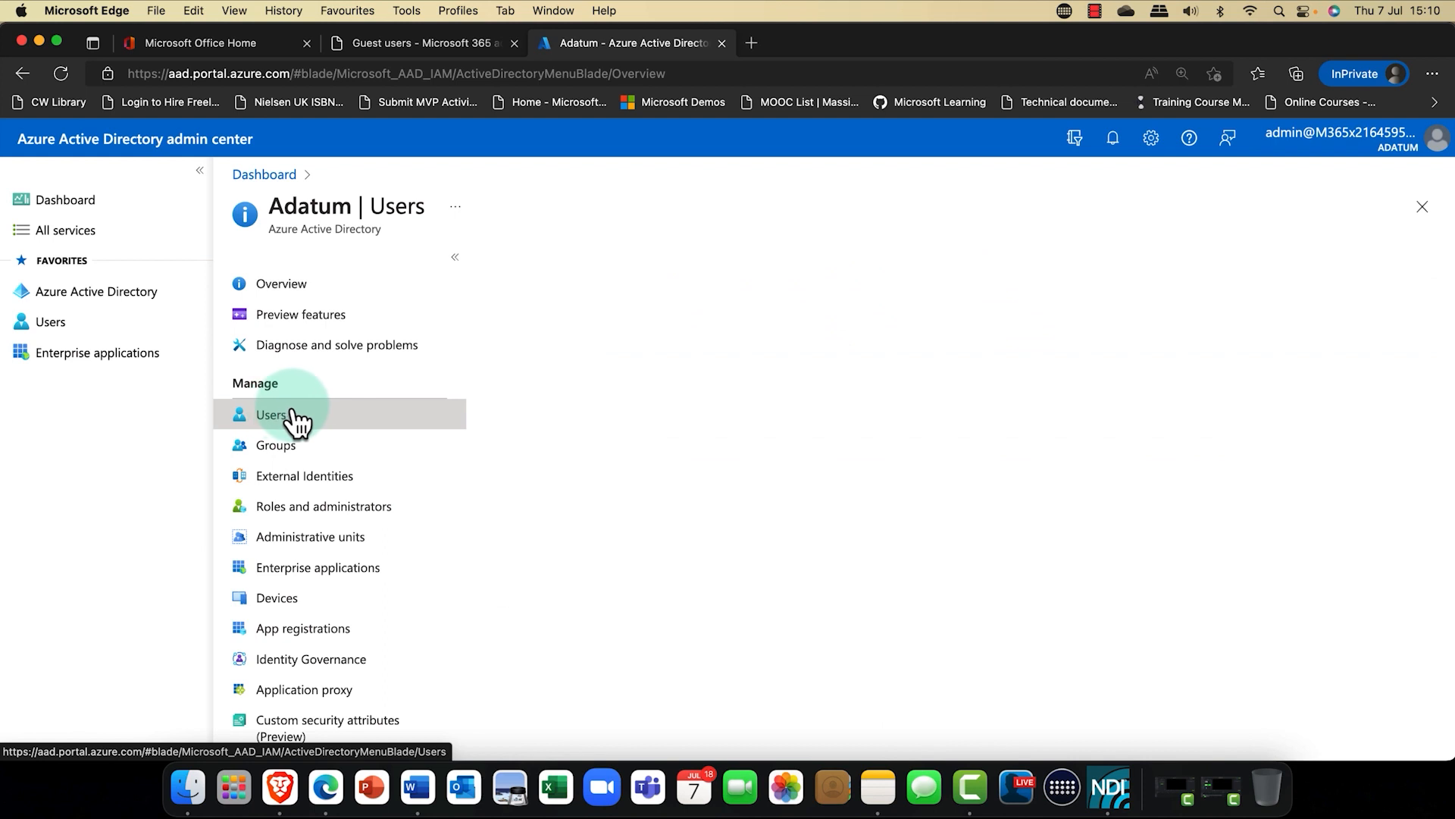
click(272, 413)
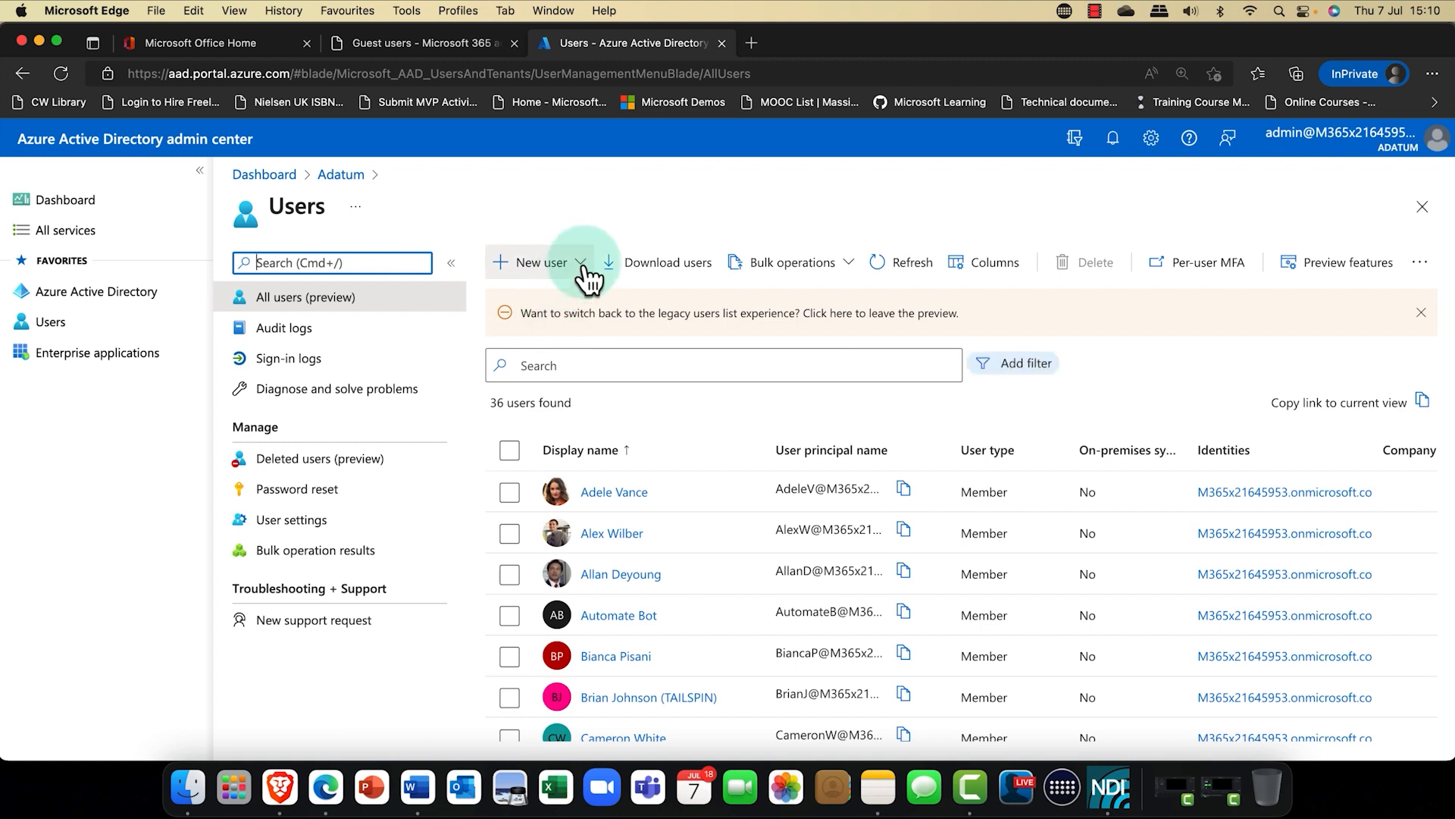
Step: Start a blank New user form in Invite external user mode
click(541, 262)
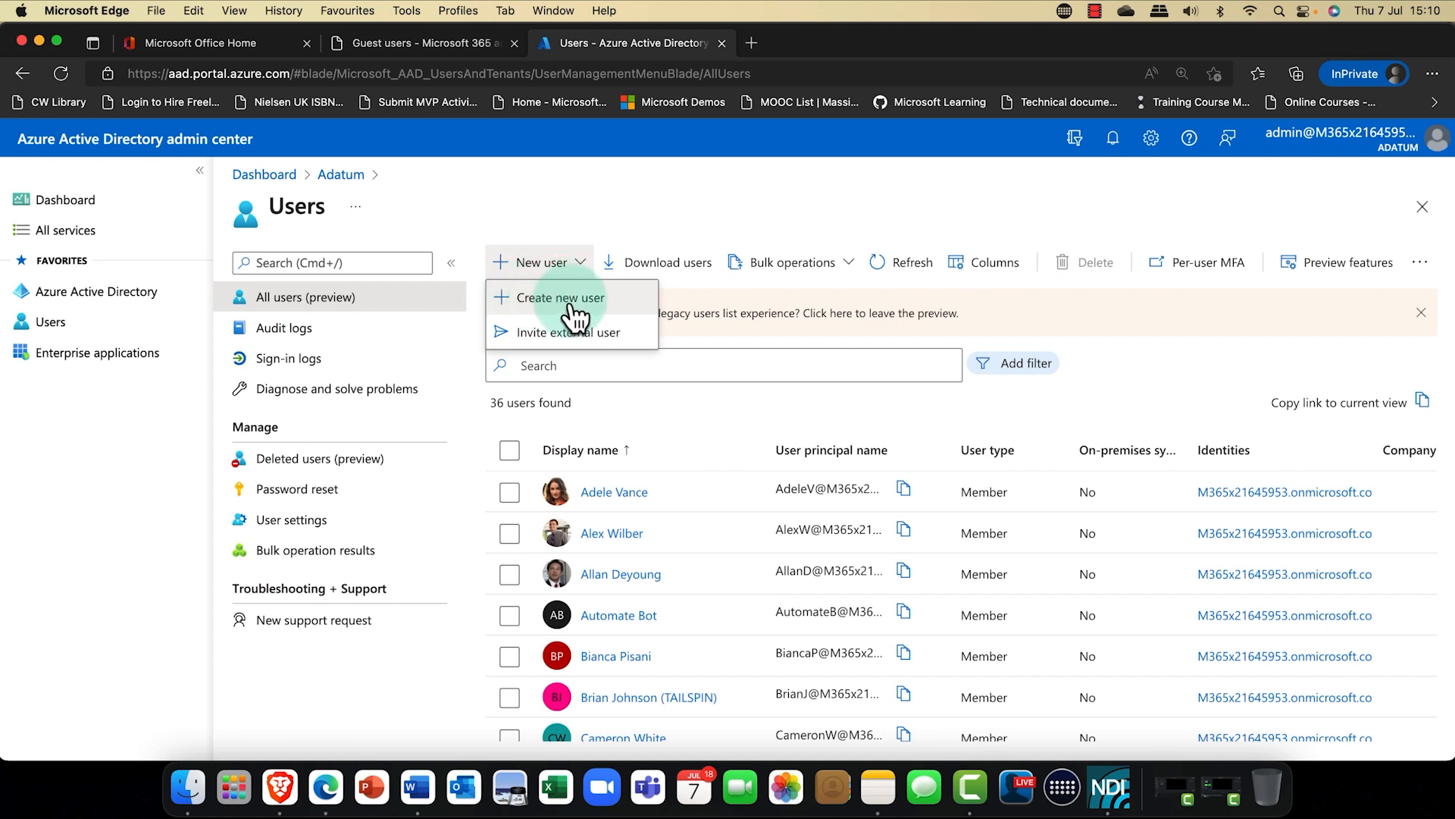
mouse_move(568, 332)
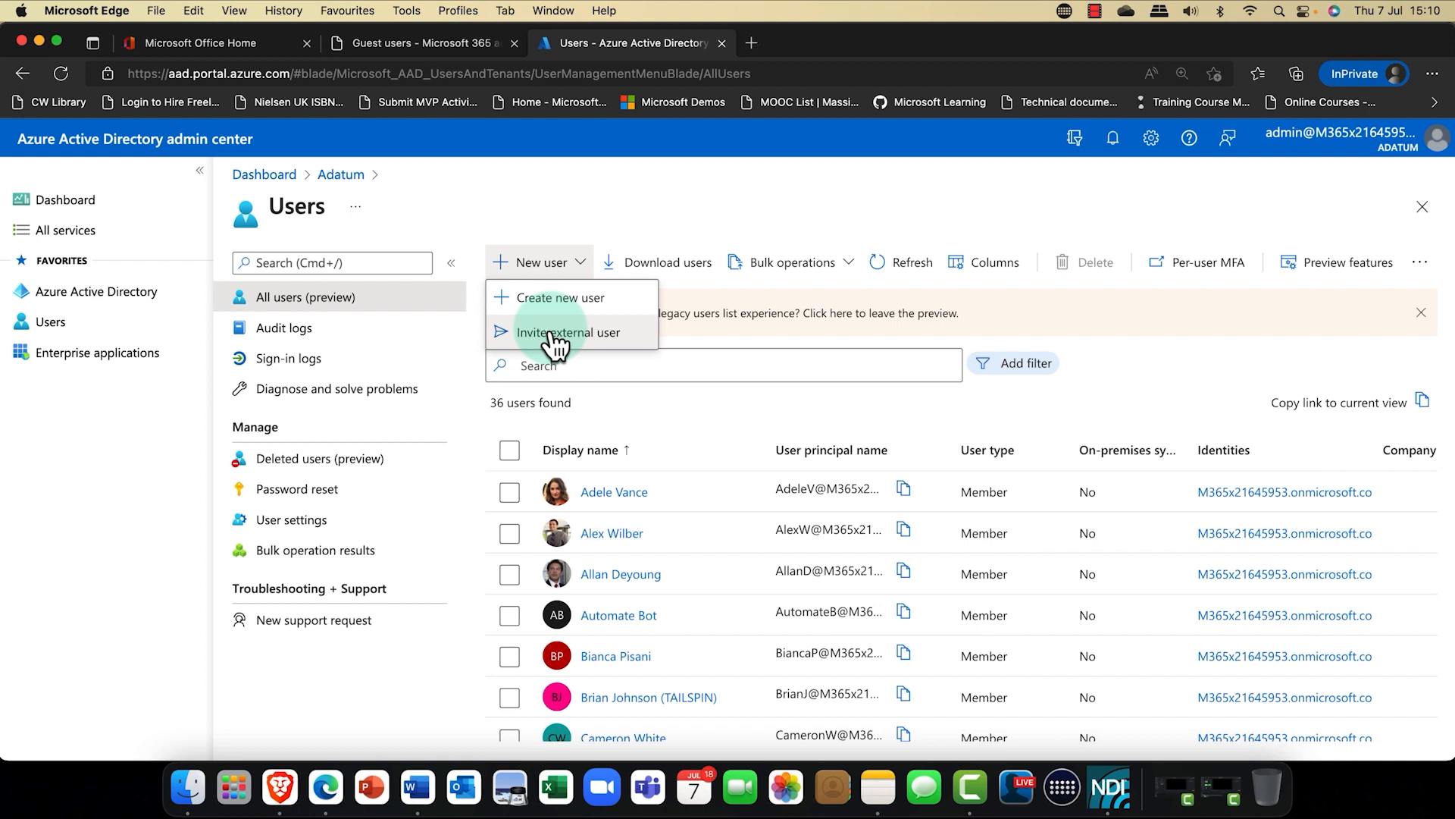
click(569, 332)
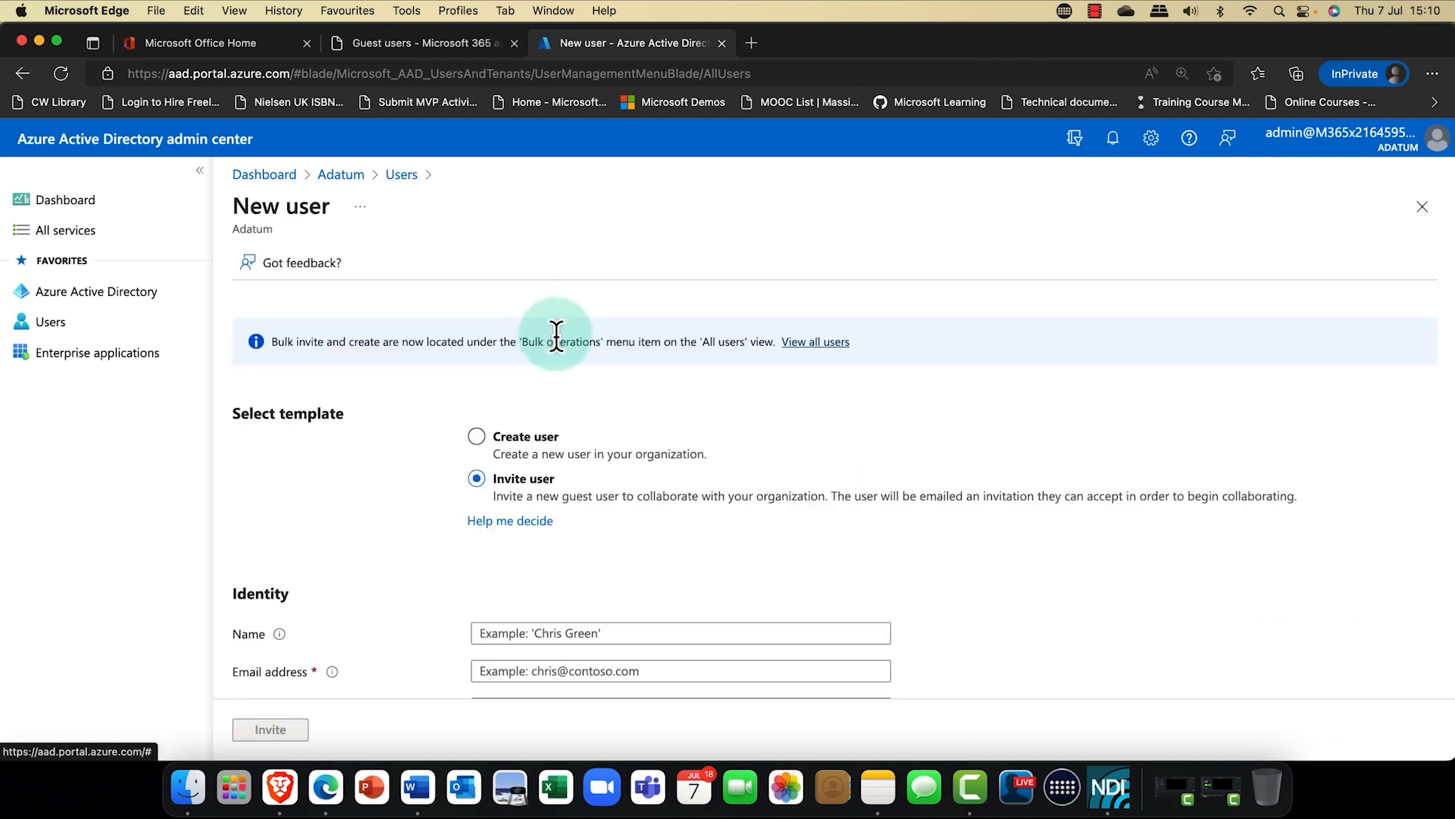
mouse_move(569, 515)
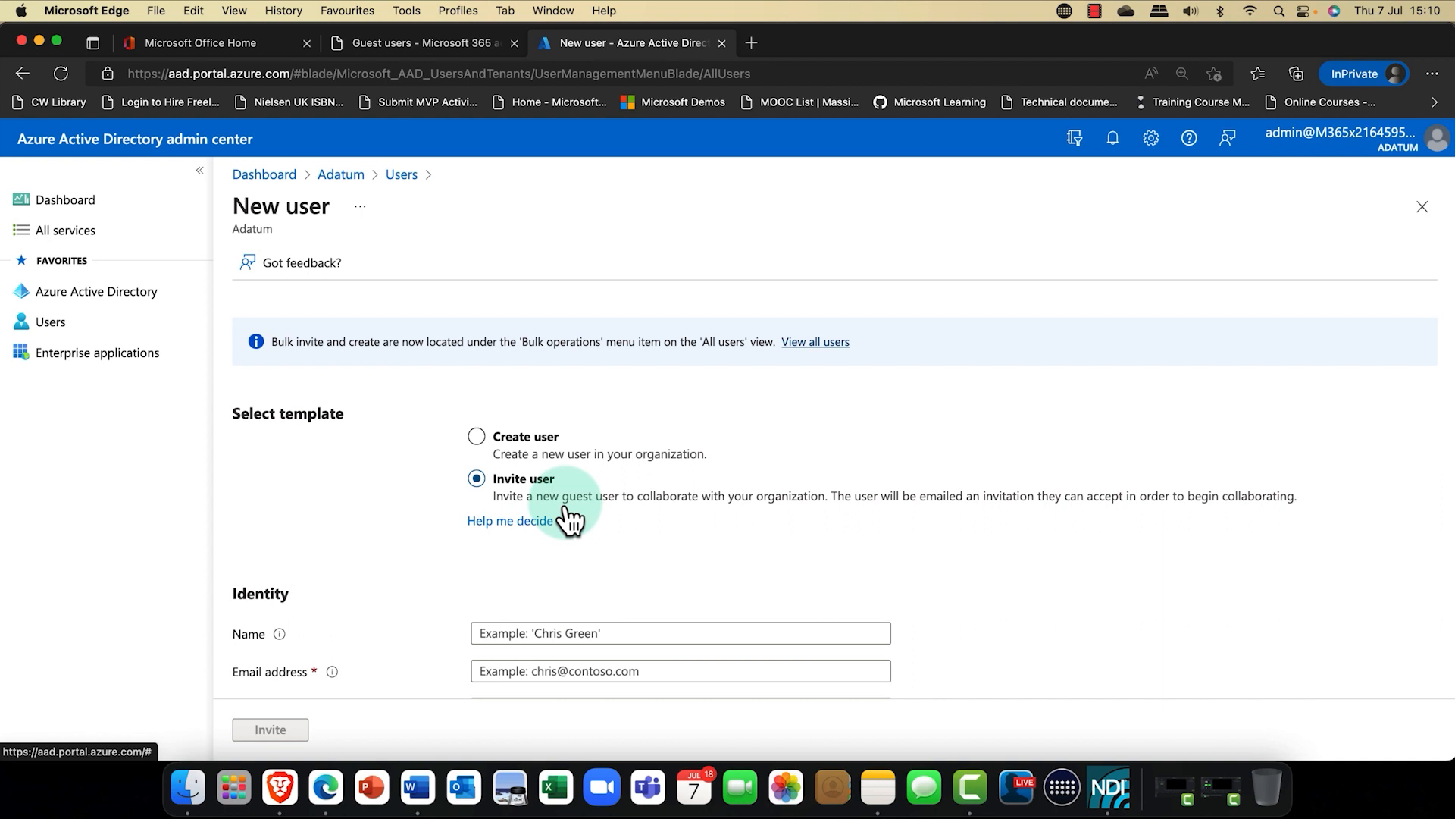
click(681, 464)
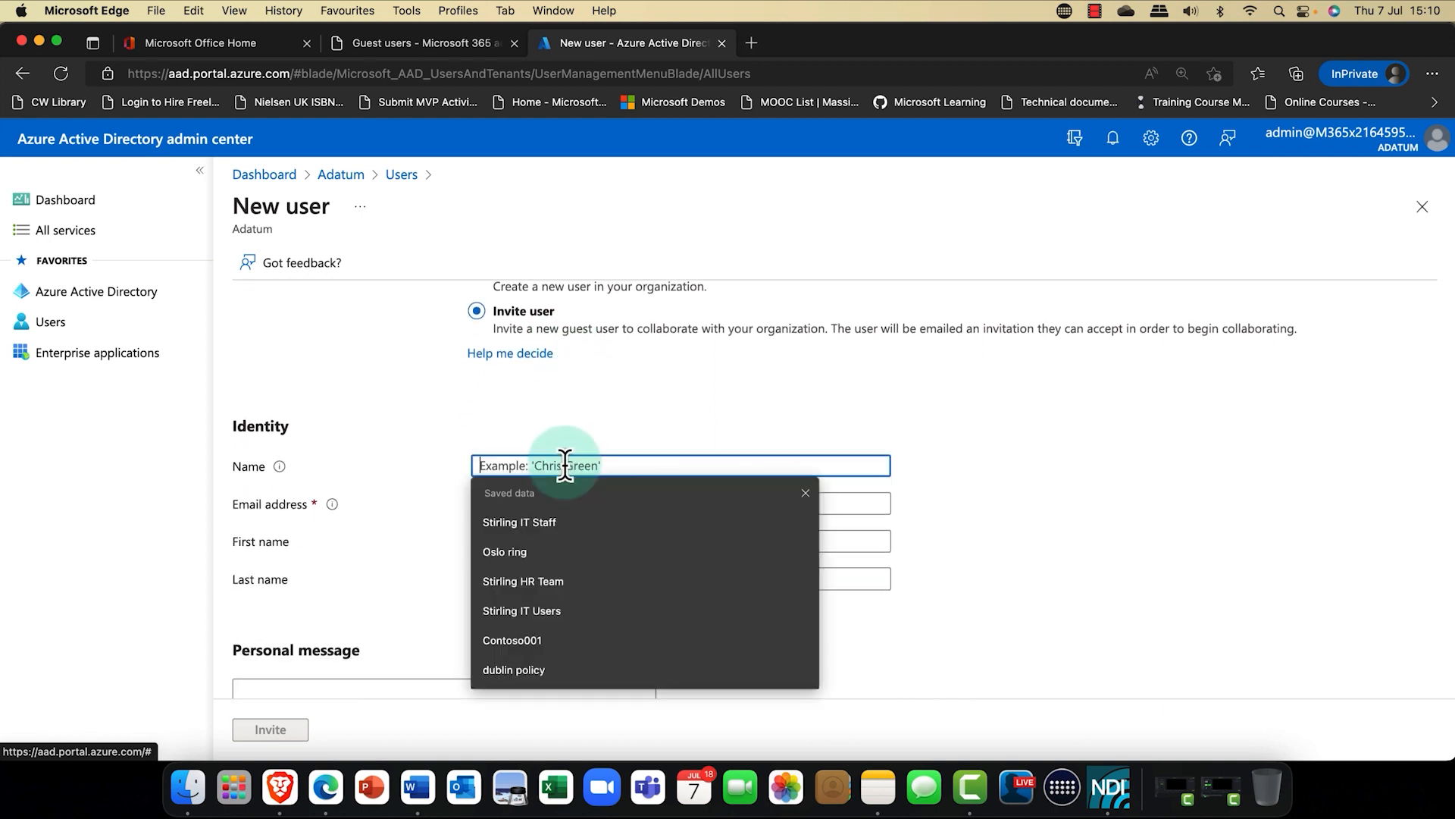
text(Nestor wilke)
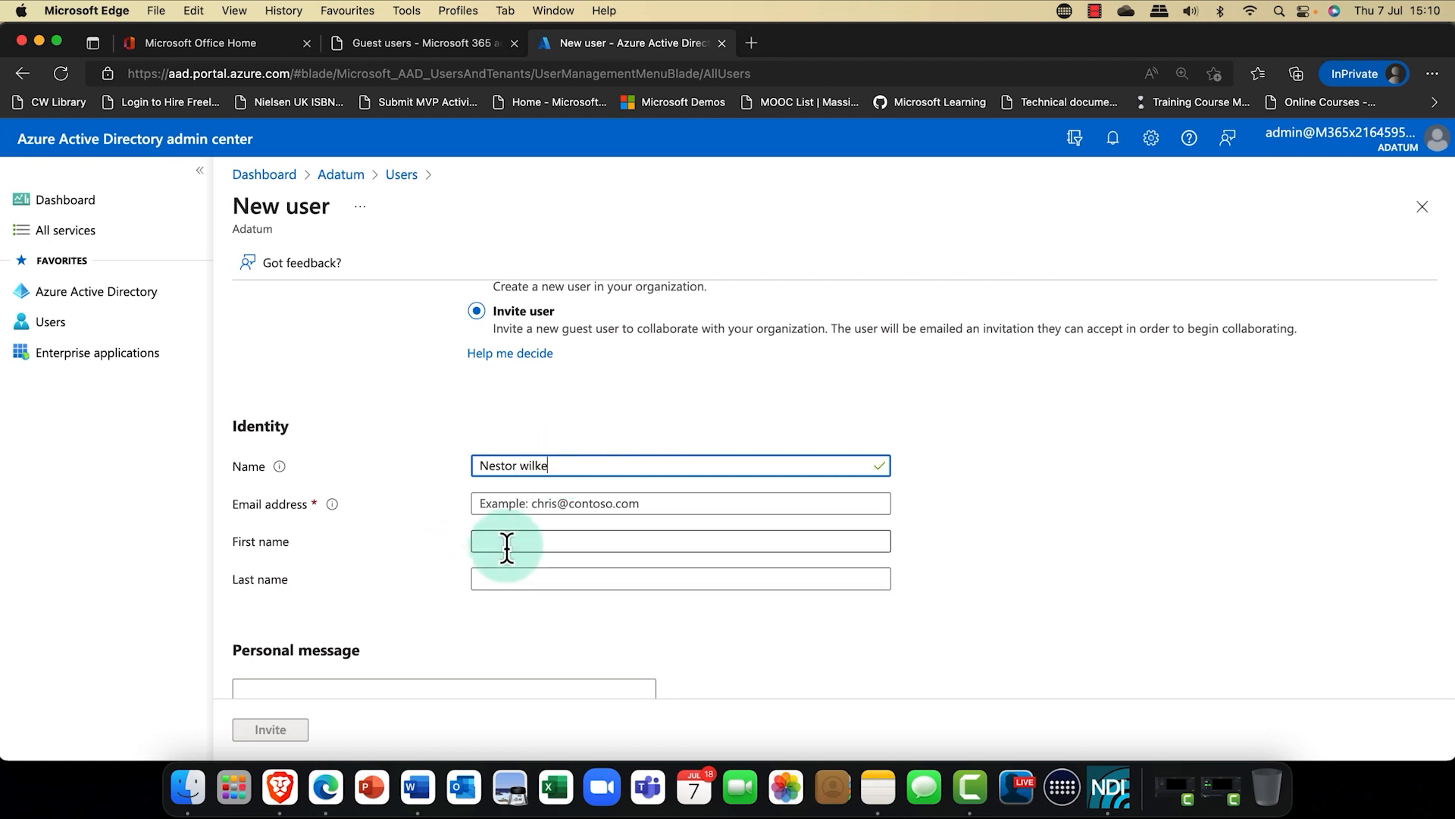
click(679, 503)
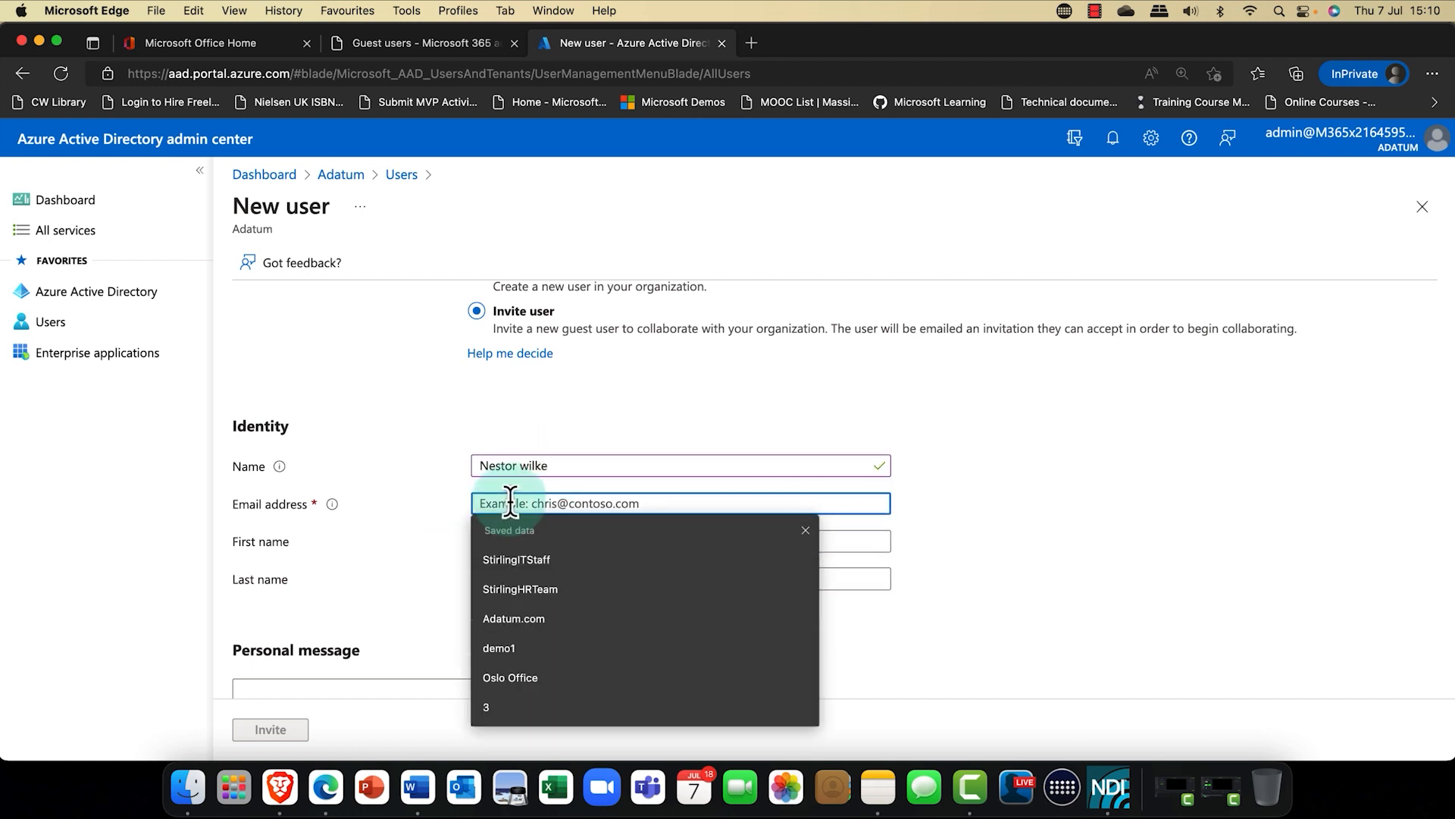
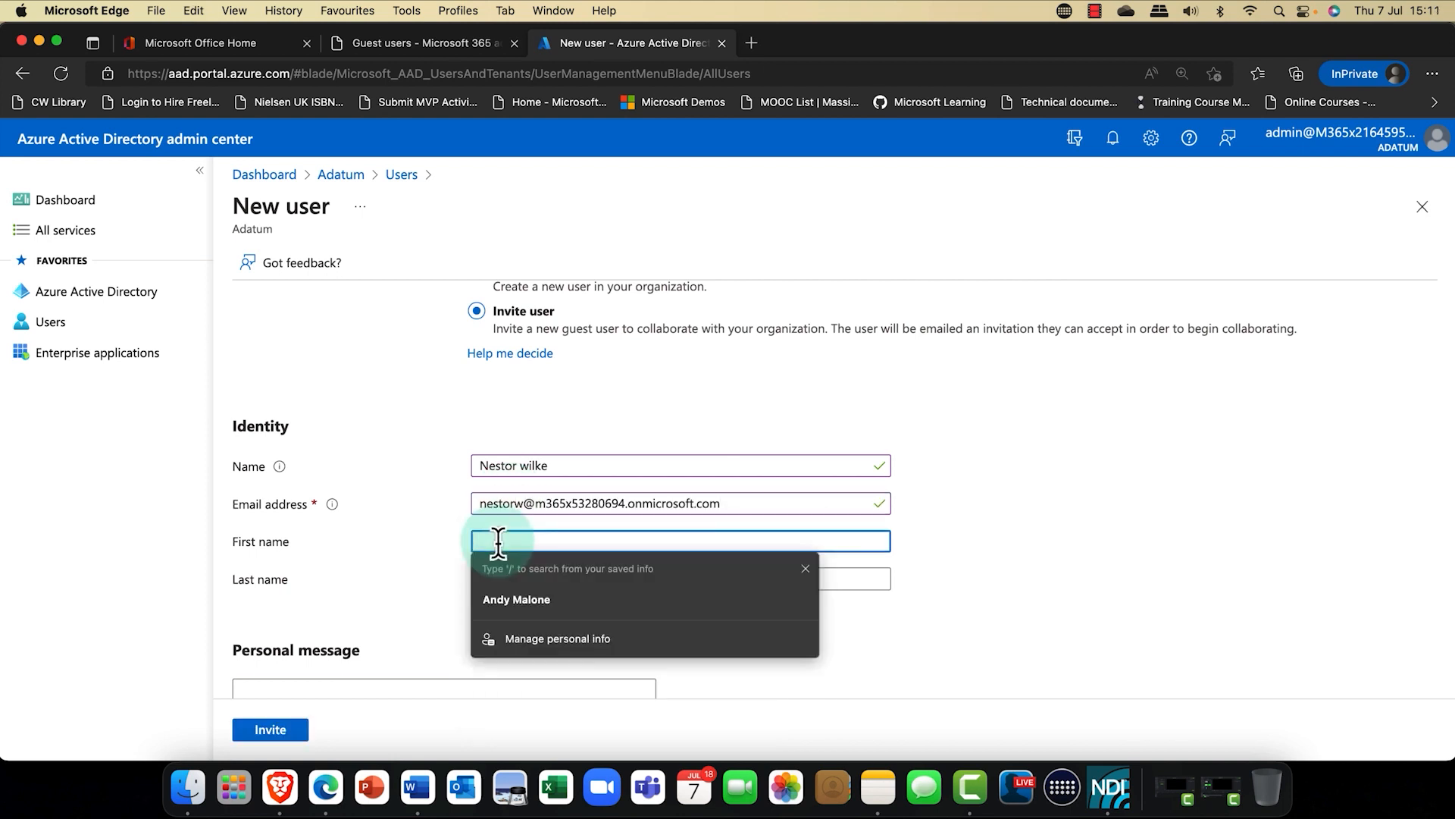
text(Nestor)
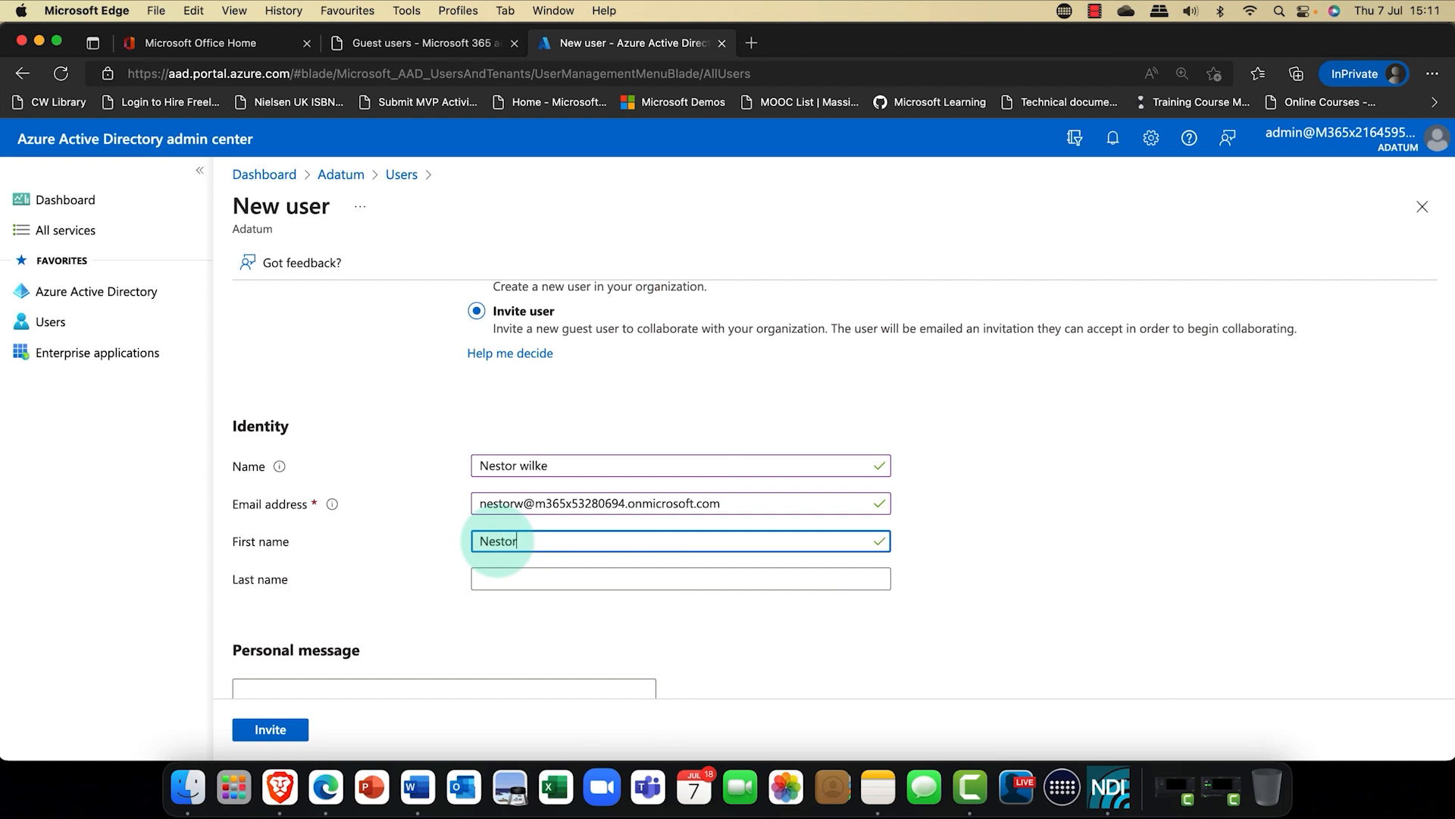
text(Wilke)
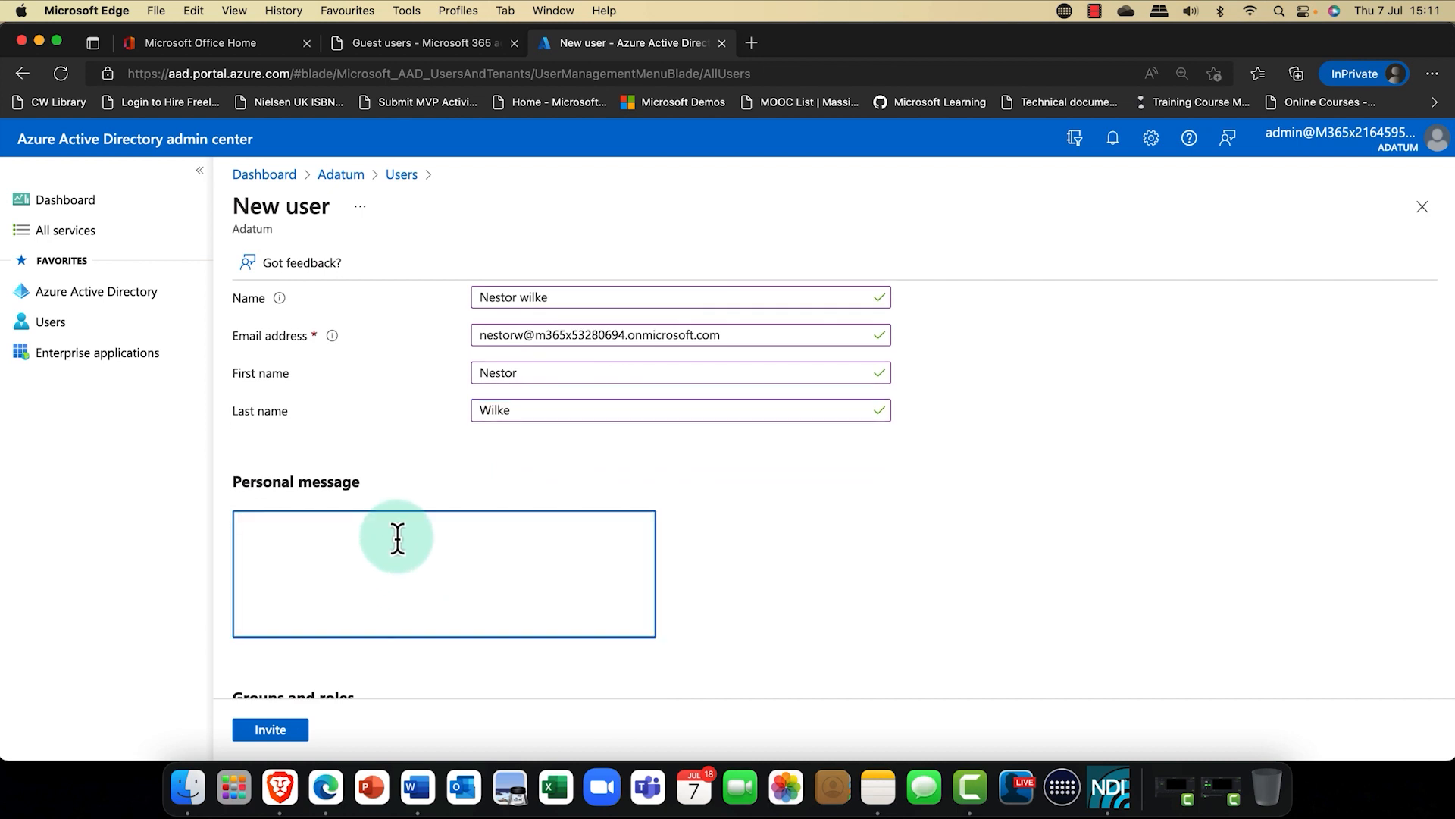
Step: Add the personal message 'Please come and join the party'
text(P)
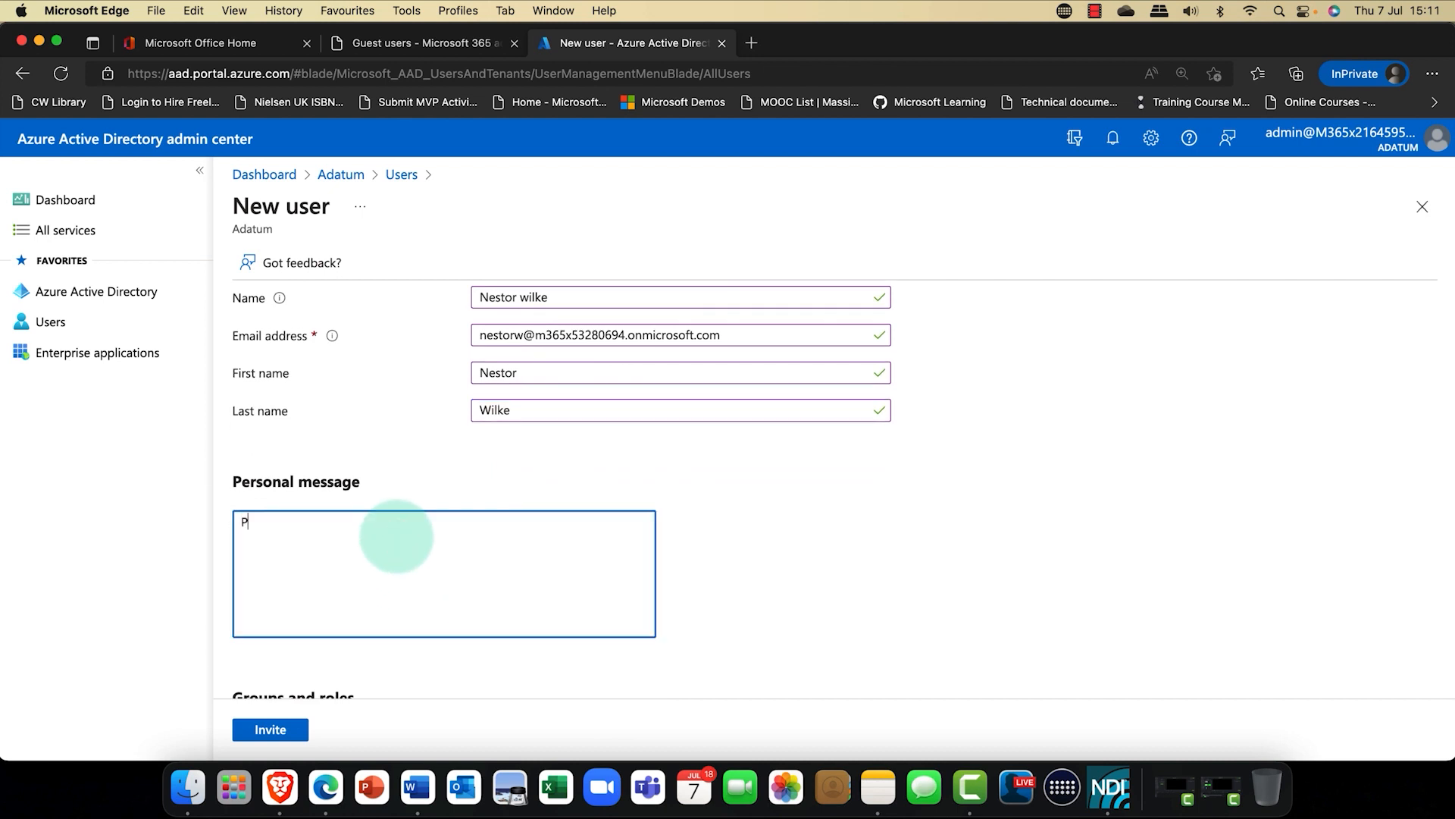
text(lease come)
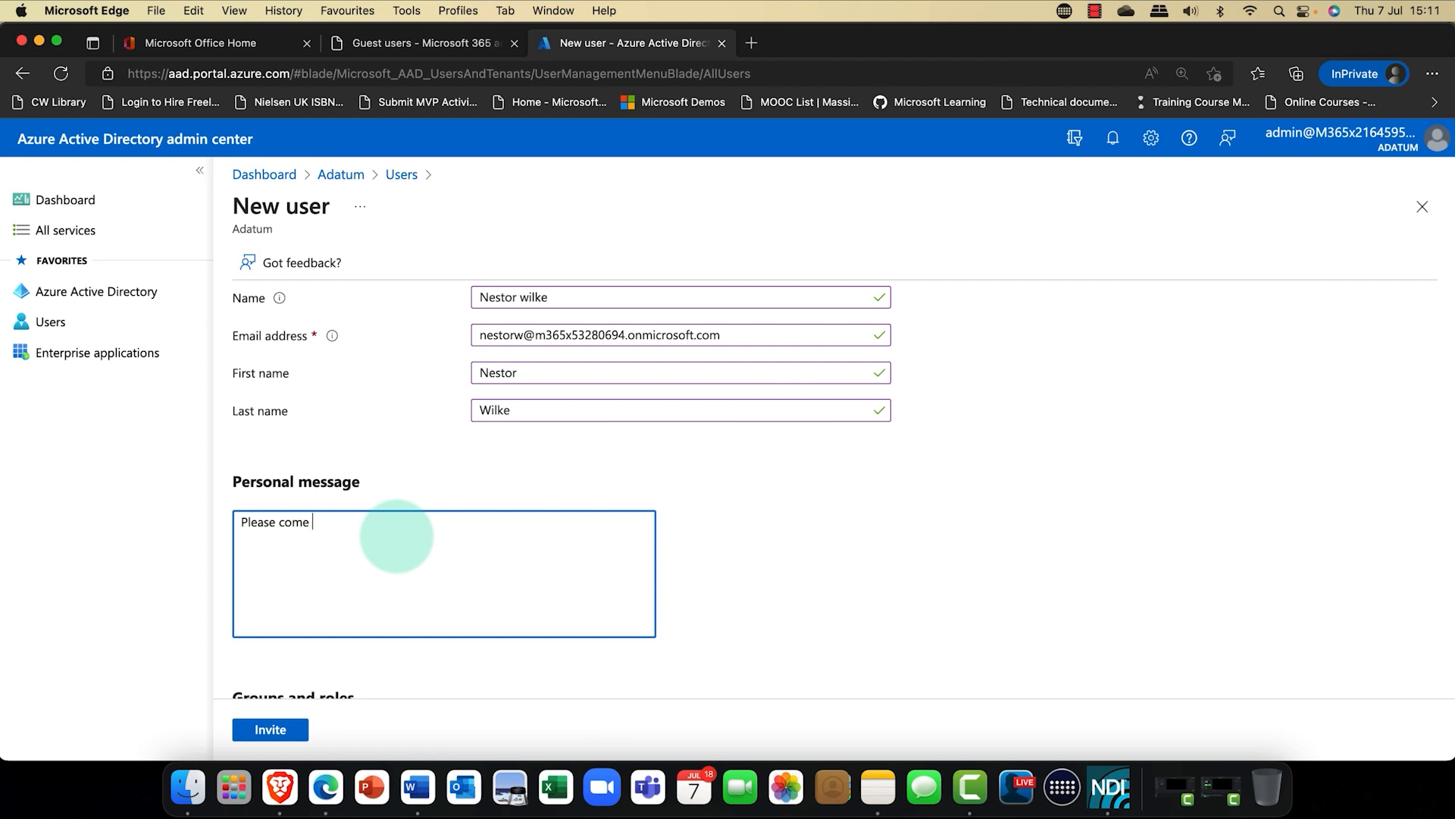
text(and jopin t)
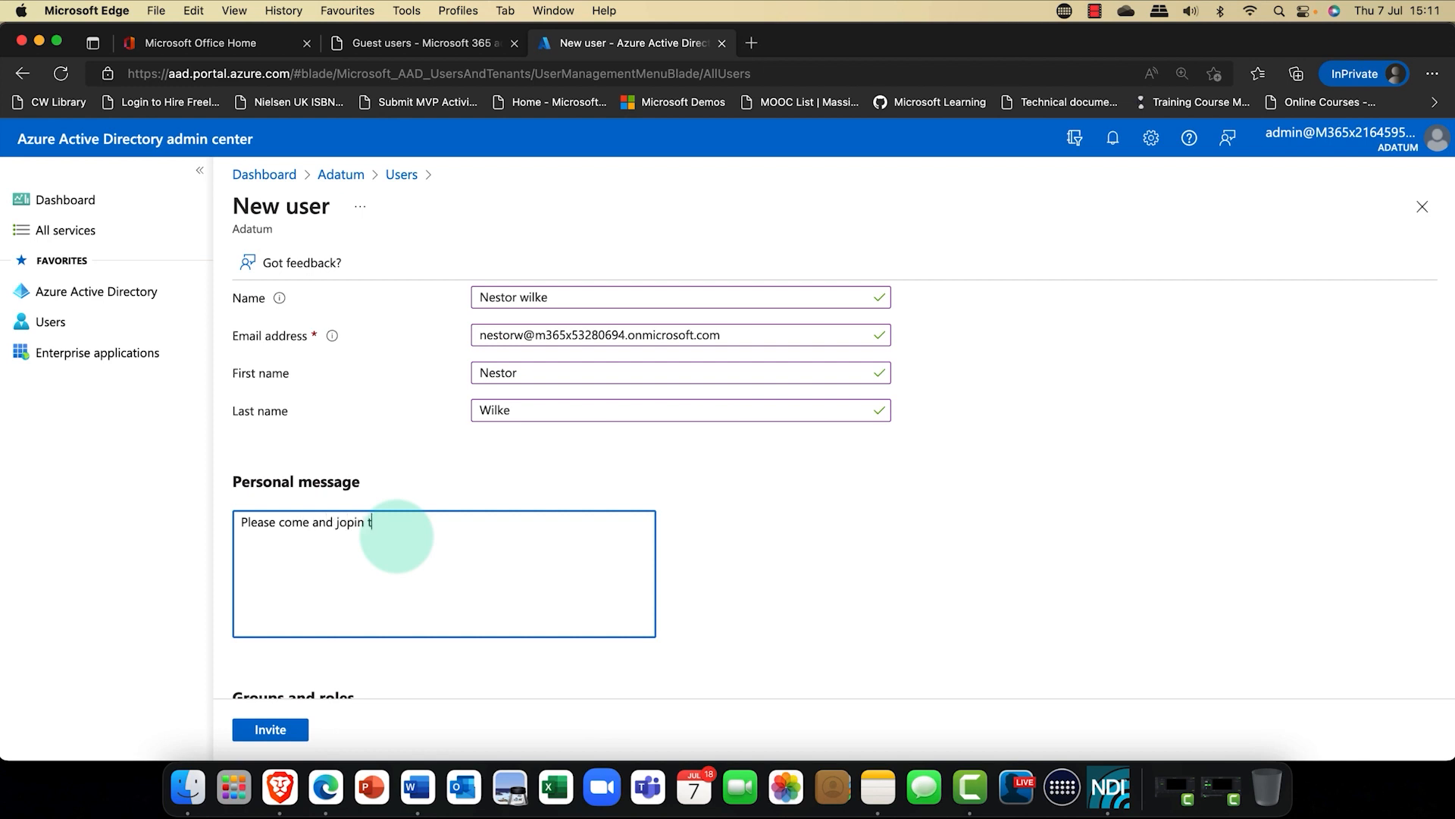
text(he party)
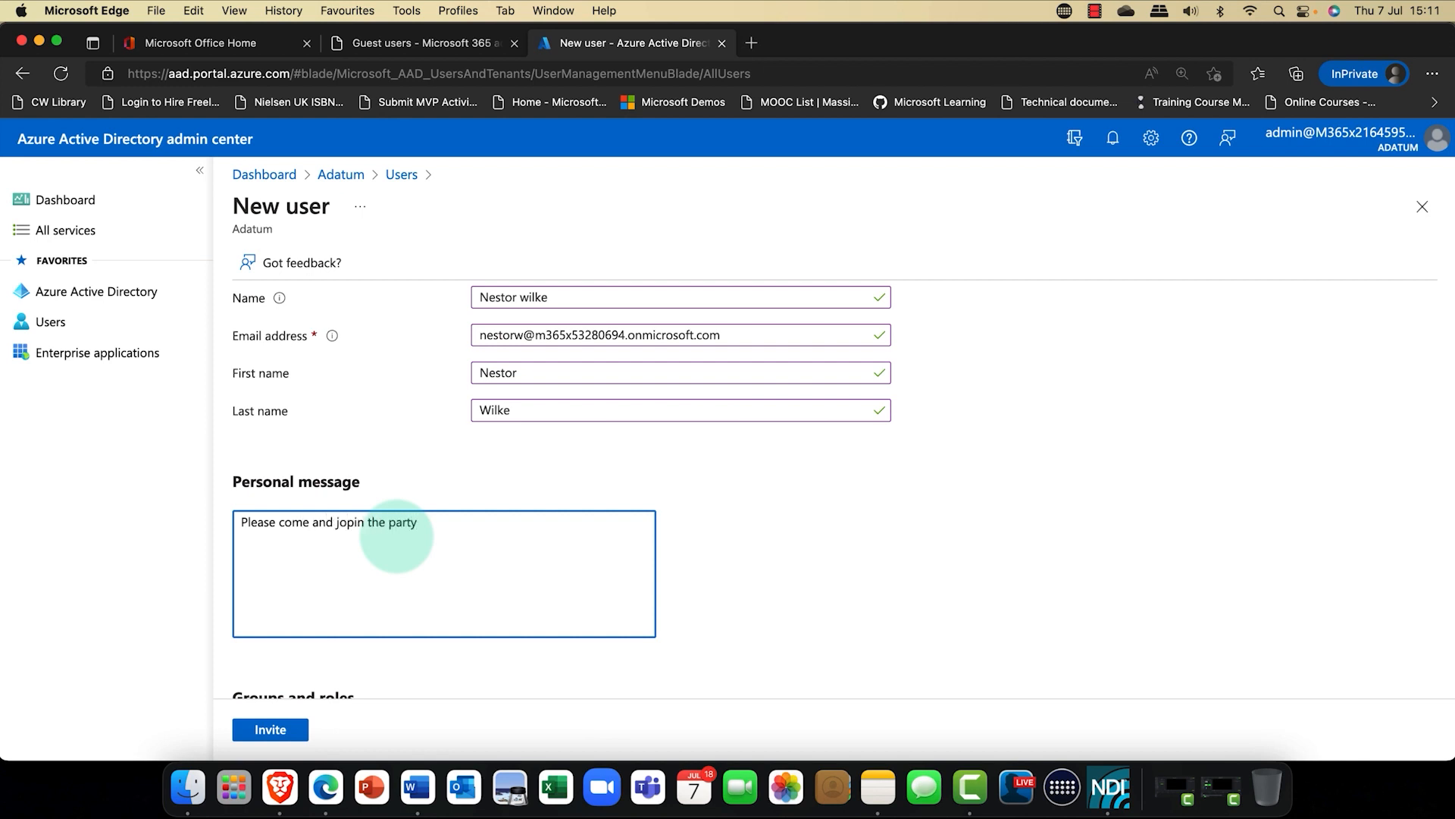
Step: Set the guest's usage location to United States by filtering for 'united'
scroll(down, 3)
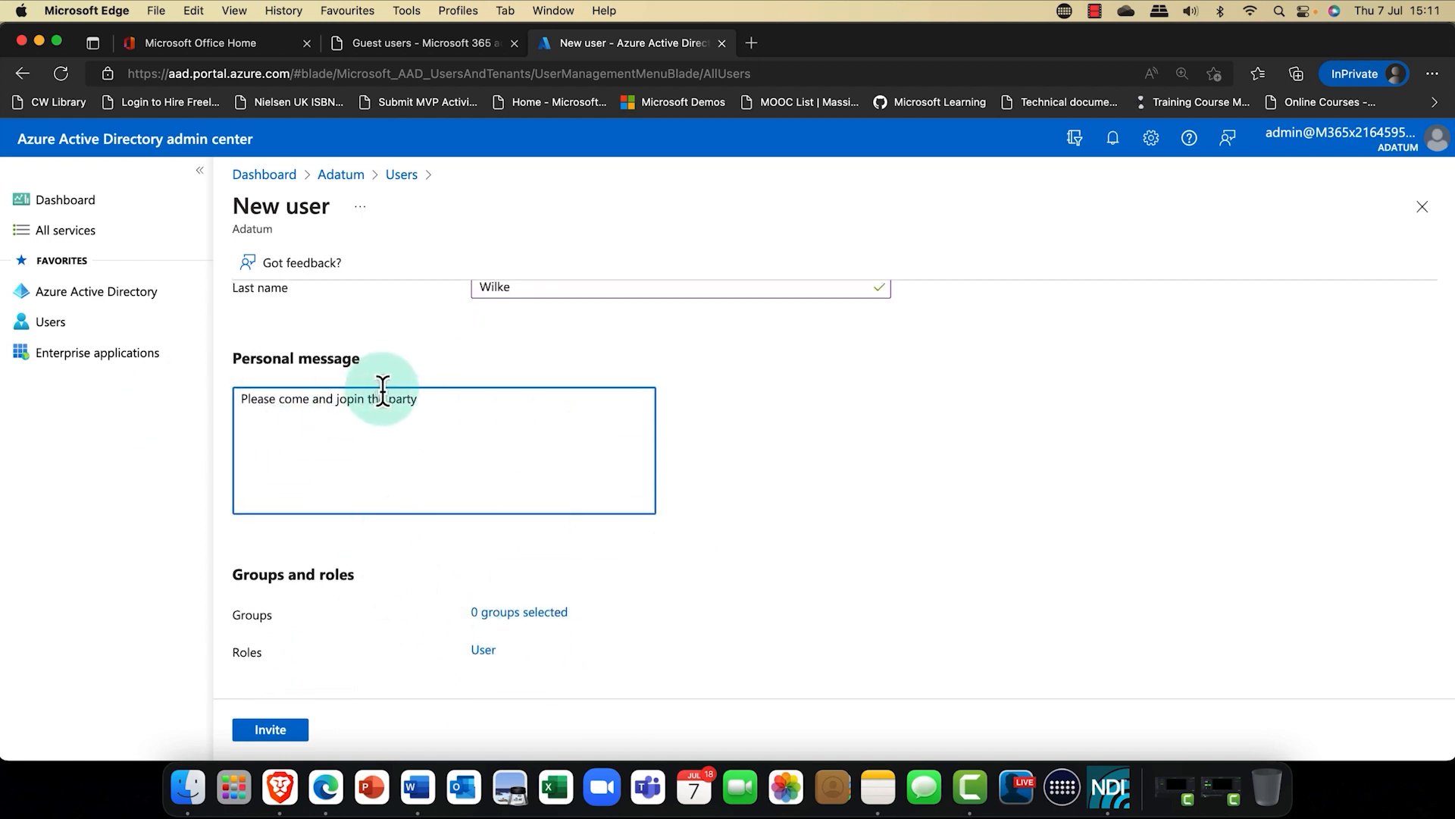
scroll(down, 3)
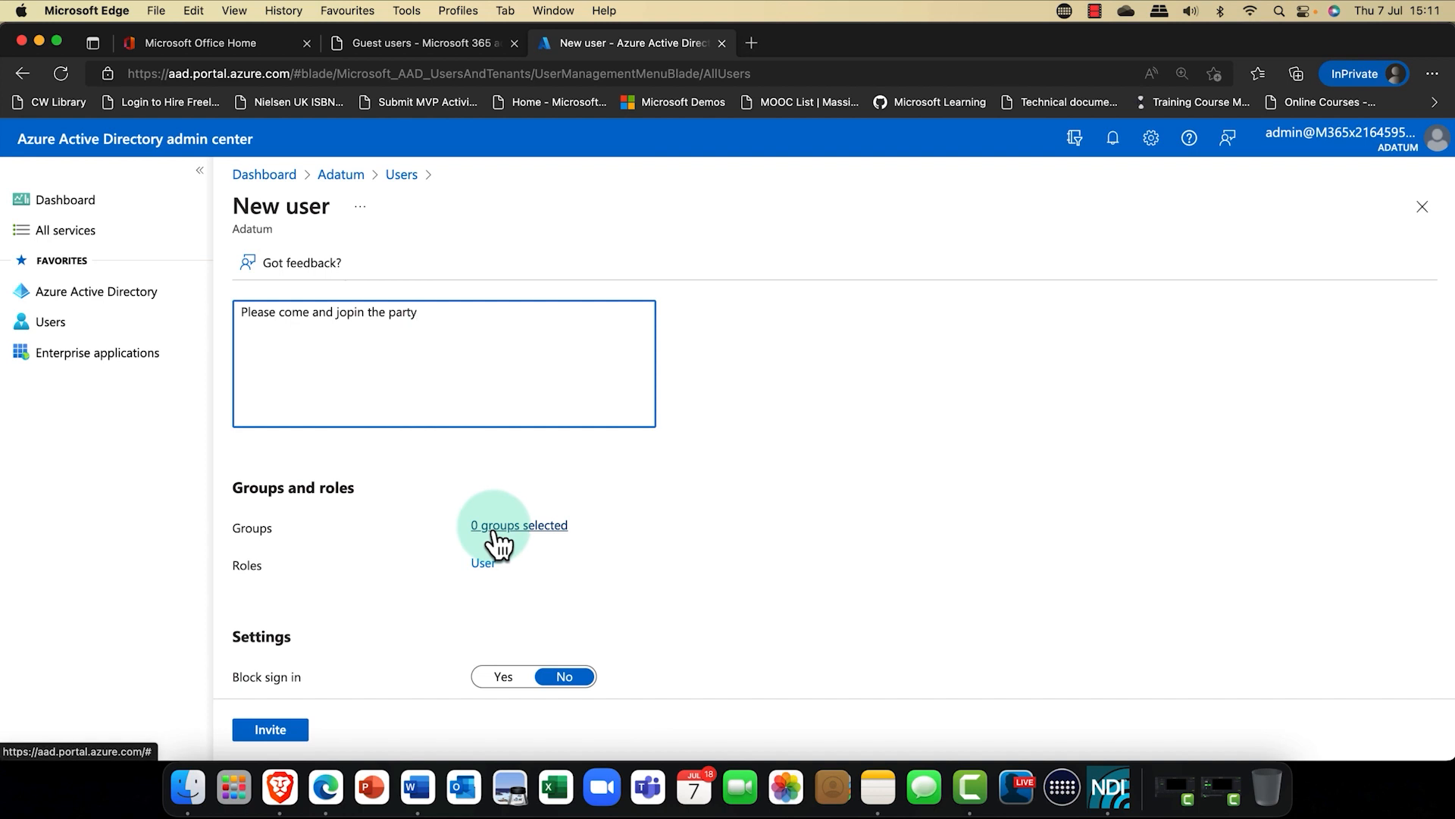
mouse_move(480, 570)
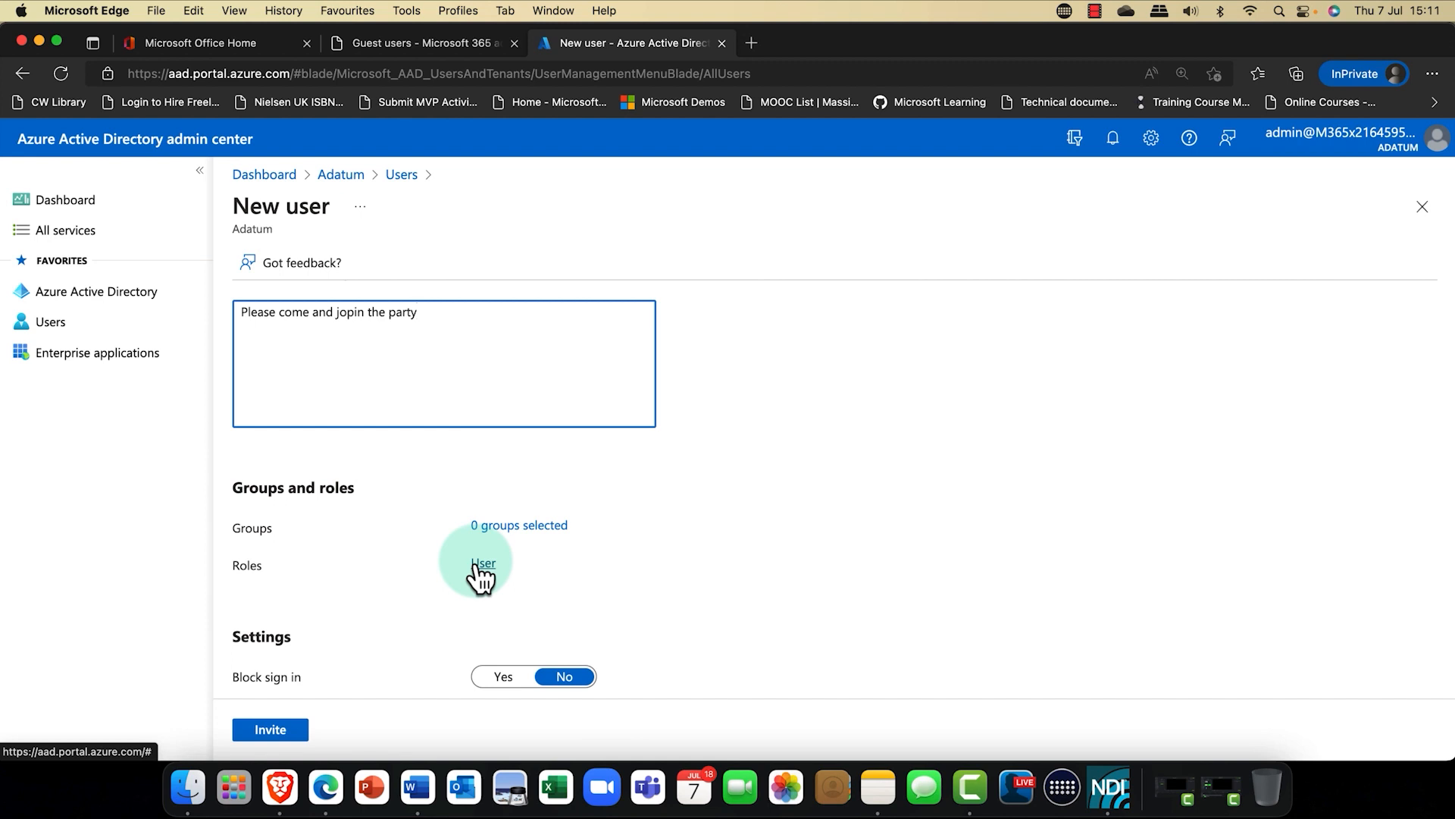
scroll(down, 3)
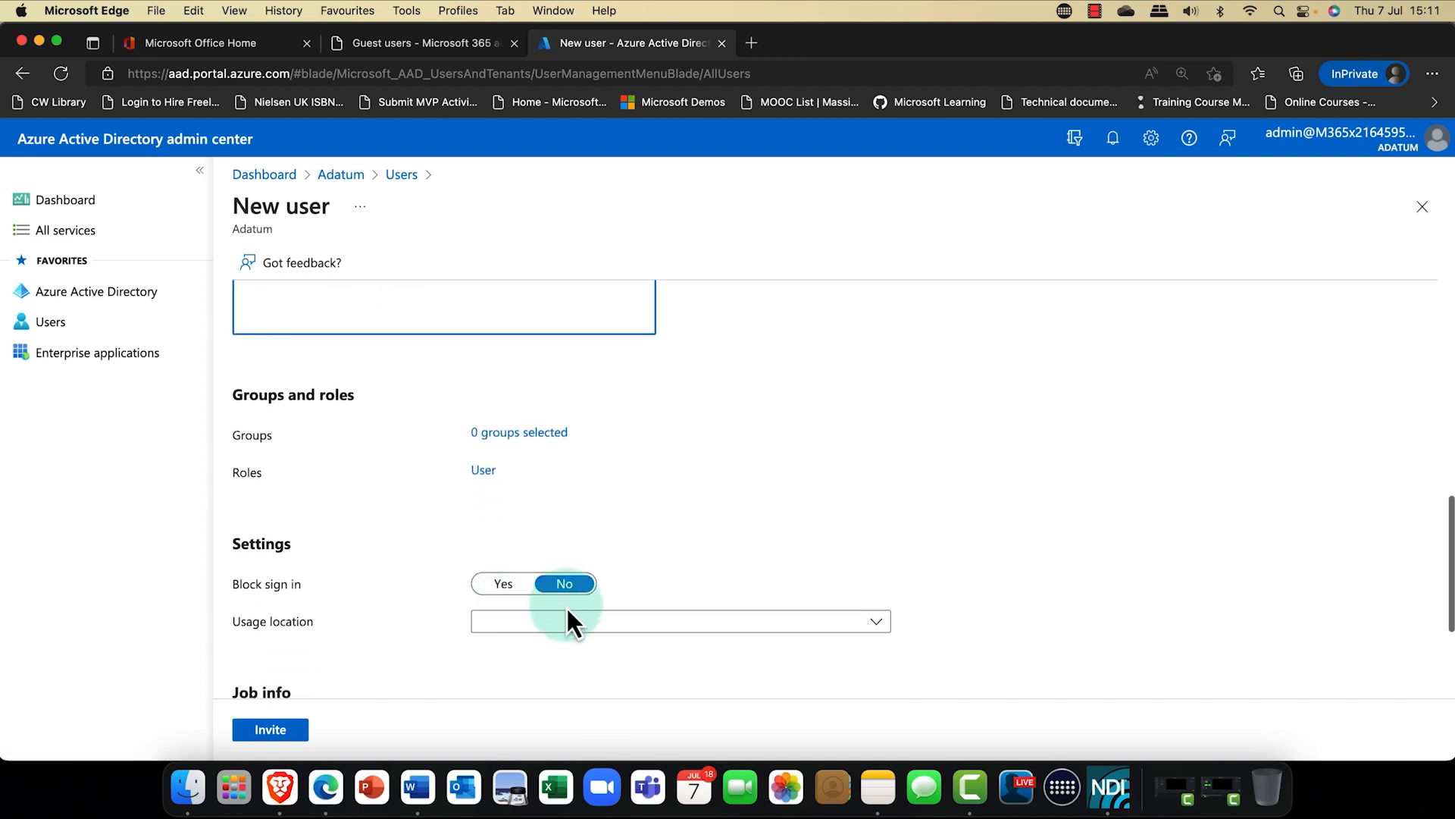
mouse_move(503, 583)
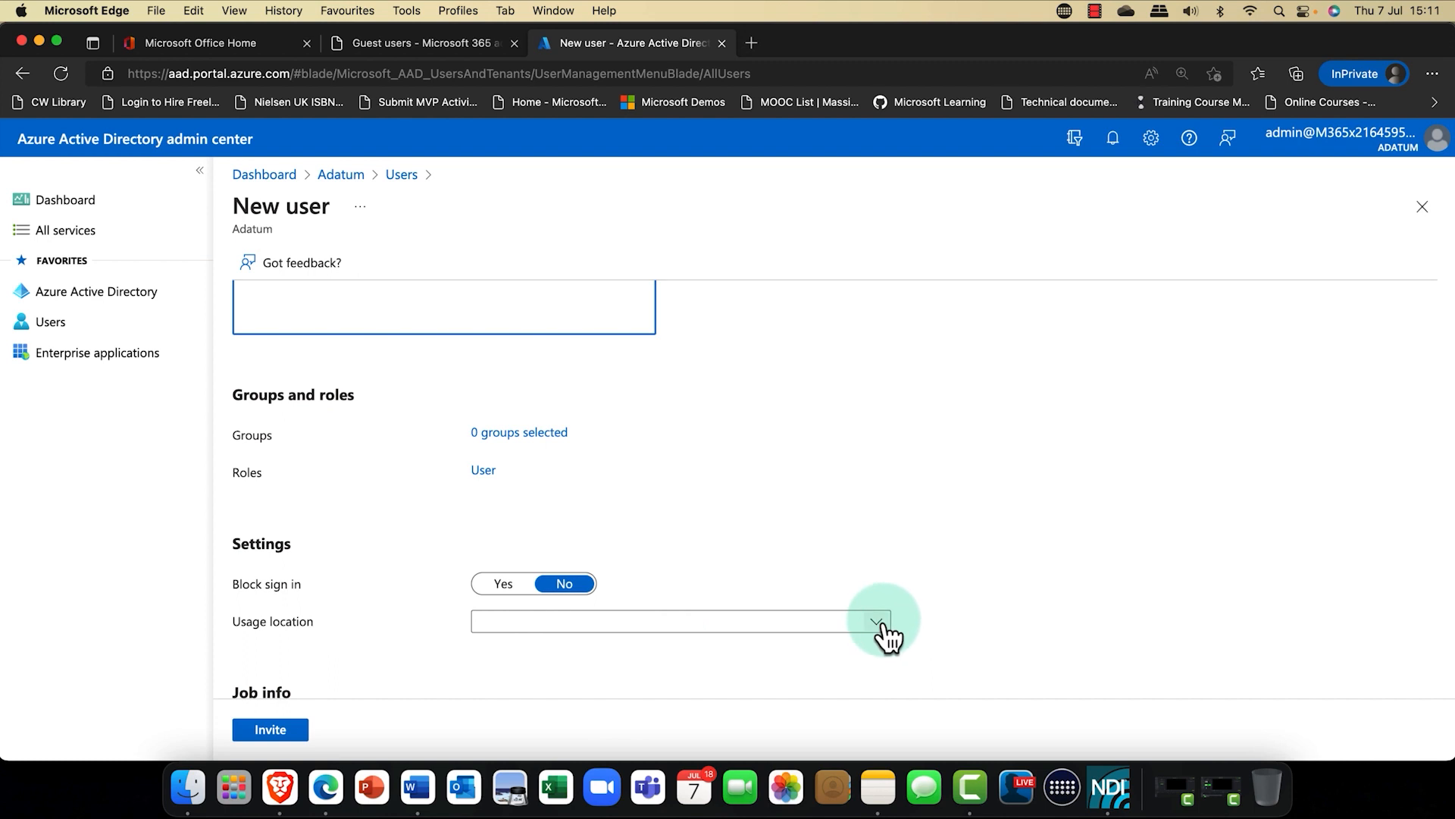
click(873, 620)
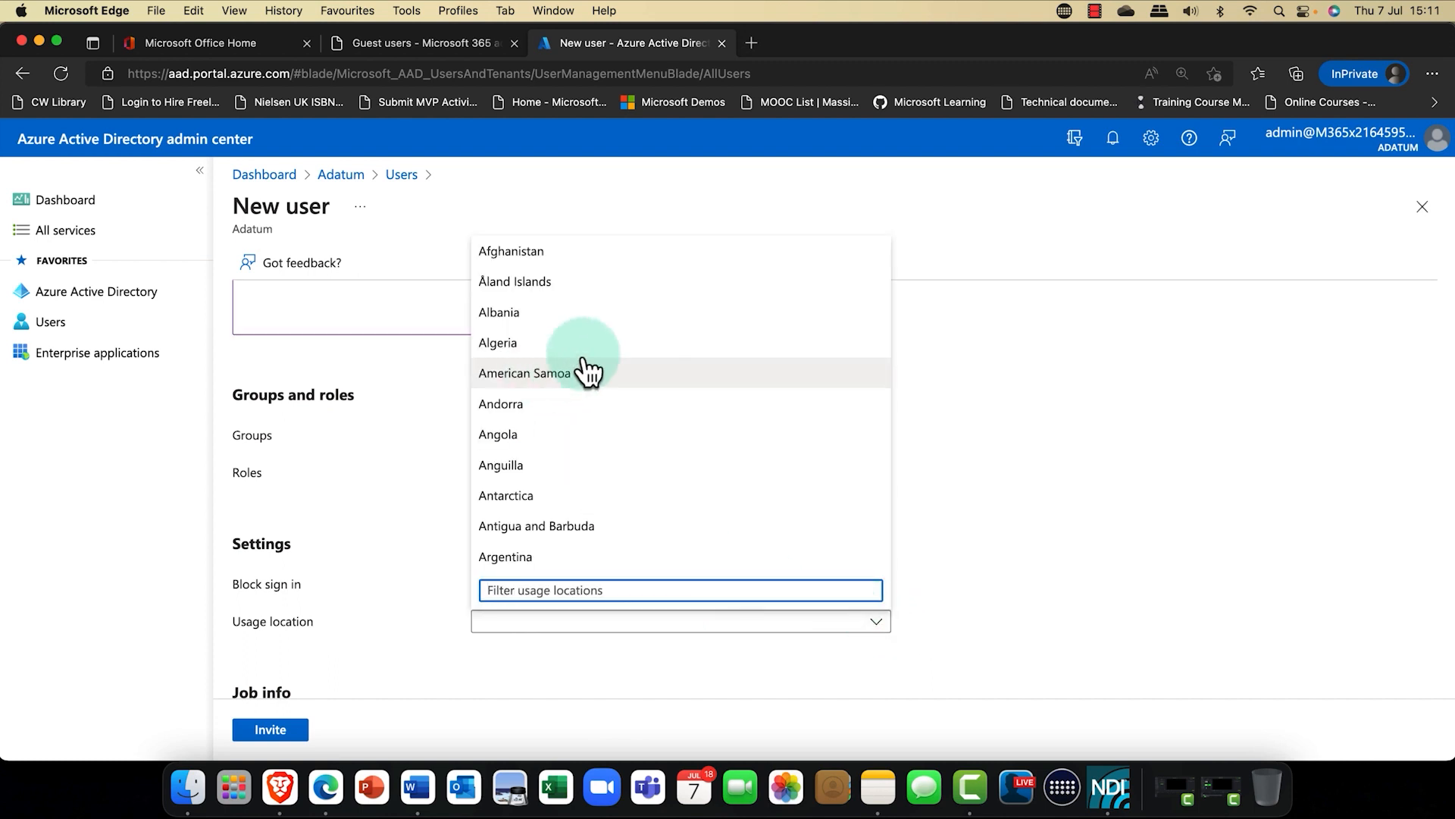
scroll(down, 3)
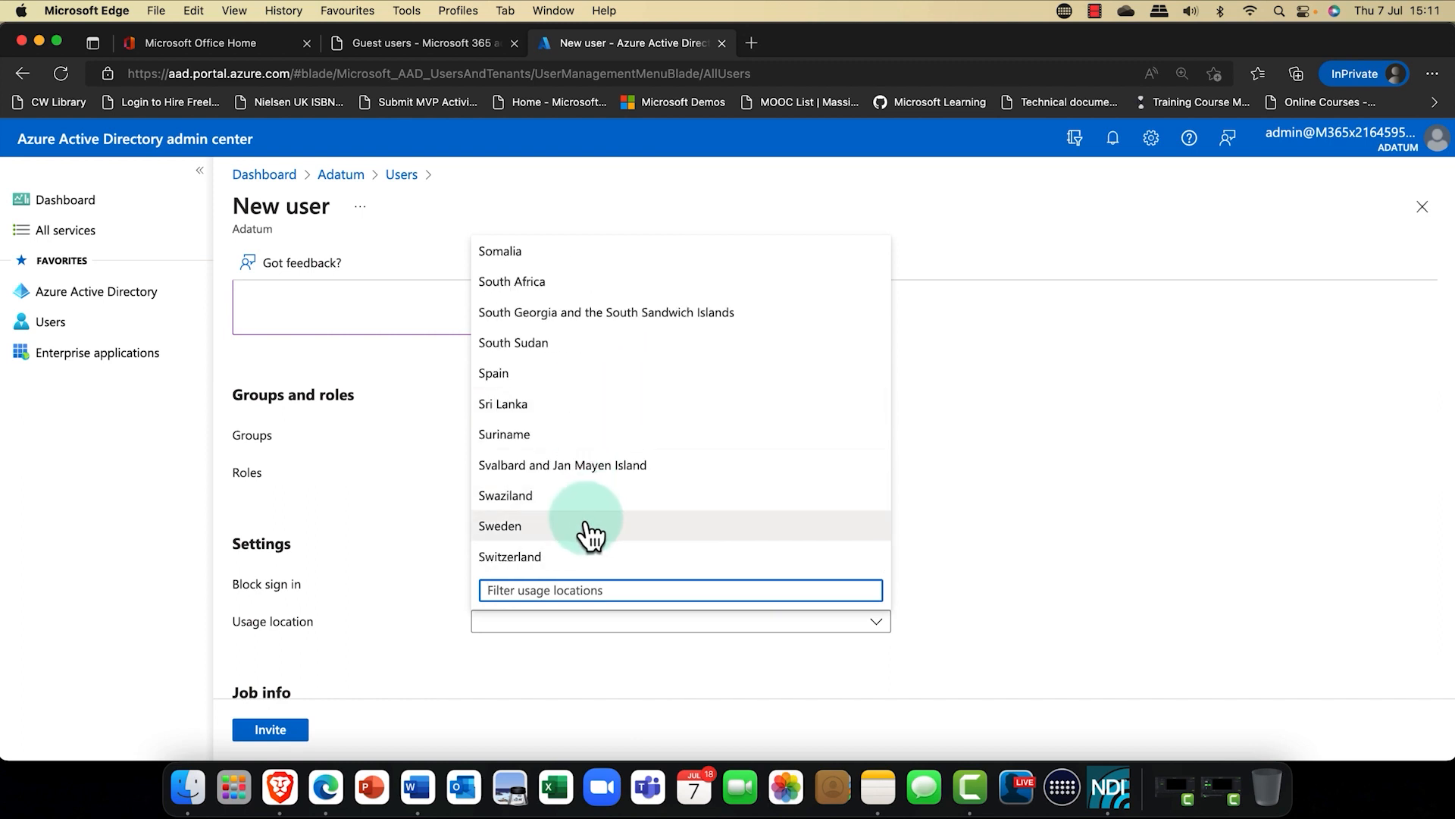
text(u)
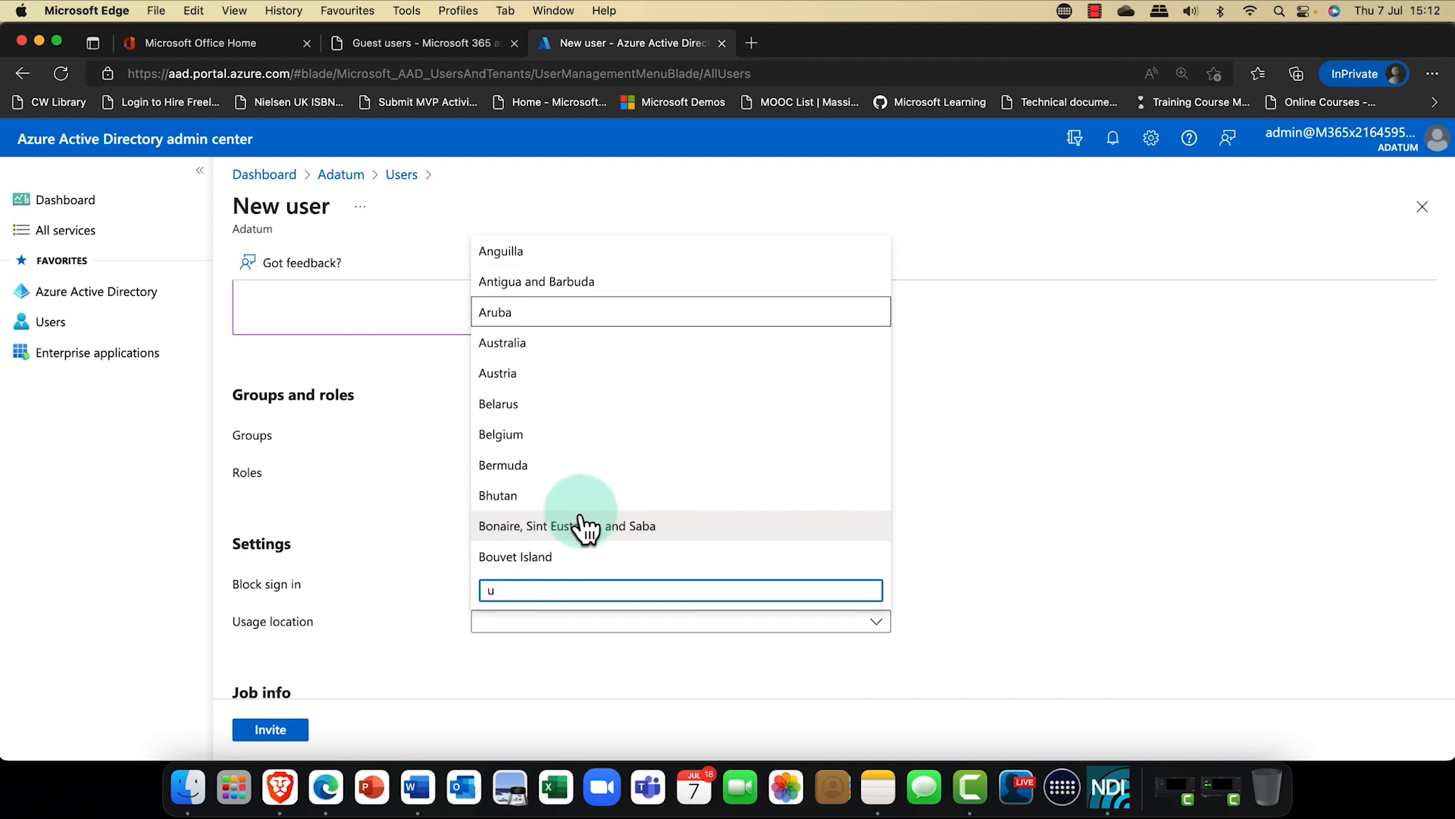
text(nited)
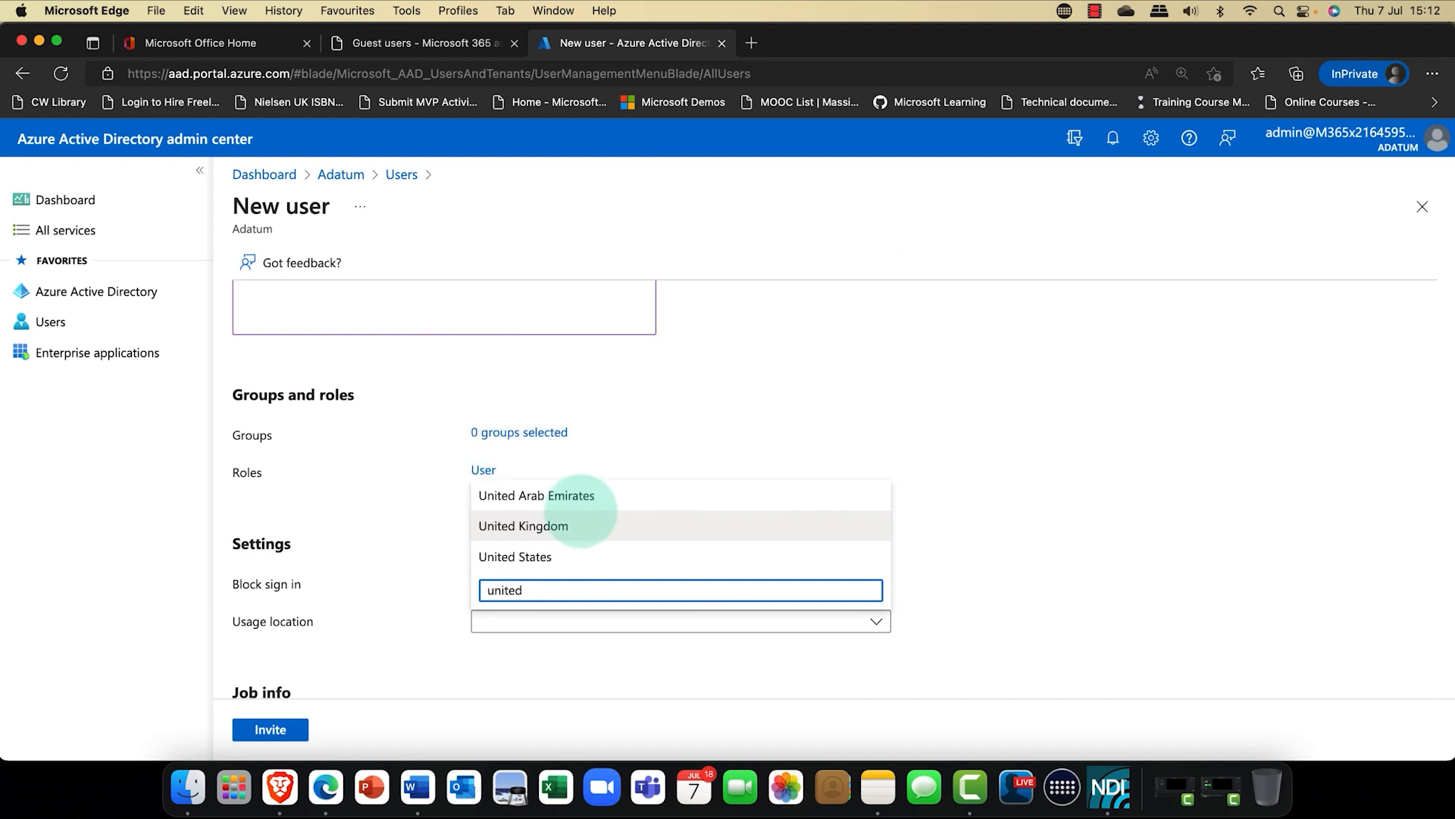
click(516, 556)
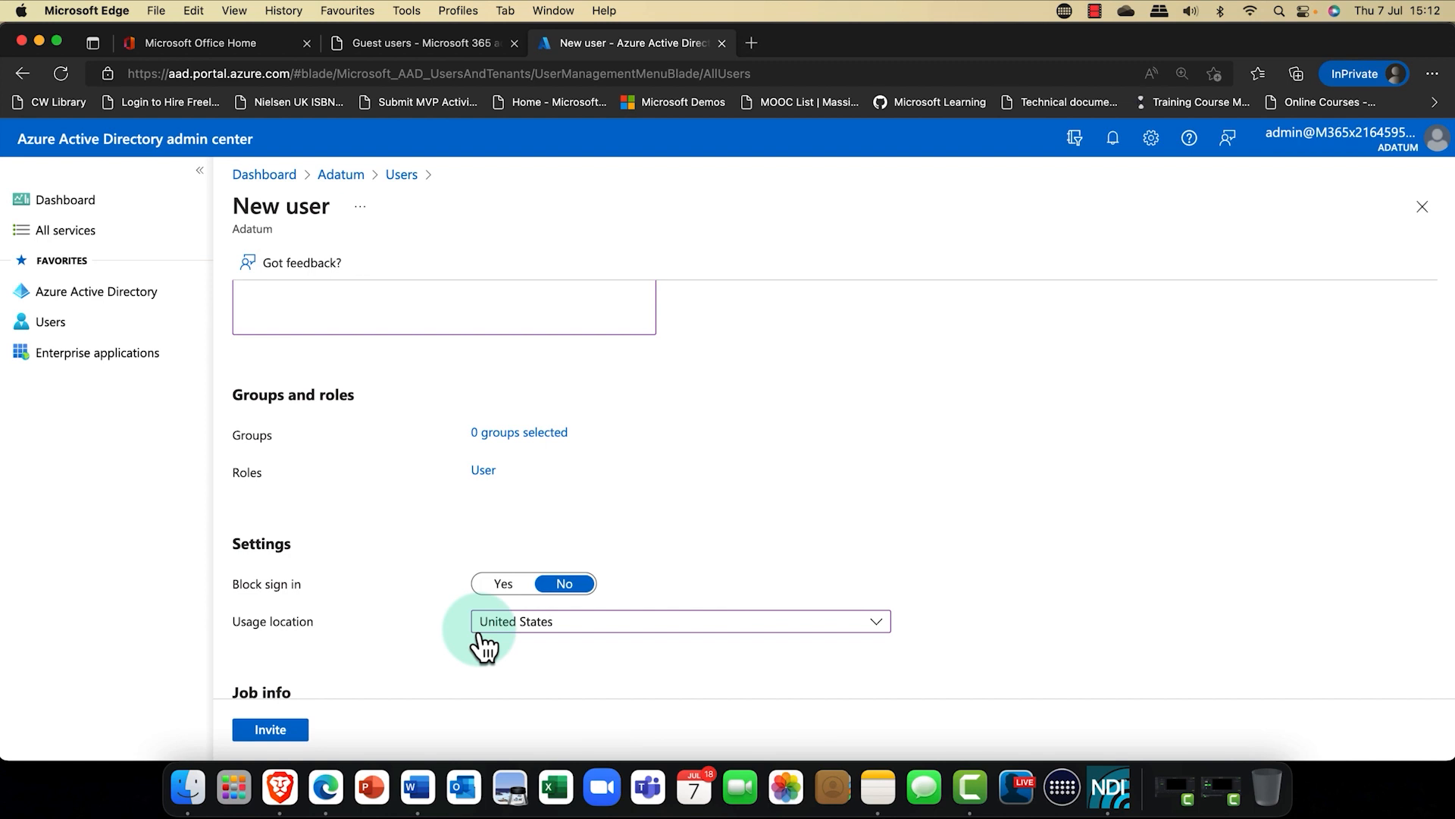
scroll(down, 3)
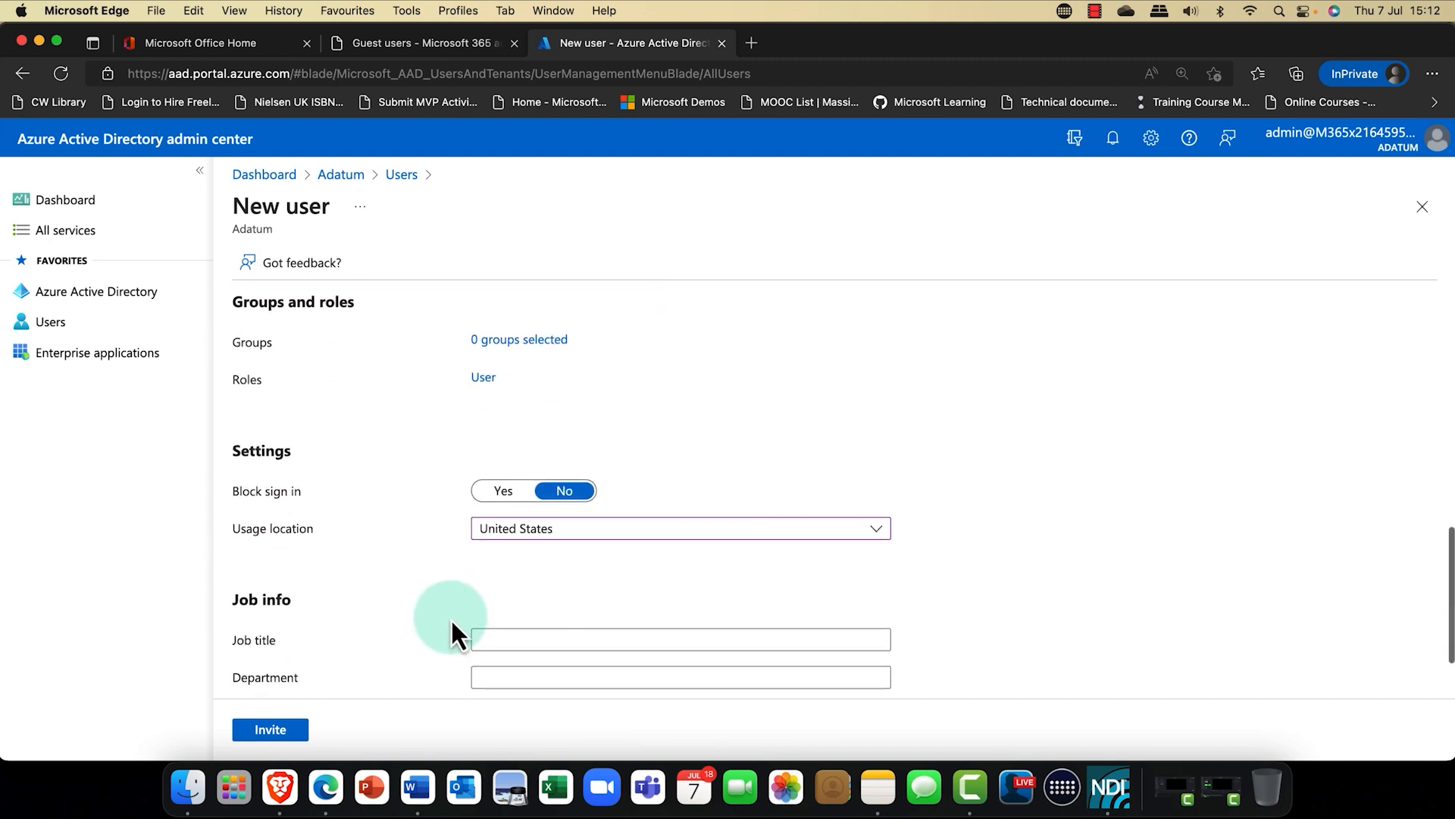
Step: Review Nestor wilke's invitation details and send the invite
scroll(down, 3)
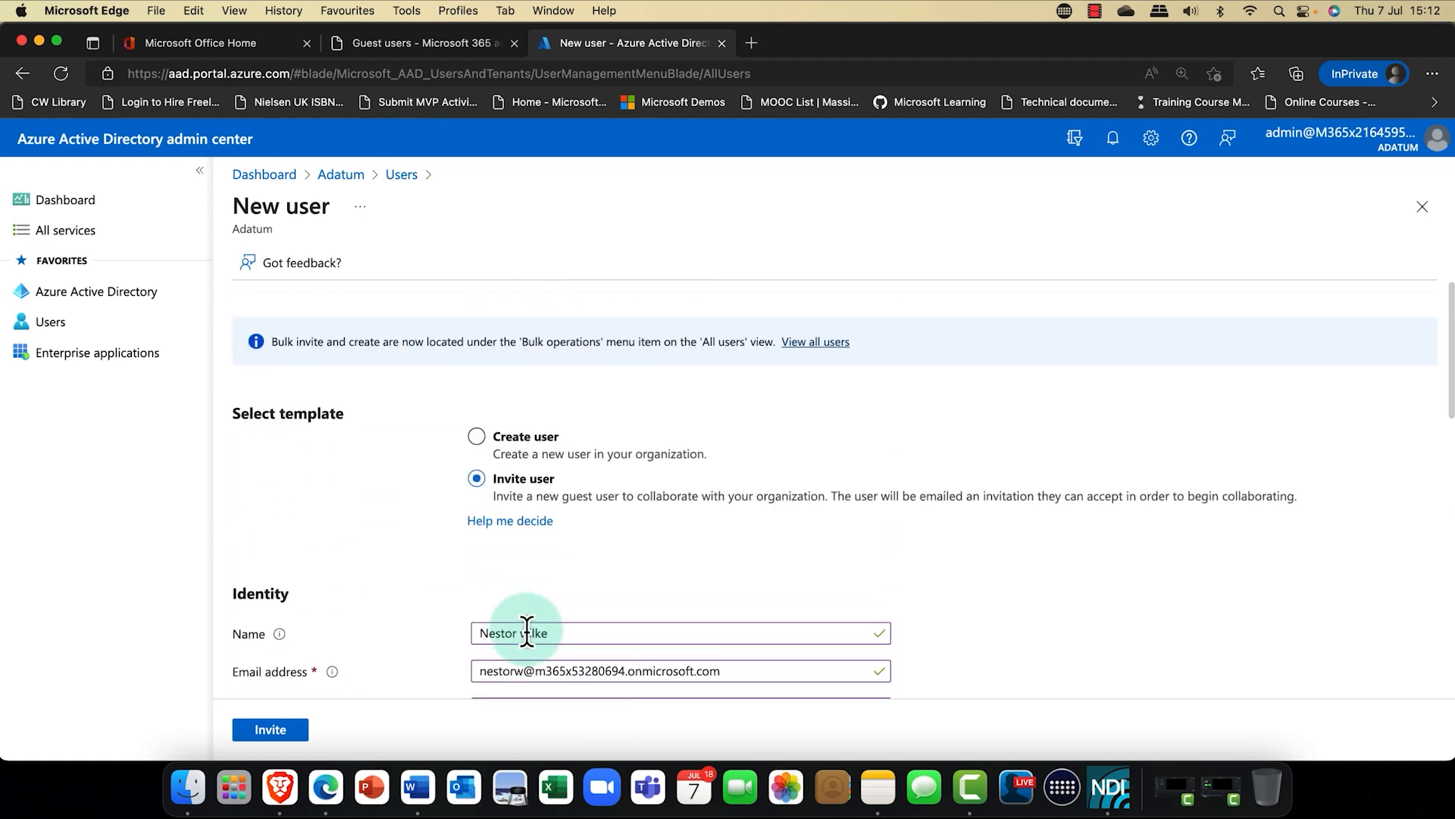
scroll(down, 3)
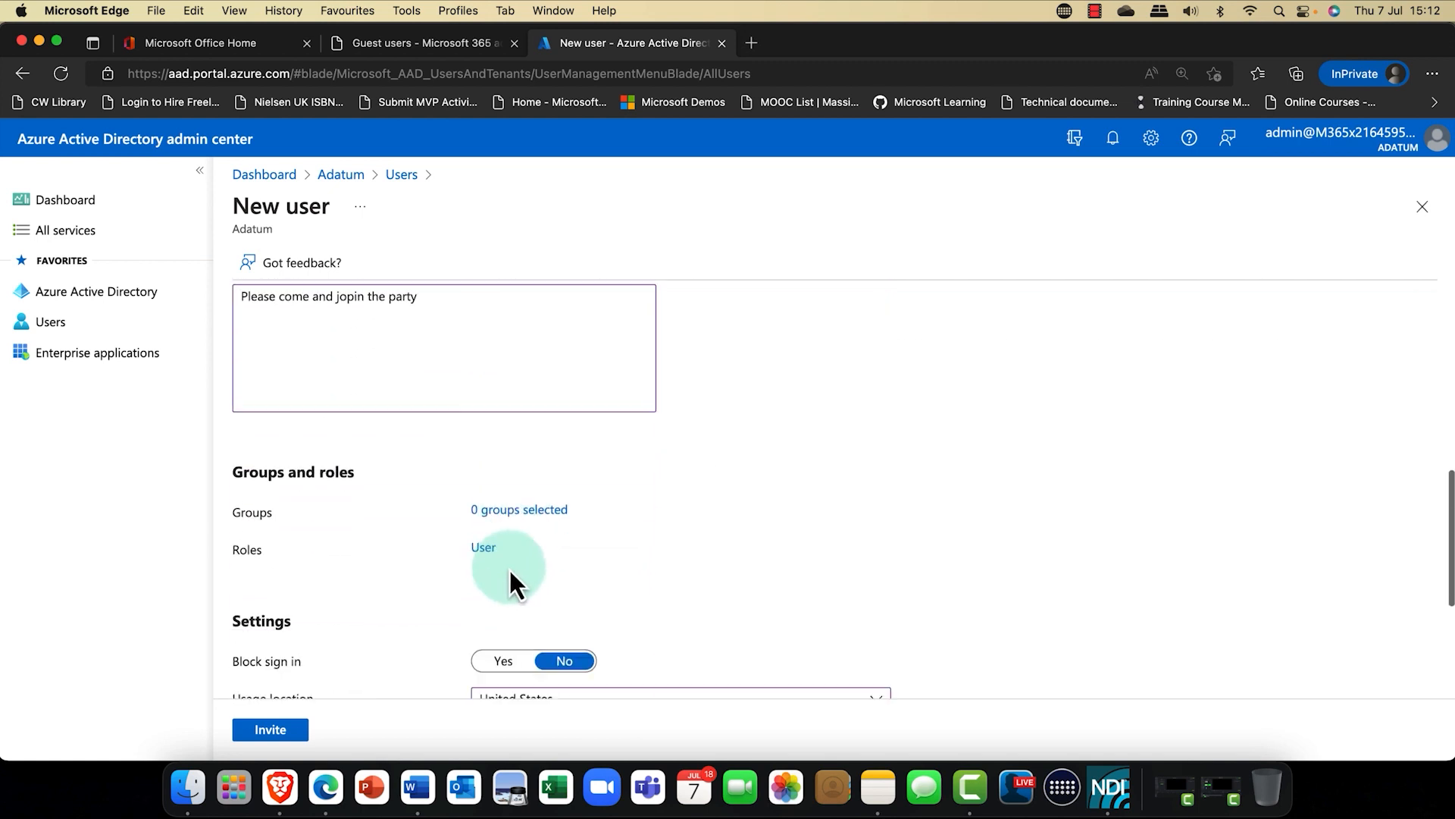
click(270, 729)
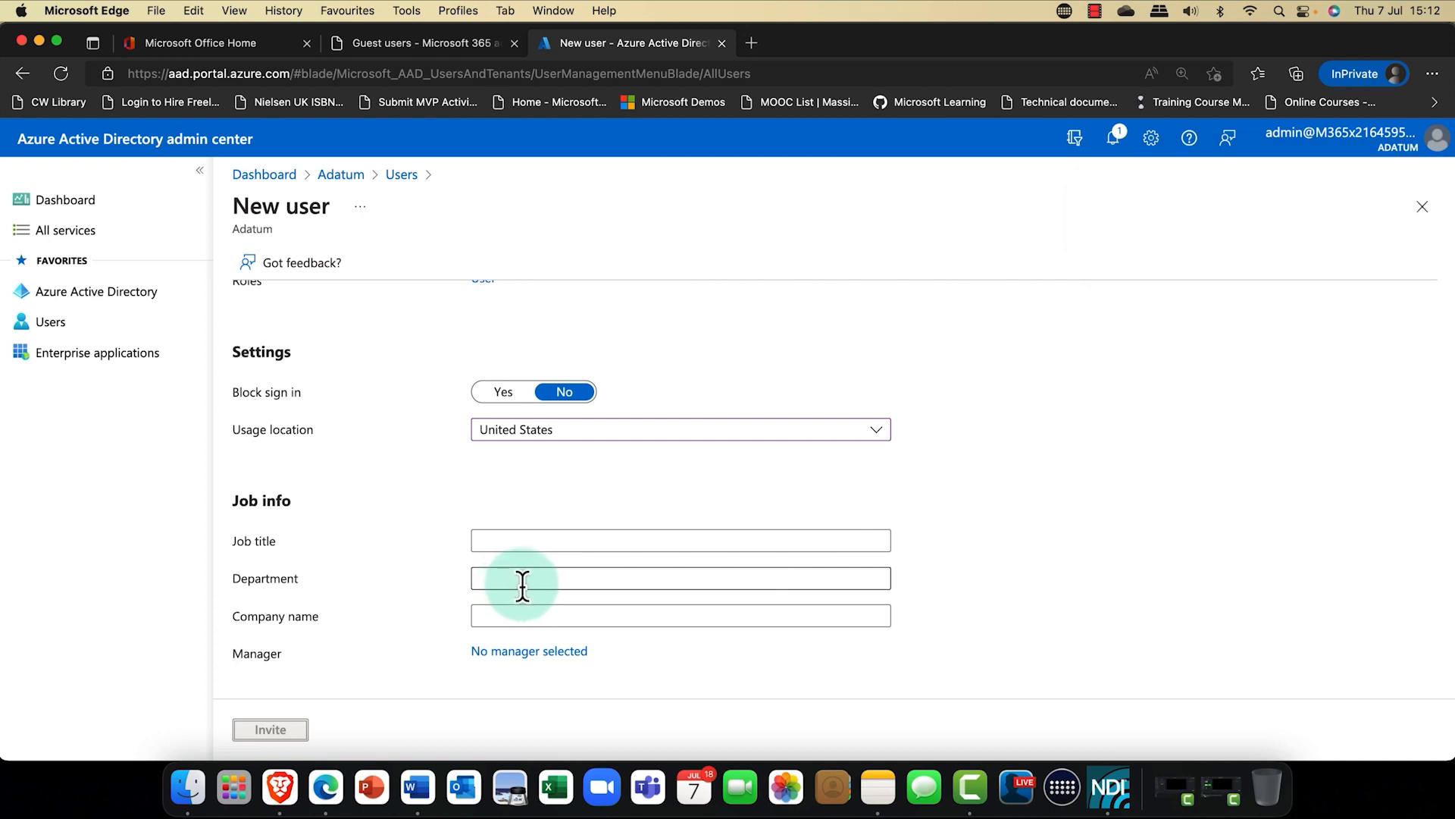
Step: Confirm Nestor wilke was invited successfully and return to the dashboard
click(269, 728)
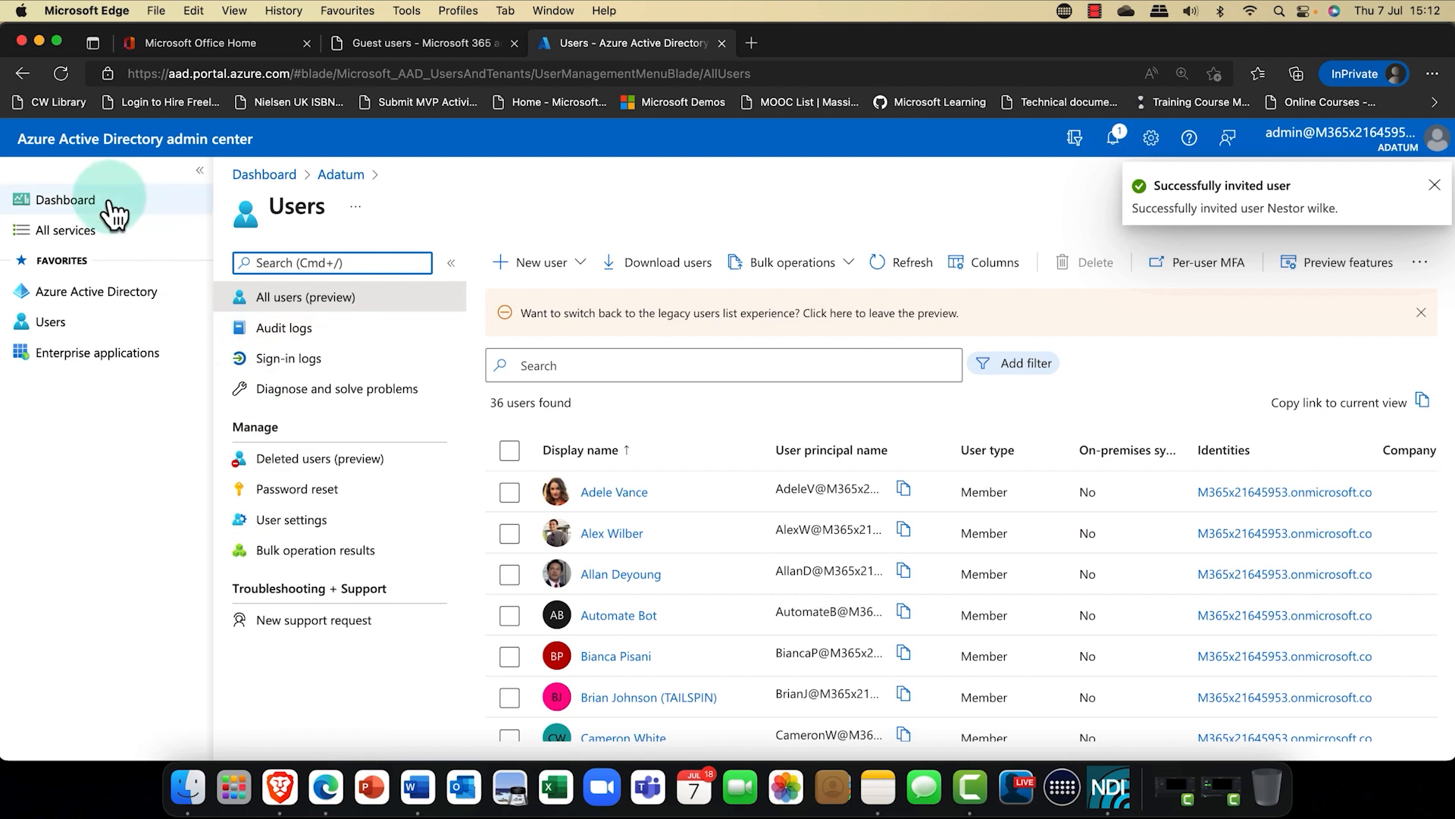
click(66, 199)
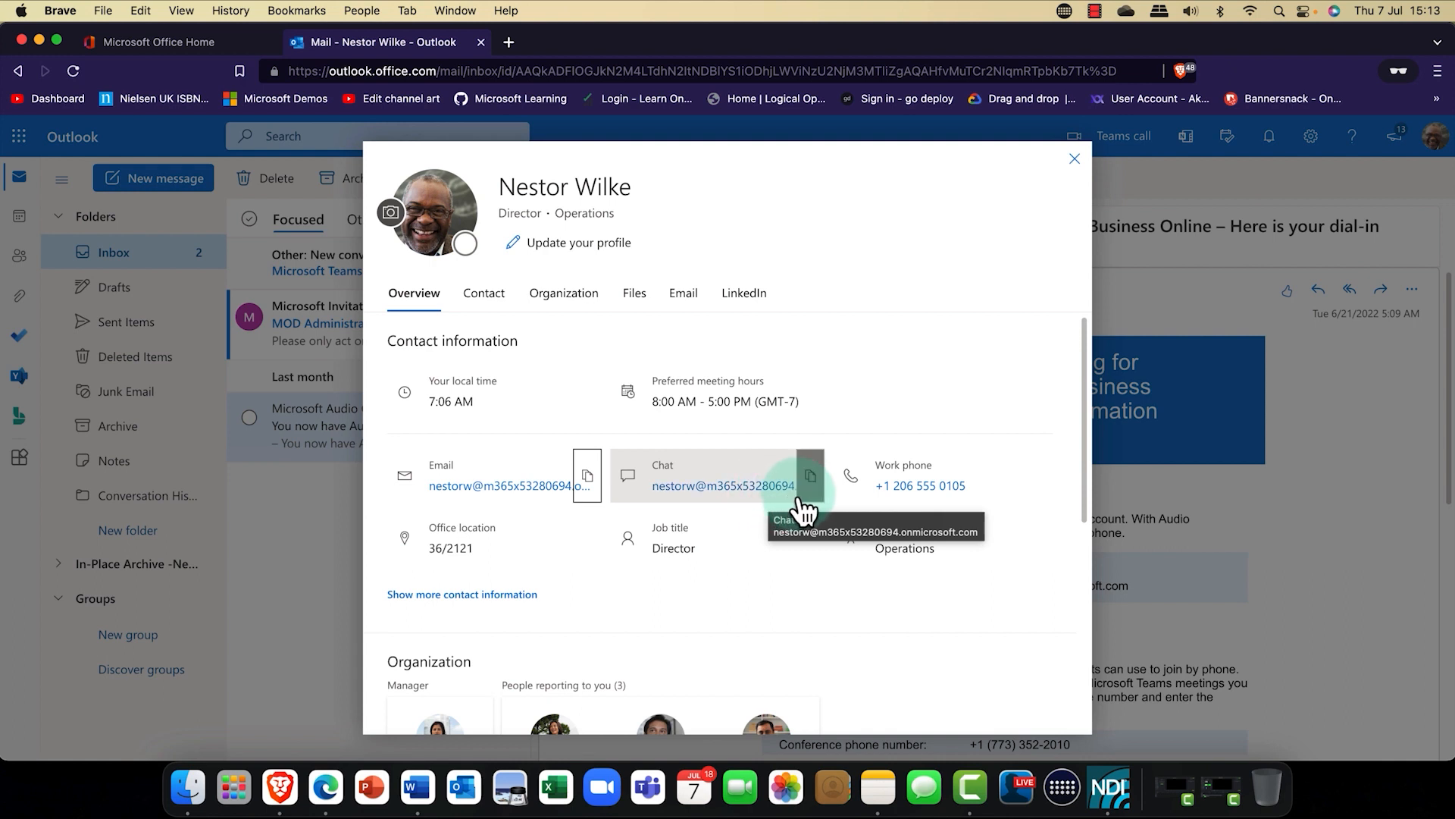
Step: Copy Nestor Wilke's chat address from his Outlook profile card
click(1074, 158)
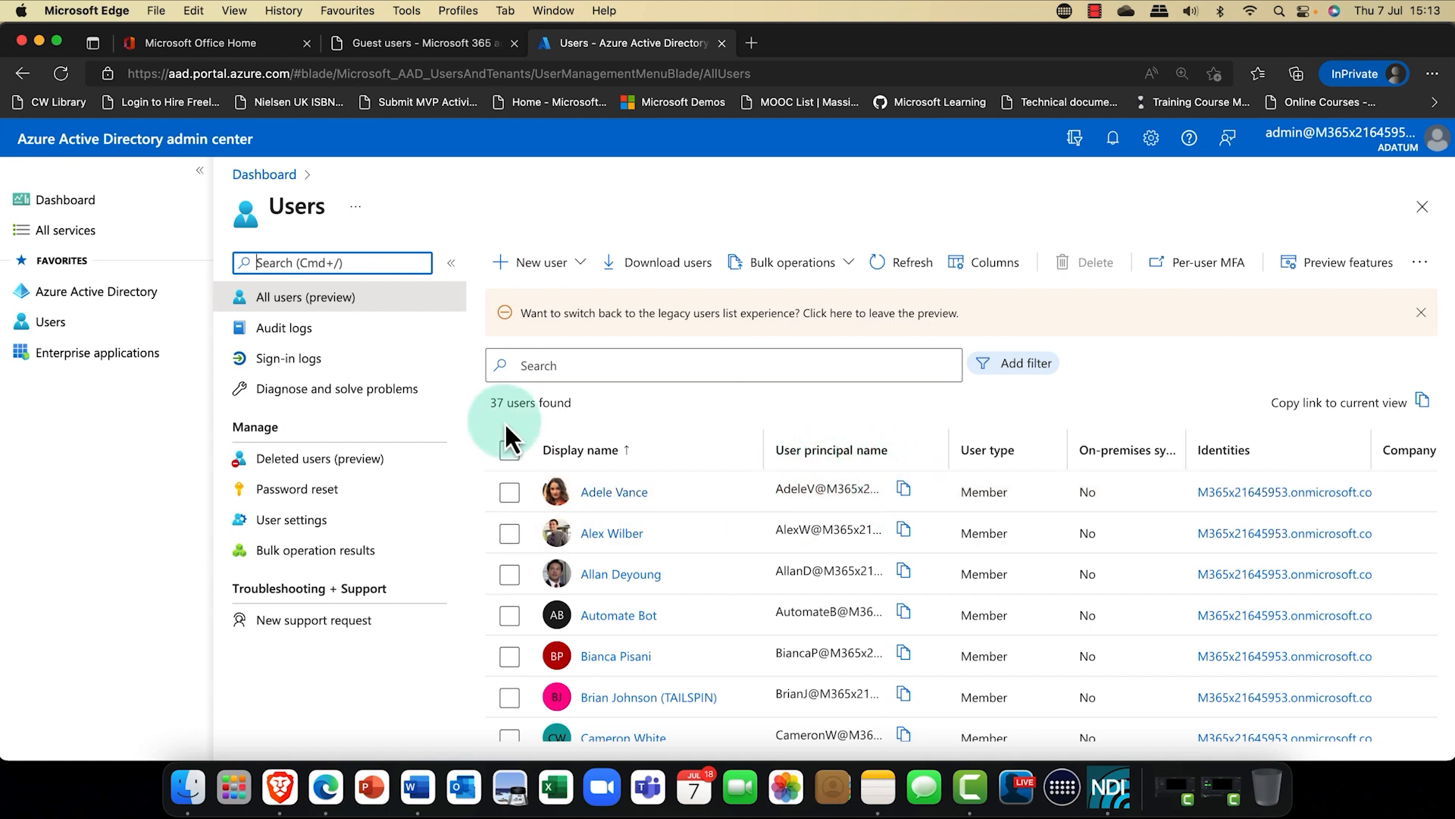
Step: Return to the All users list and scroll to guest Nestor wilke
click(62, 73)
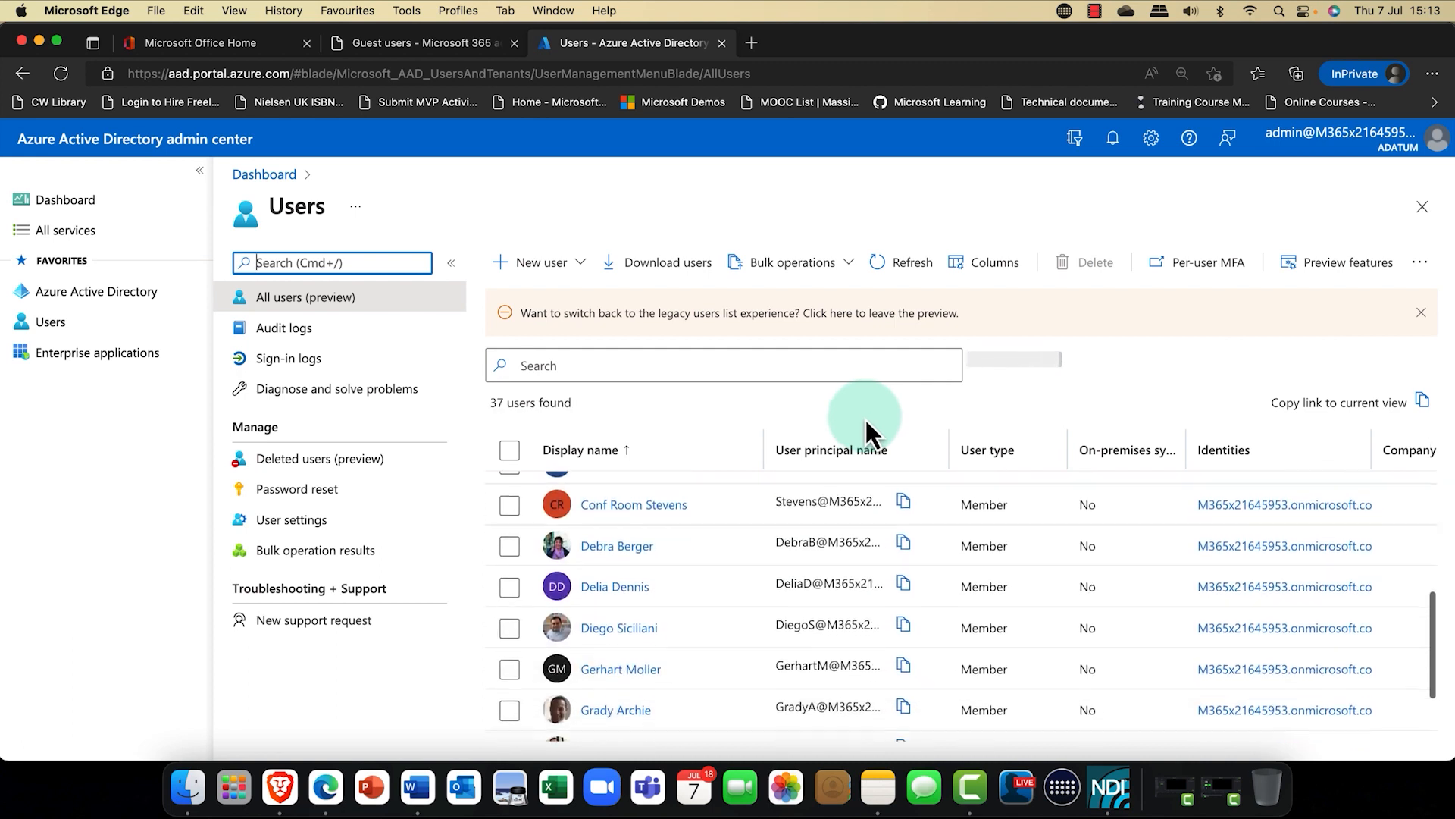
scroll(down, 3)
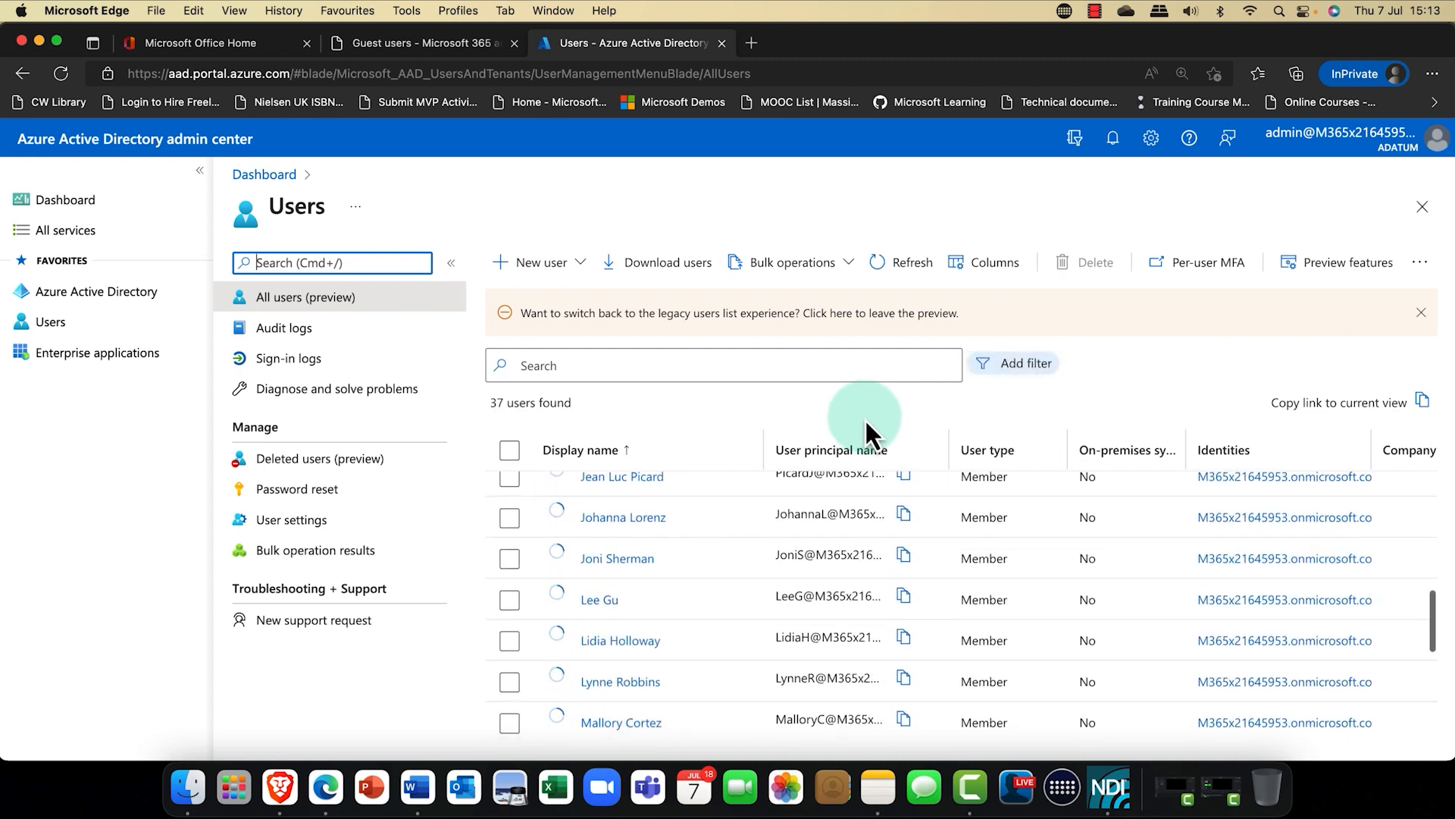
scroll(down, 3)
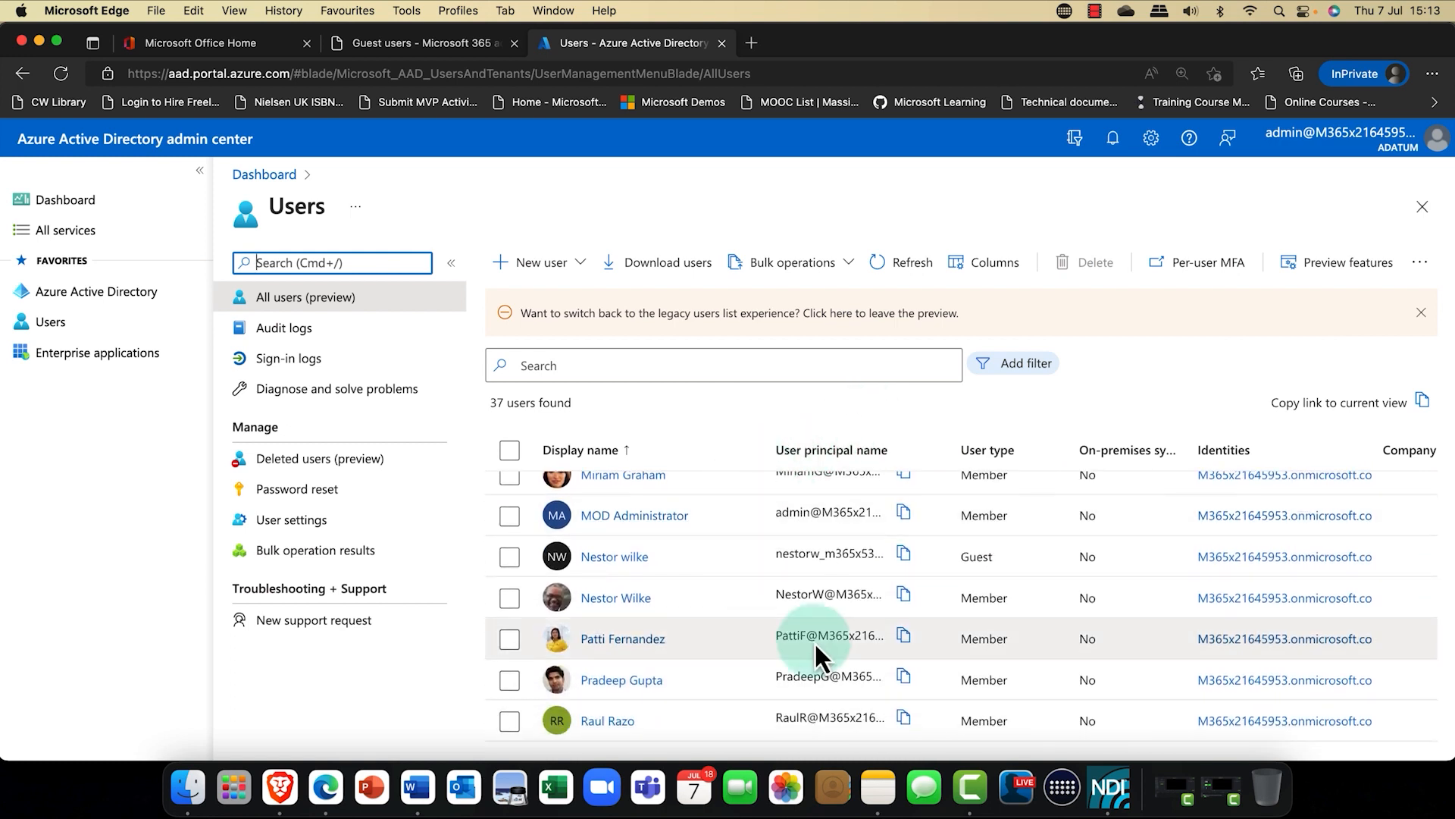
mouse_move(821, 650)
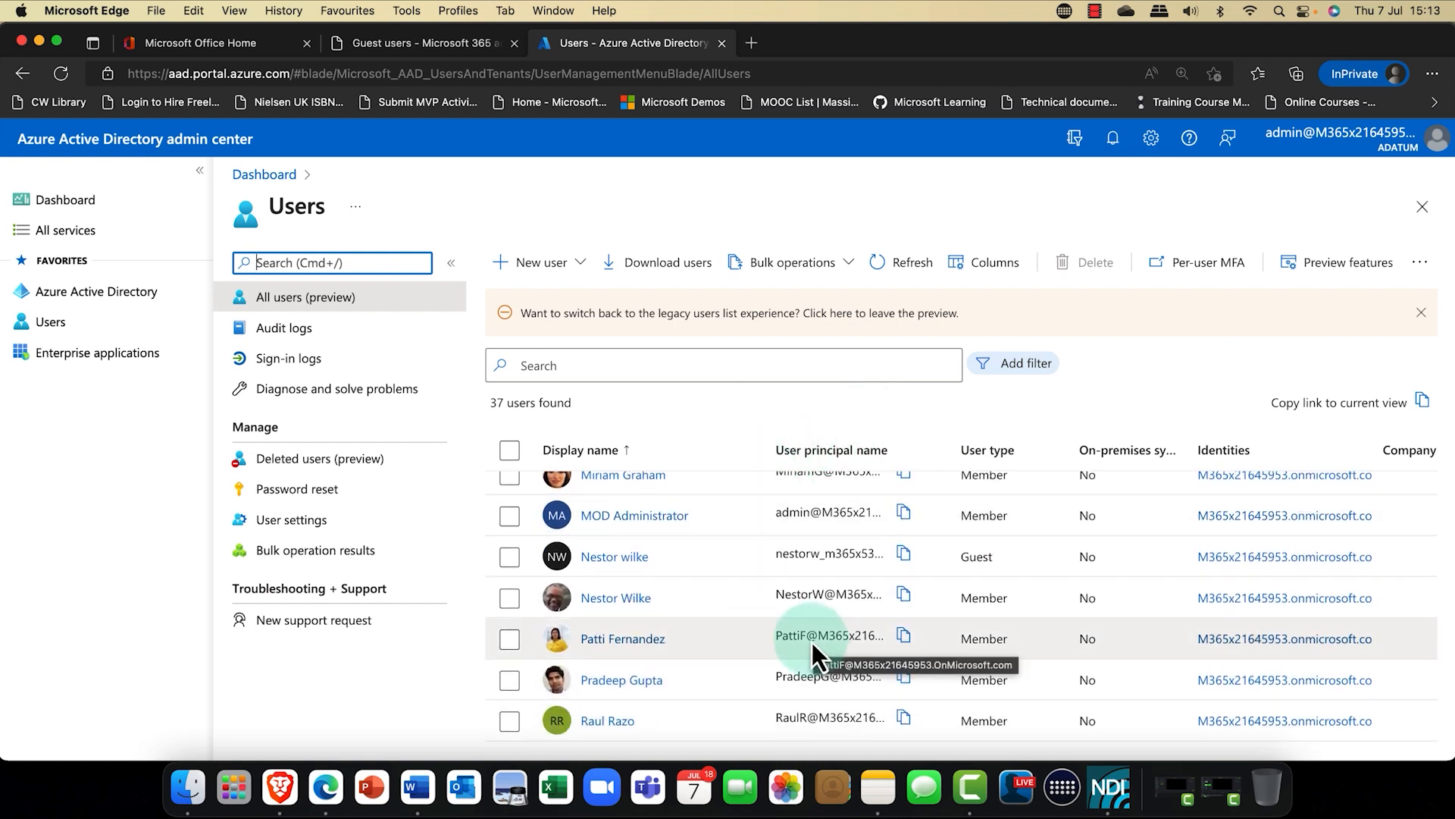
mouse_move(852, 621)
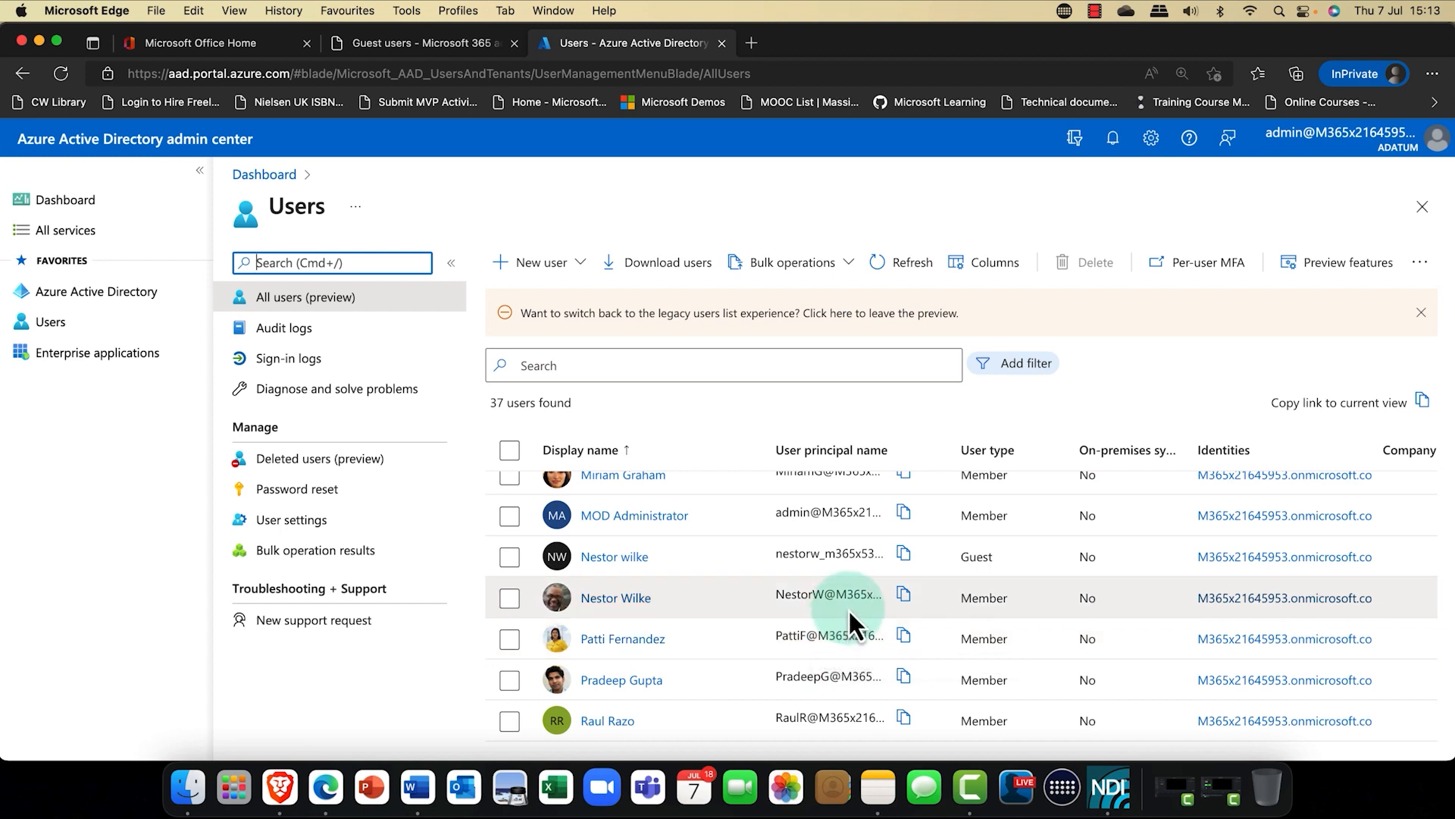
mouse_move(1007, 617)
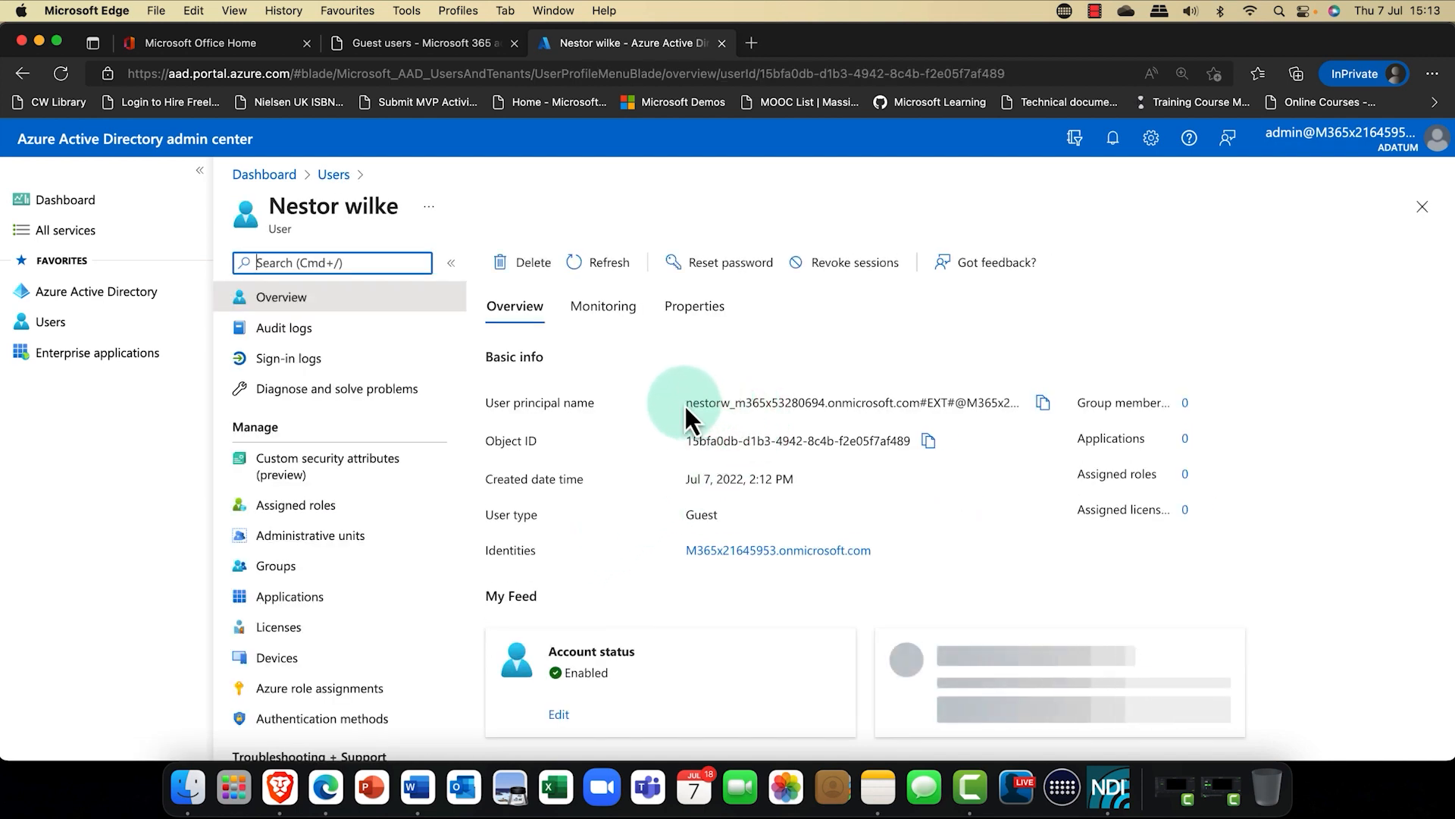
double_click(752, 402)
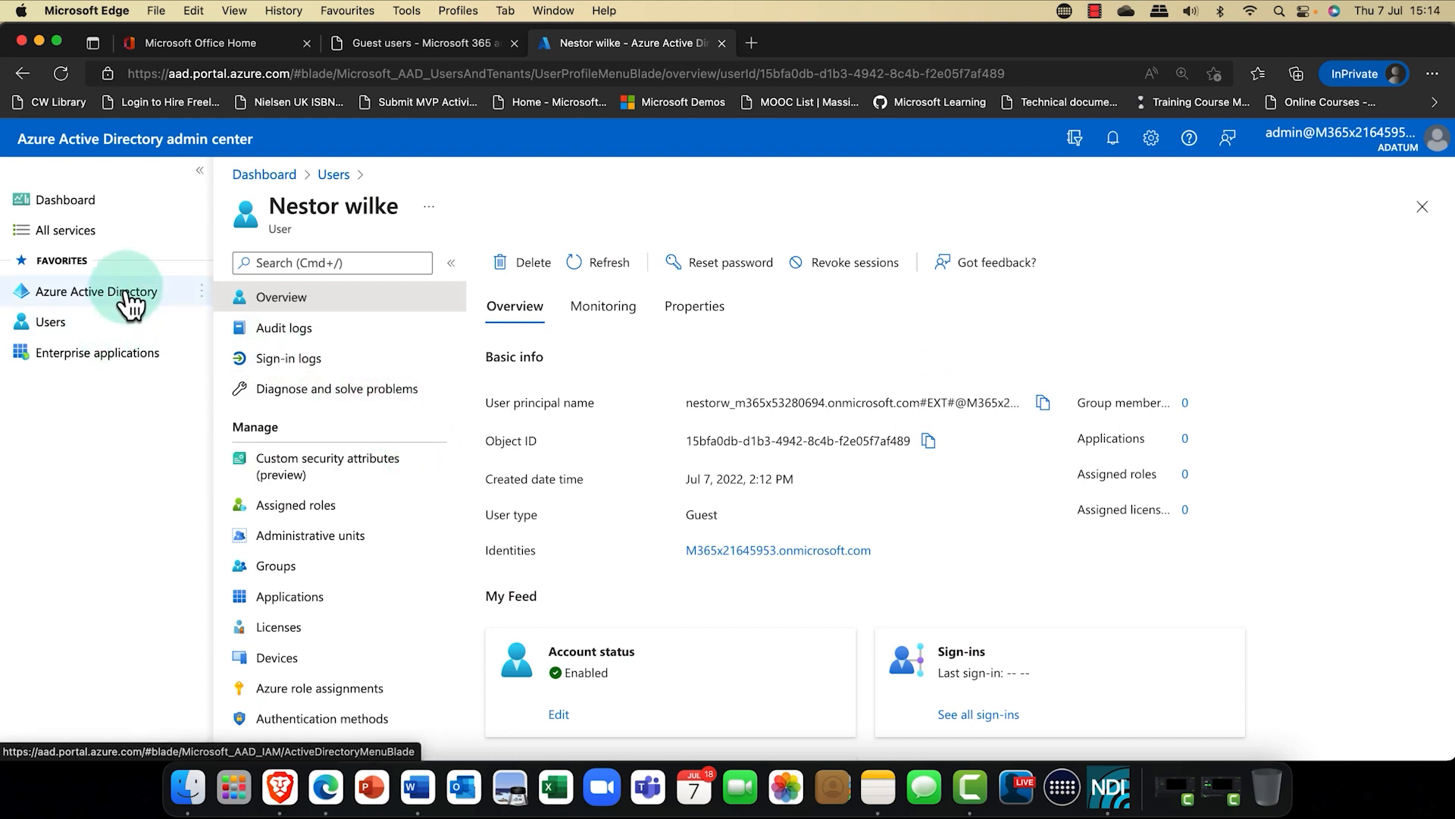
mouse_move(96, 290)
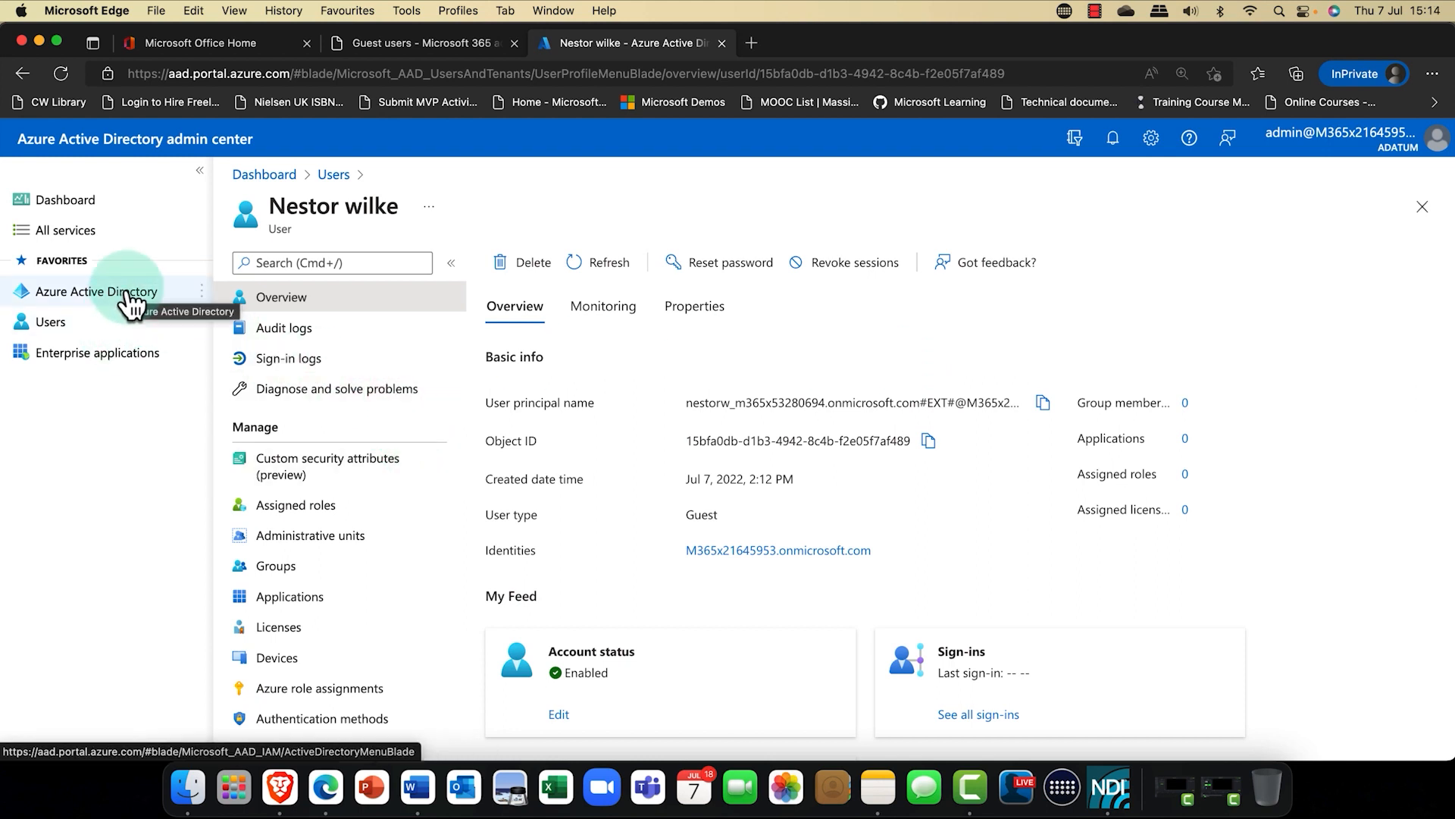
mouse_move(280, 788)
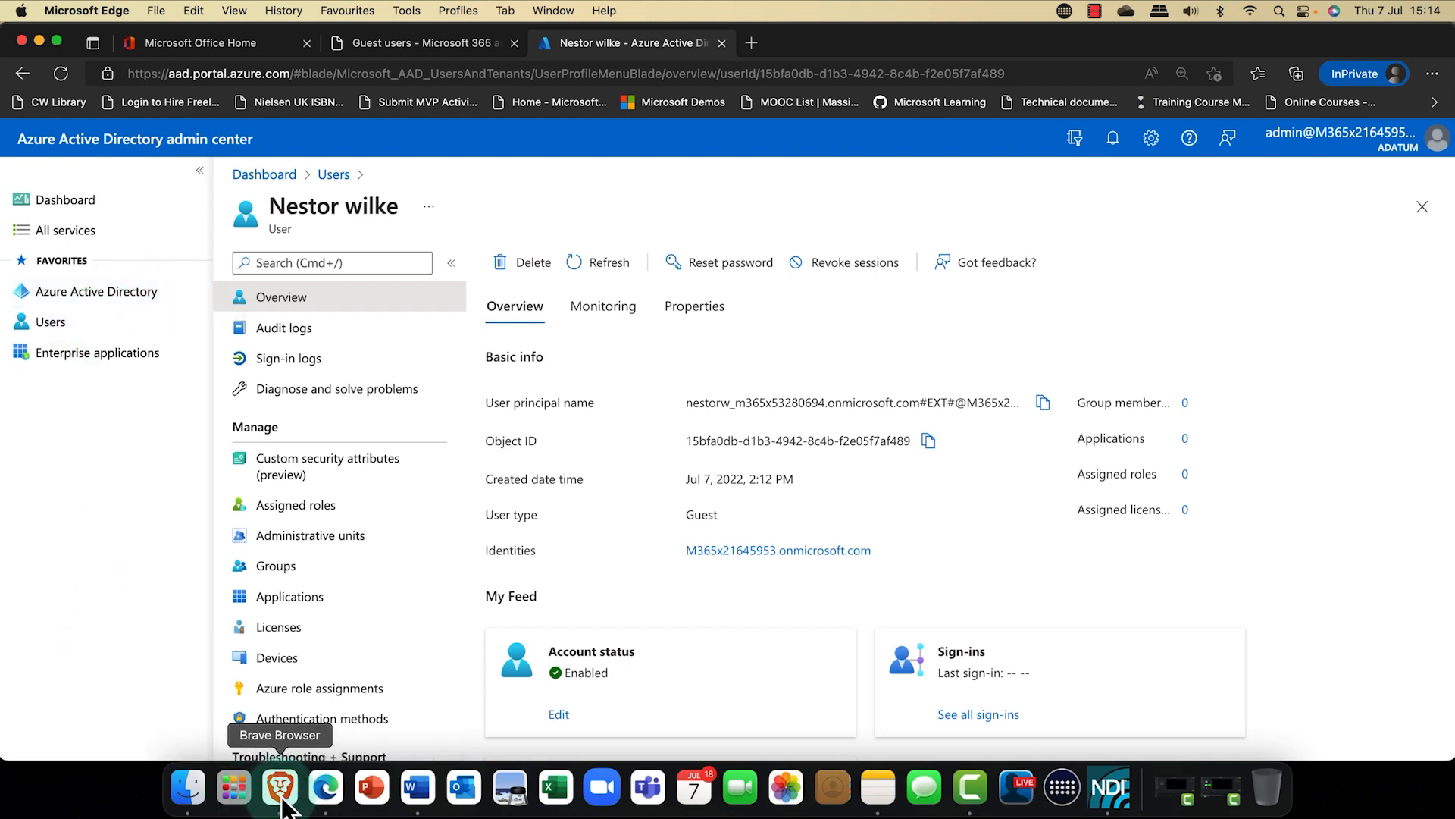
click(279, 786)
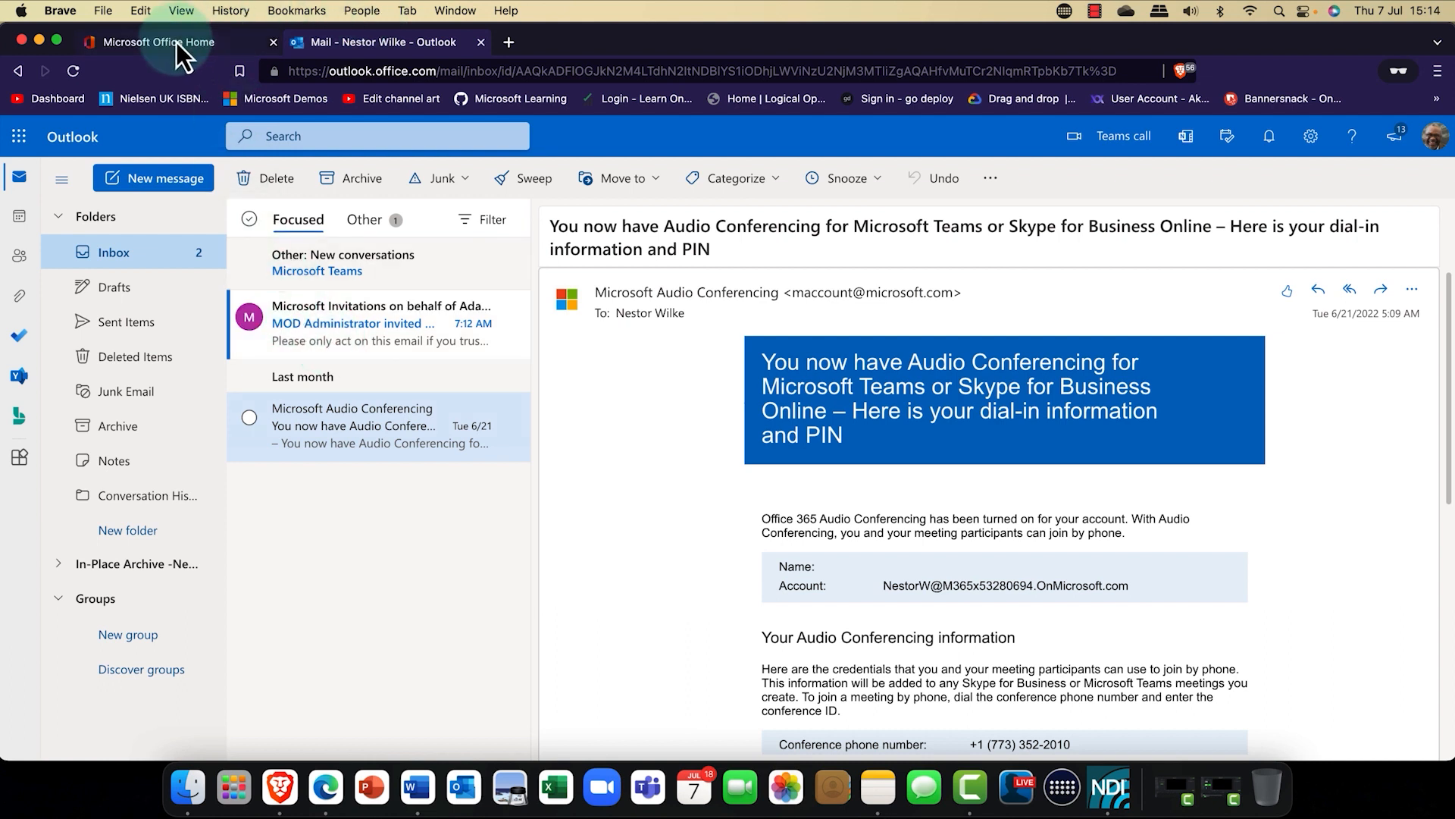
click(157, 42)
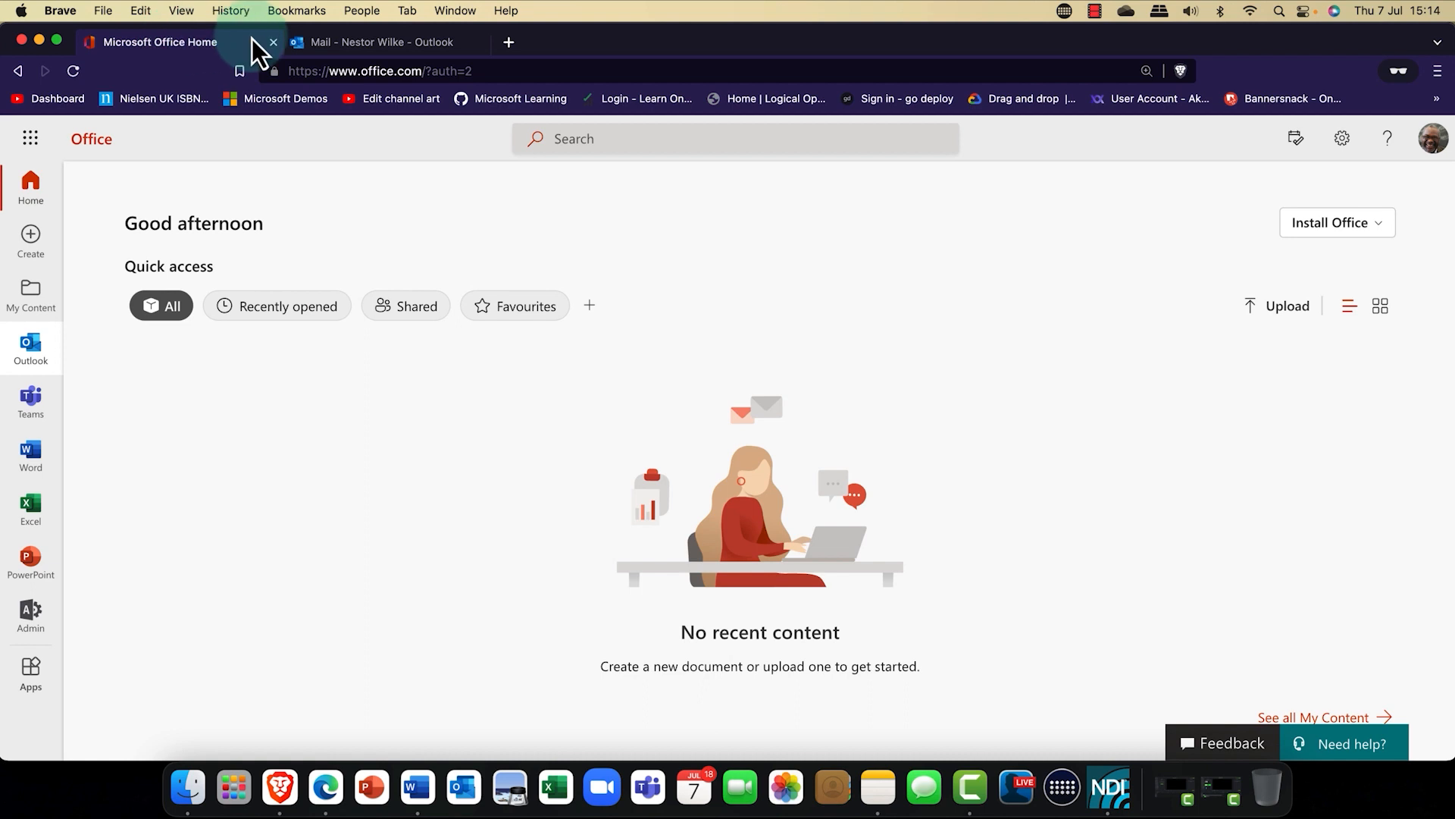
click(376, 42)
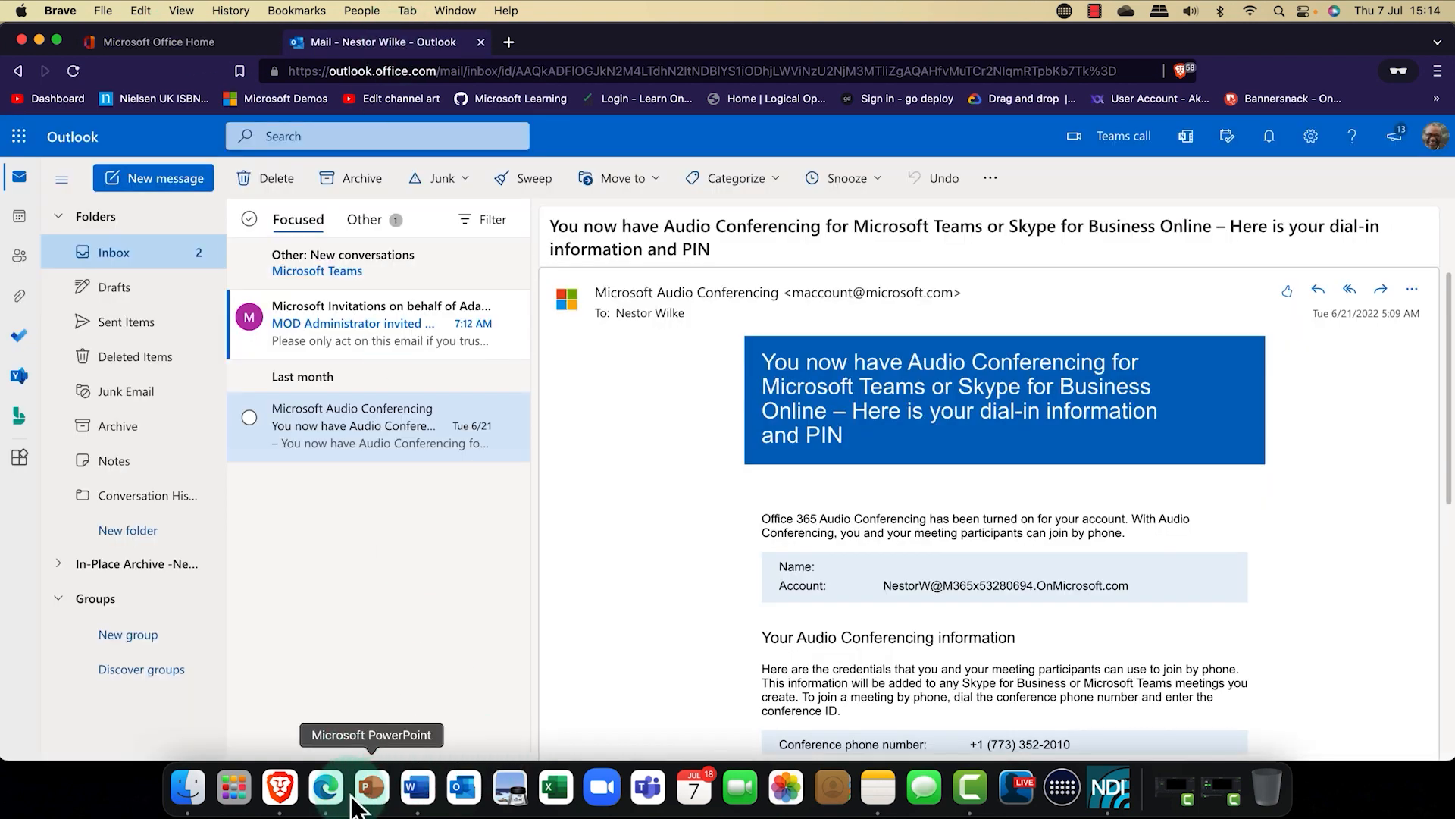
Step: Back in the admin center, open the Adatum directory and its External Identities overview
click(325, 789)
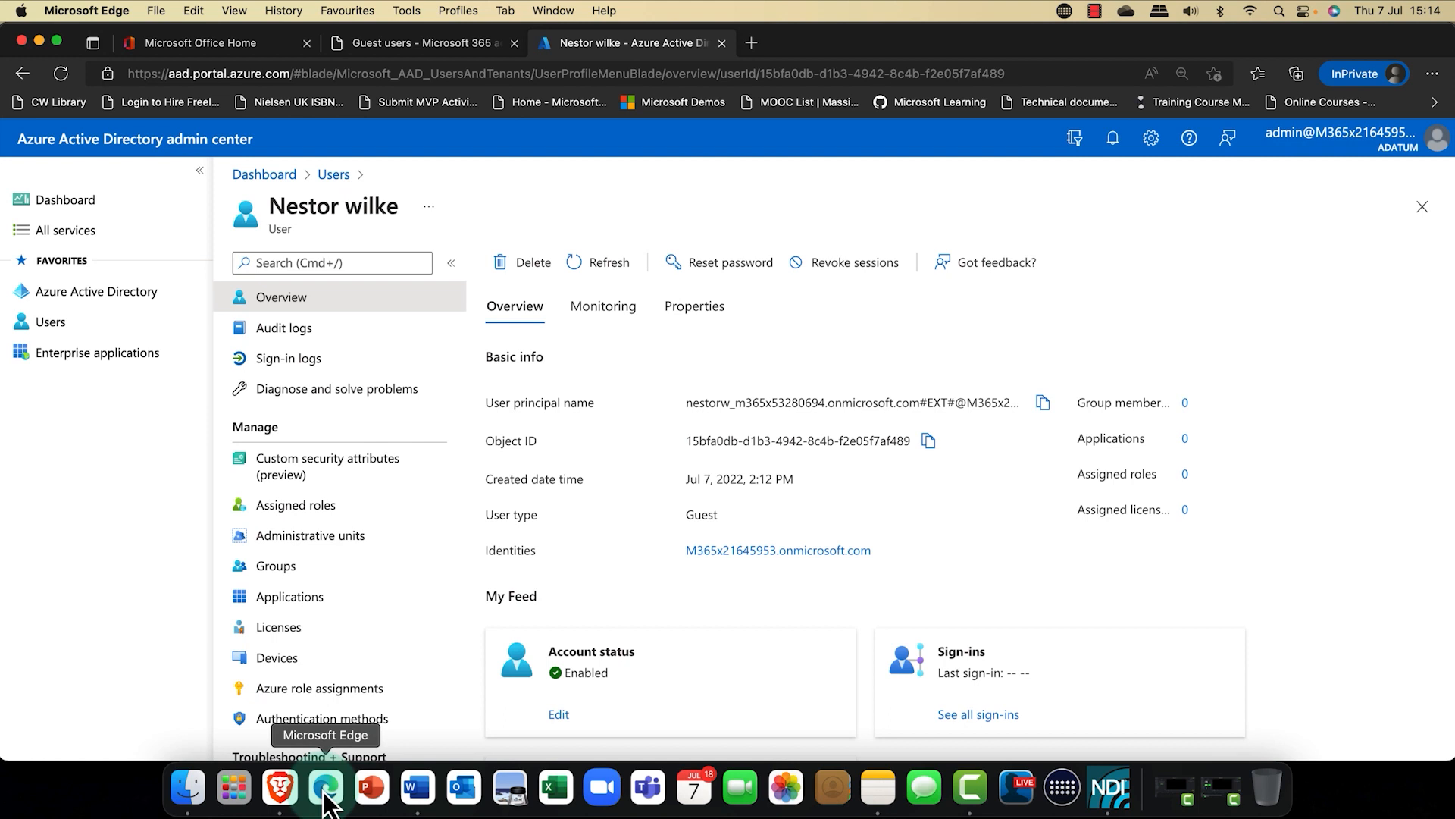
mouse_move(307, 595)
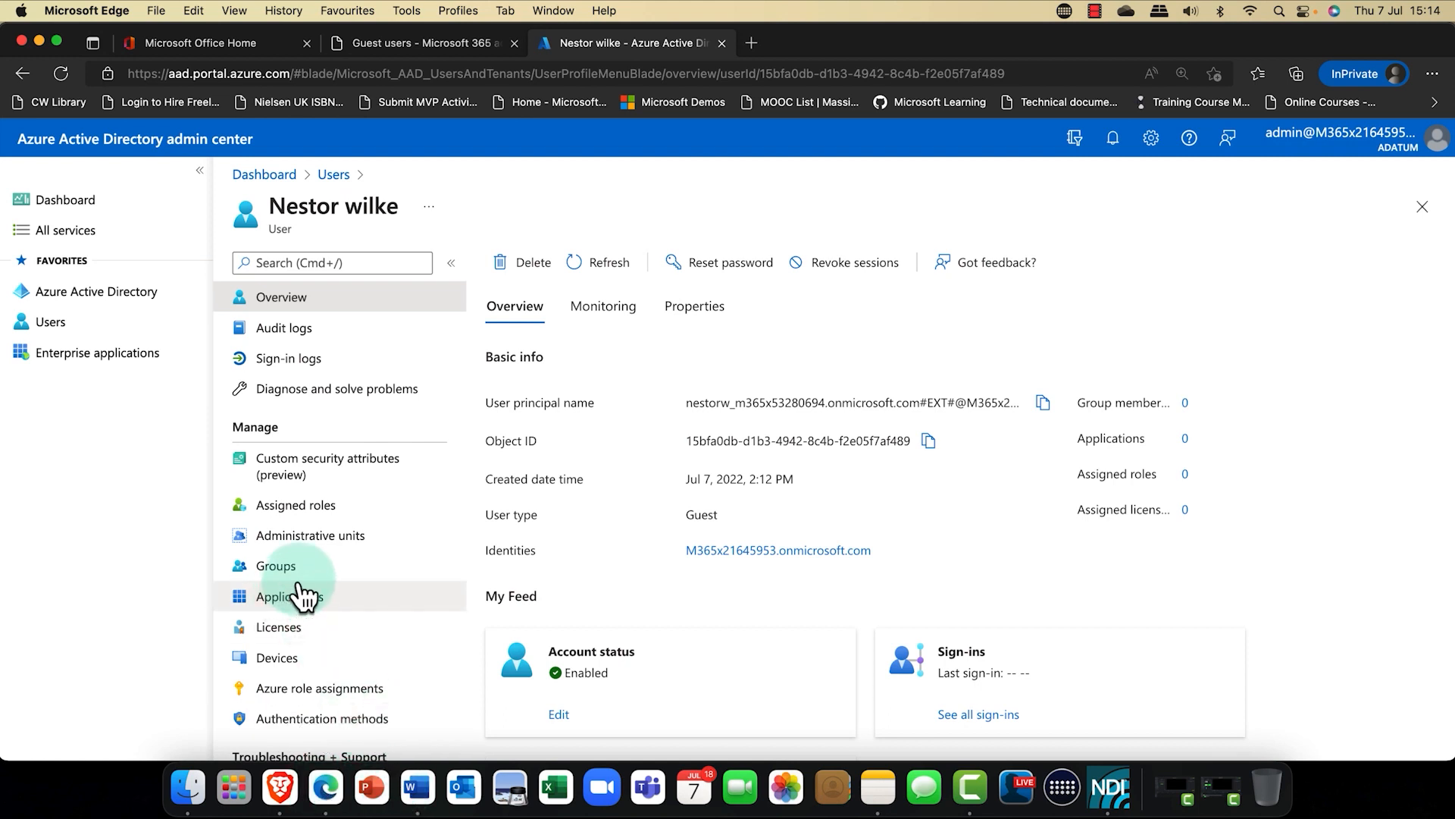
click(96, 291)
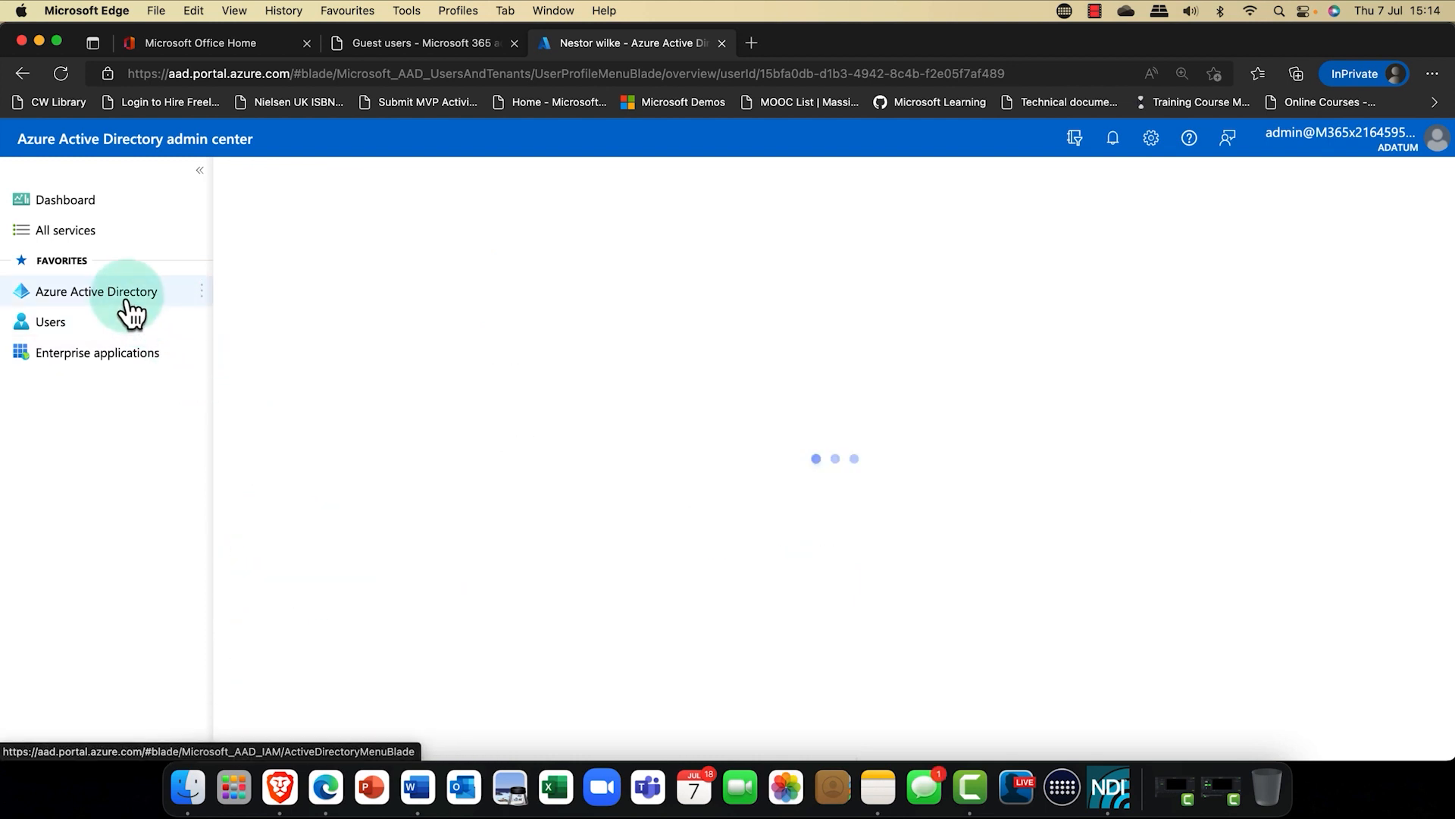
click(96, 291)
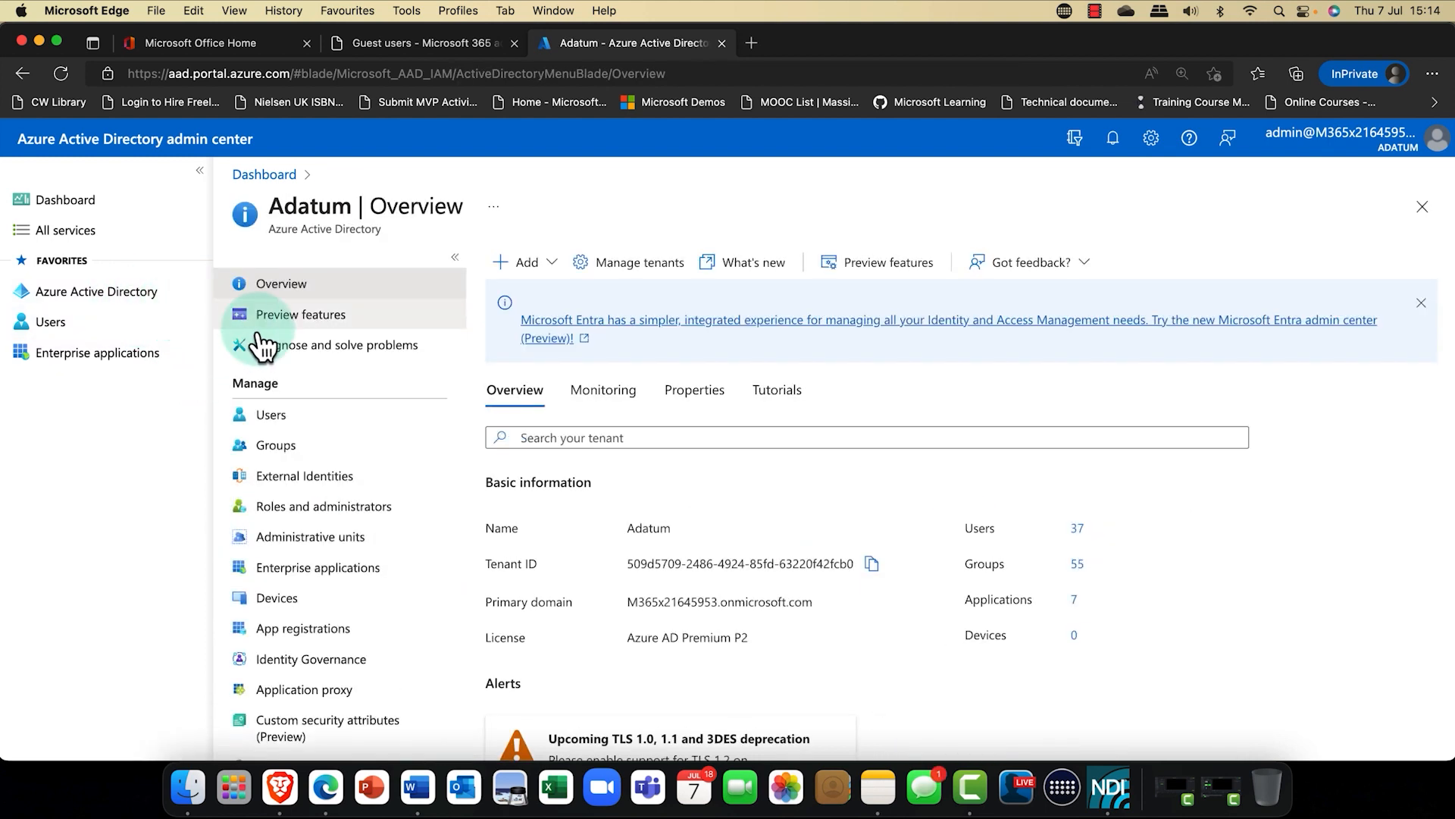
mouse_move(303, 475)
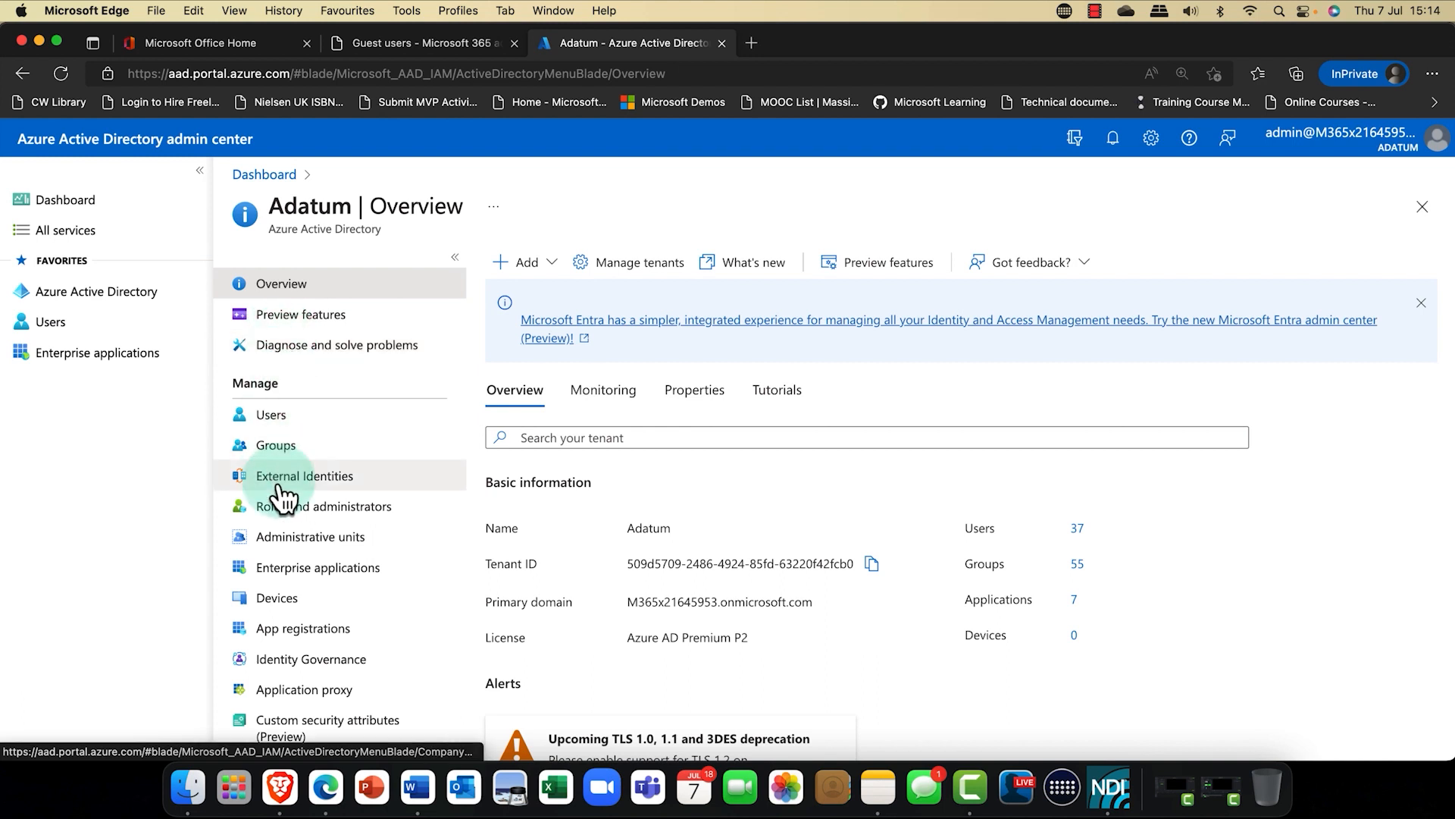
click(305, 475)
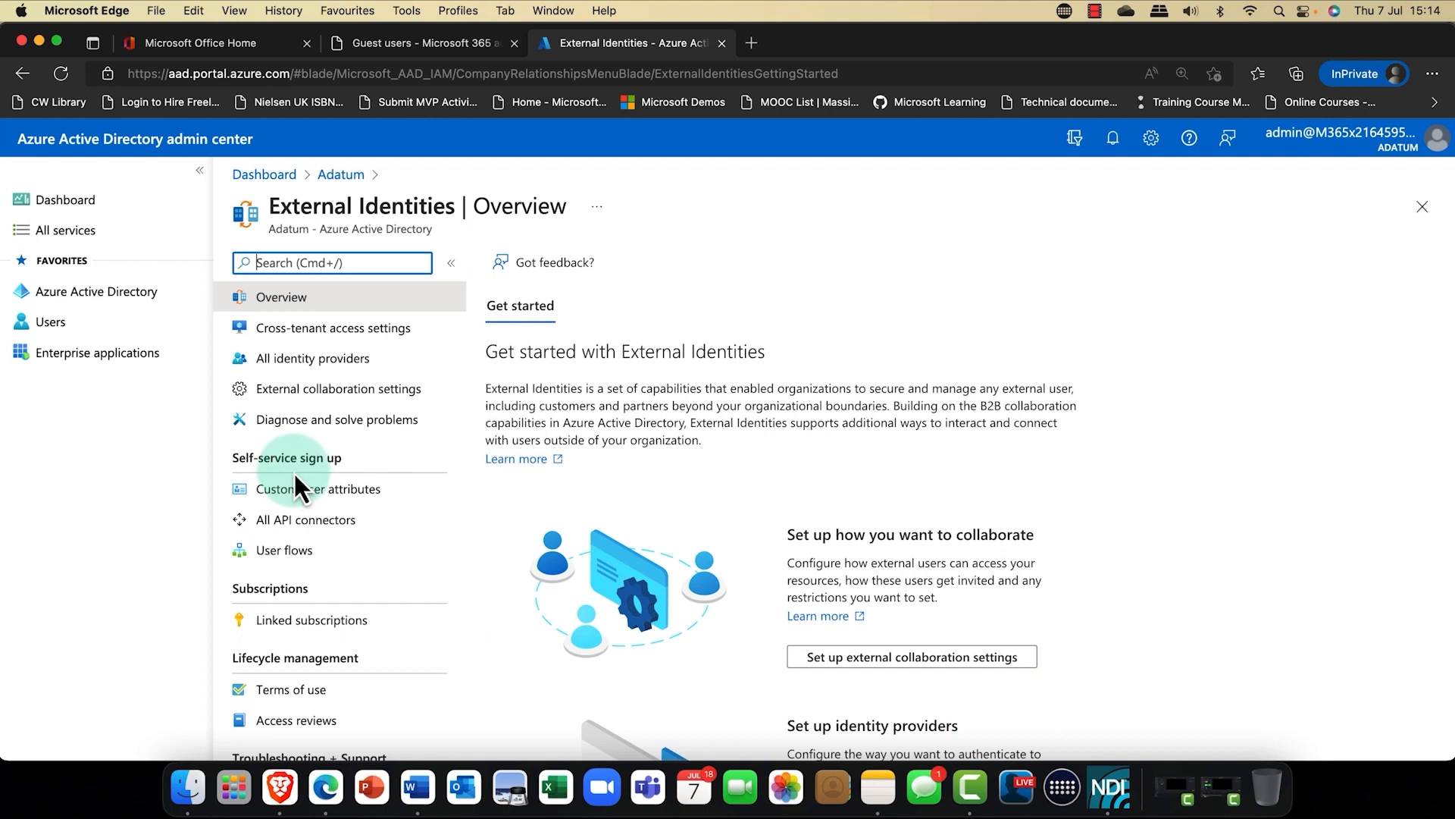
mouse_move(362, 394)
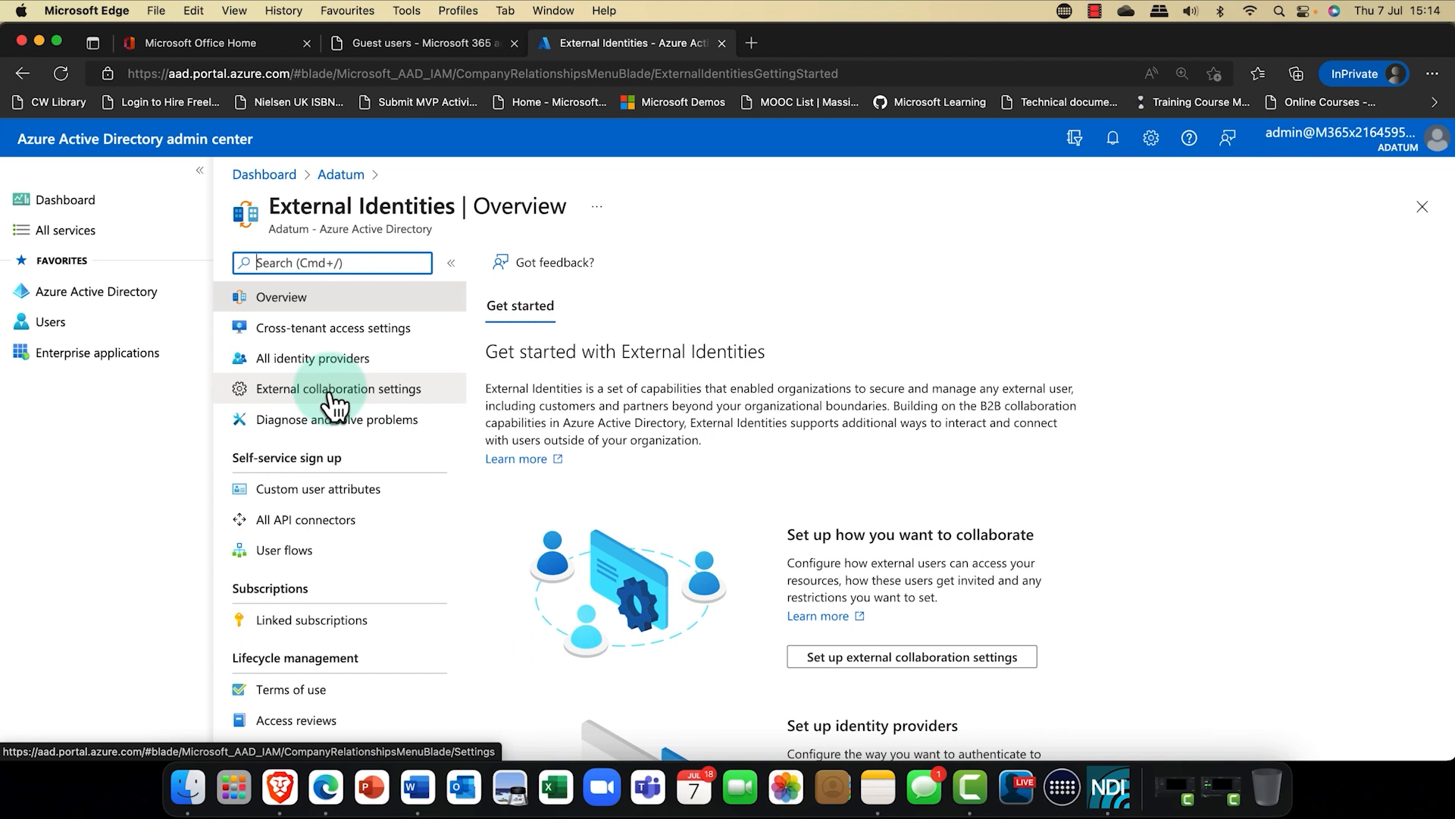
Step: Try the guest user access options, ending on 'same access as members (most inclusive)'
click(338, 388)
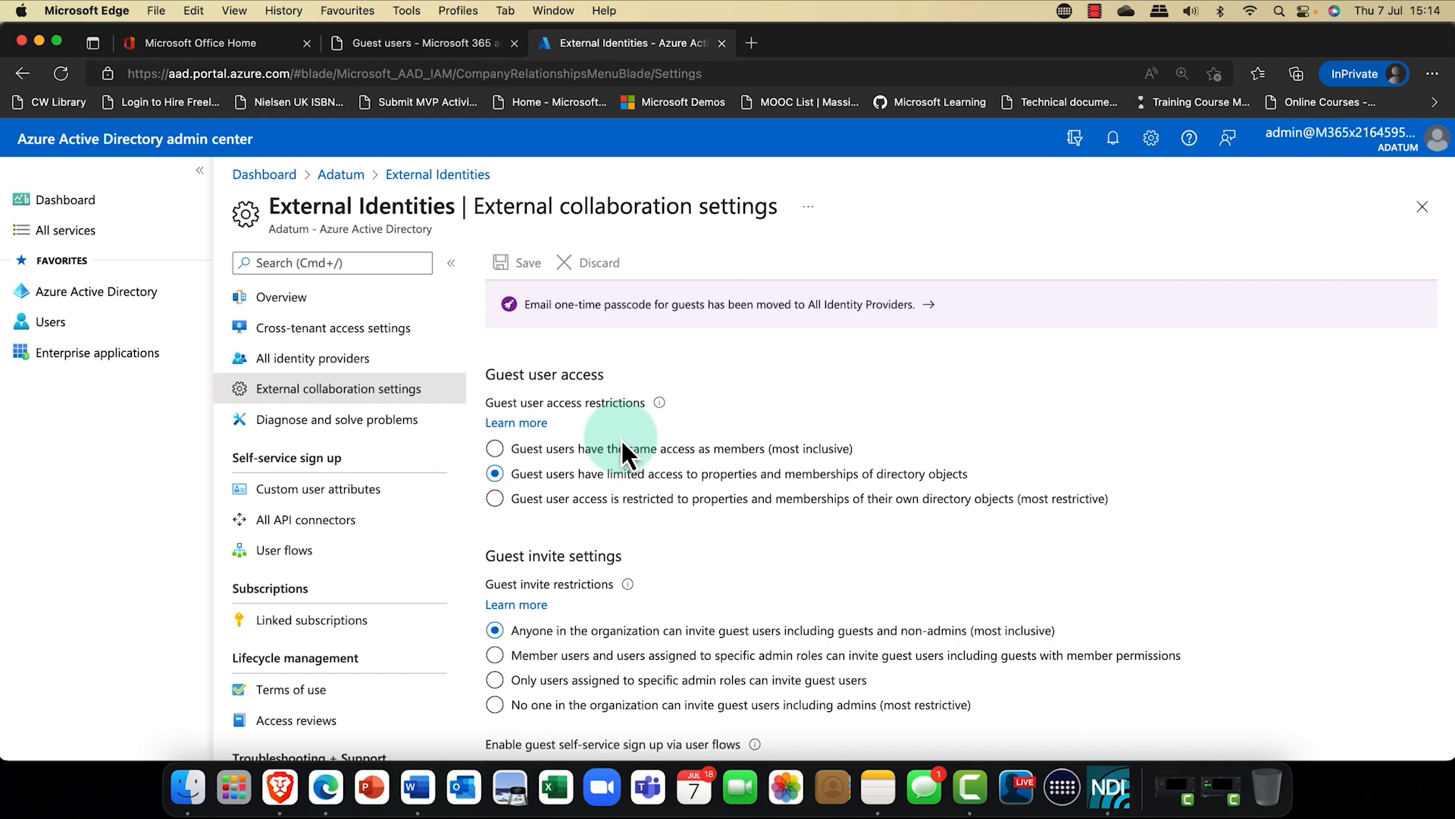
click(495, 448)
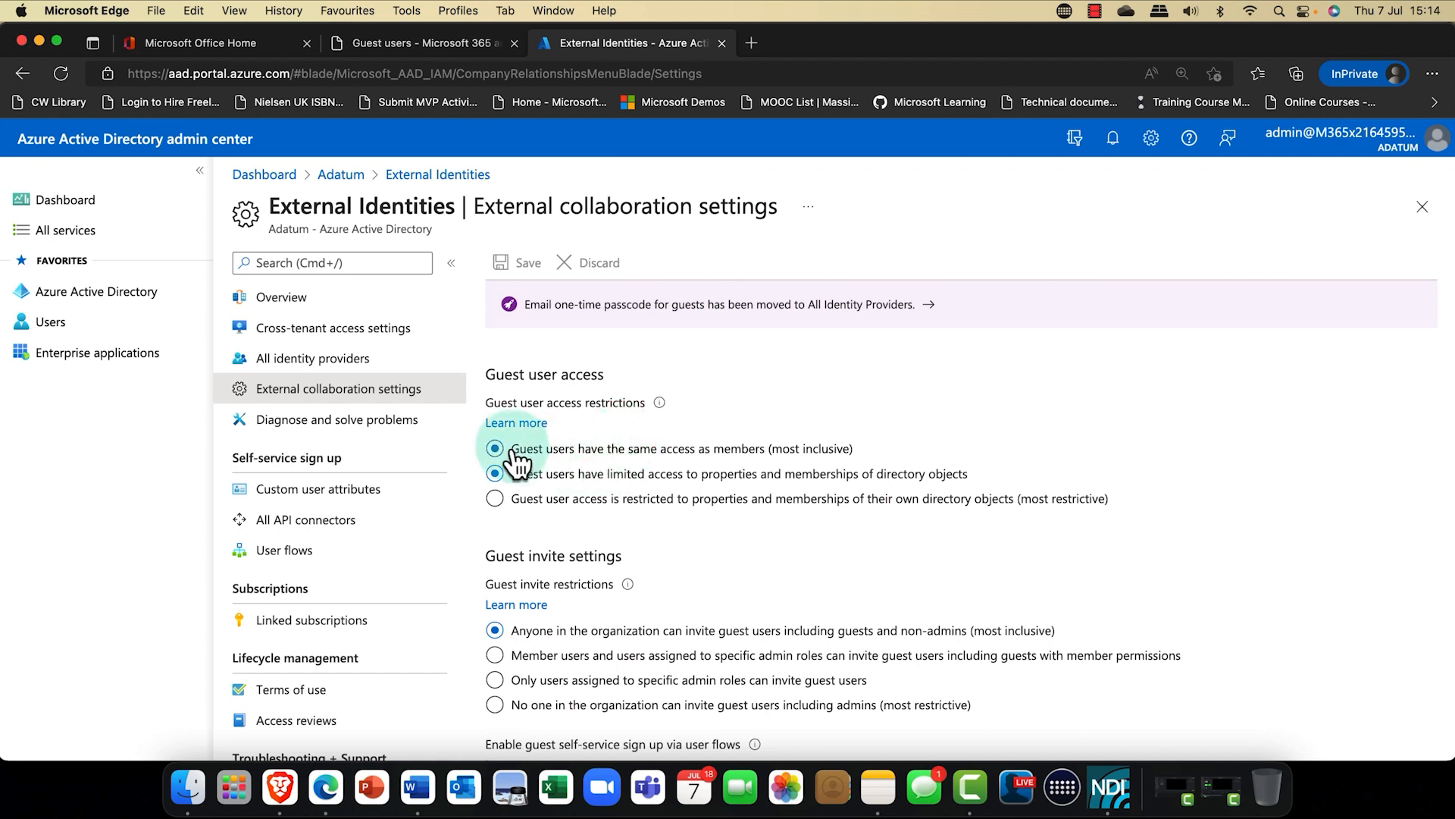
click(495, 447)
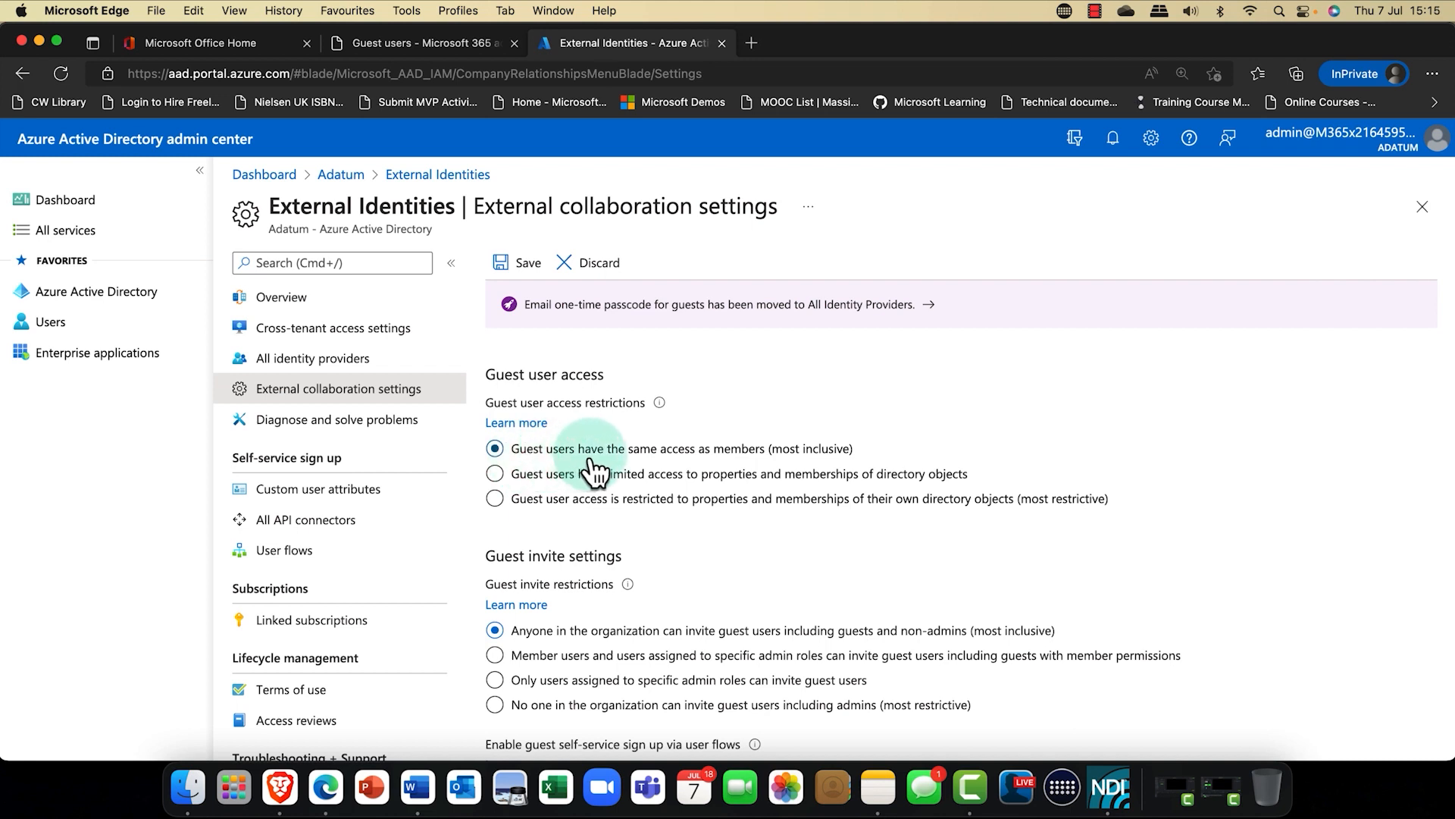
mouse_move(757, 473)
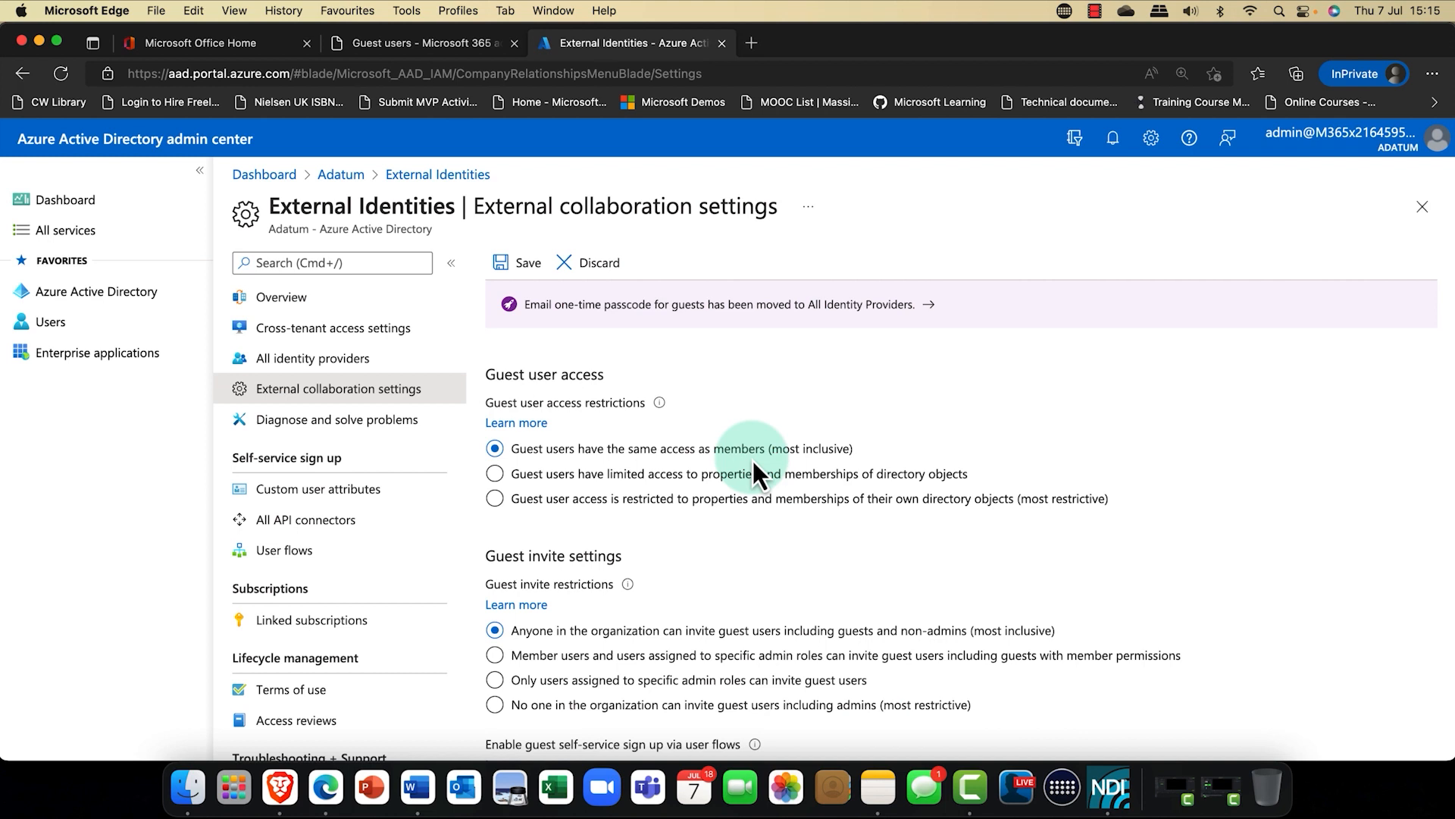
click(495, 473)
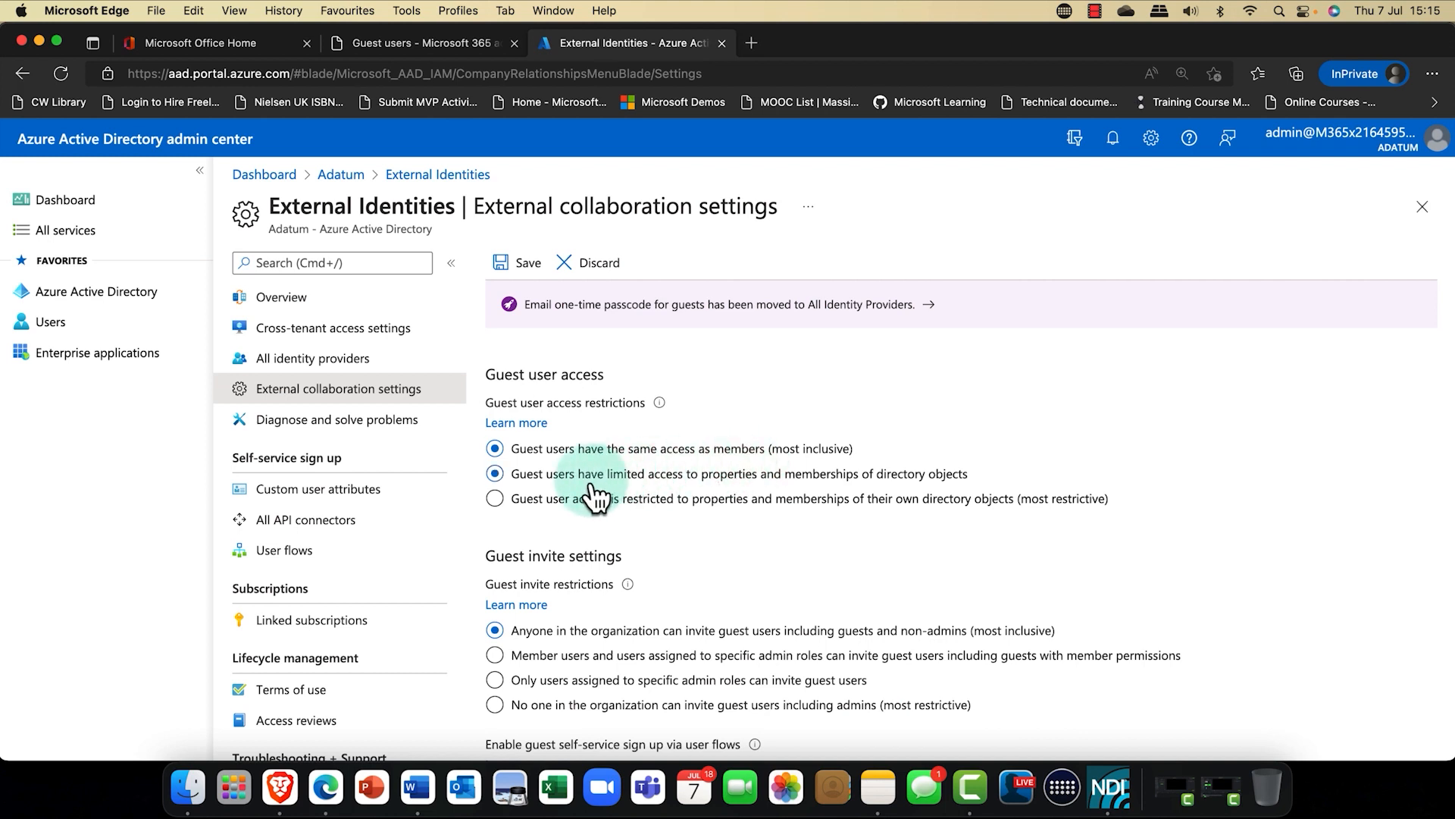
click(495, 473)
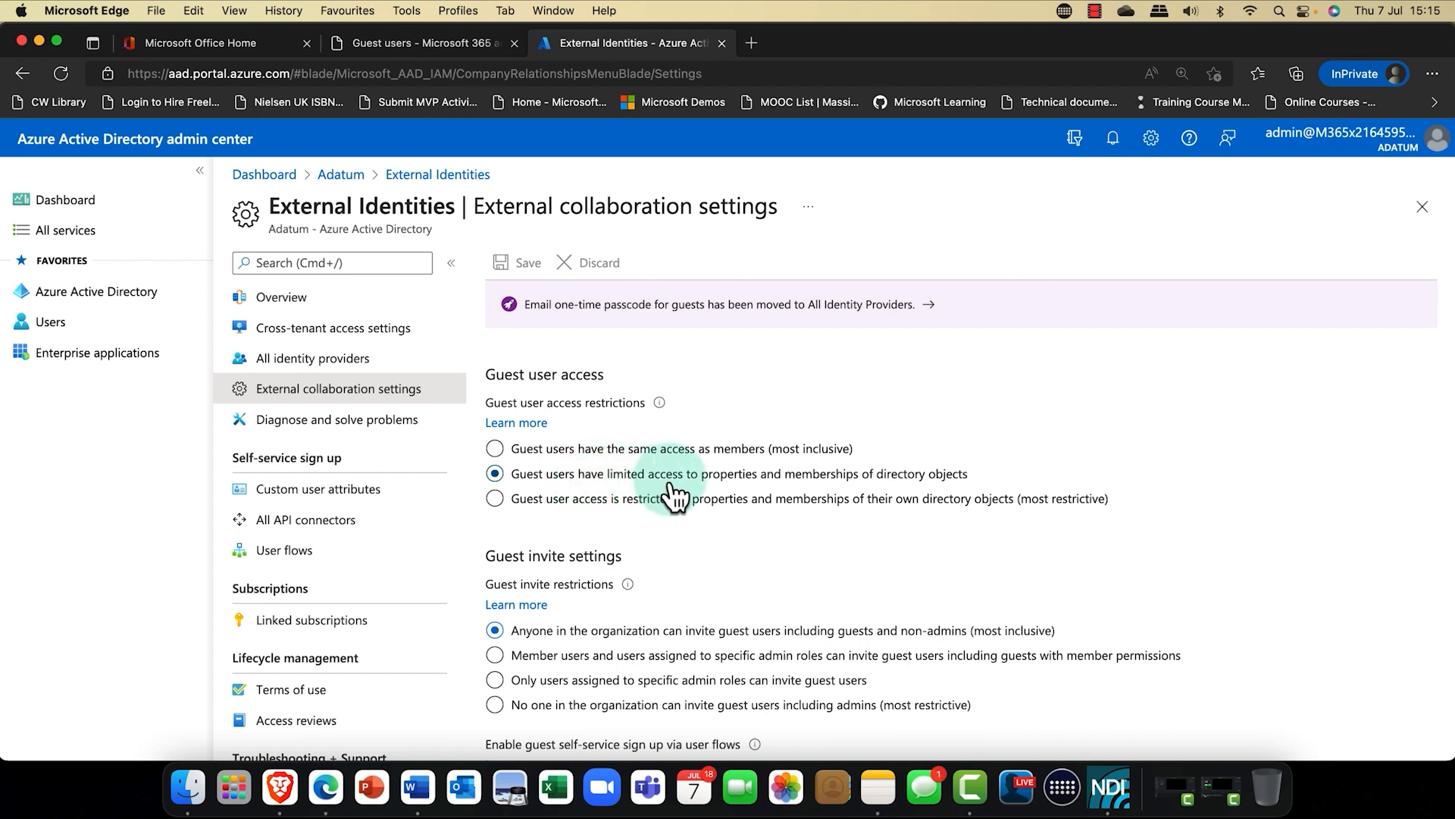
mouse_move(703, 490)
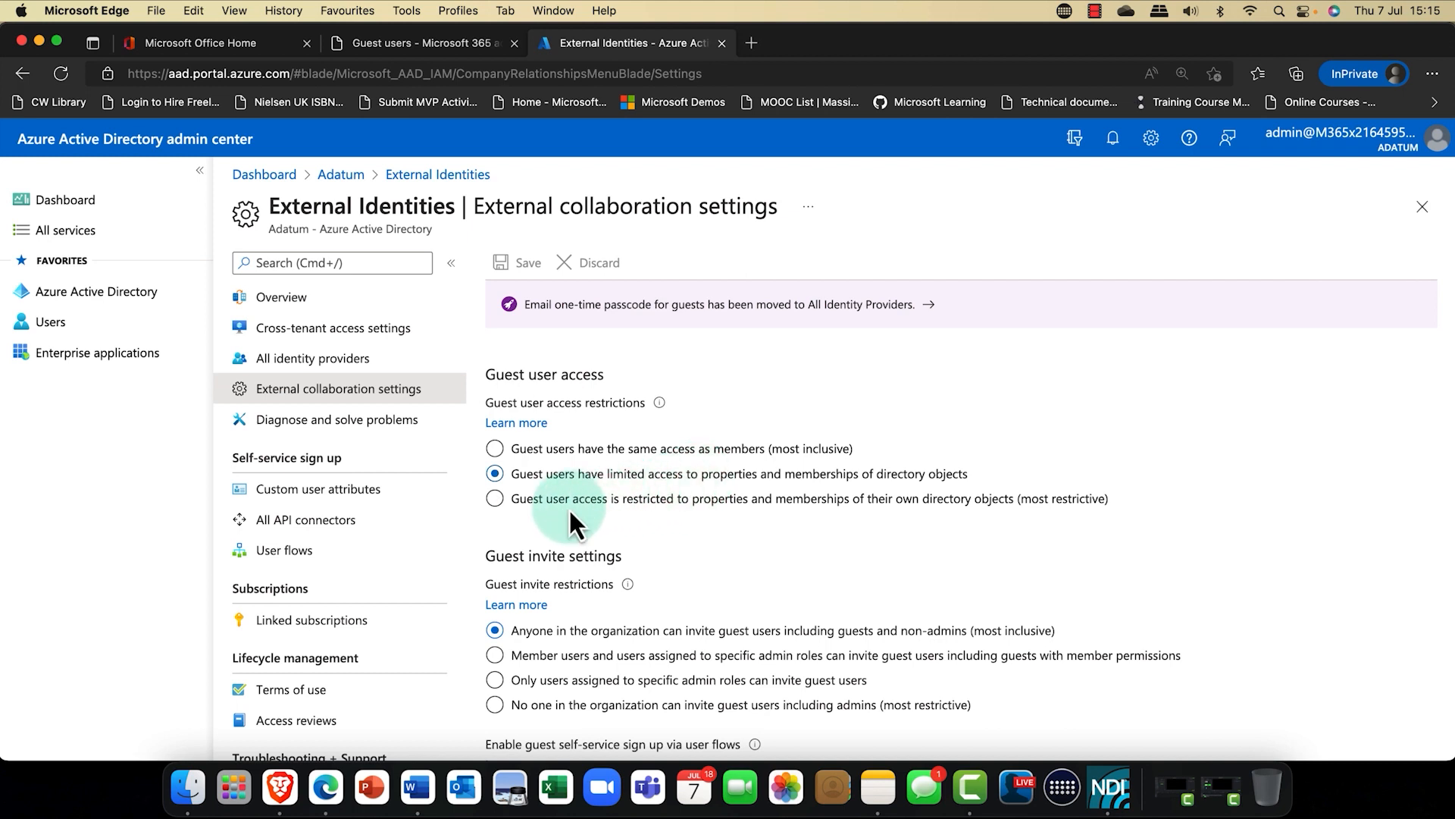
click(495, 498)
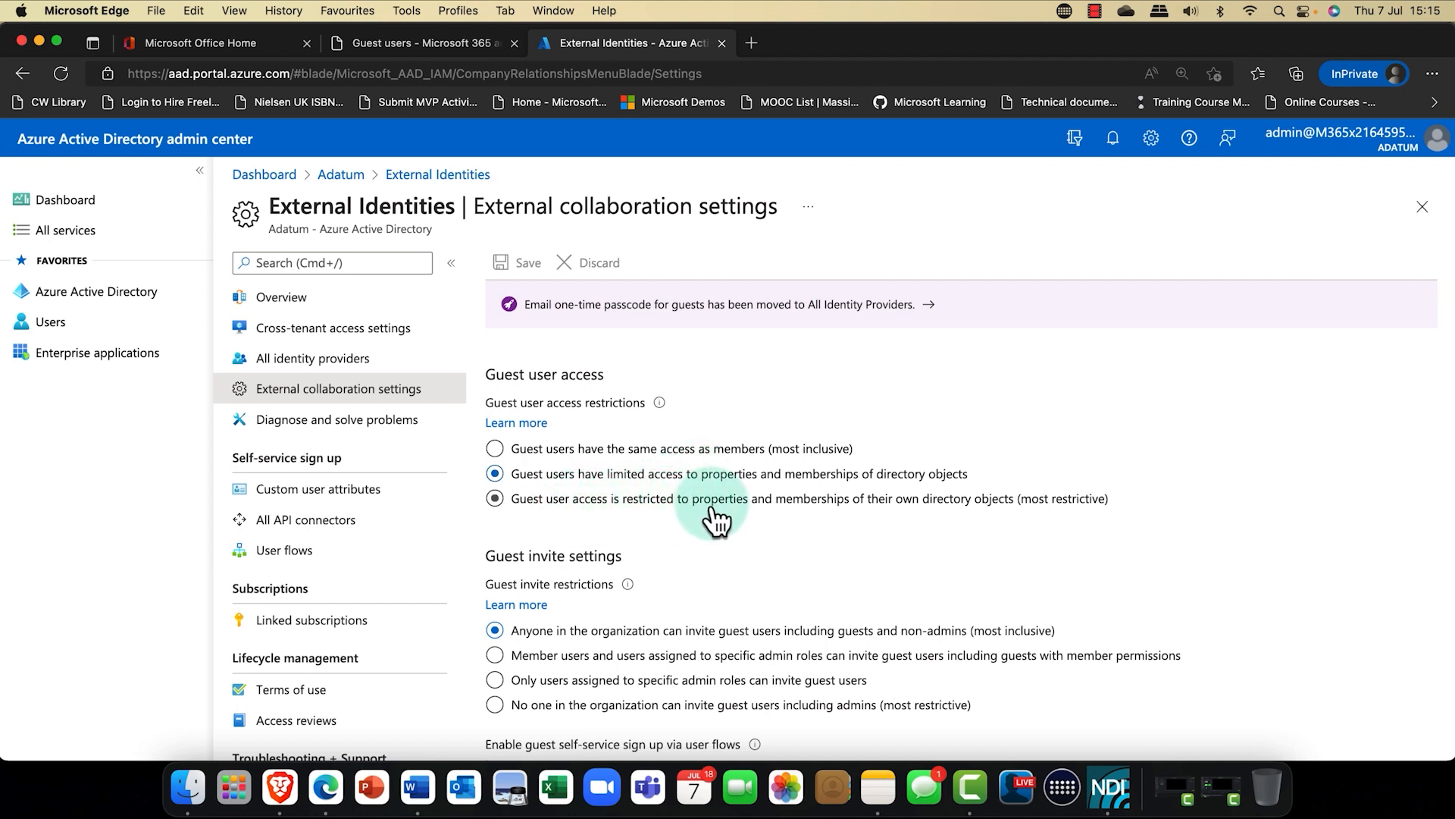
mouse_move(871, 516)
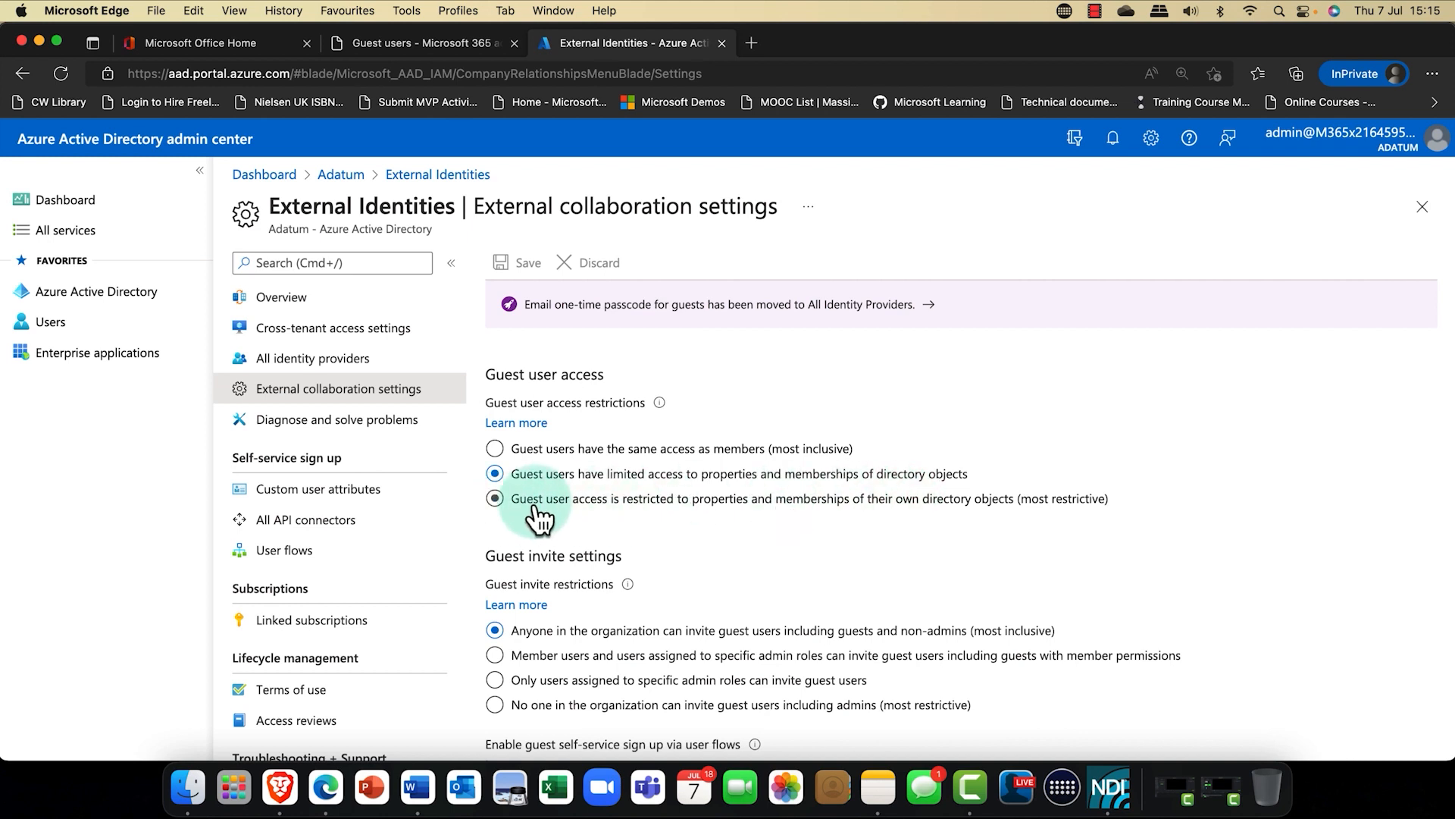
click(495, 448)
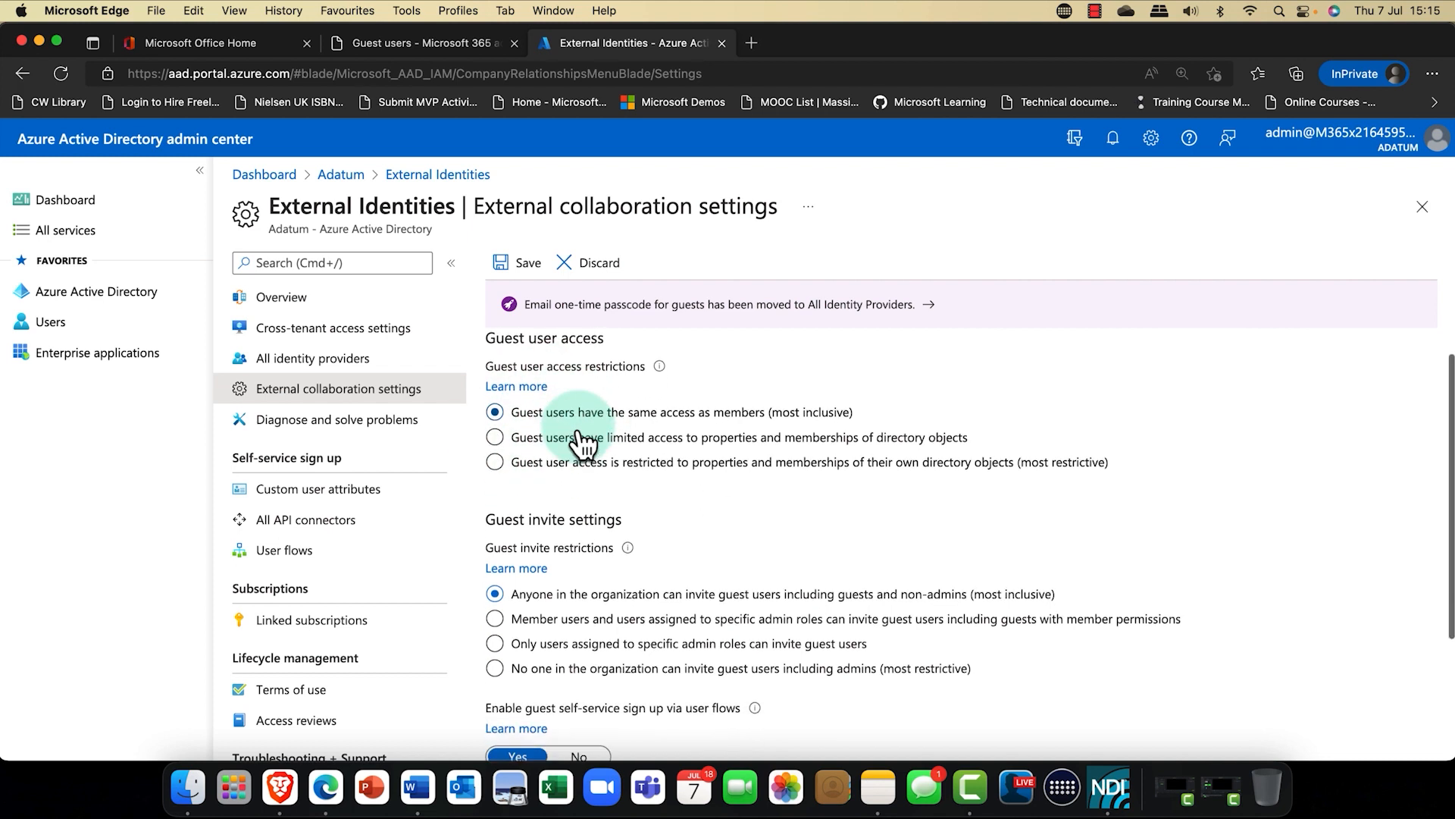
Step: Try the guest invite restriction options, ending on 'No one in the organization can invite guest users'
scroll(down, 3)
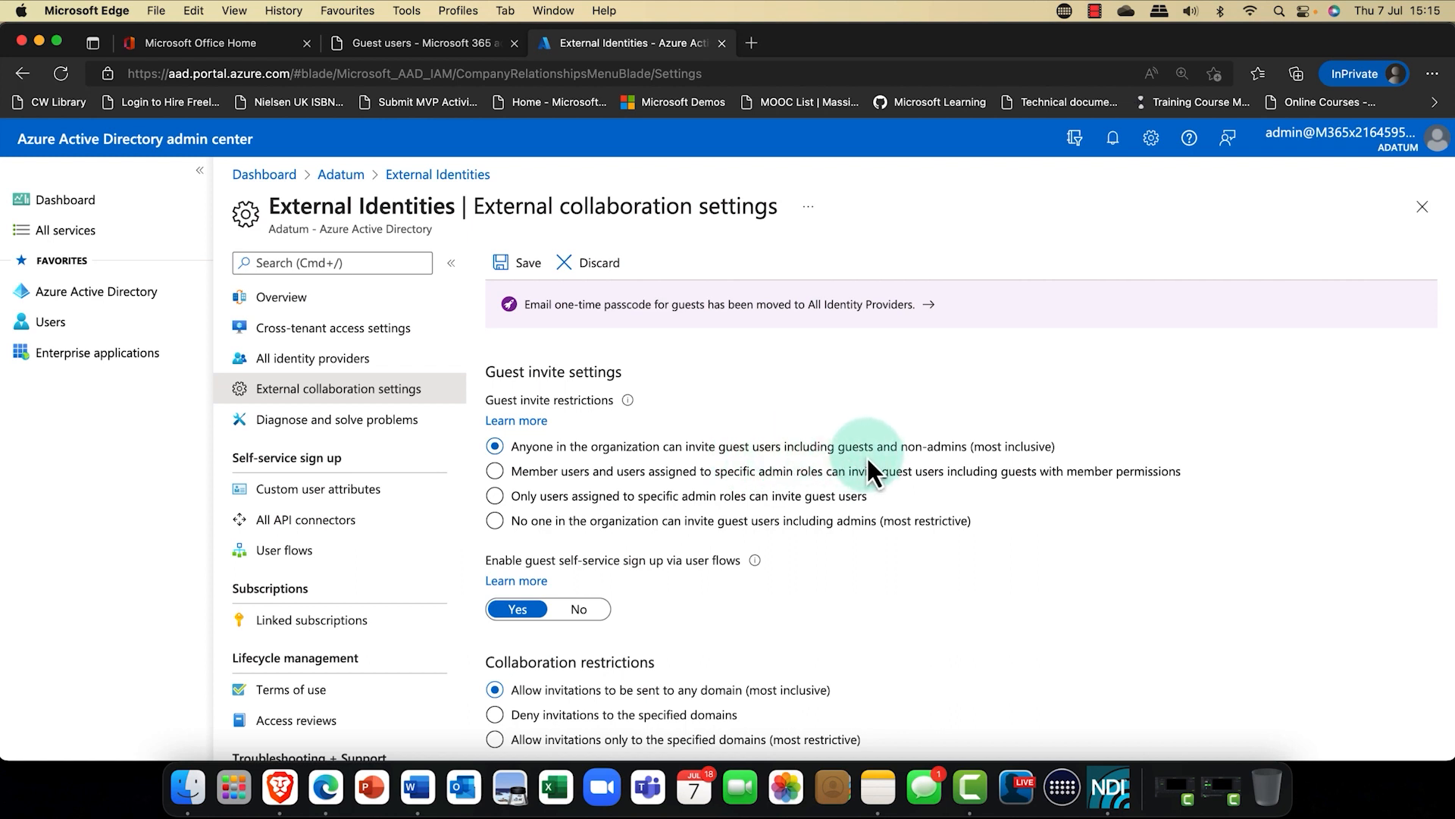
click(495, 471)
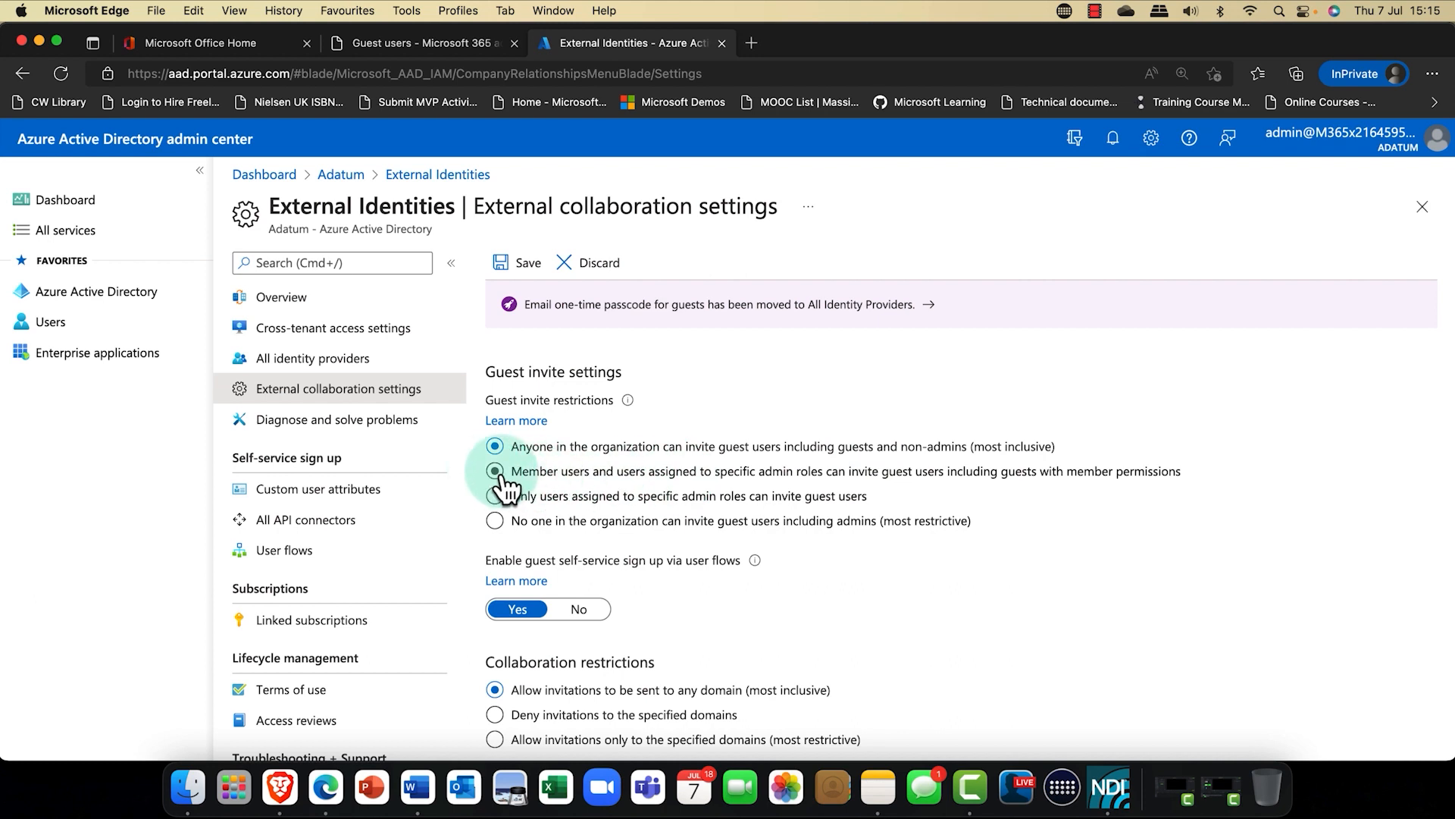
click(495, 471)
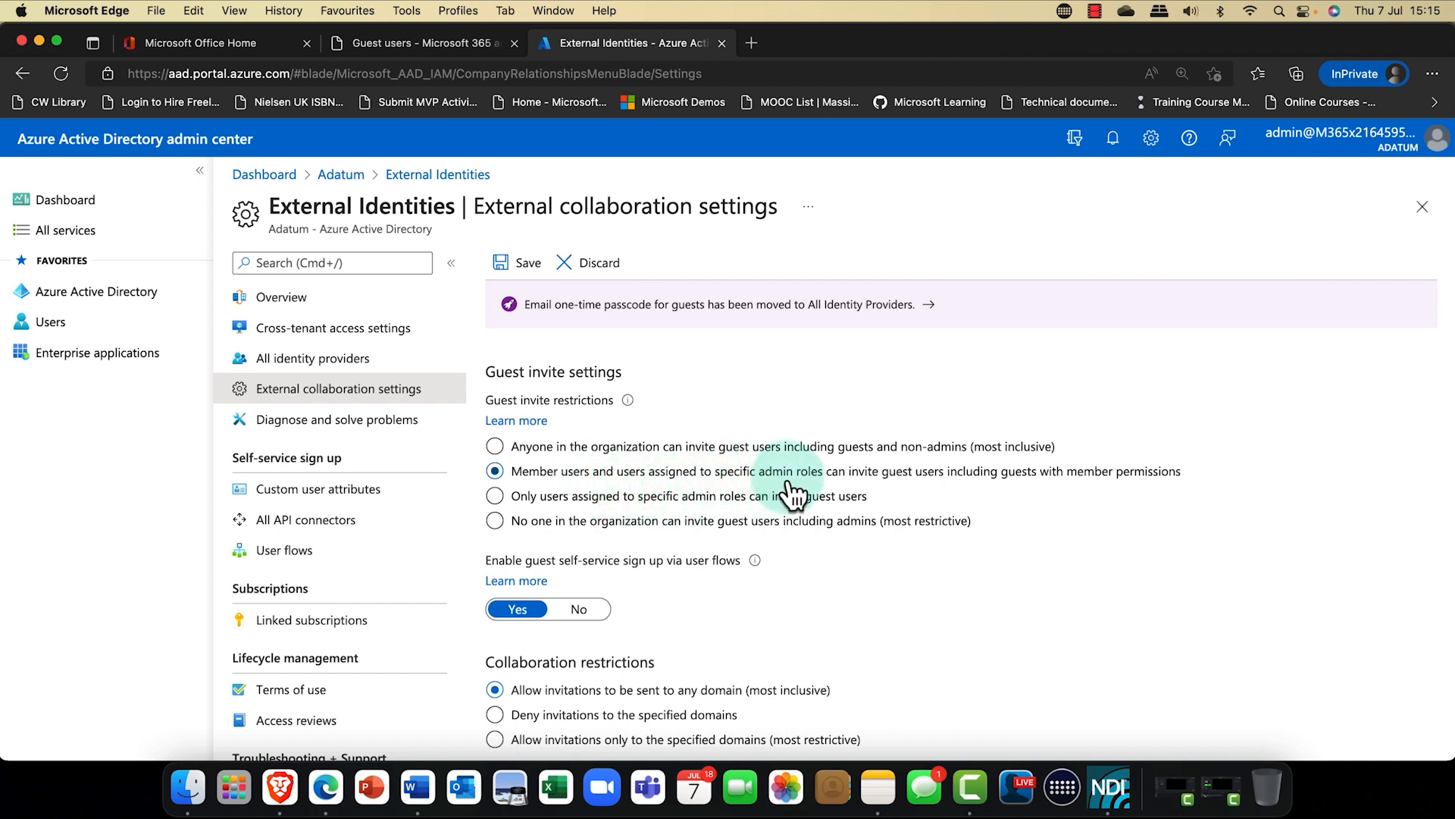
mouse_move(835, 489)
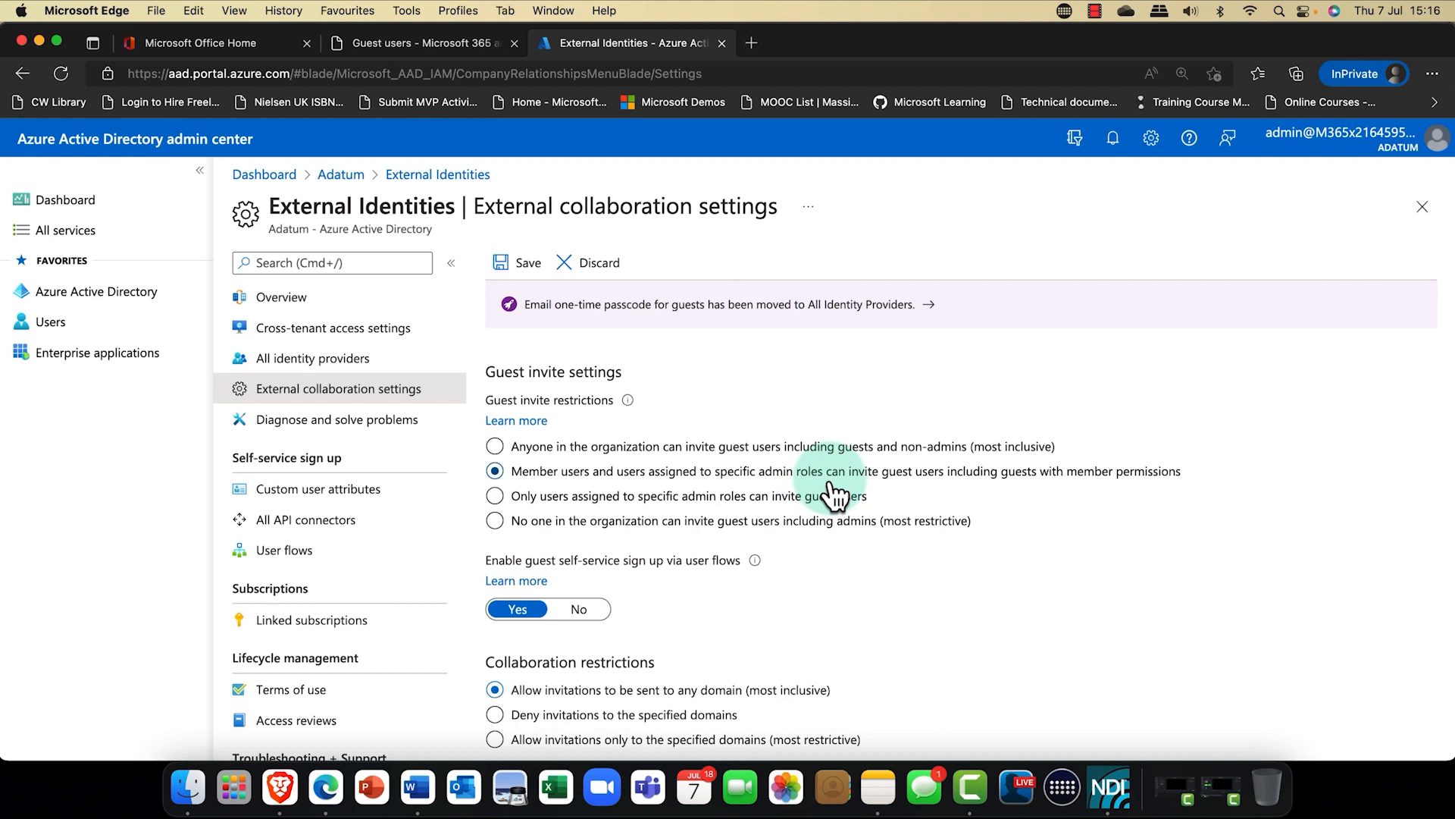
mouse_move(794, 492)
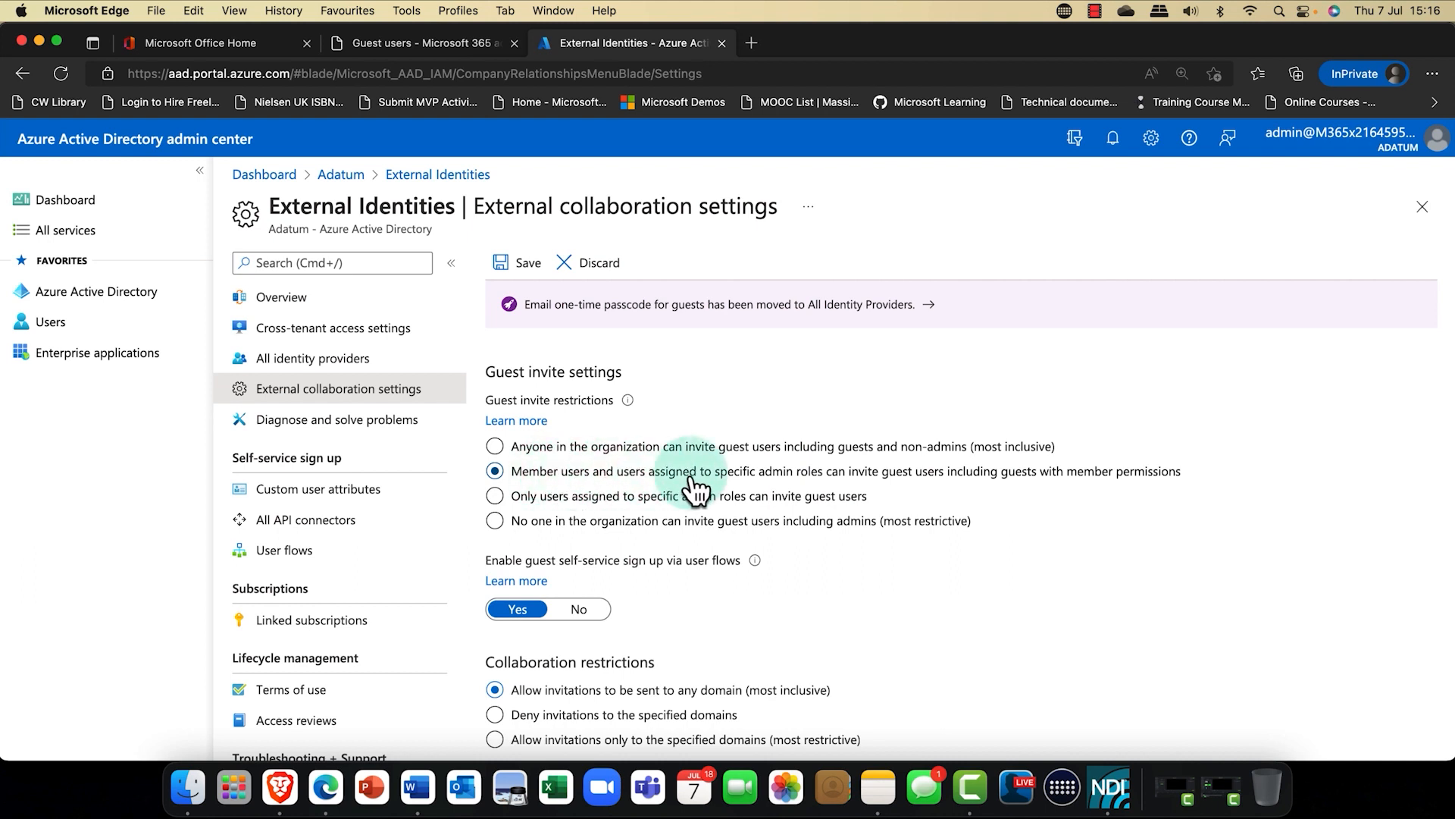
mouse_move(768, 480)
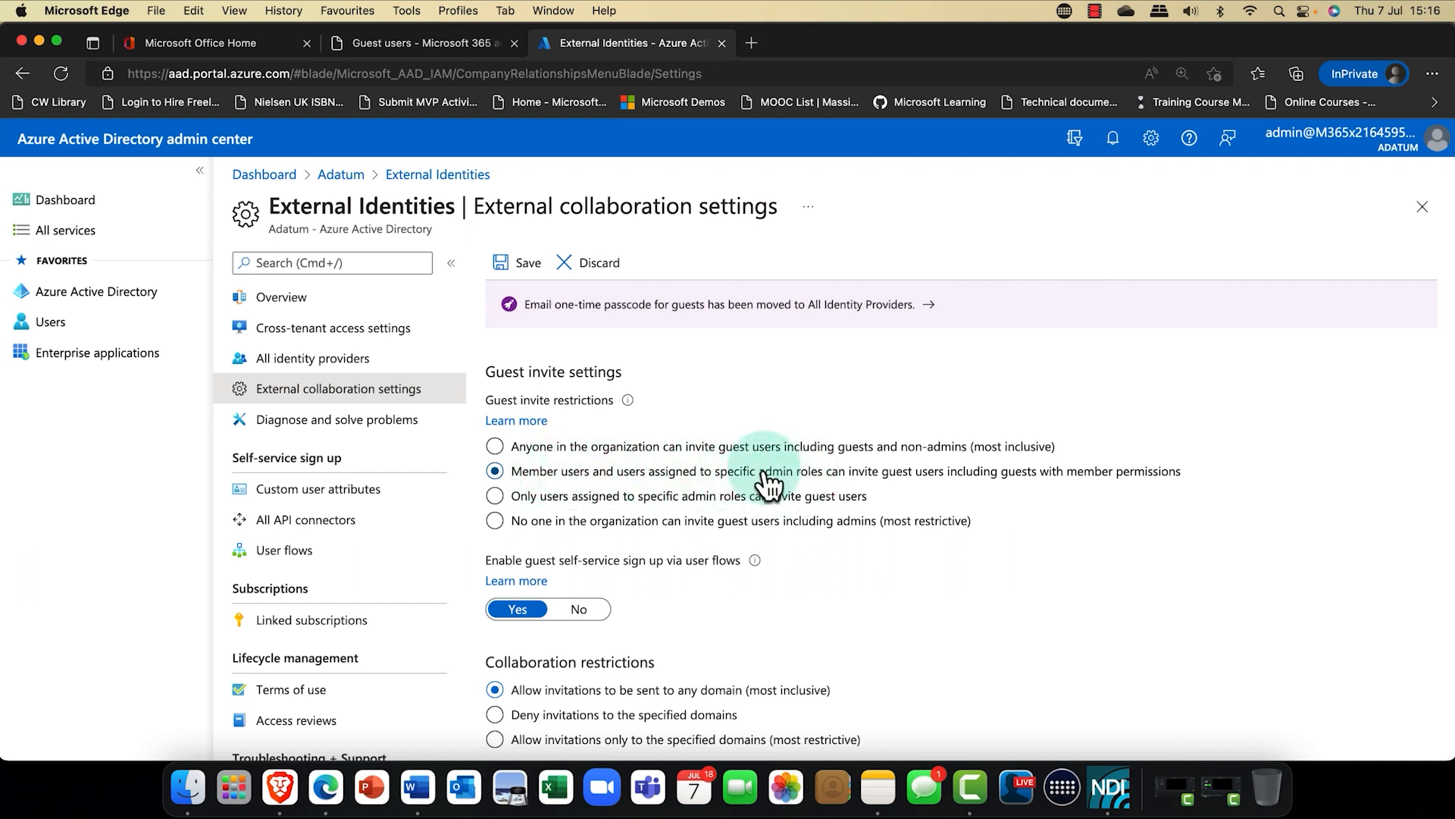
click(495, 447)
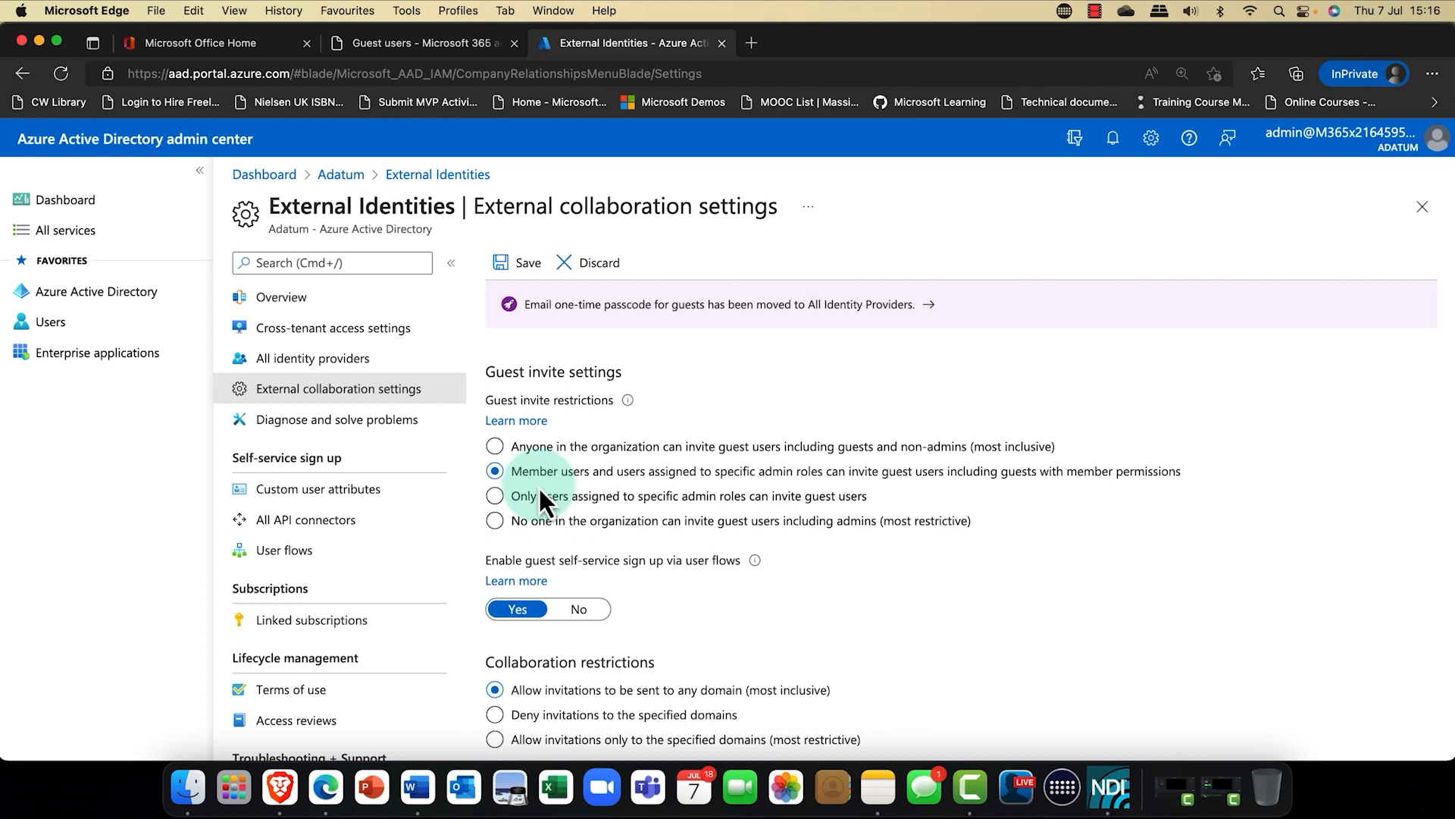
click(495, 496)
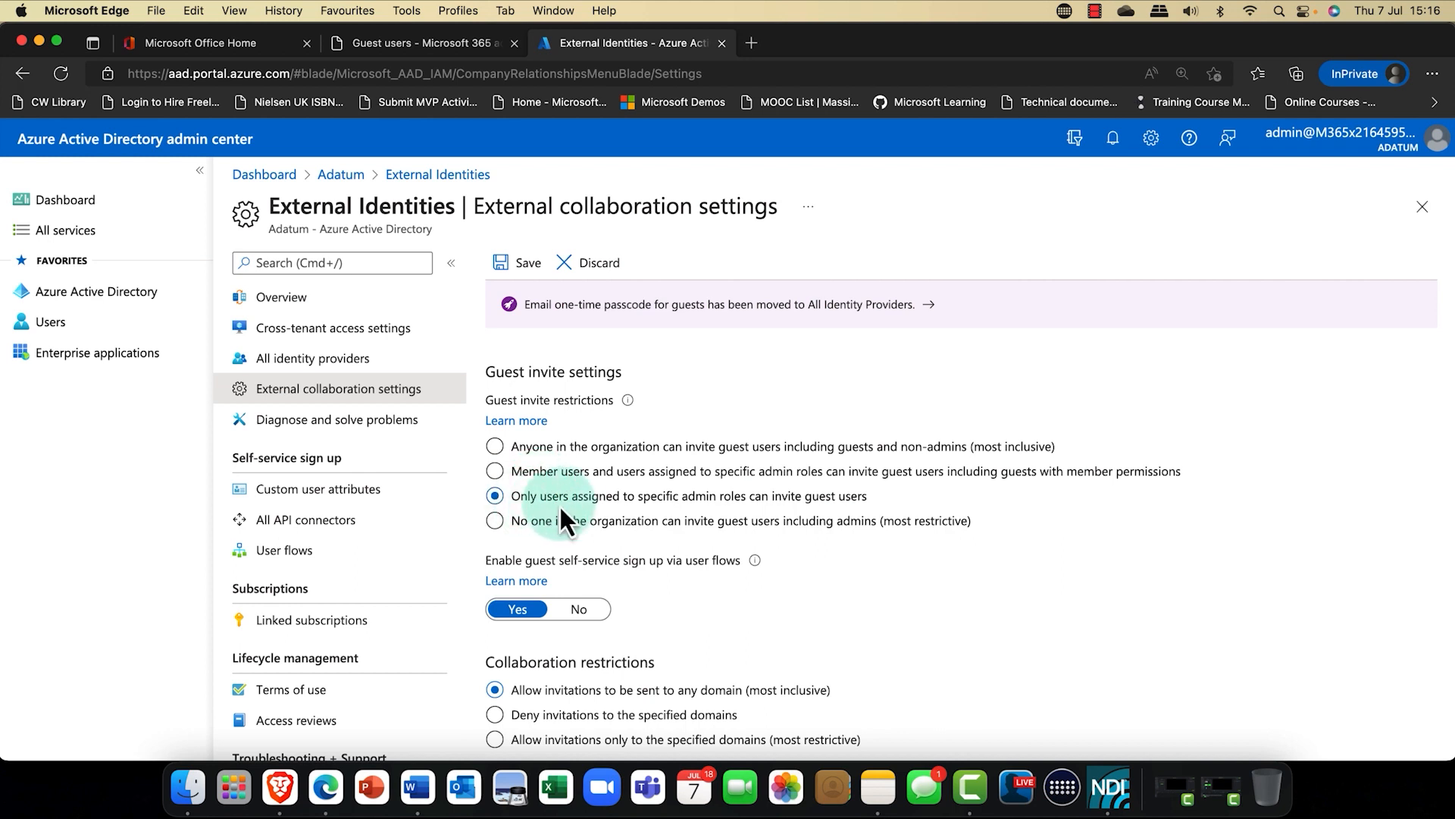
mouse_move(706, 513)
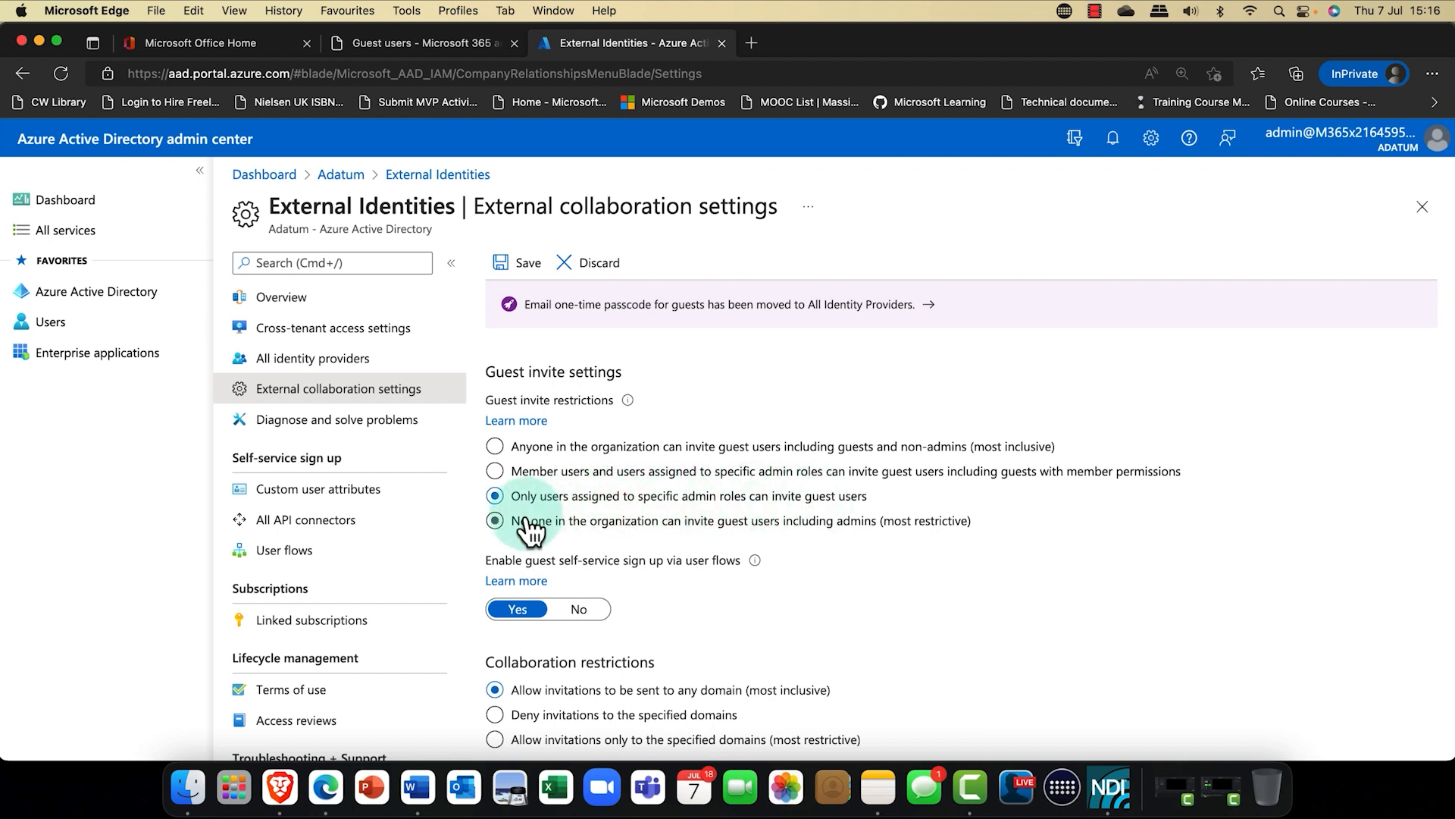
click(495, 521)
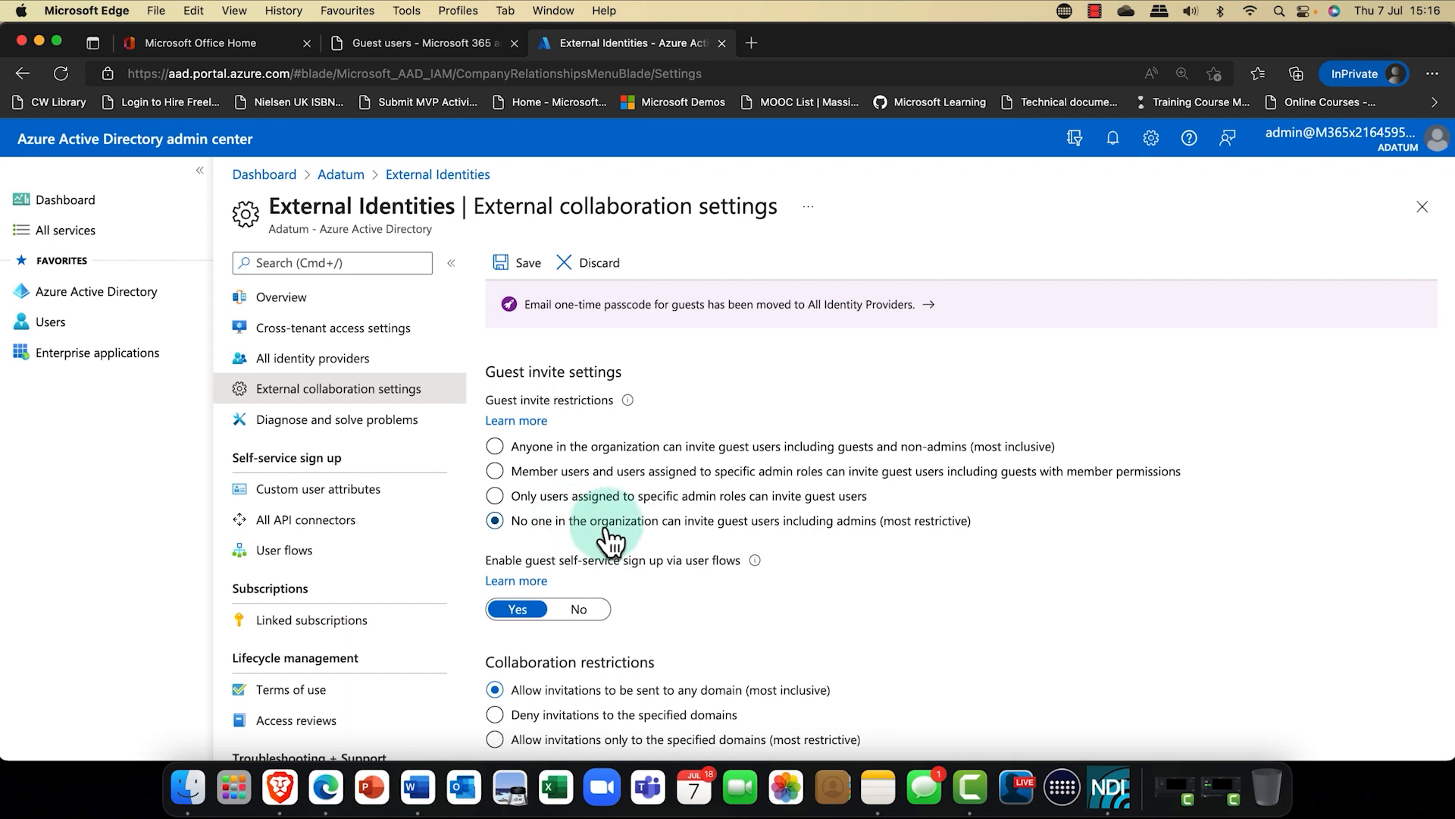
mouse_move(629, 537)
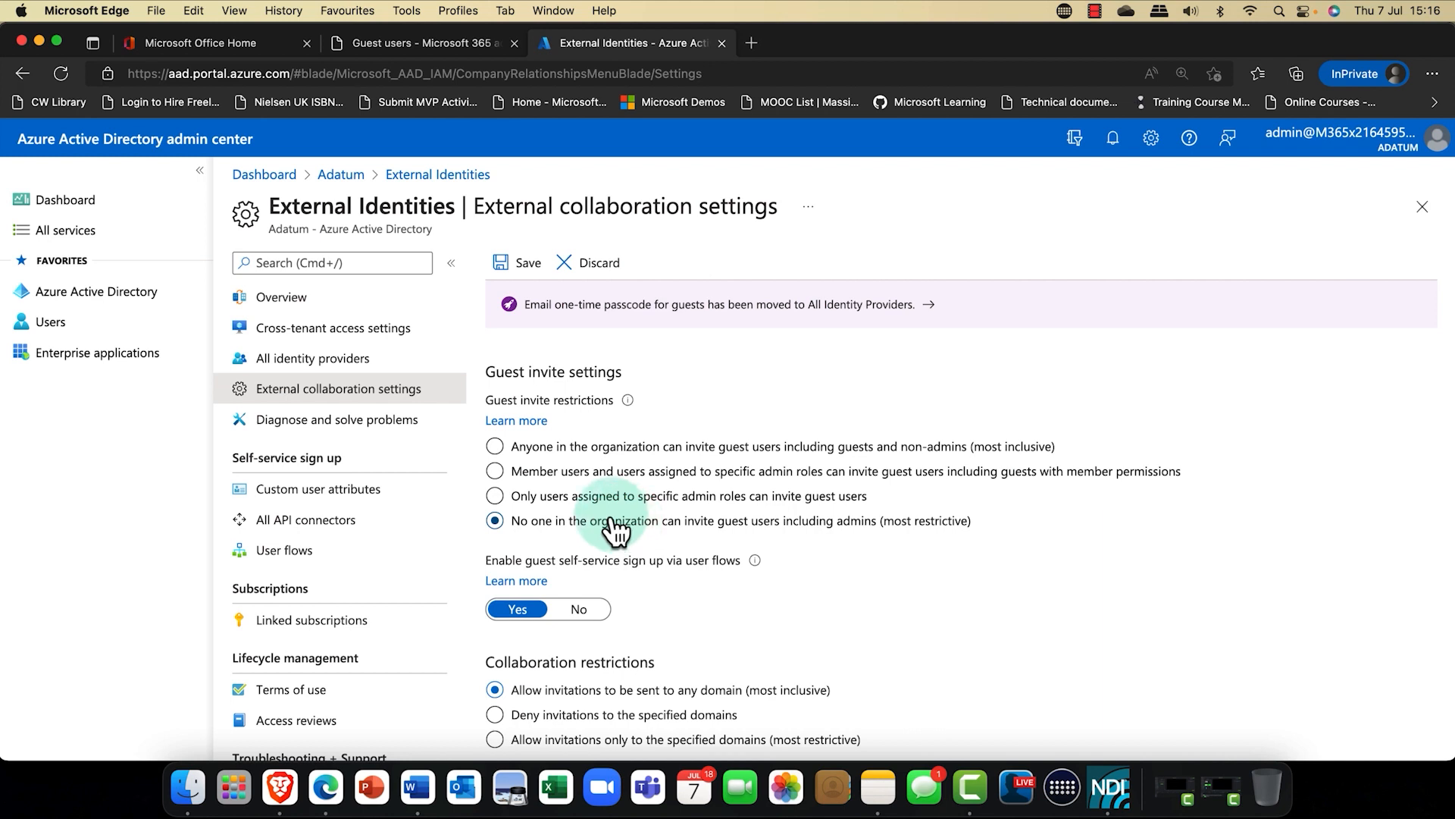
Step: Let members and admin roles invite guests, restrict invitation domains, and save the settings
click(495, 470)
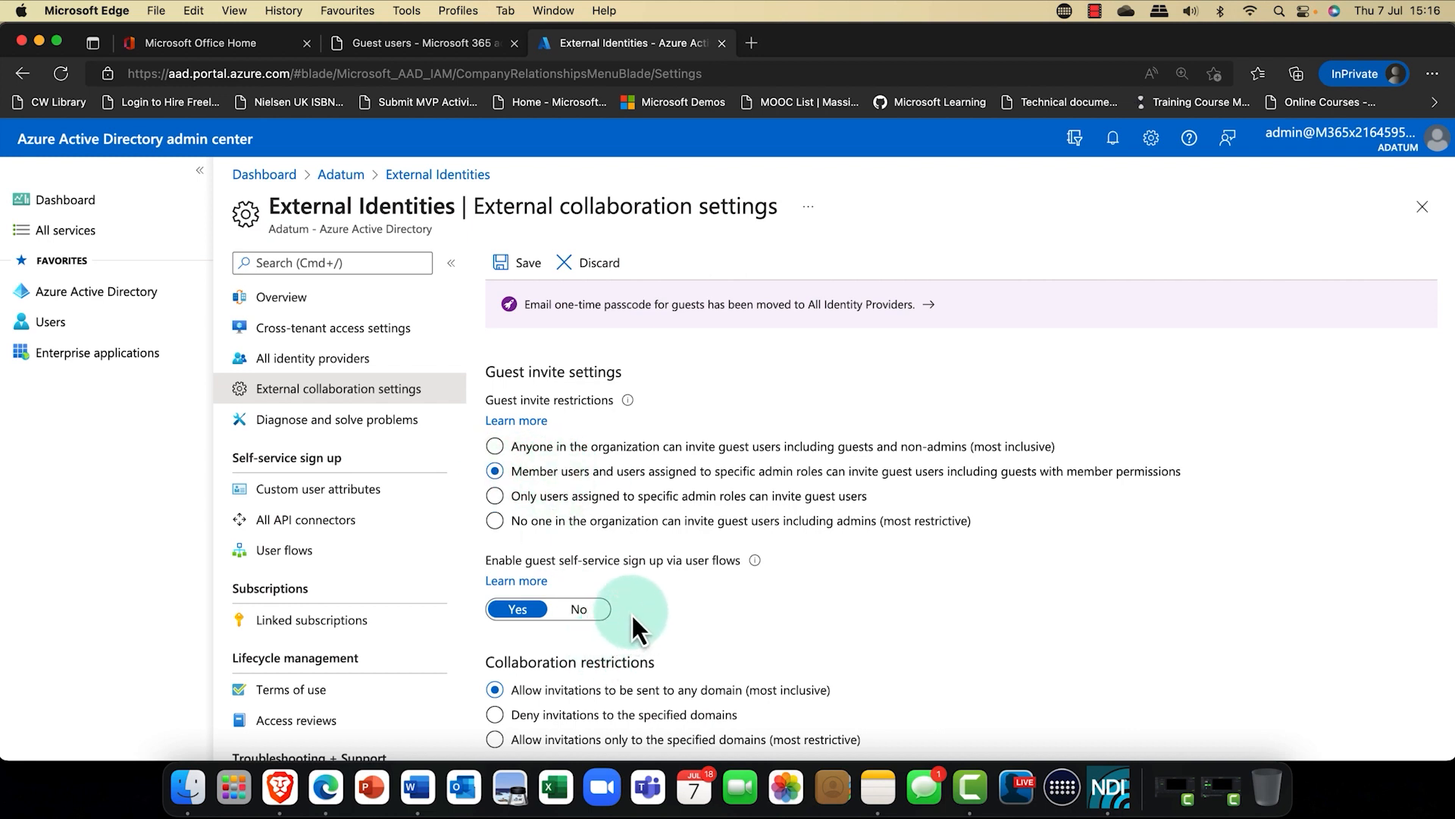
mouse_move(517, 580)
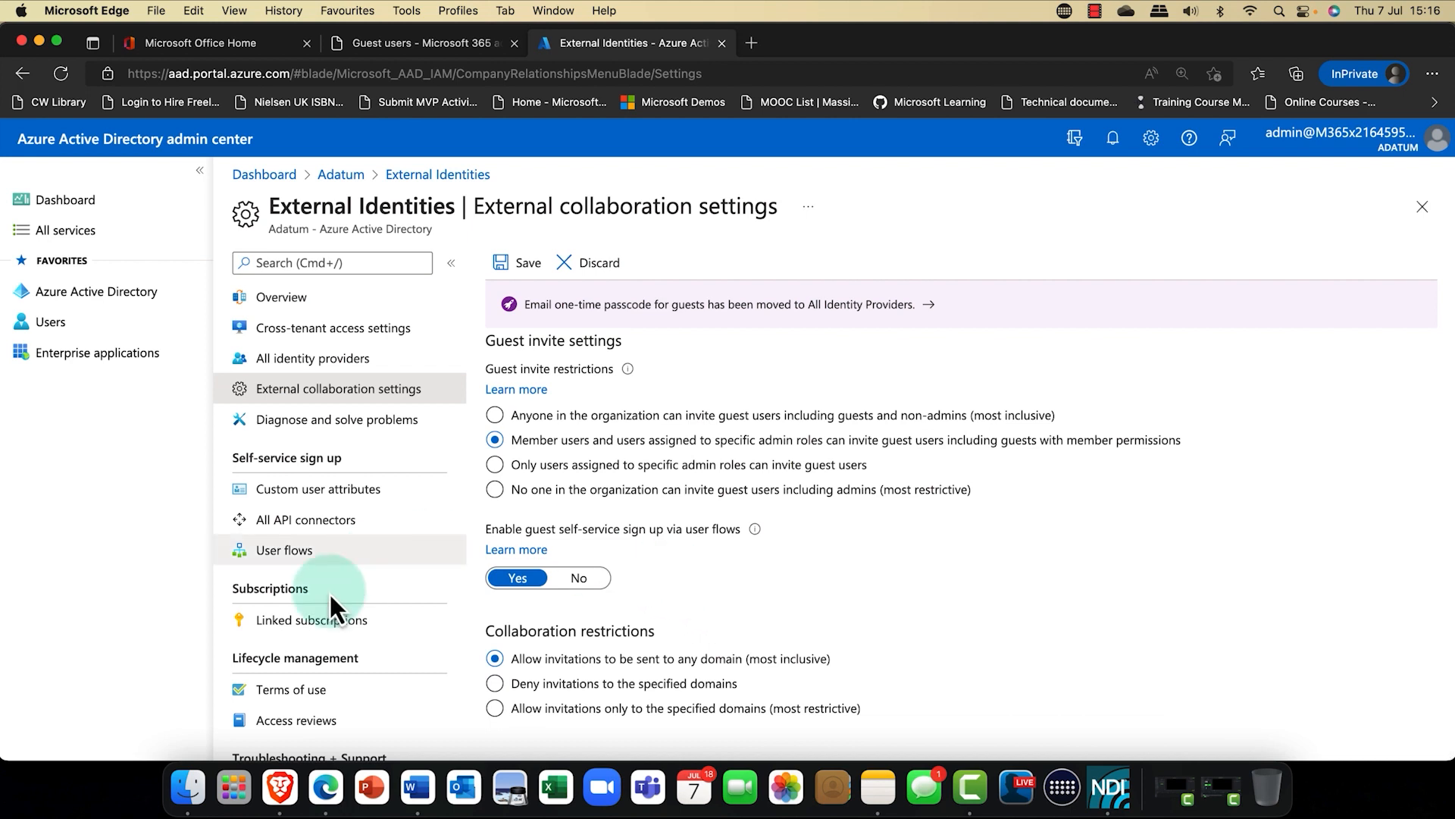
mouse_move(631, 732)
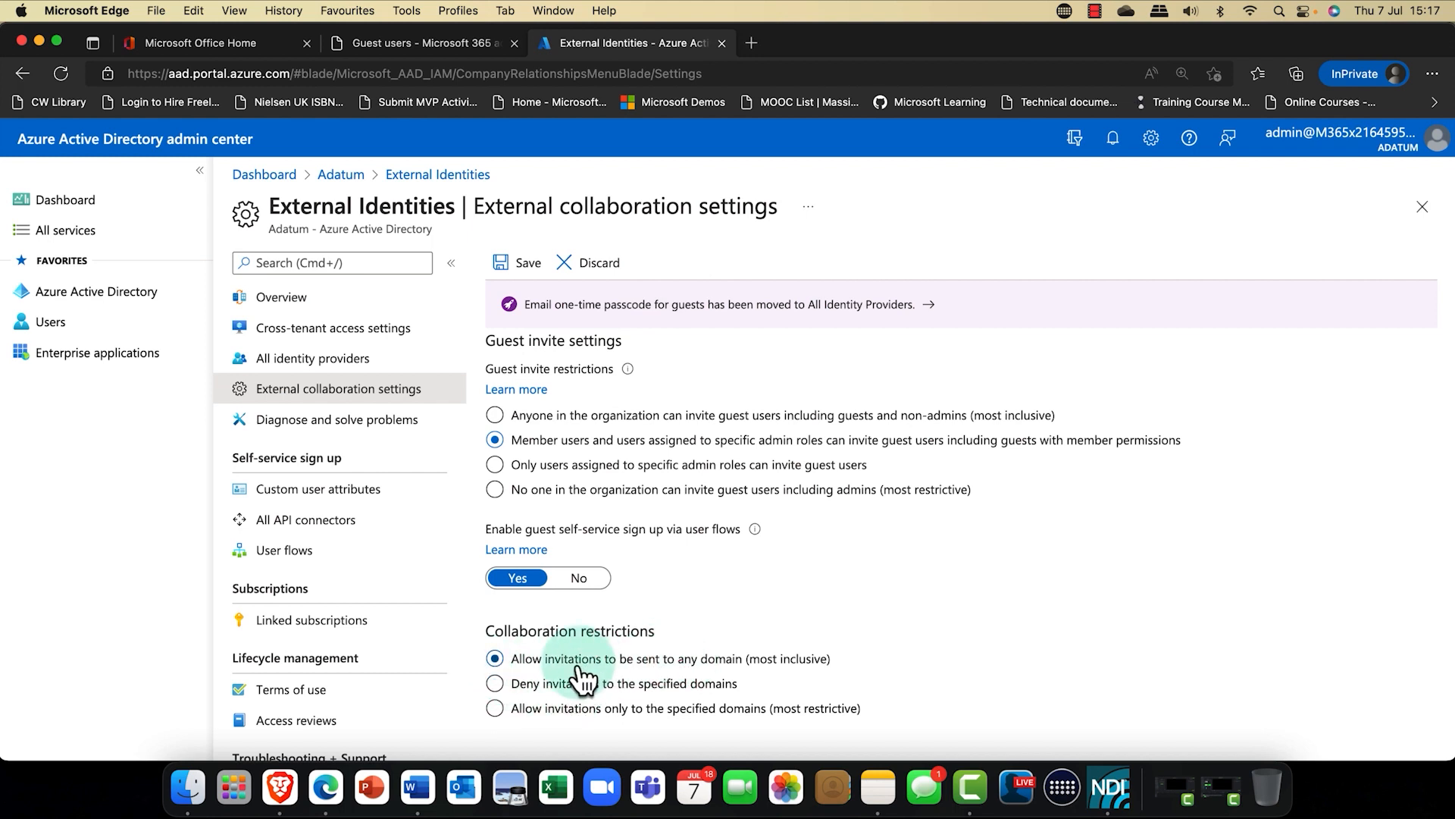
click(495, 683)
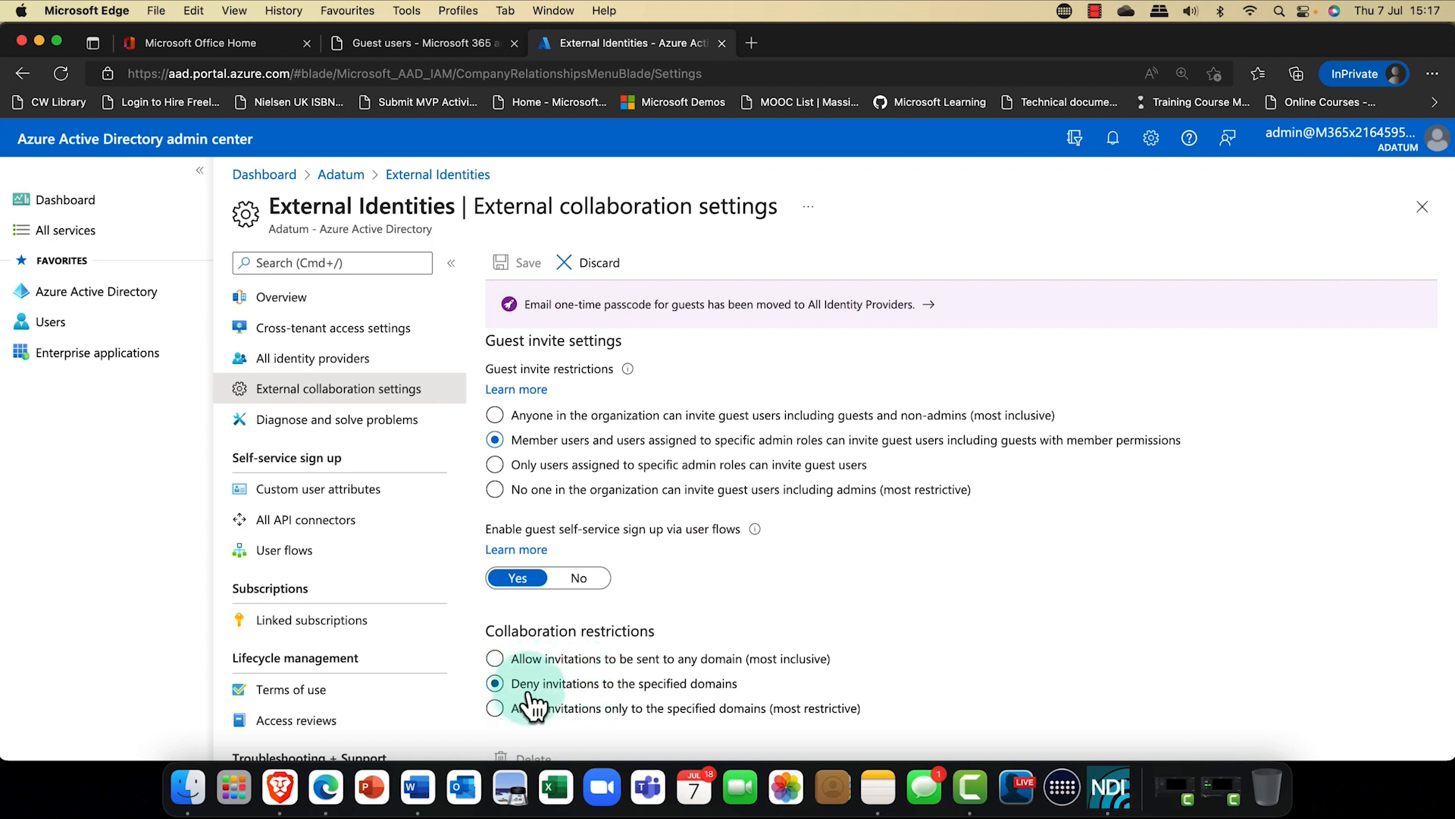
mouse_move(561, 698)
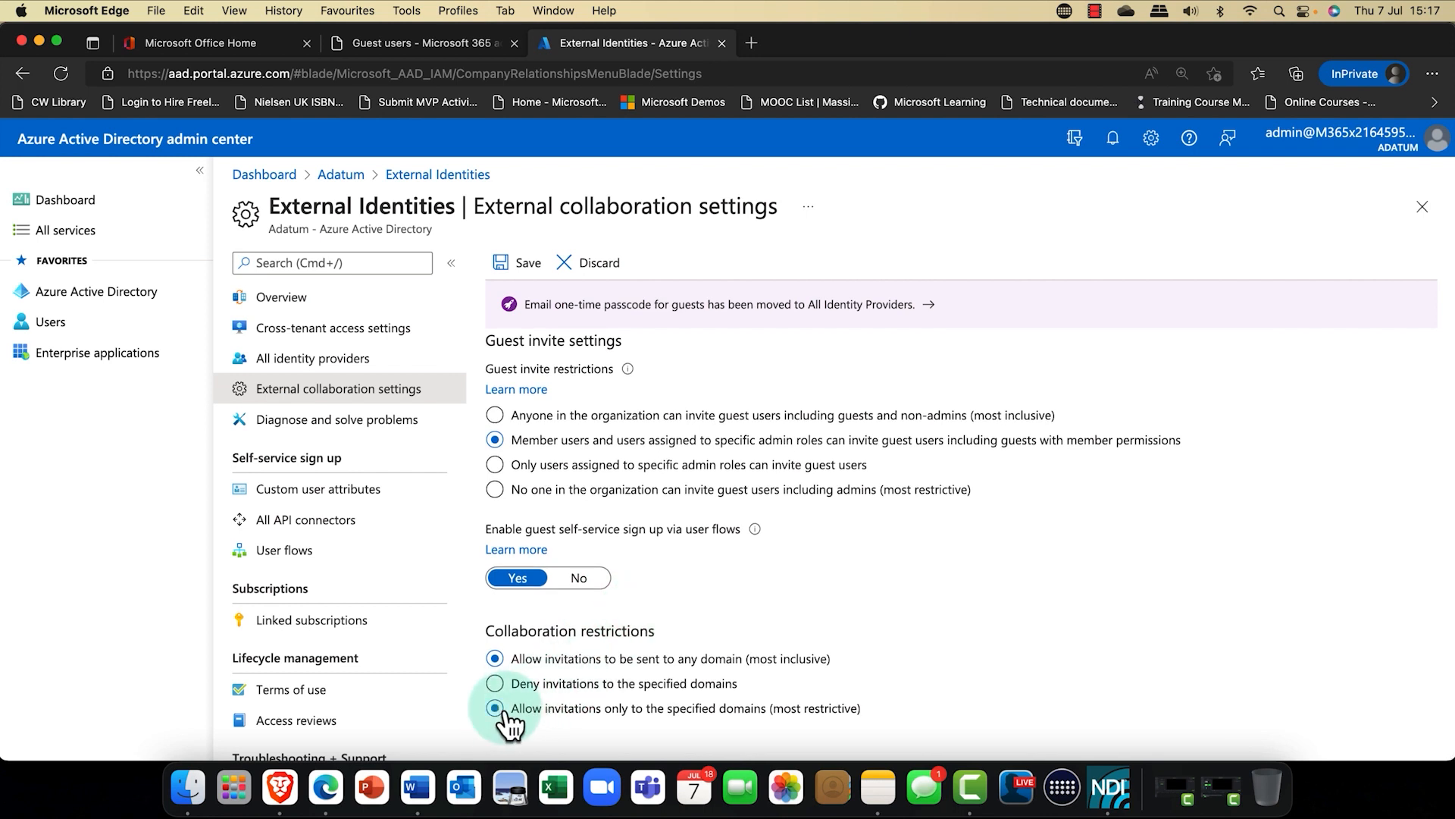
click(495, 707)
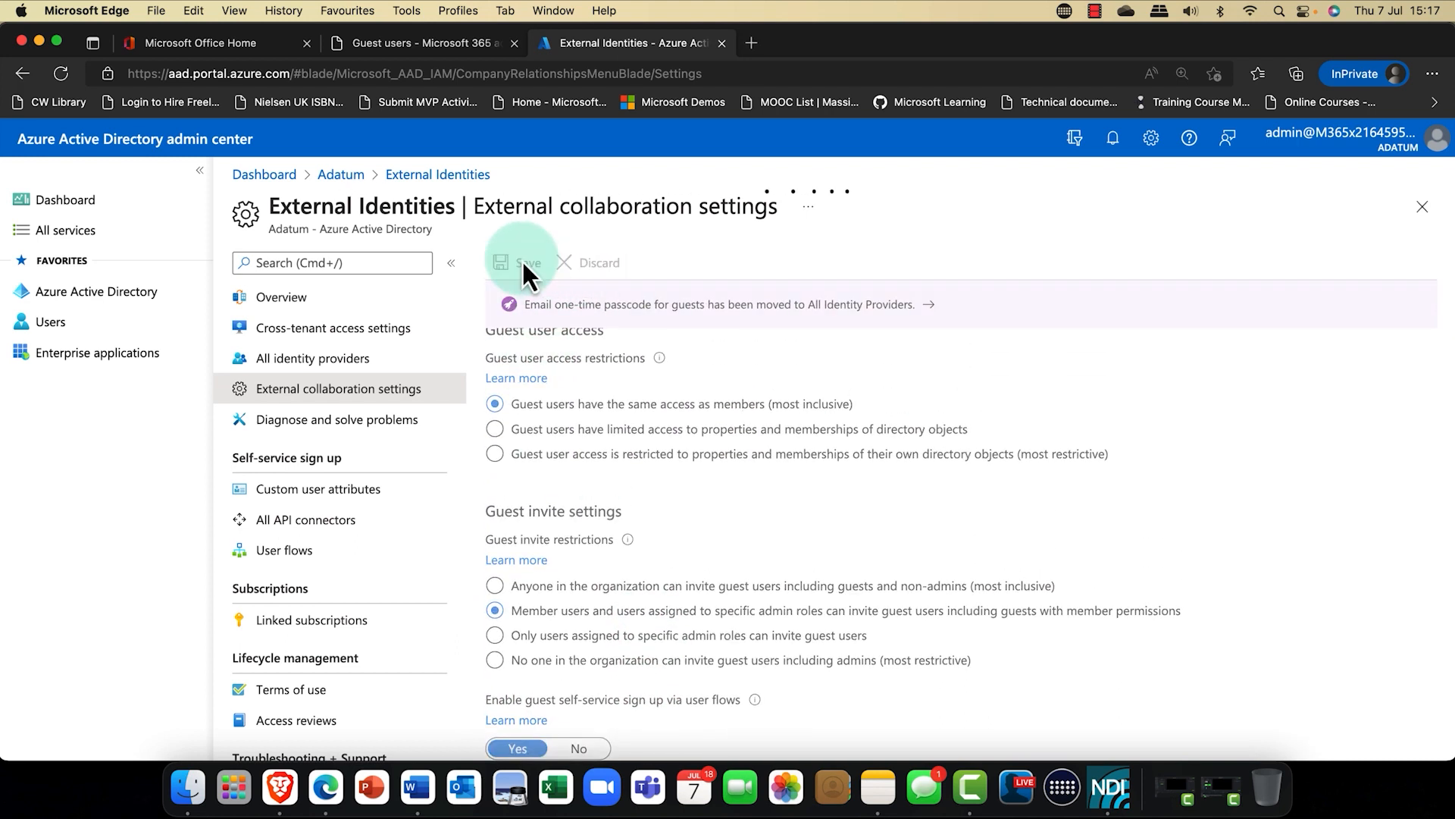
click(522, 263)
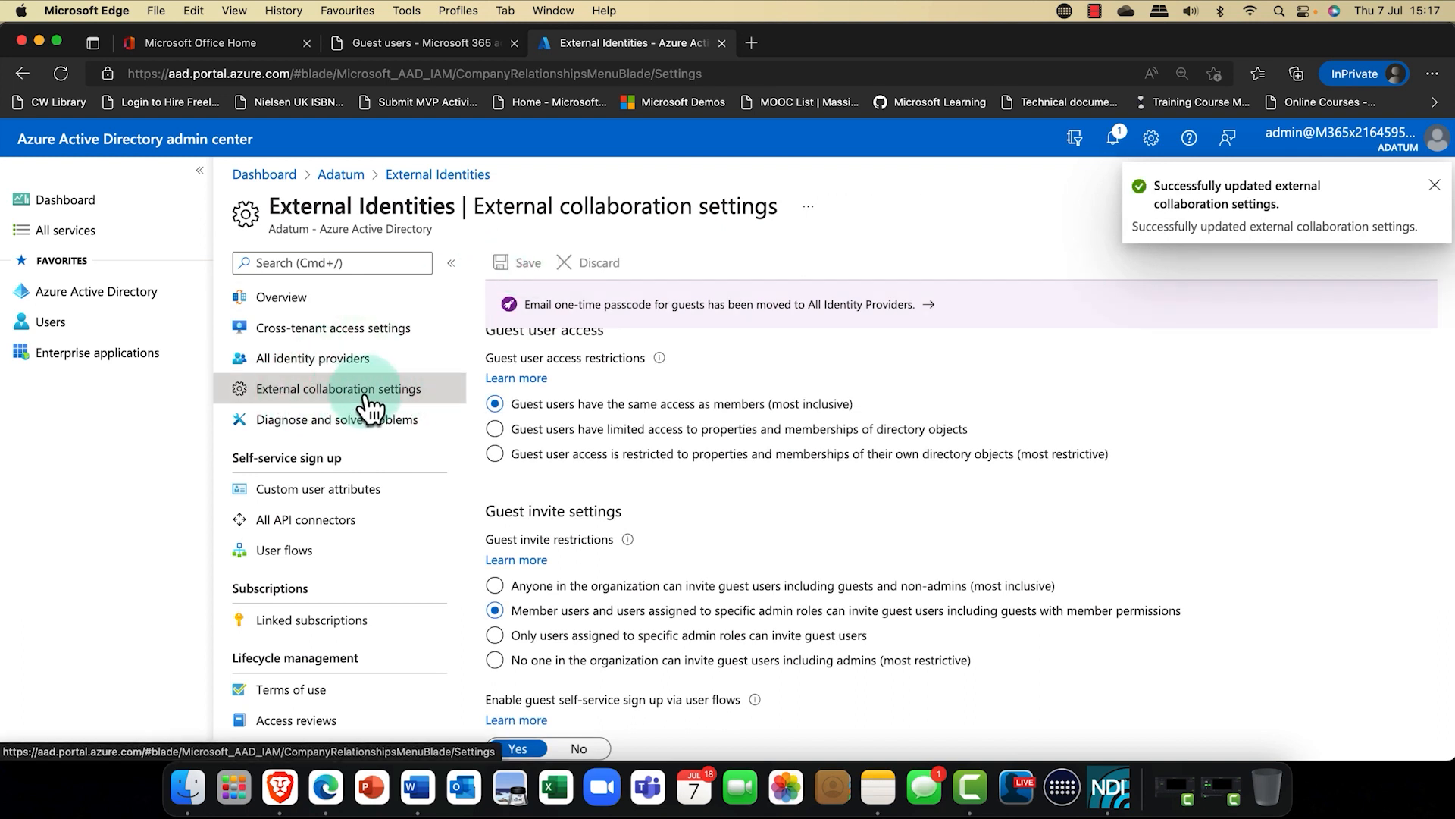
mouse_move(331, 381)
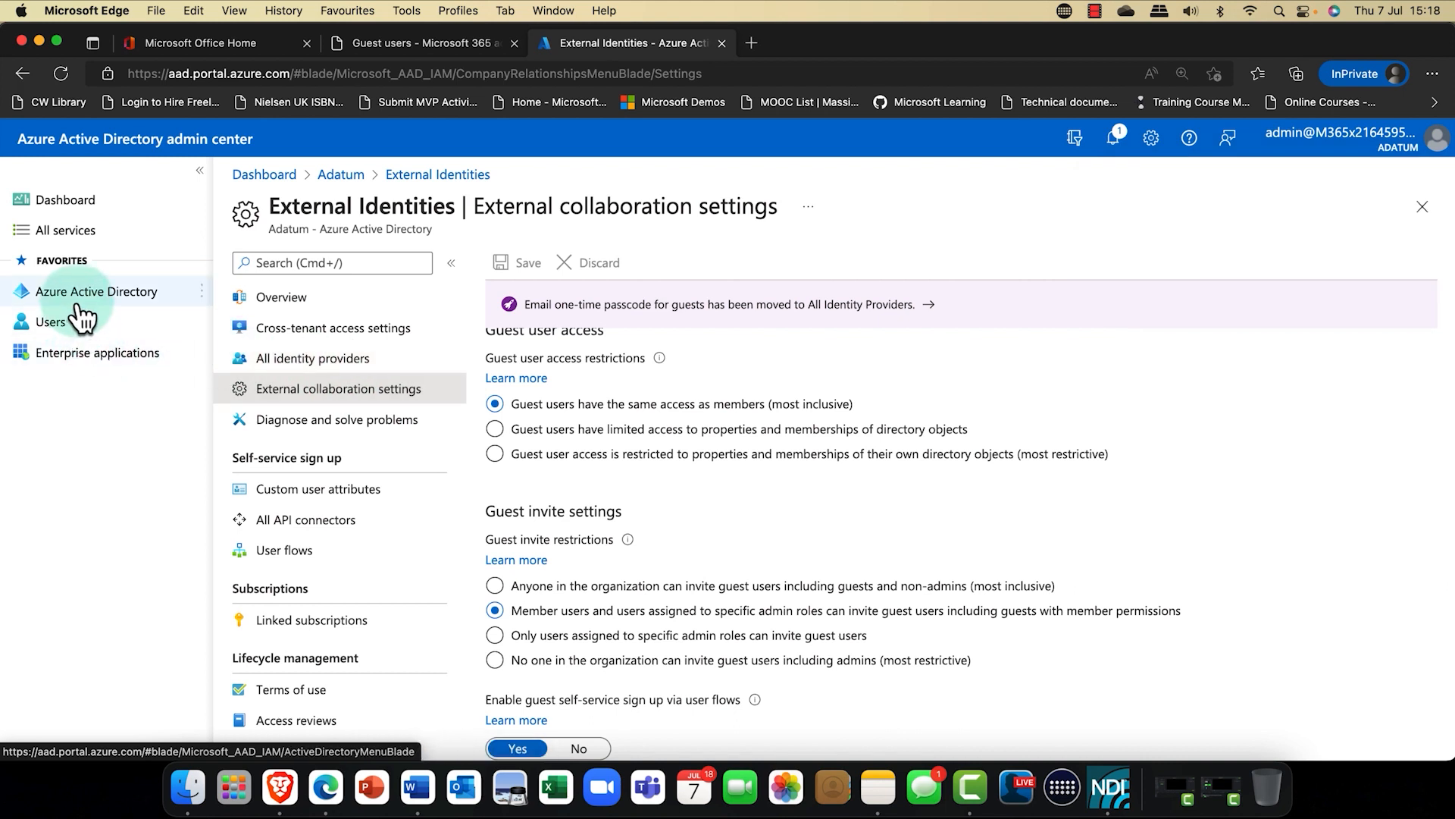
mouse_move(88, 311)
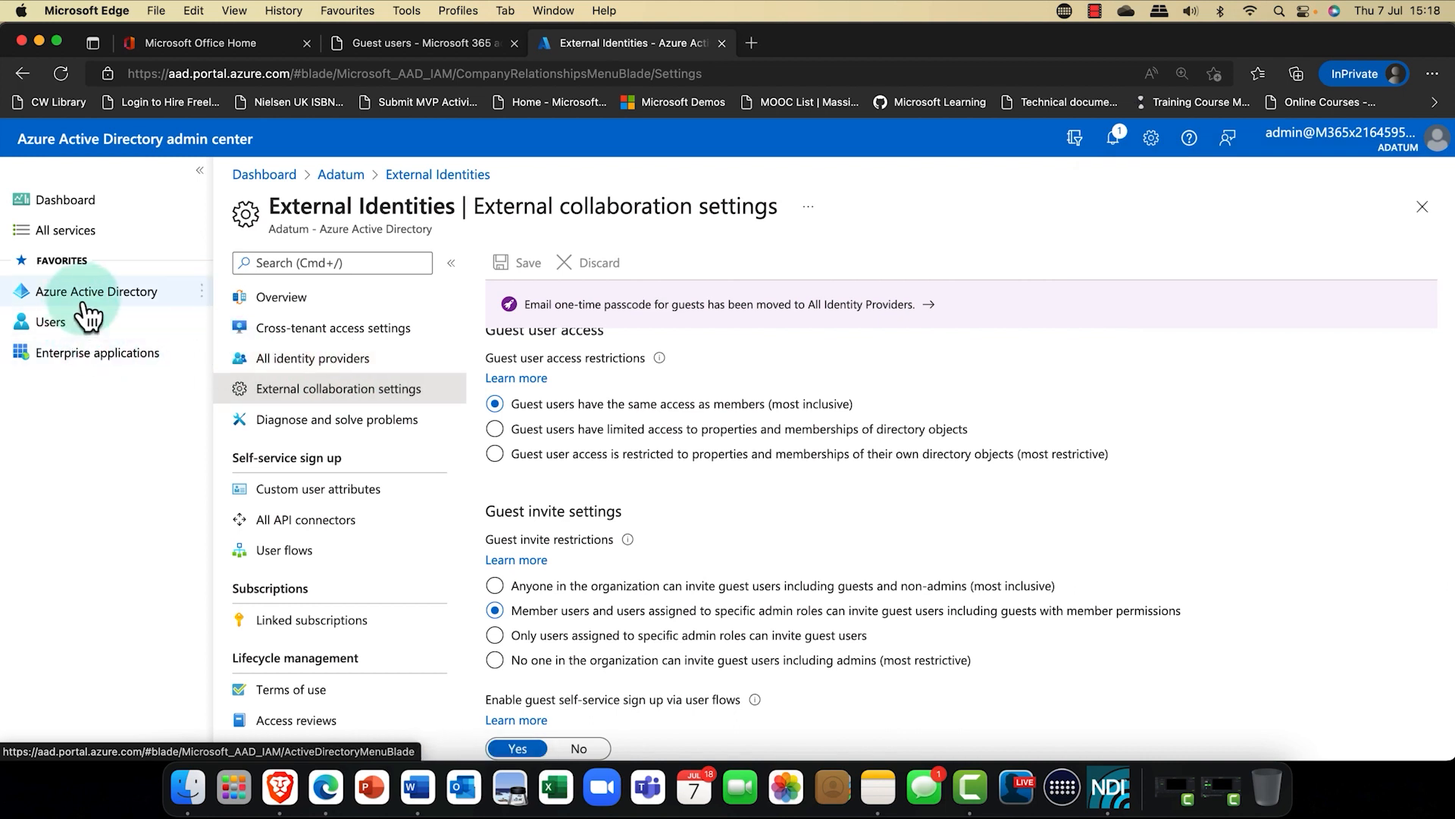
Step: Return to the Adatum directory overview listing 37 users and 55 groups
click(95, 290)
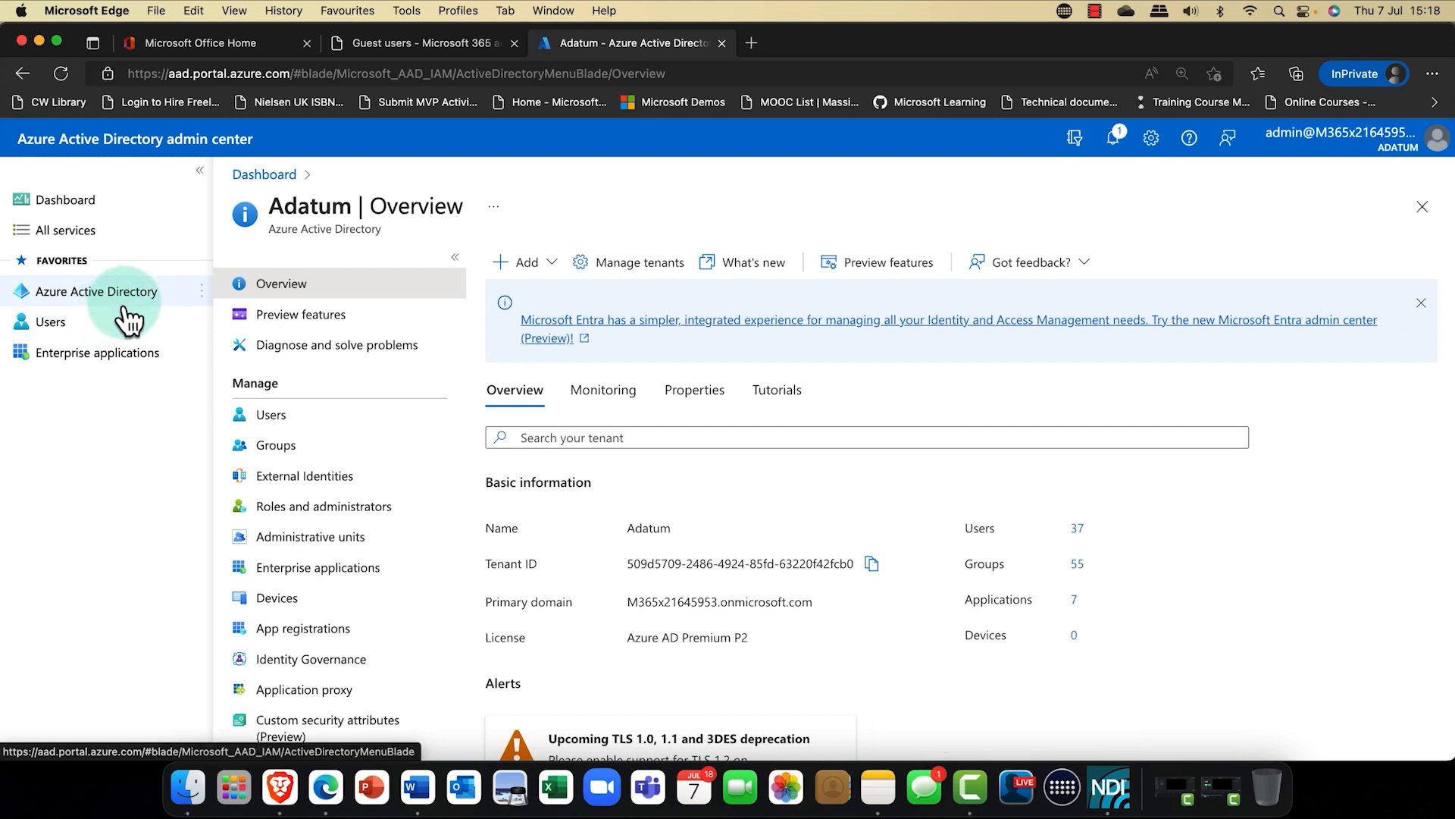
mouse_move(501, 139)
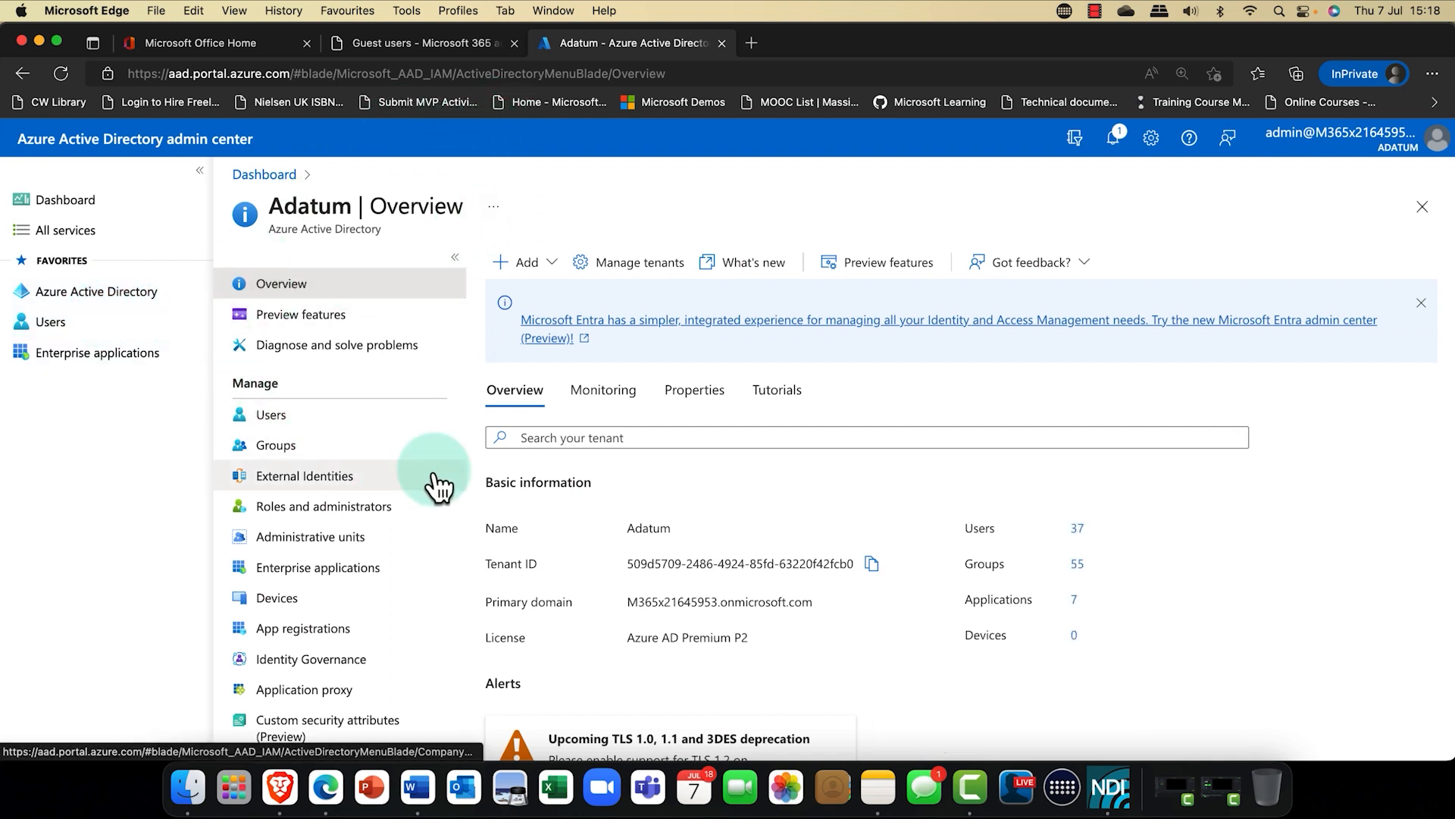
mouse_move(381, 520)
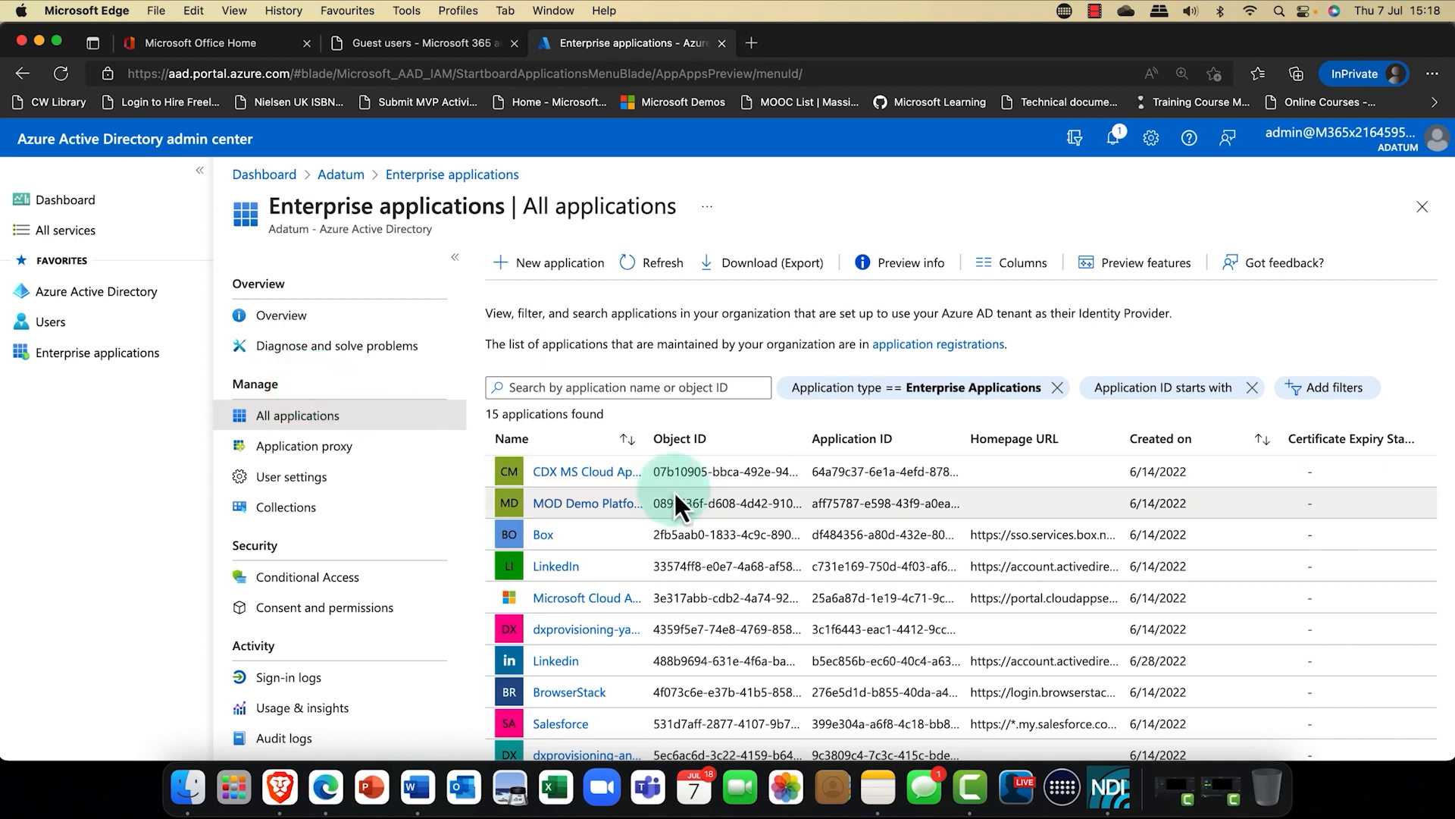
Step: Open the Linkedin enterprise application's Users and groups page
scroll(down, 3)
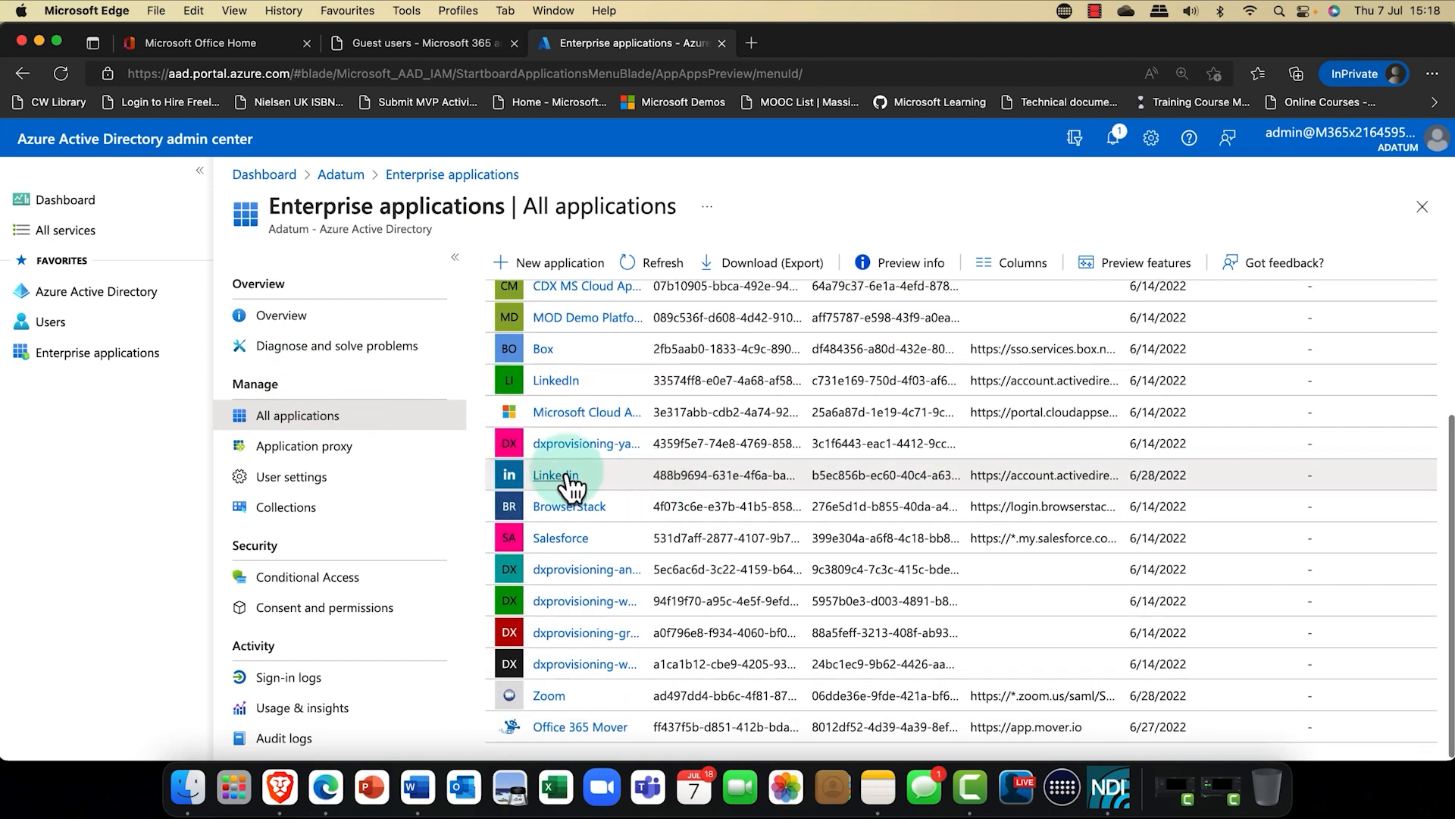
click(554, 474)
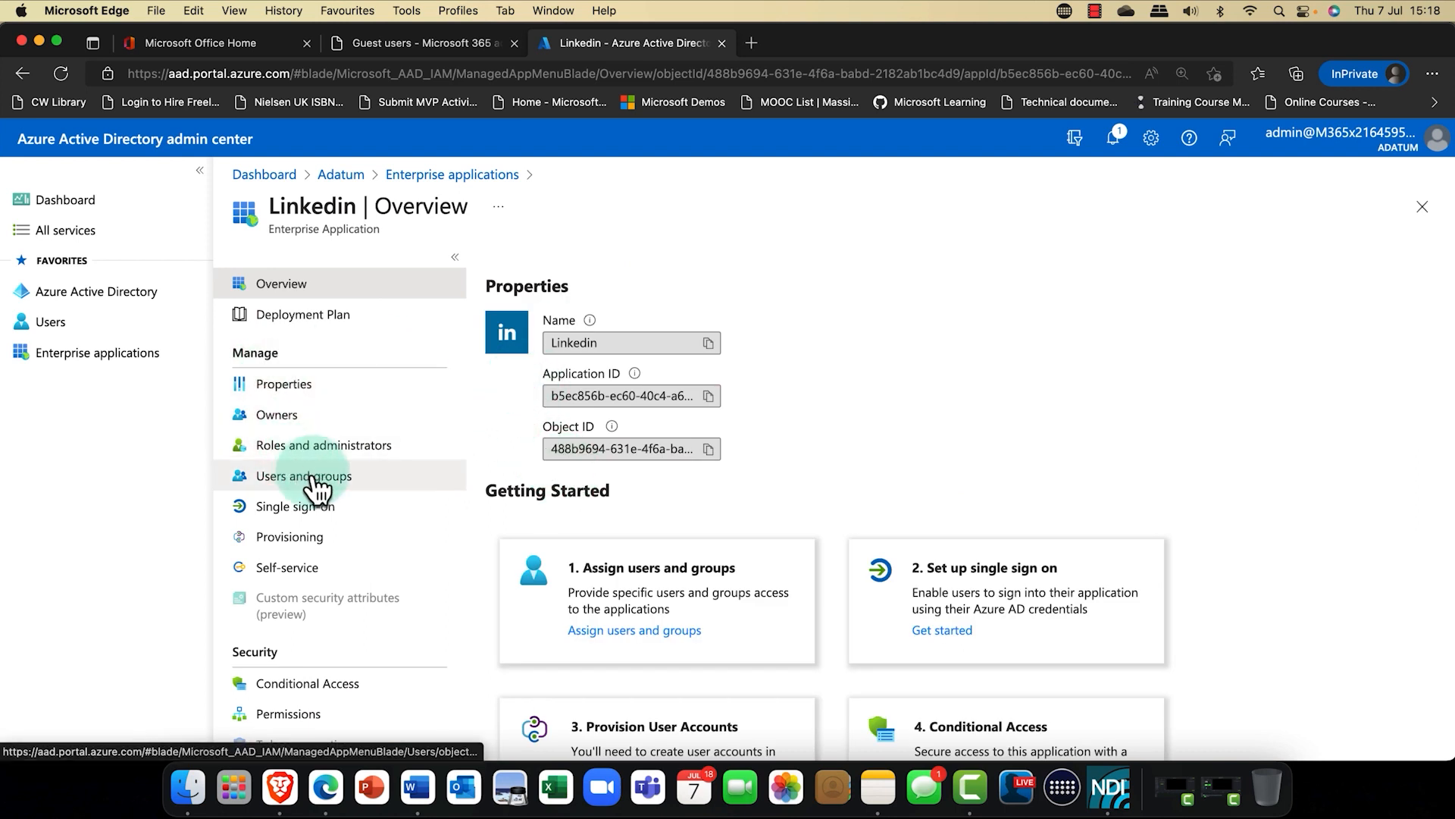
mouse_move(311, 450)
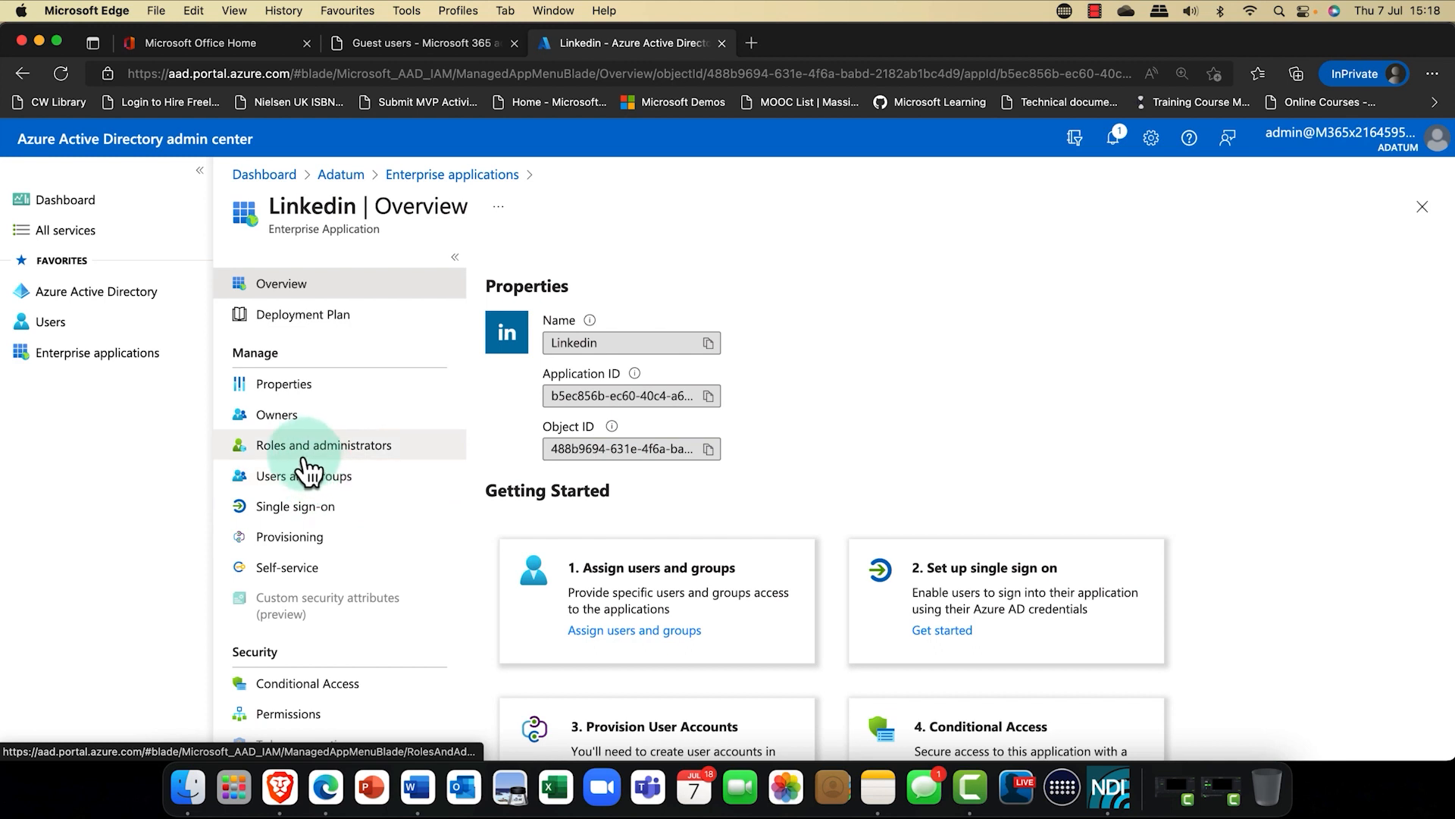
click(303, 475)
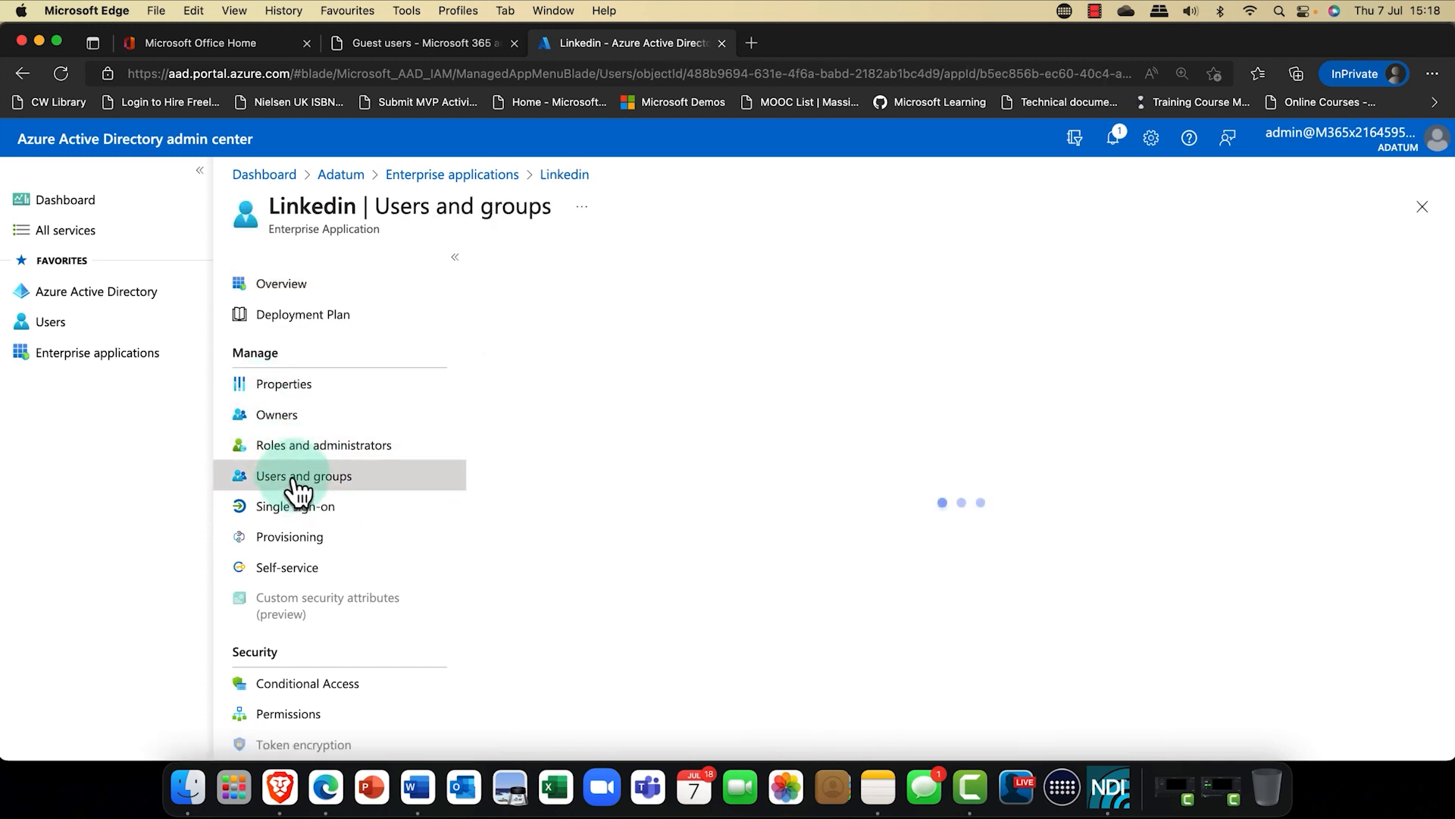
click(304, 475)
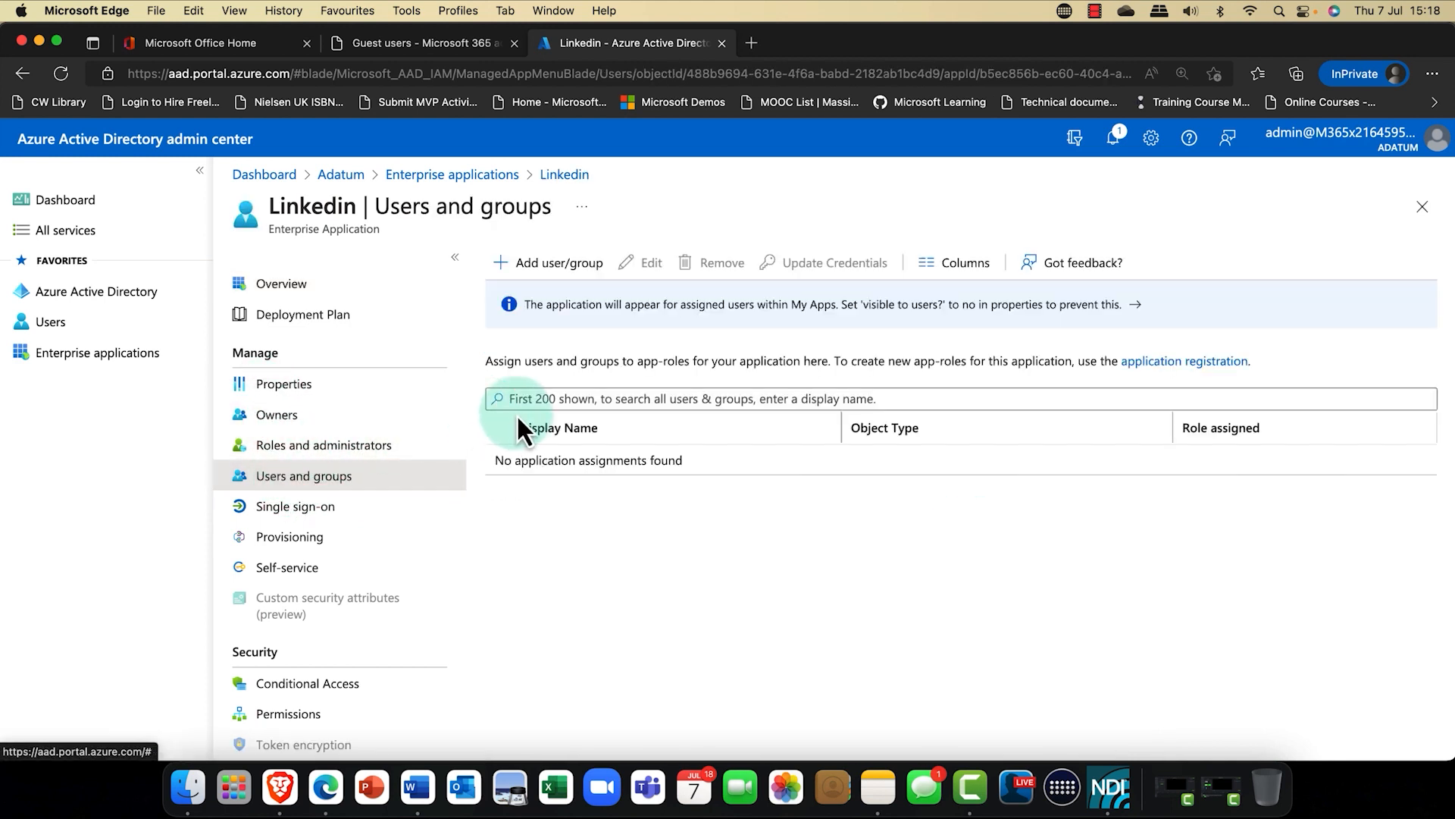
Step: Search 'nest' and assign guest Nestor Wilke to Linkedin with Default Access
click(557, 263)
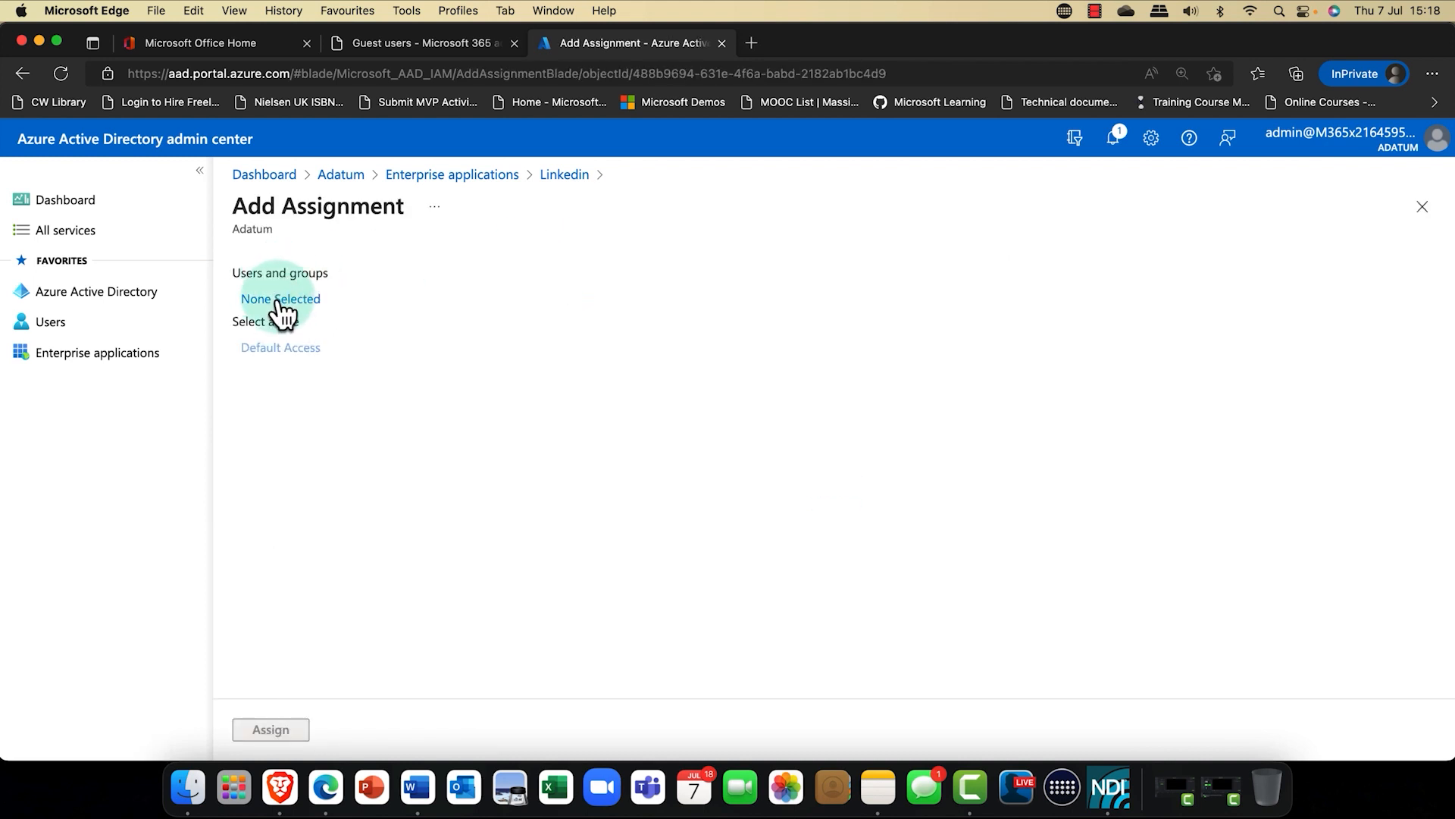
click(280, 297)
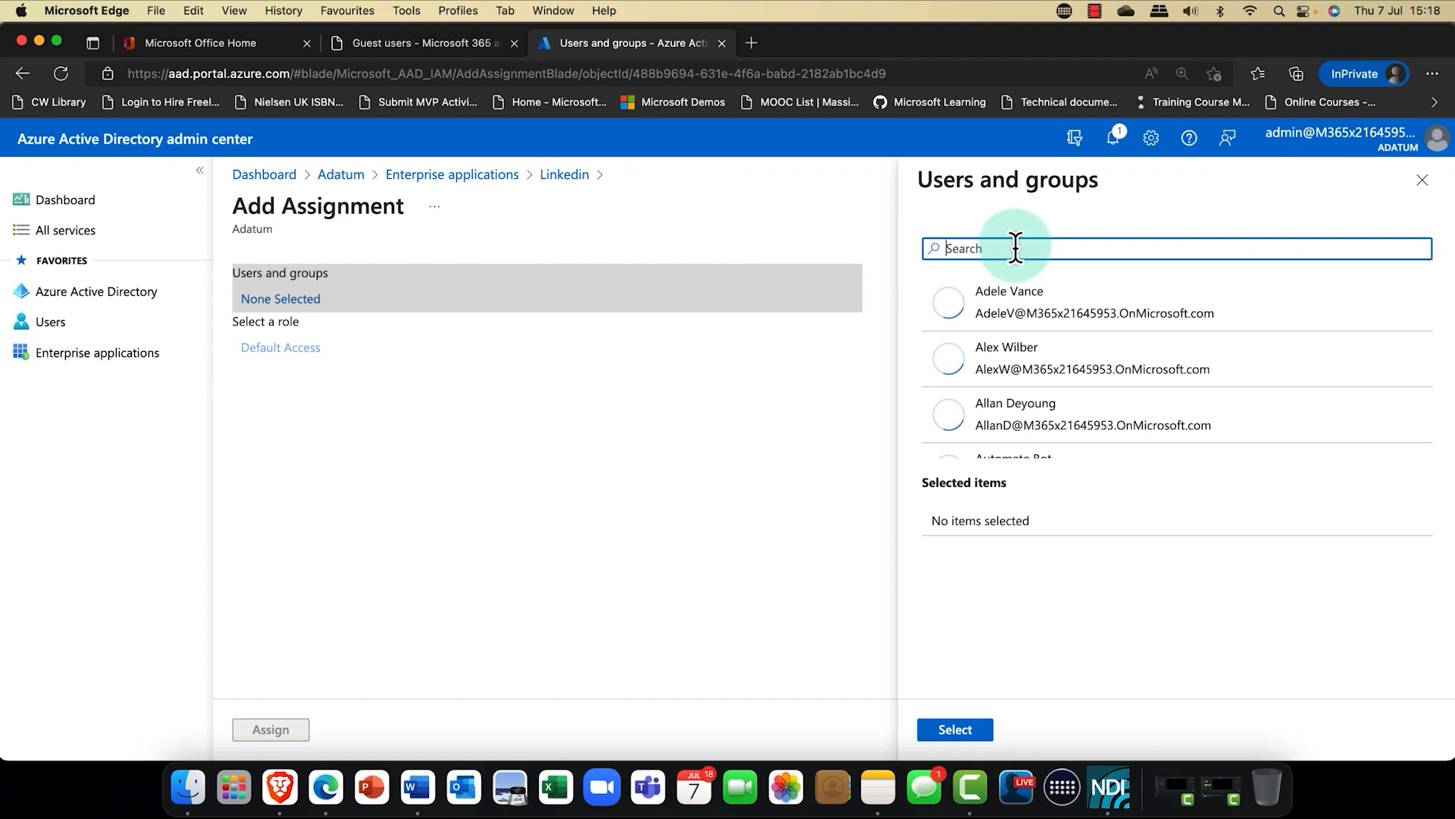
text(nestor)
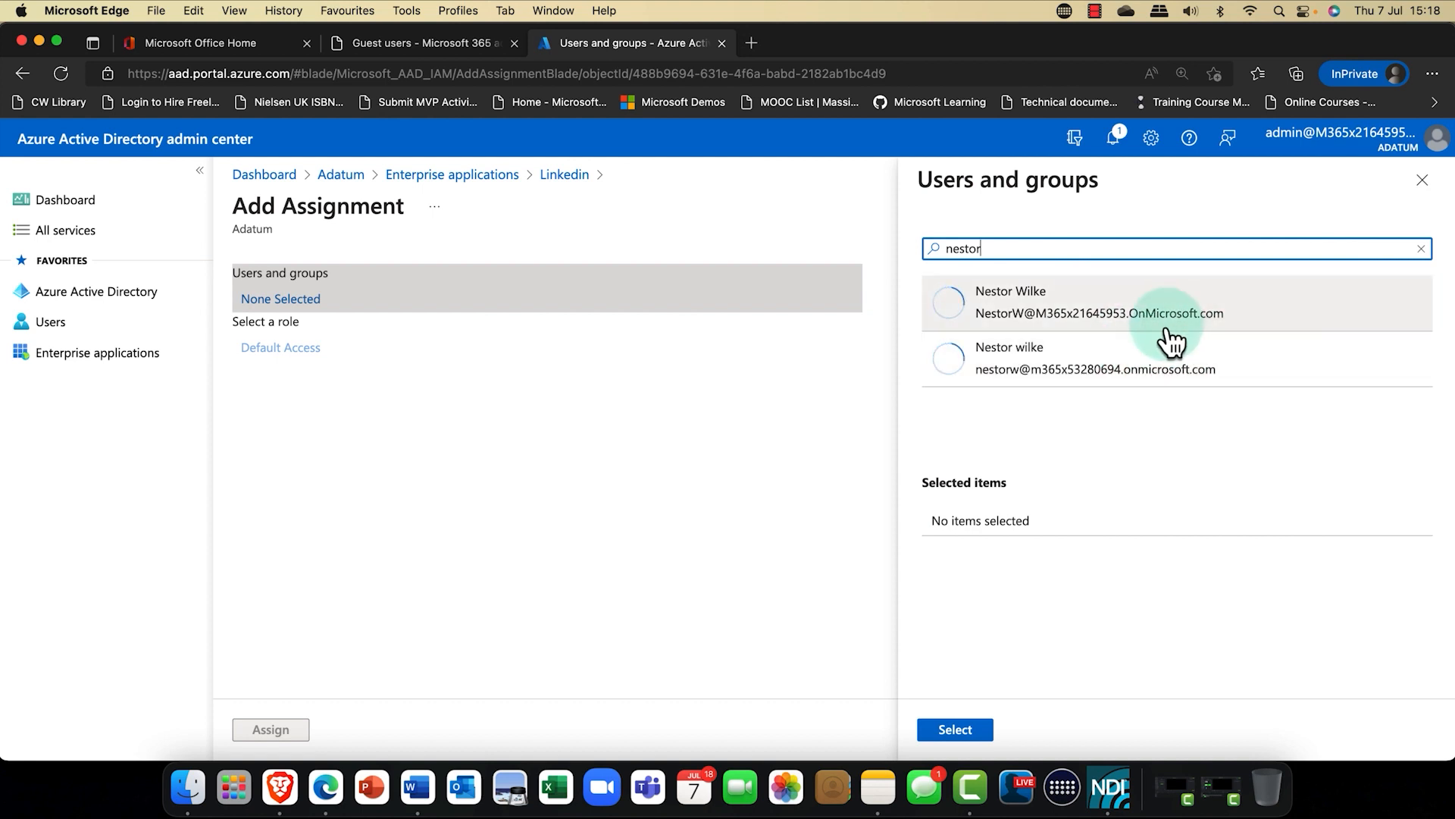
mouse_move(1132, 334)
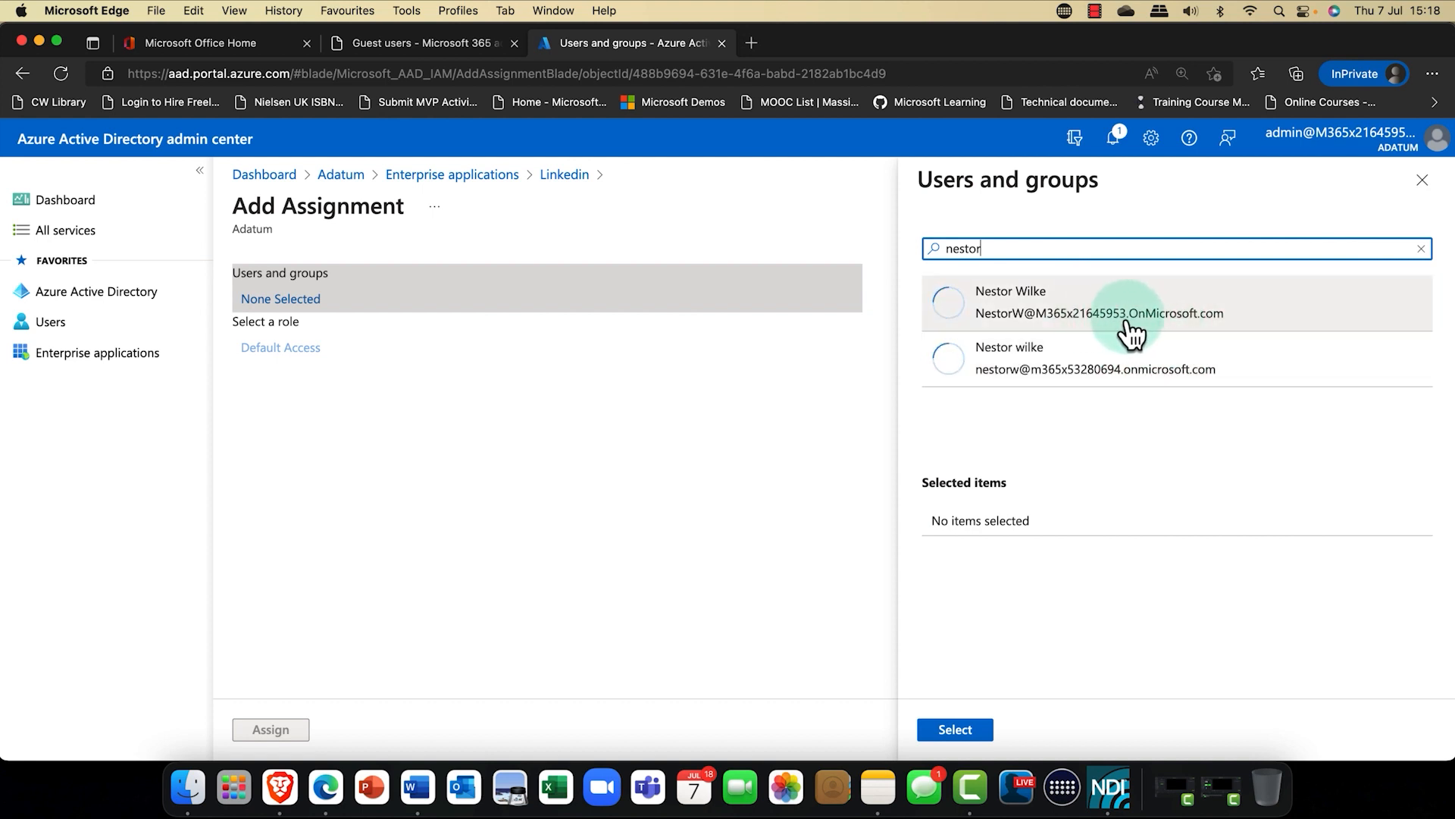
mouse_move(1083, 376)
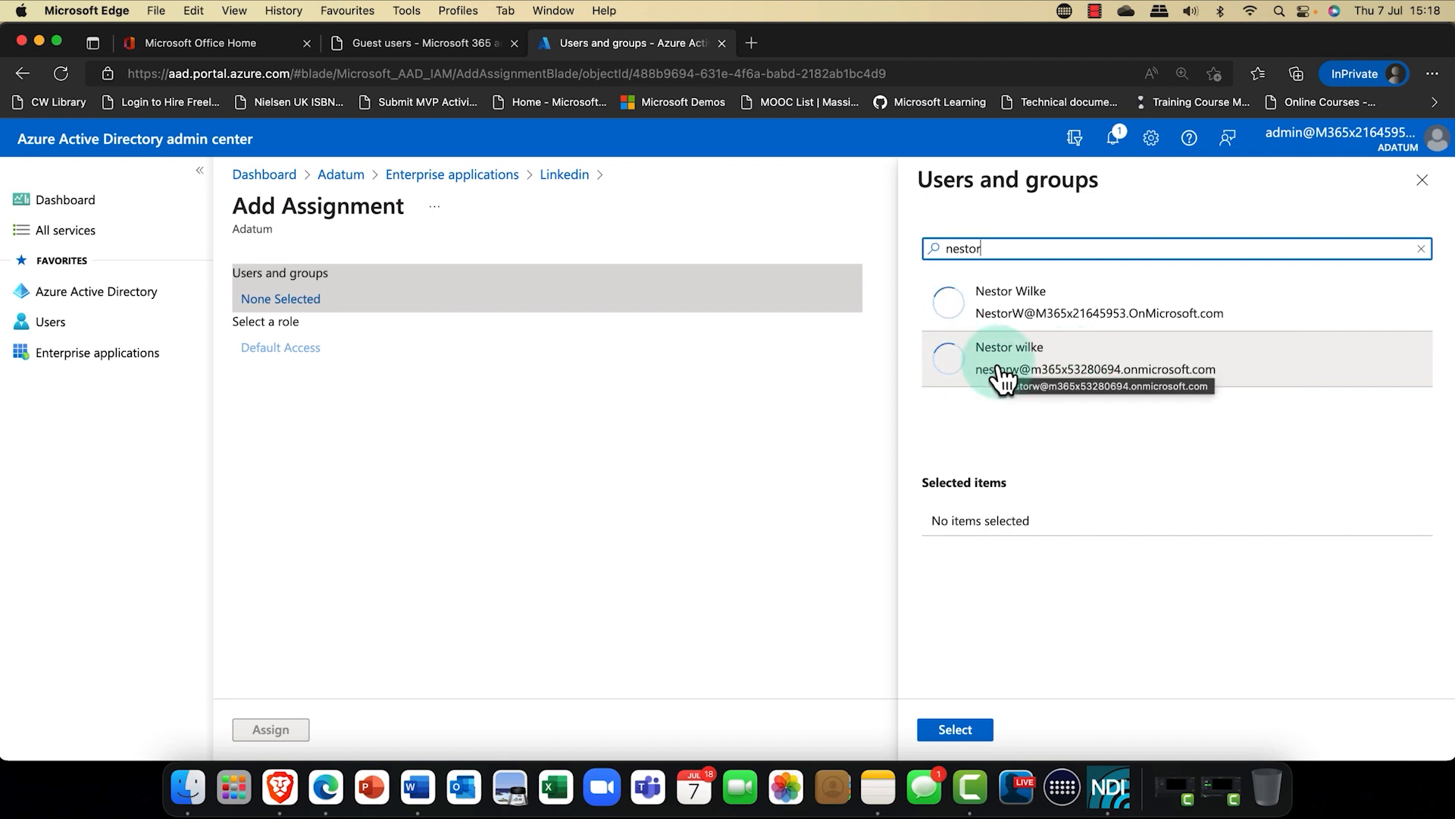
click(1002, 357)
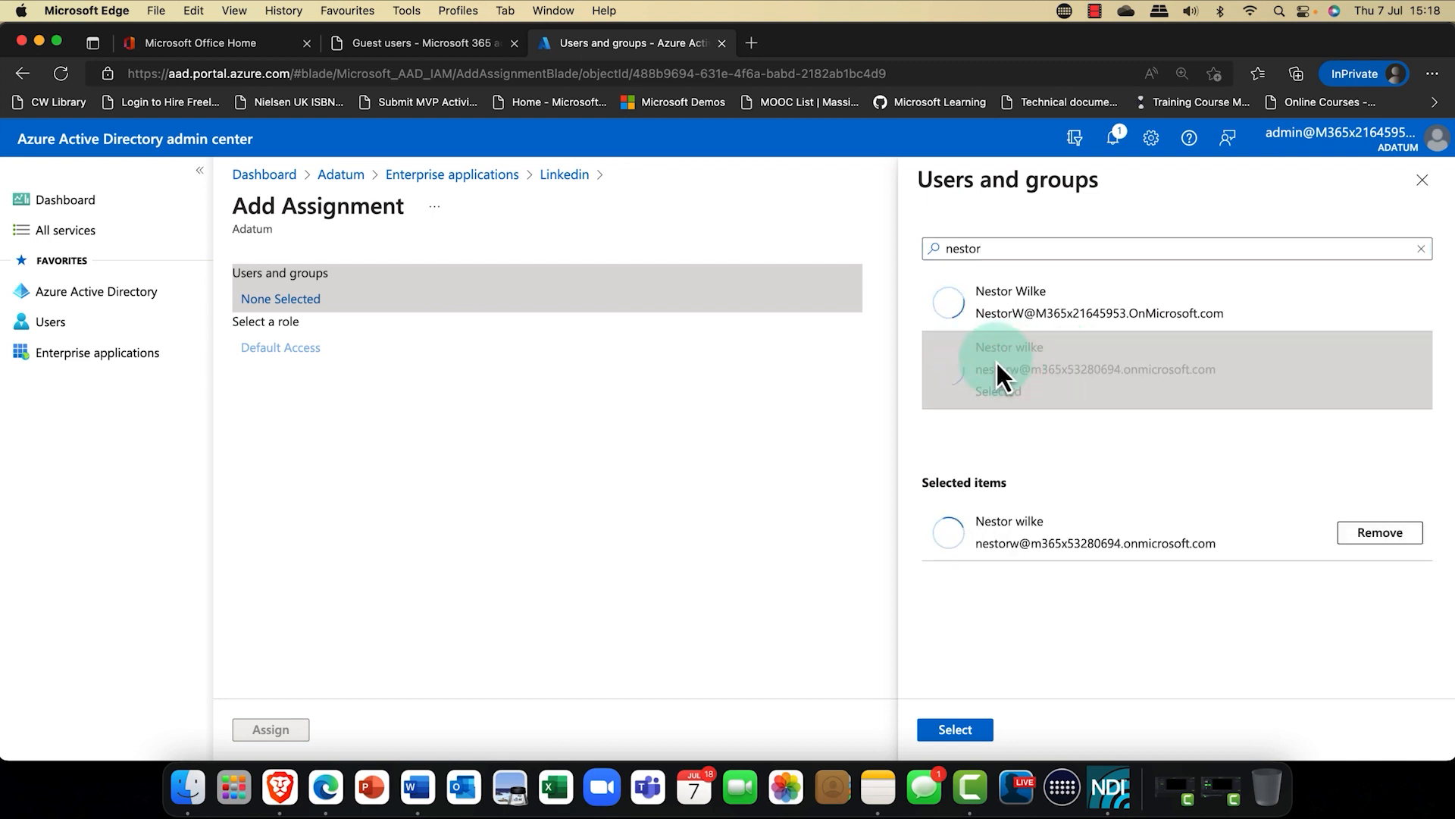
click(954, 729)
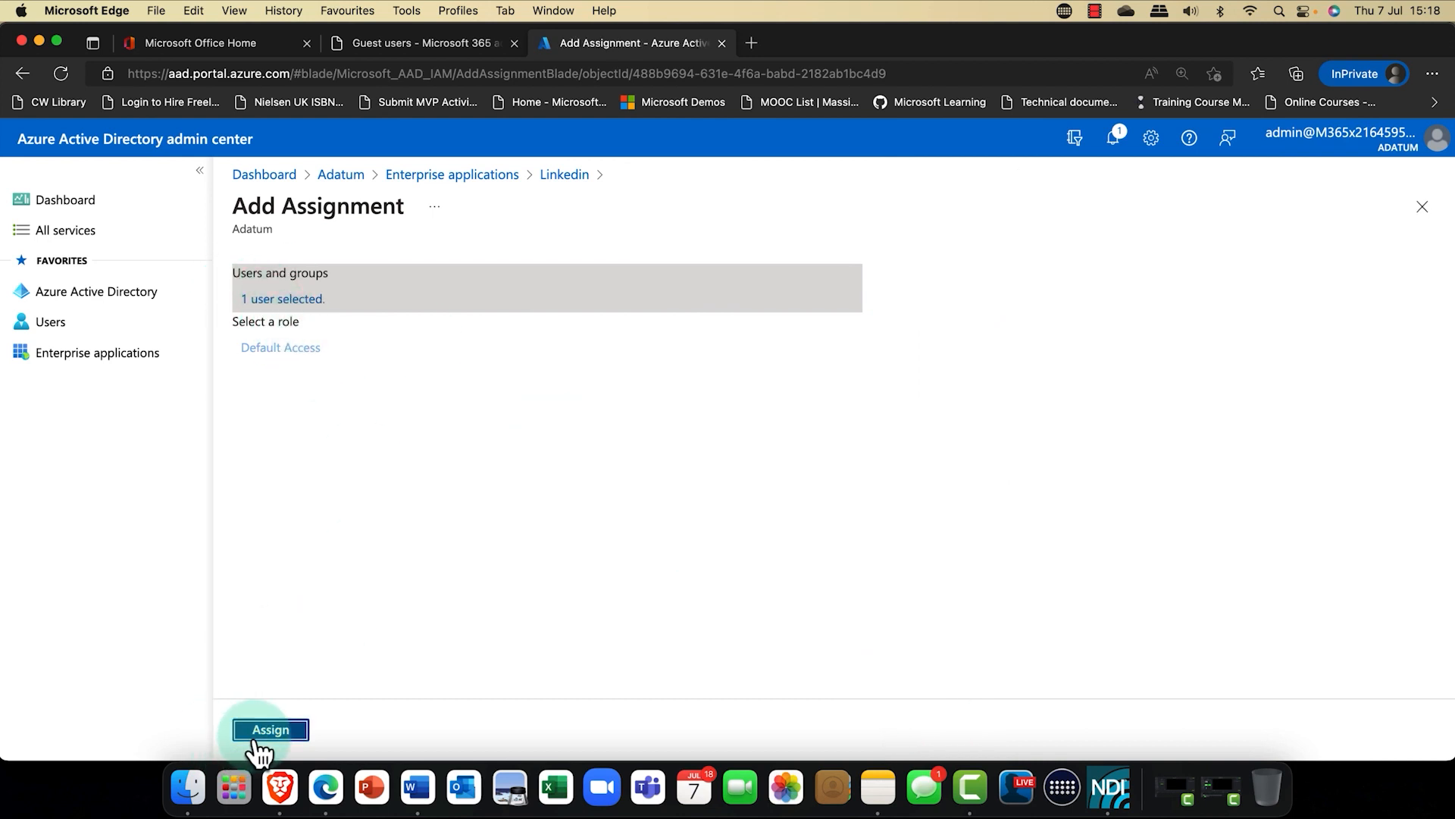
click(270, 729)
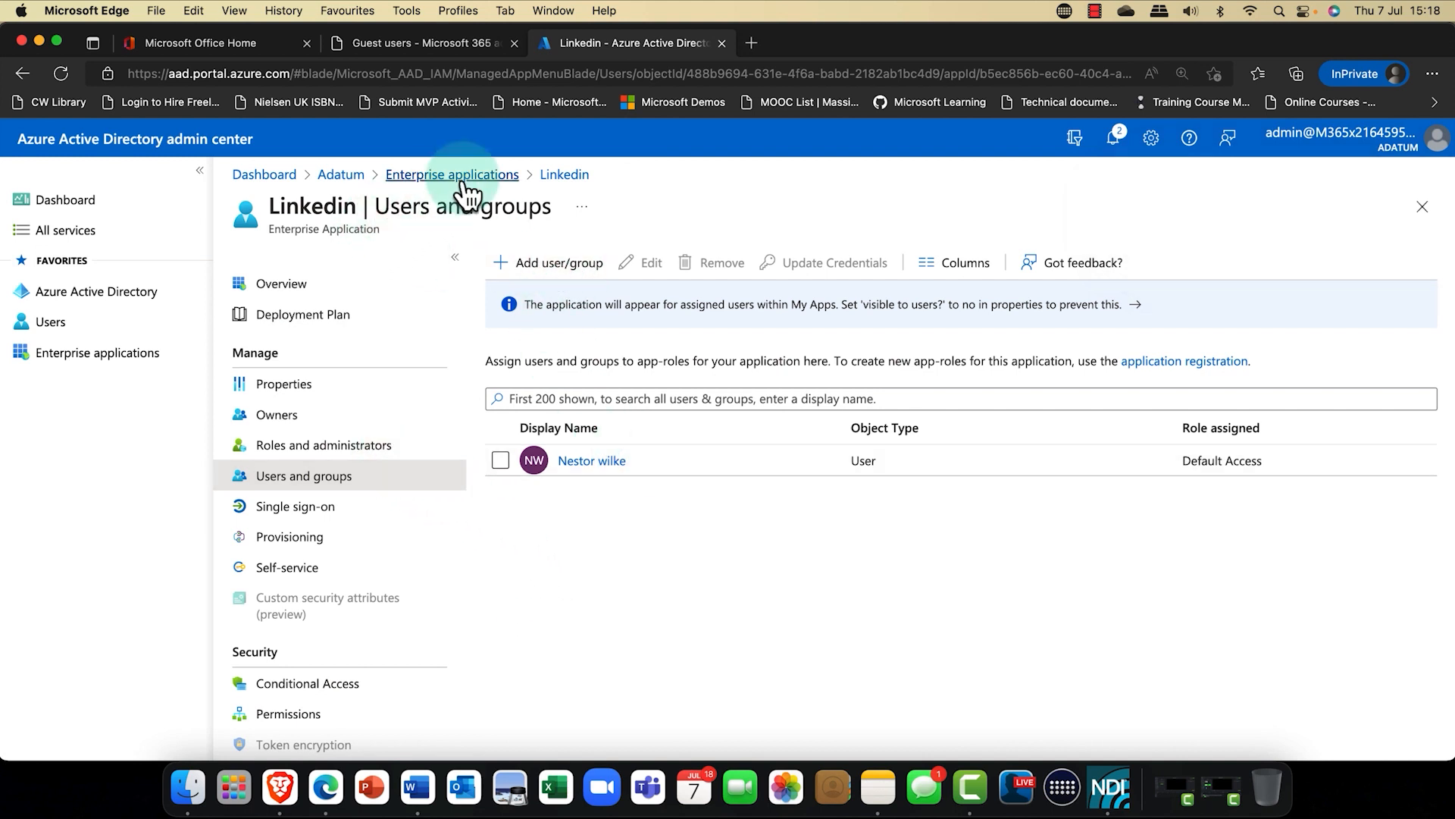
Step: Open Zoom's assignments and select guest Nestor Wilke by his pasted address
click(452, 174)
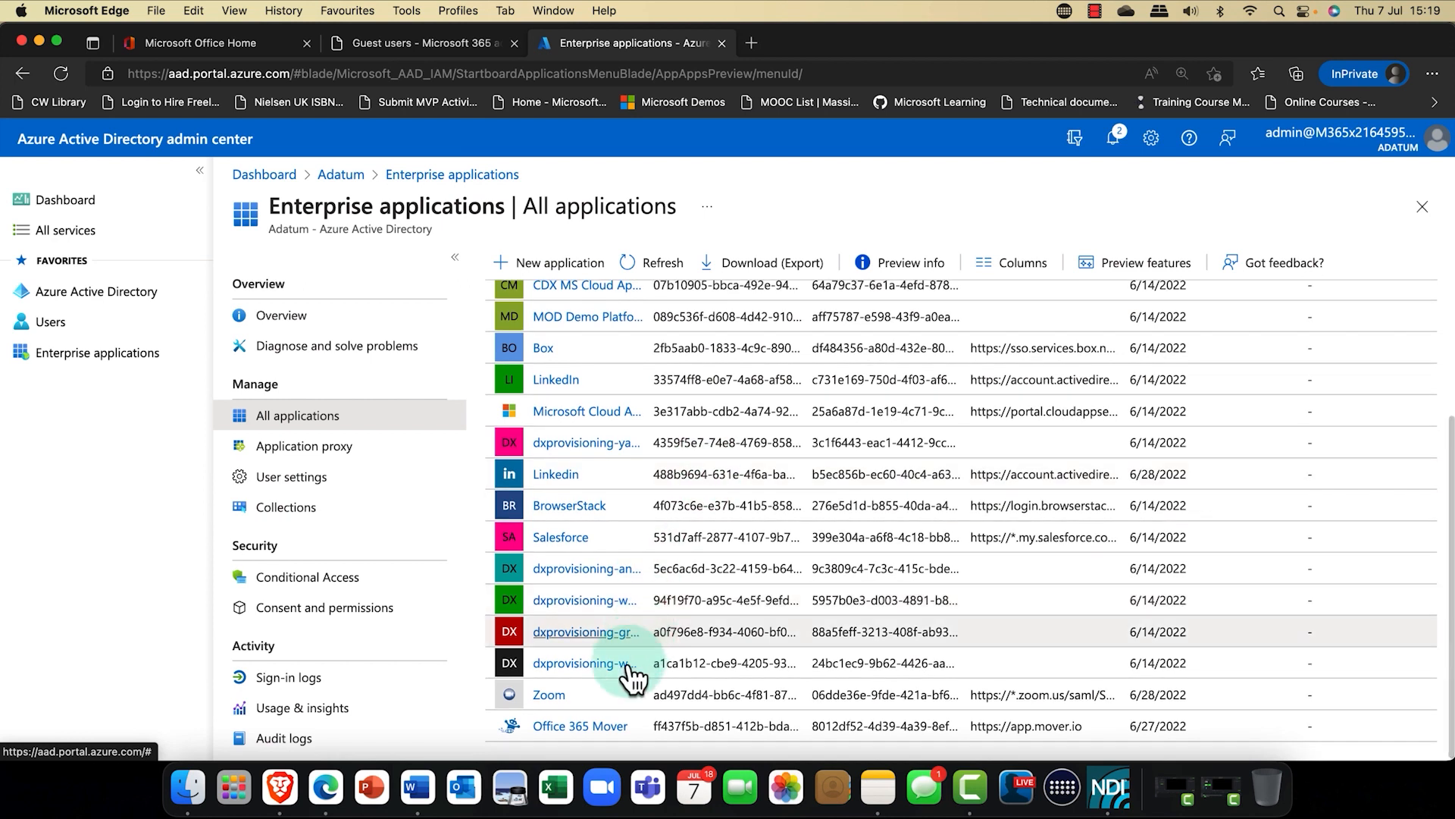
click(548, 694)
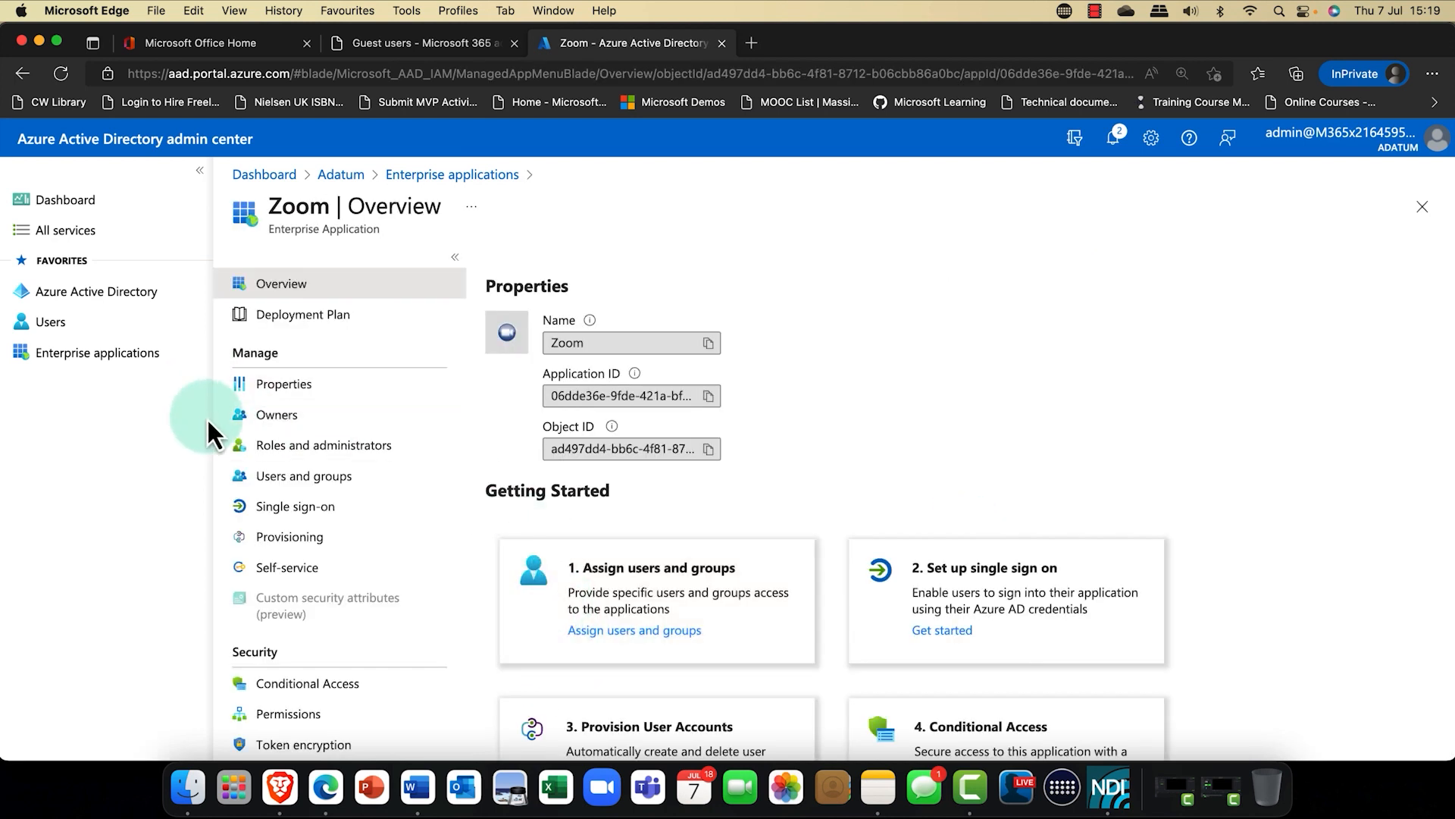
click(302, 475)
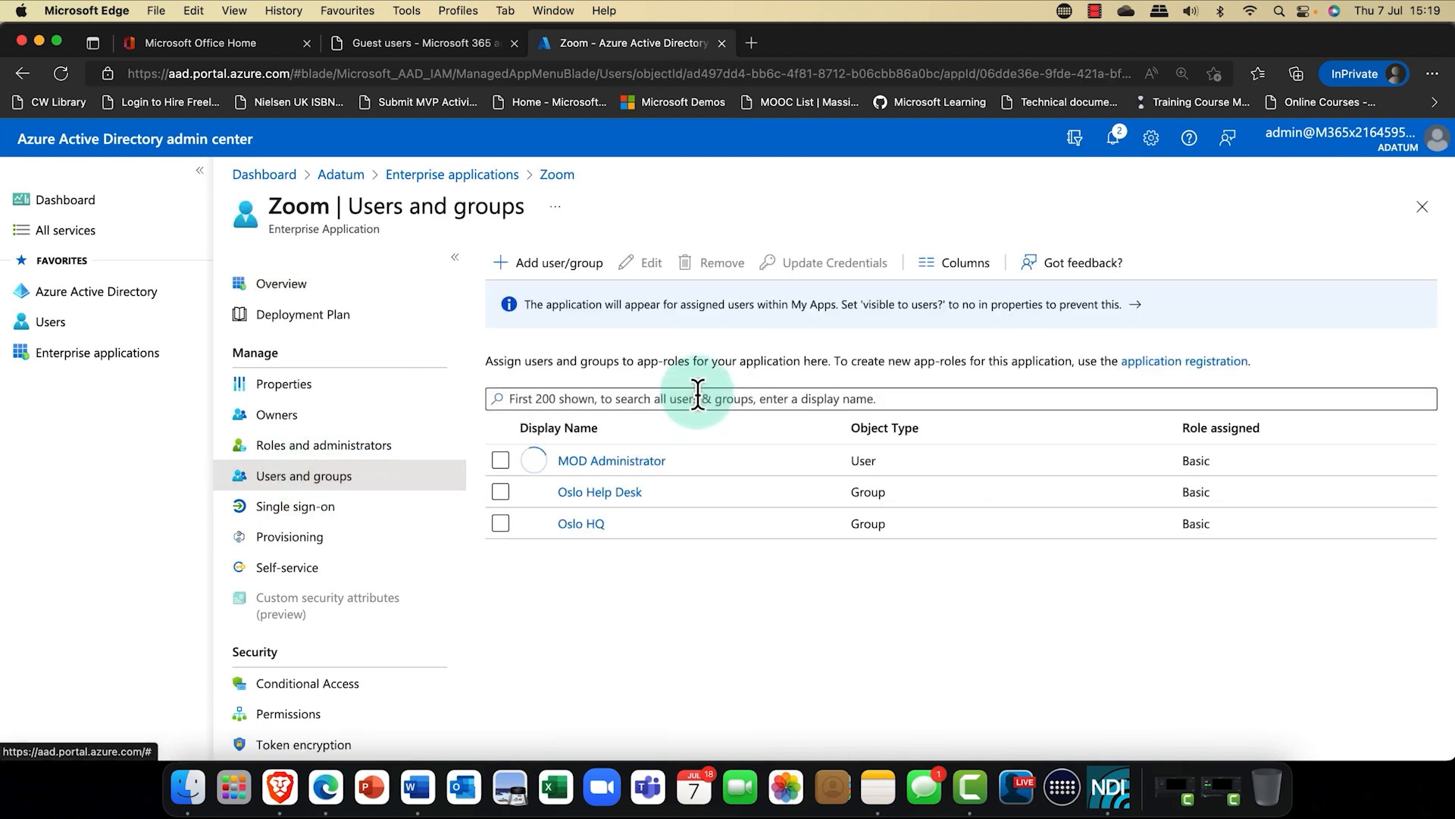
click(557, 263)
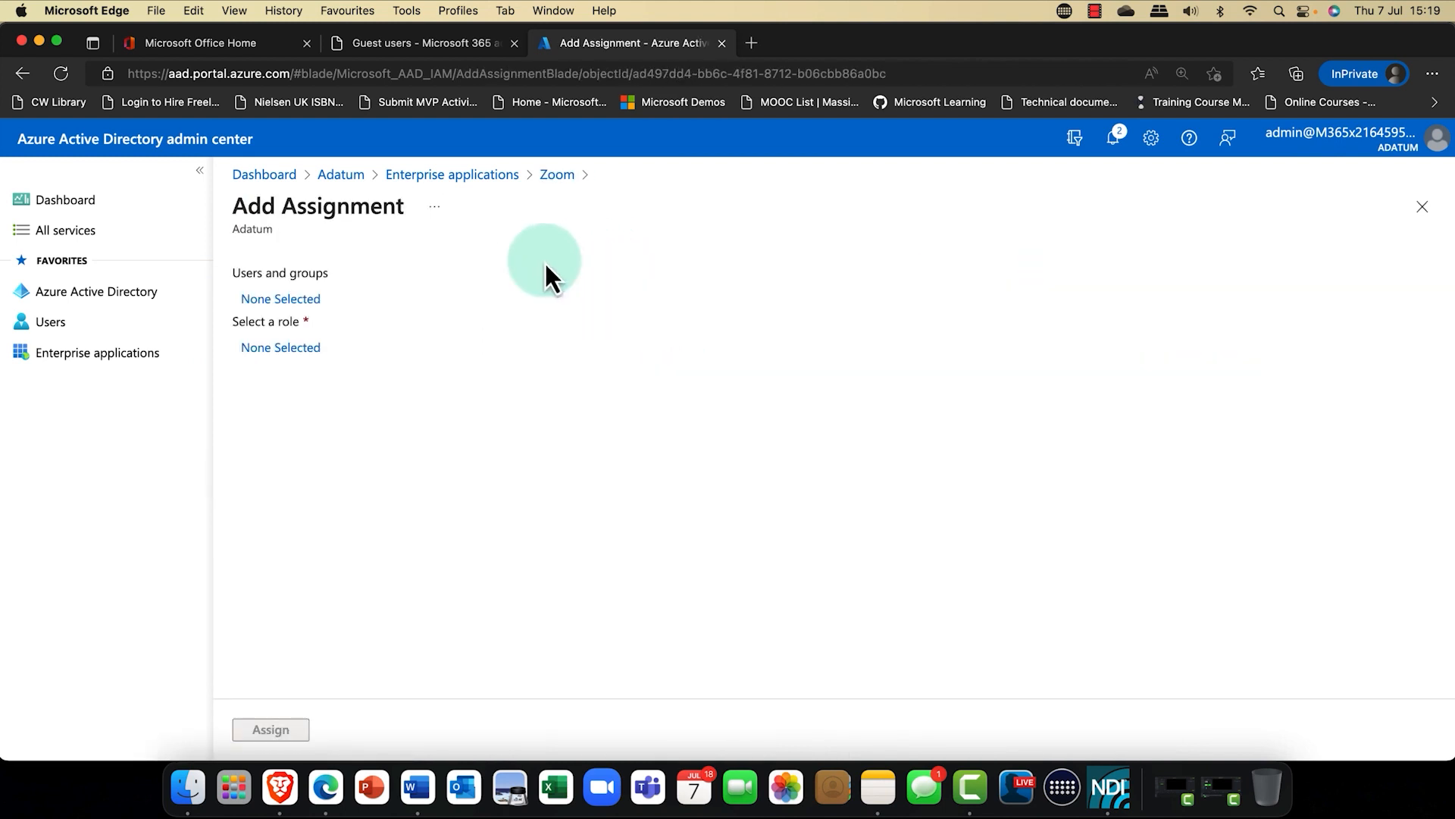
click(281, 298)
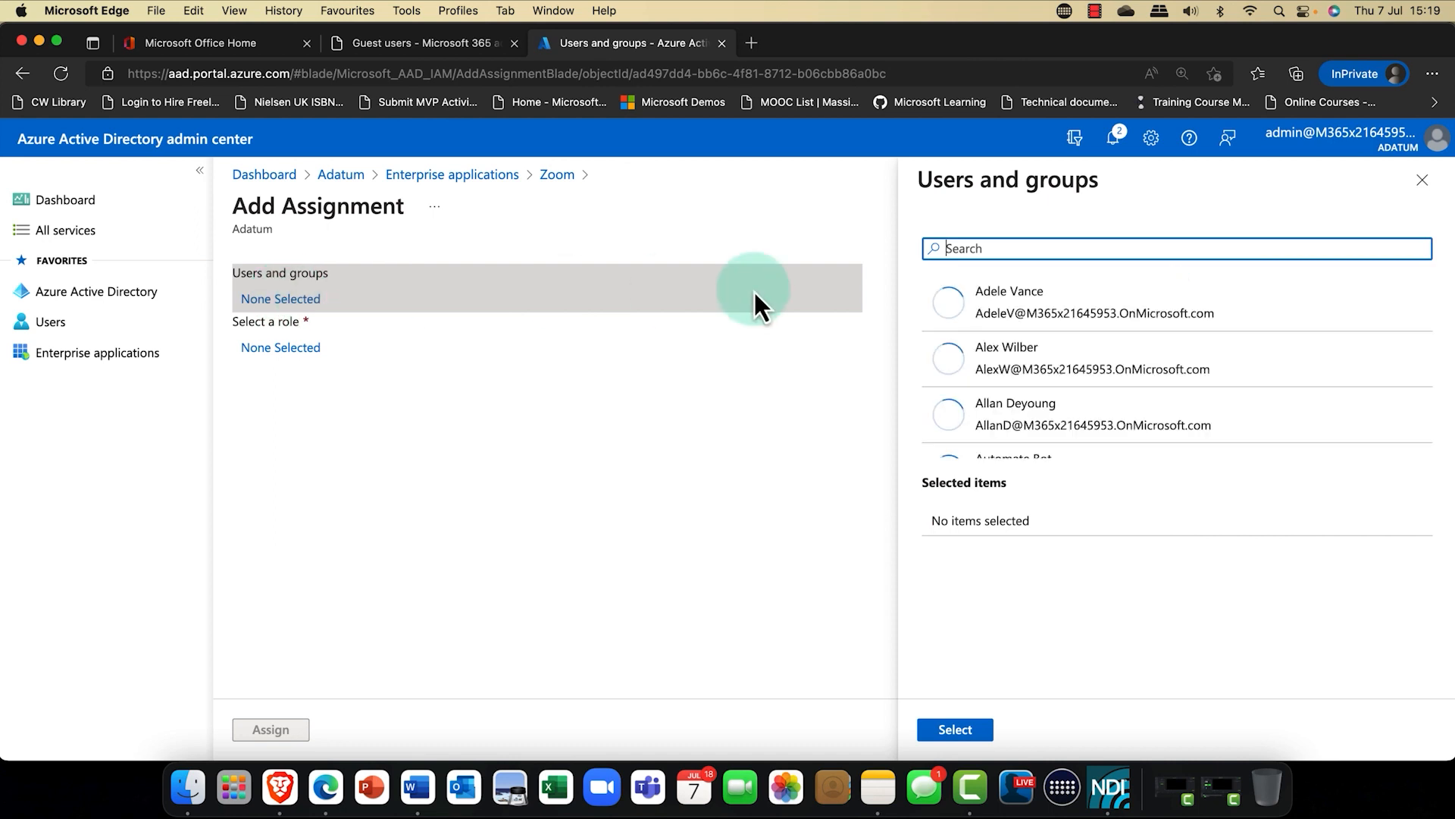
right_click(1049, 248)
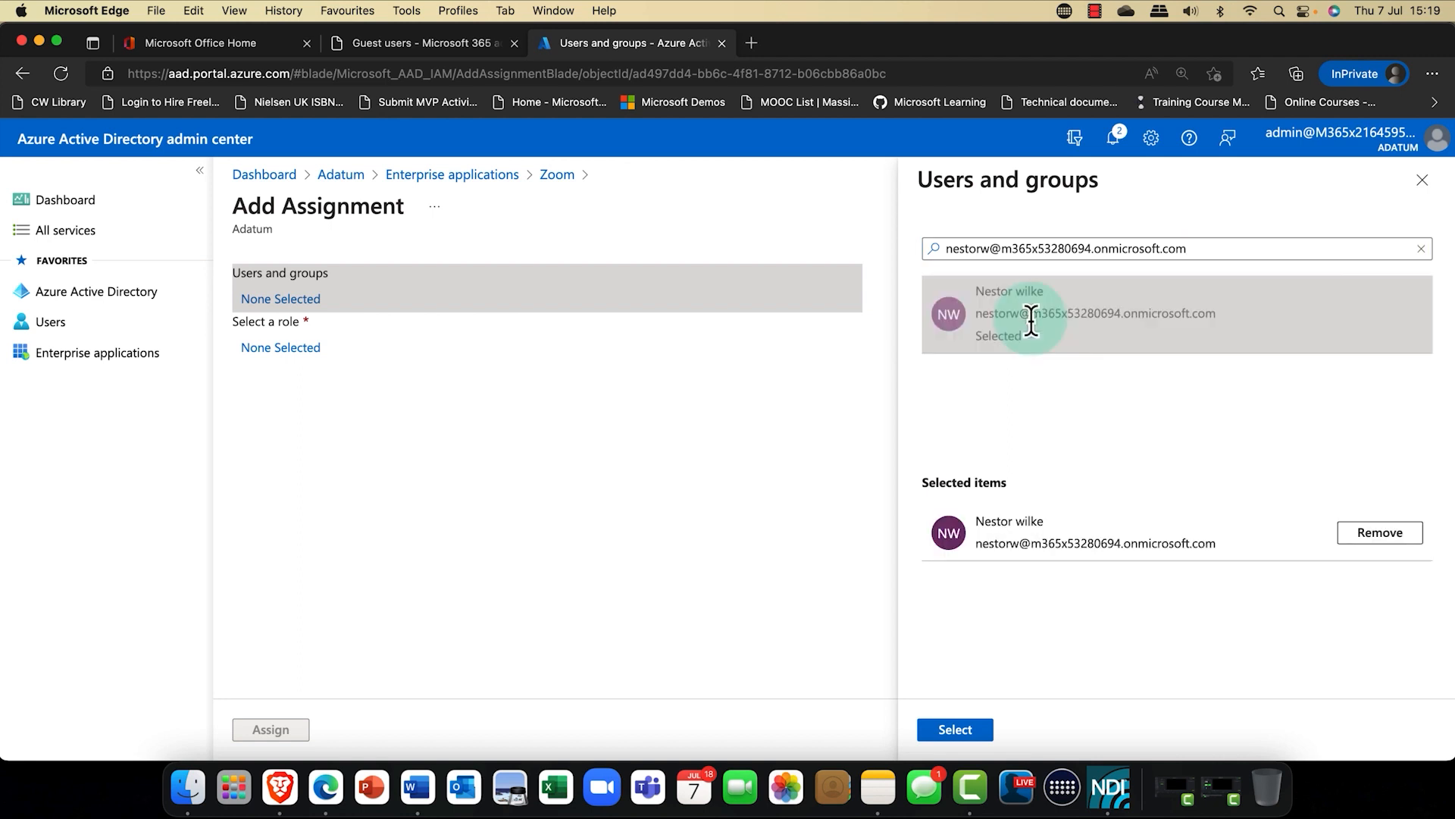
click(954, 728)
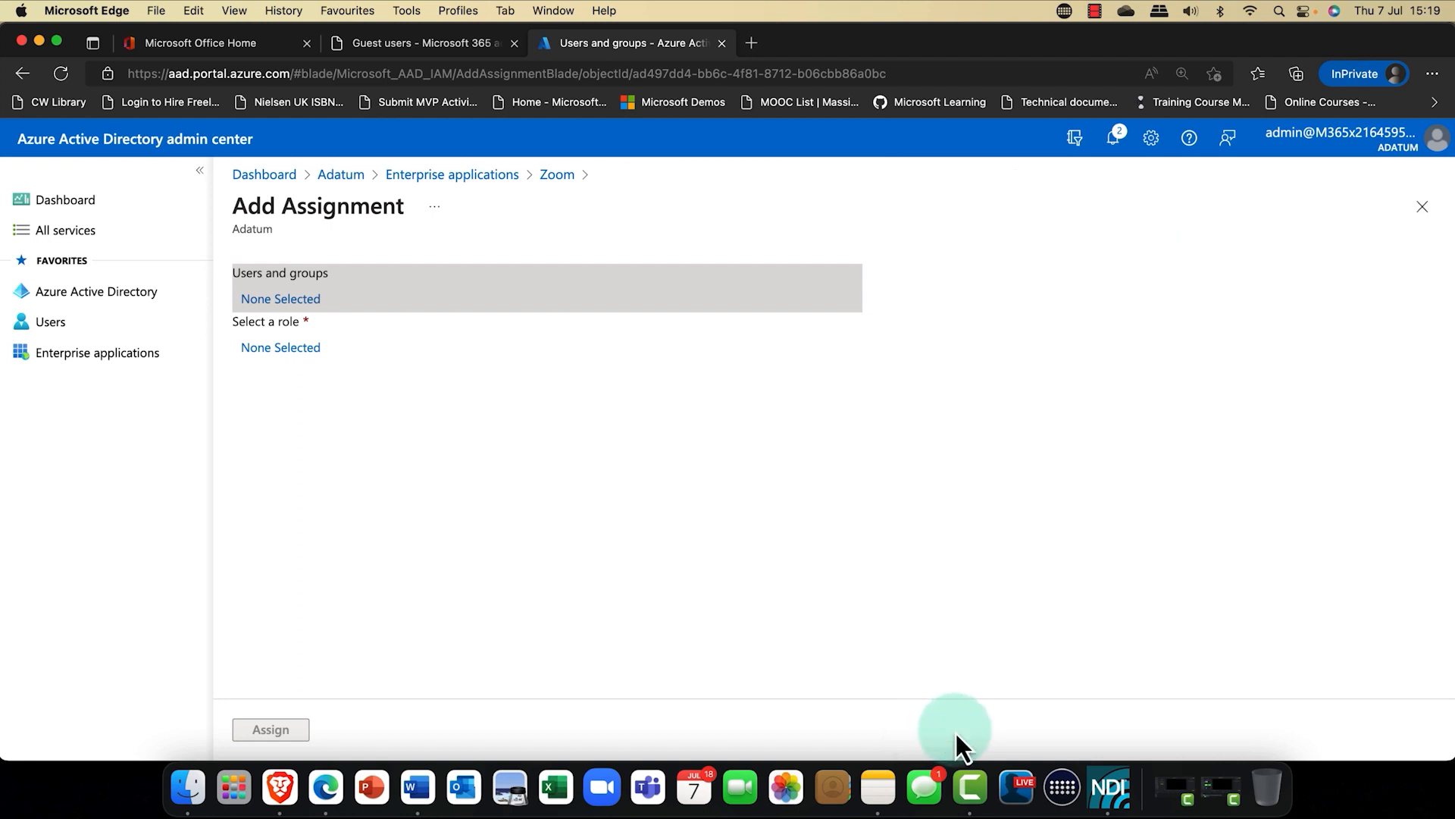
Step: Choose the Basic role and assign Nestor Wilke to Zoom
click(281, 298)
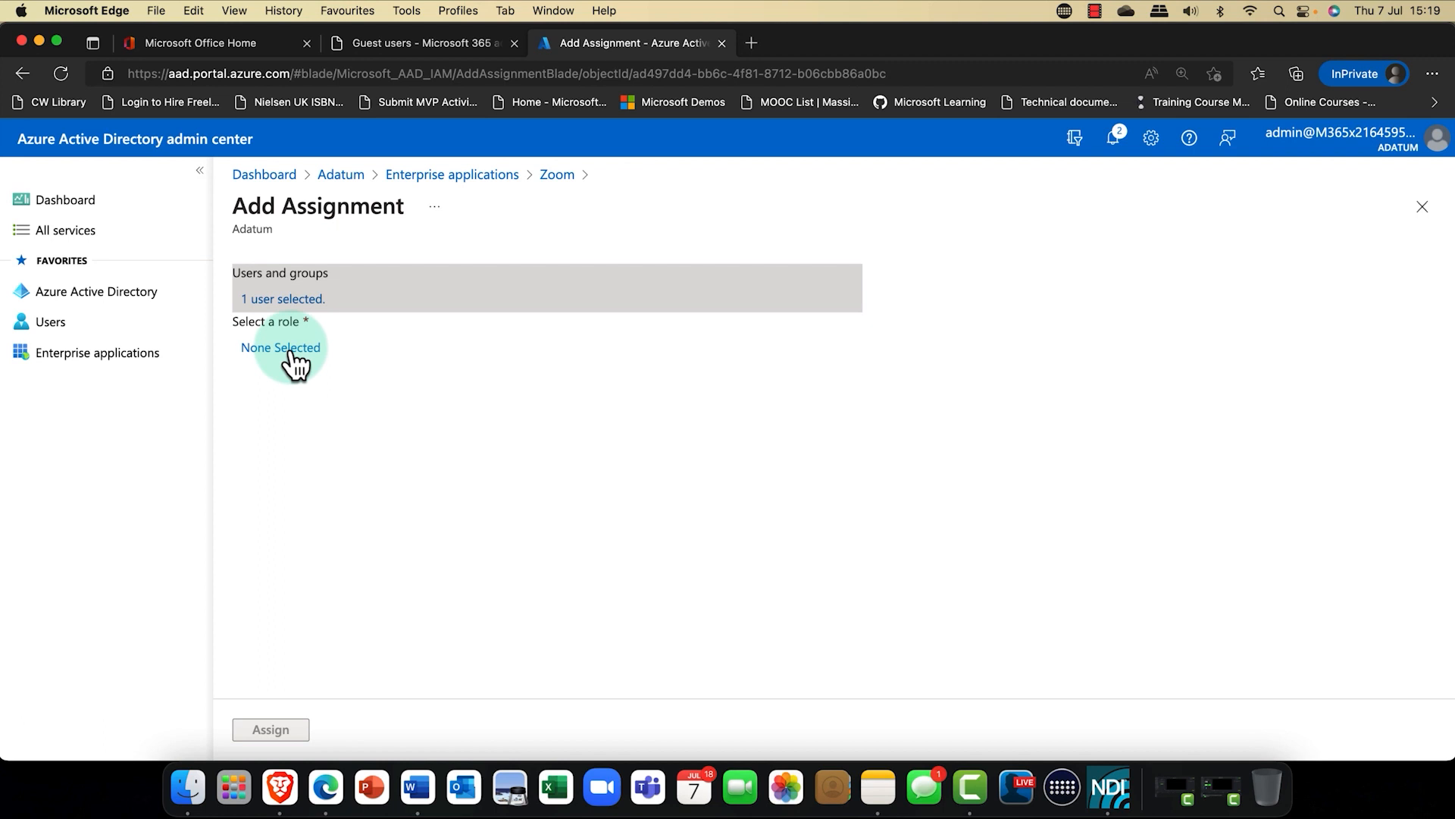
click(281, 347)
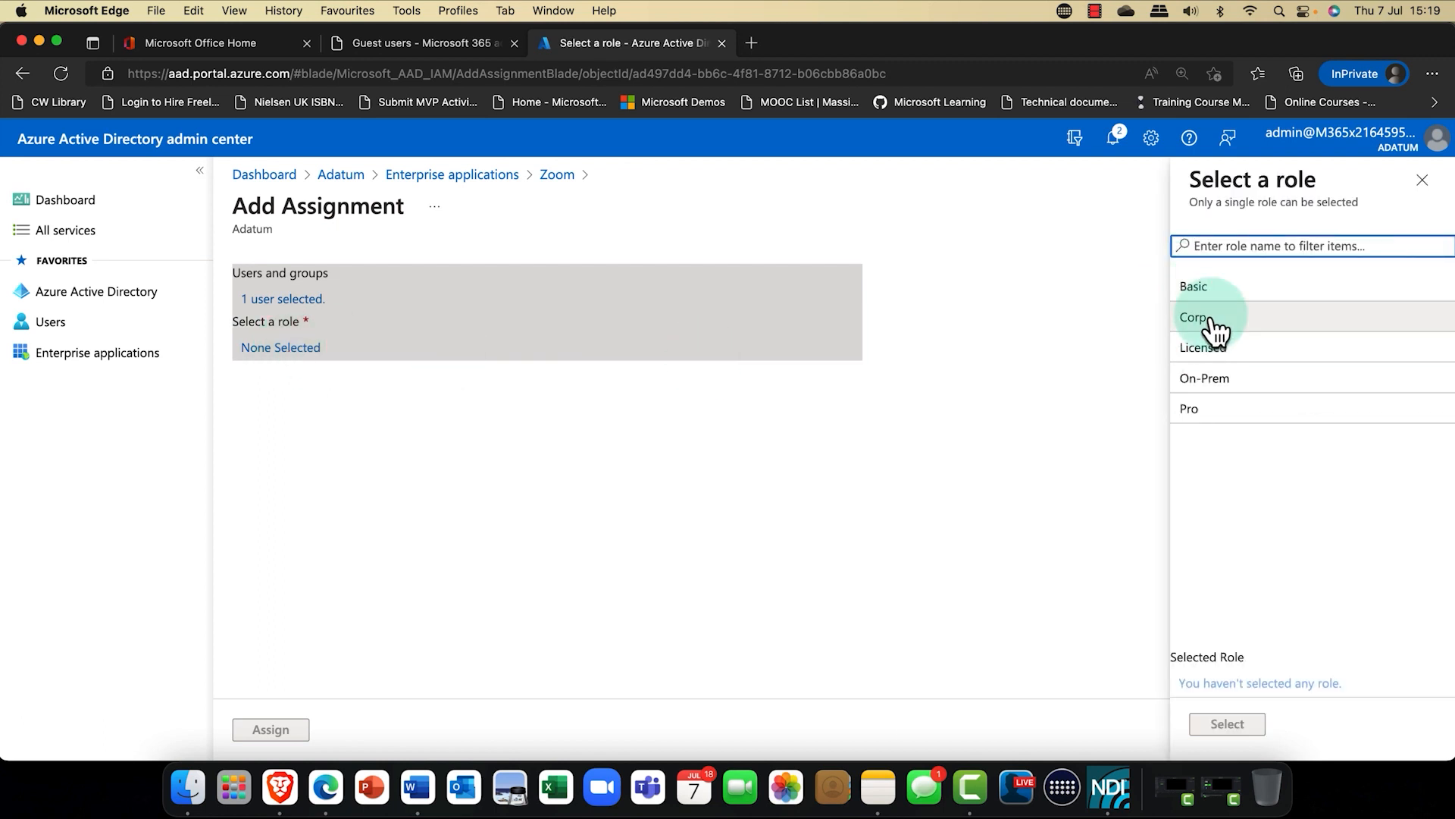
click(1194, 286)
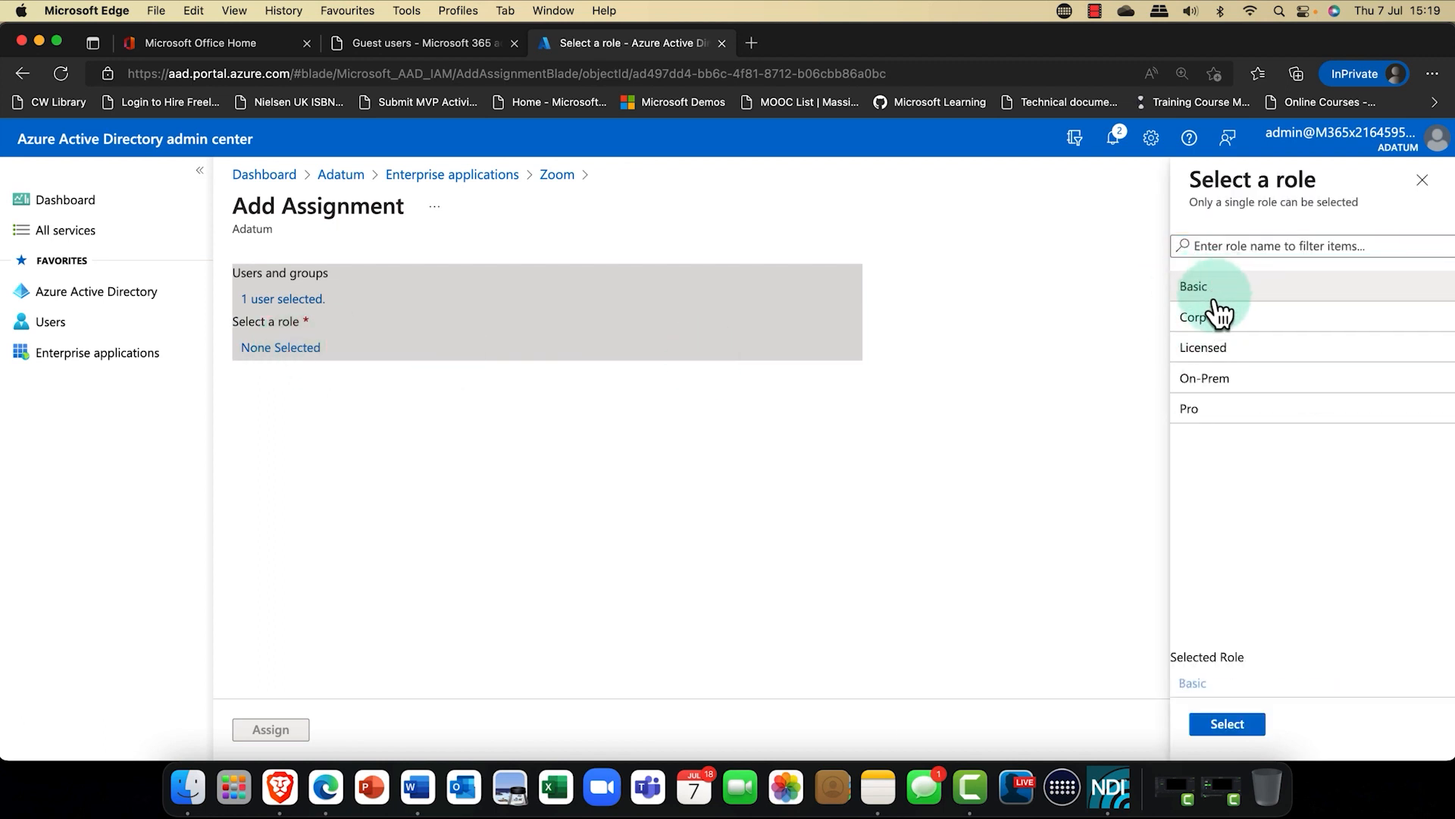
click(1227, 723)
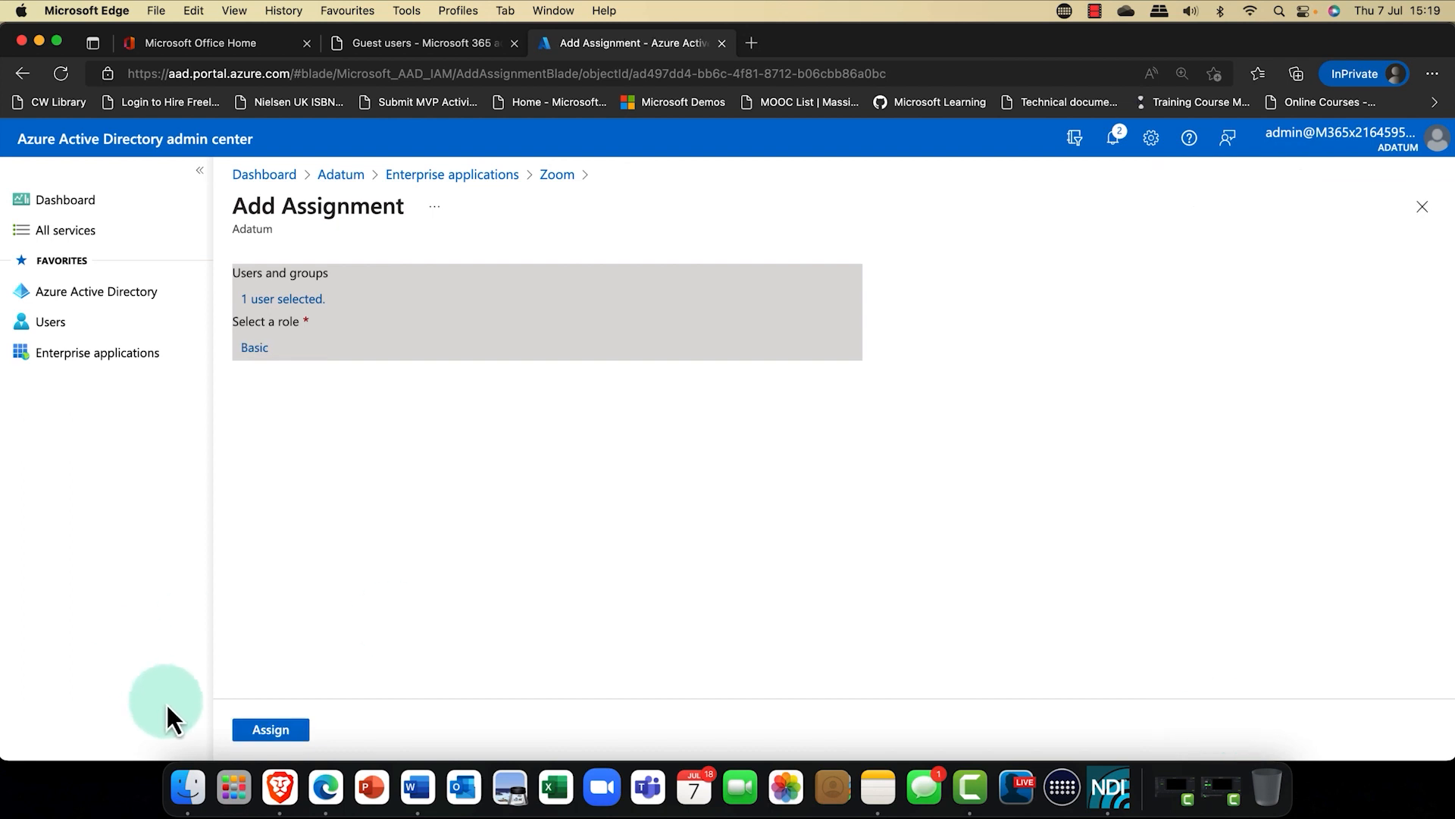
click(270, 728)
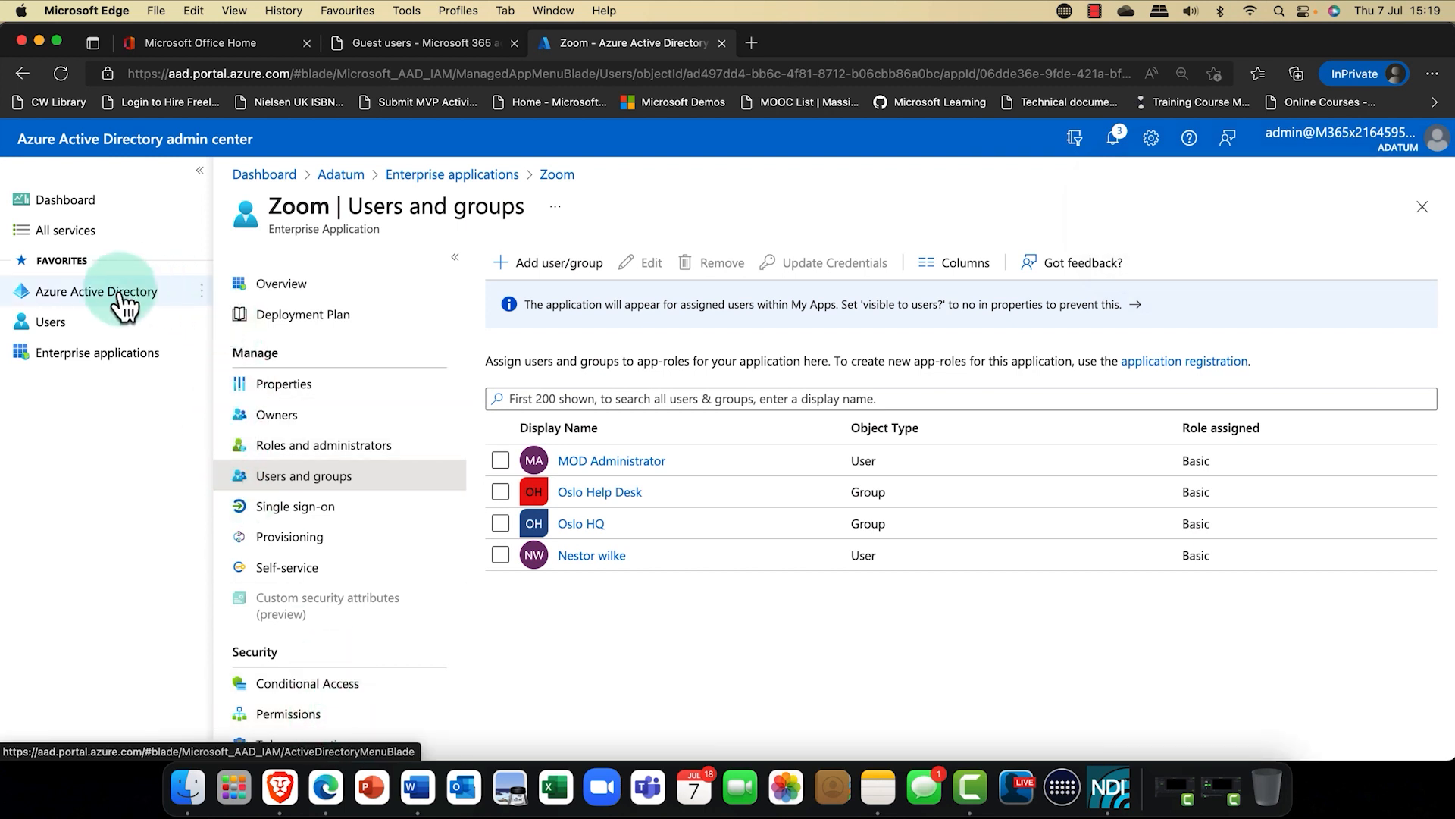
Step: Open Roles and administrators and scroll through the built-in roles list
click(96, 290)
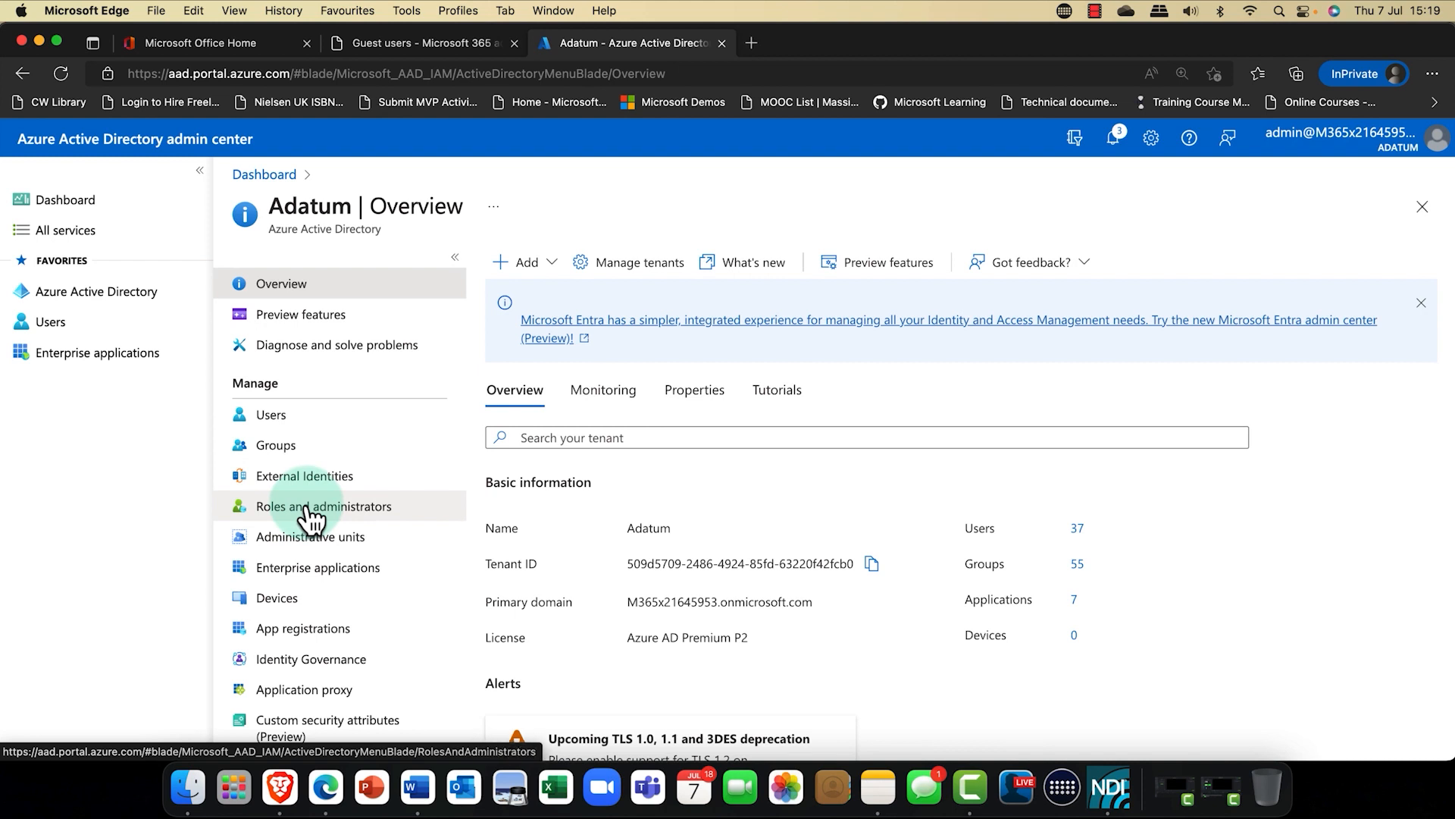
click(322, 505)
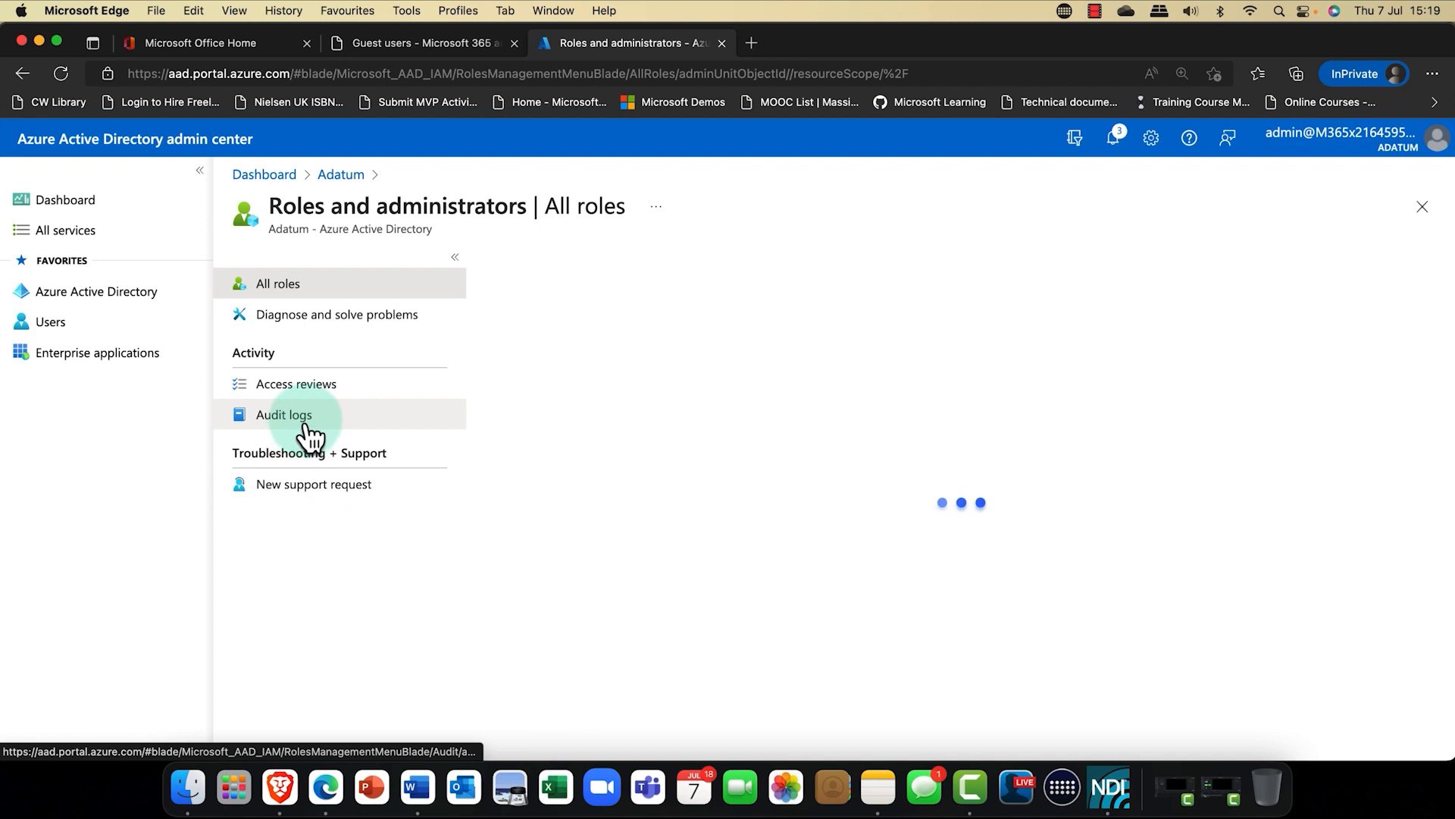
click(276, 283)
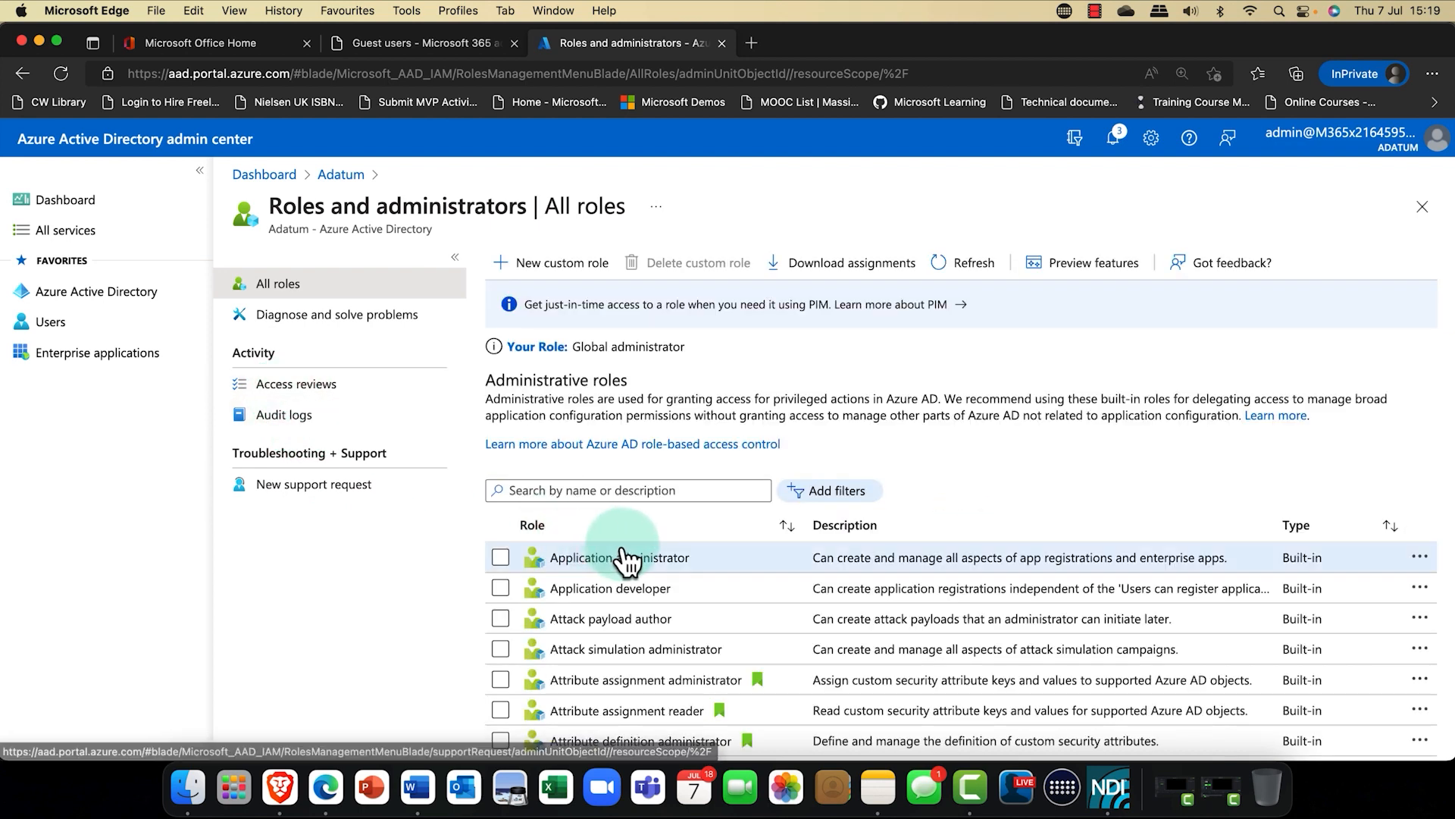
scroll(down, 3)
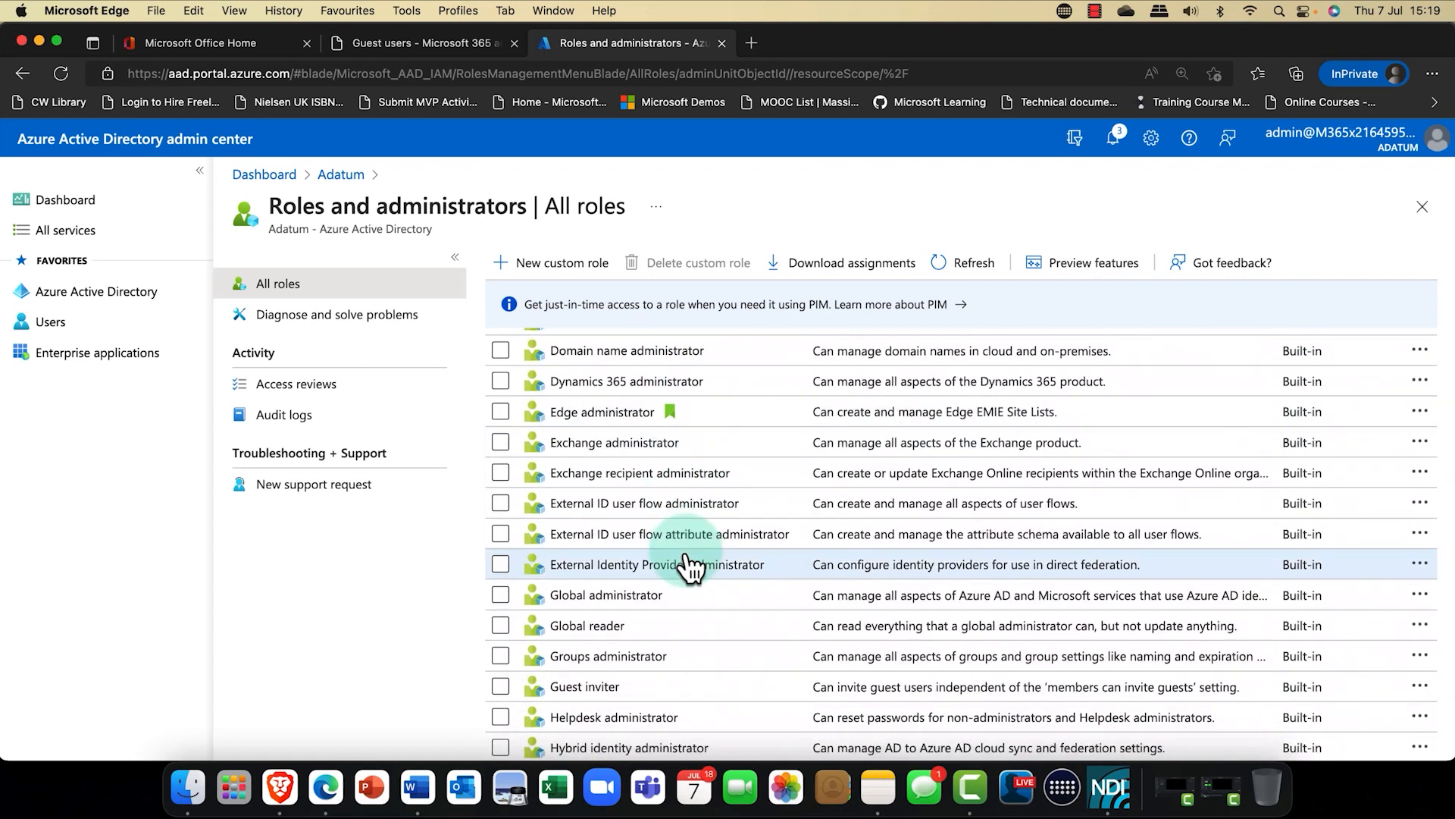
scroll(down, 3)
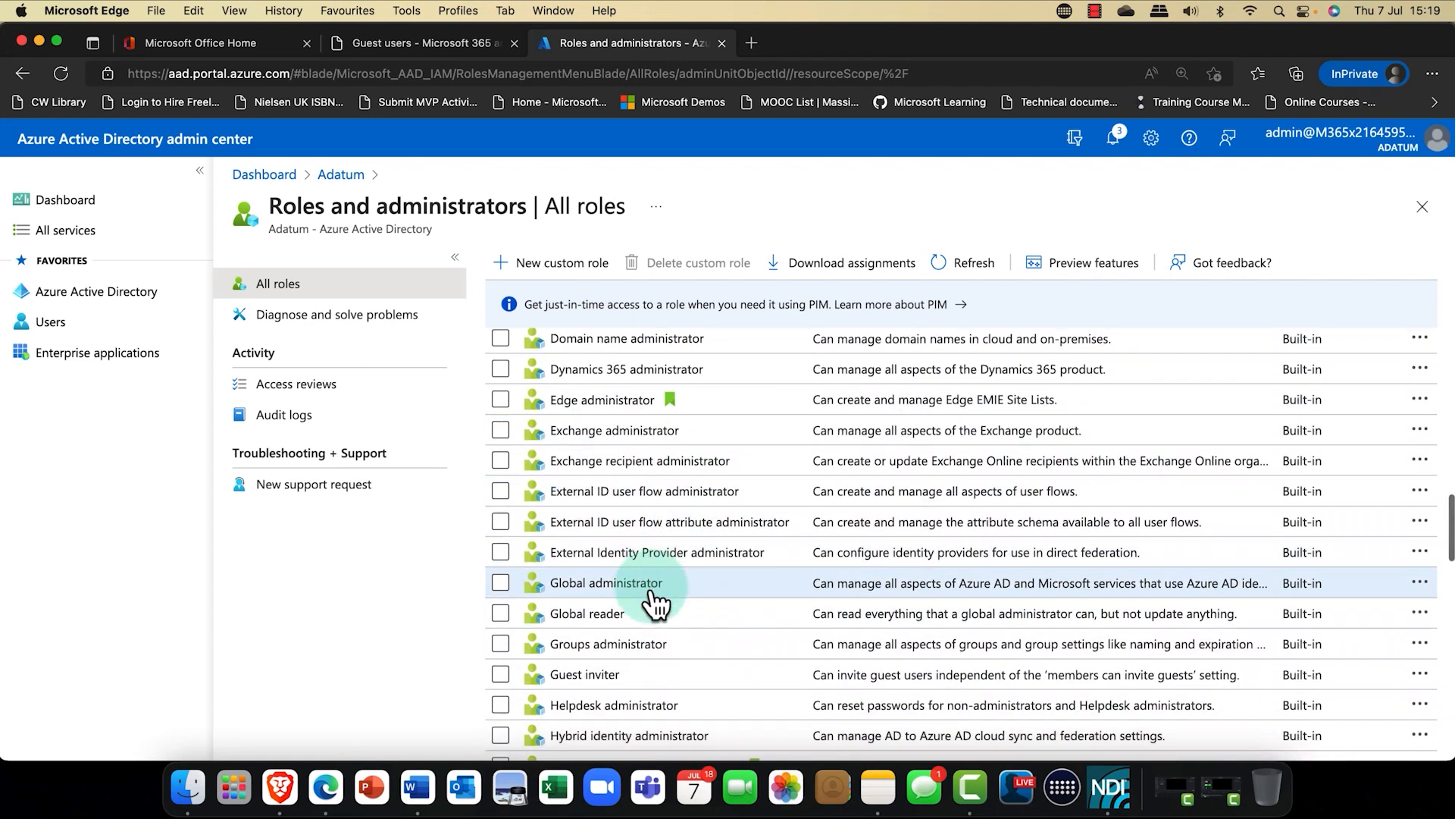
scroll(down, 3)
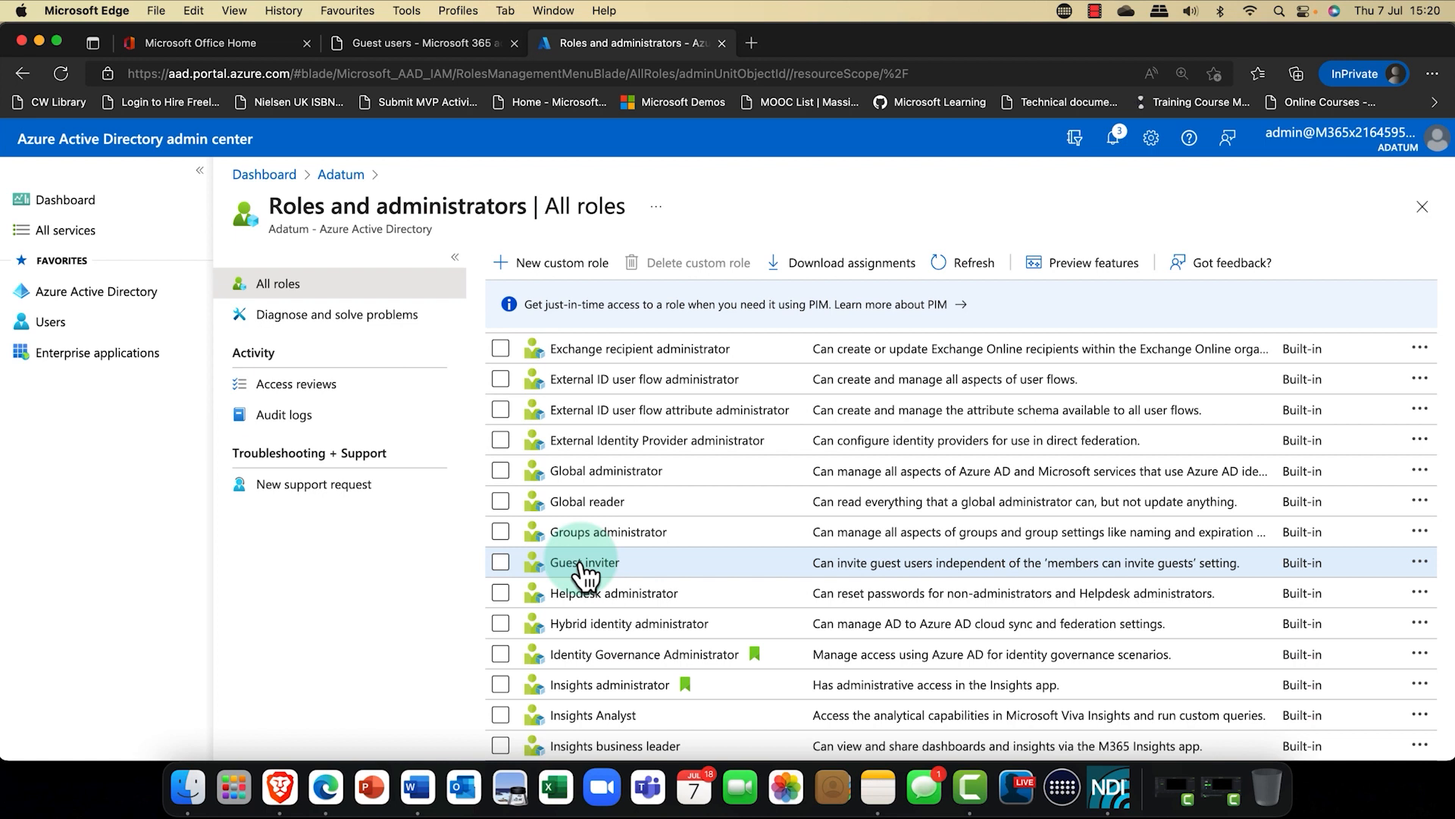
mouse_move(590, 584)
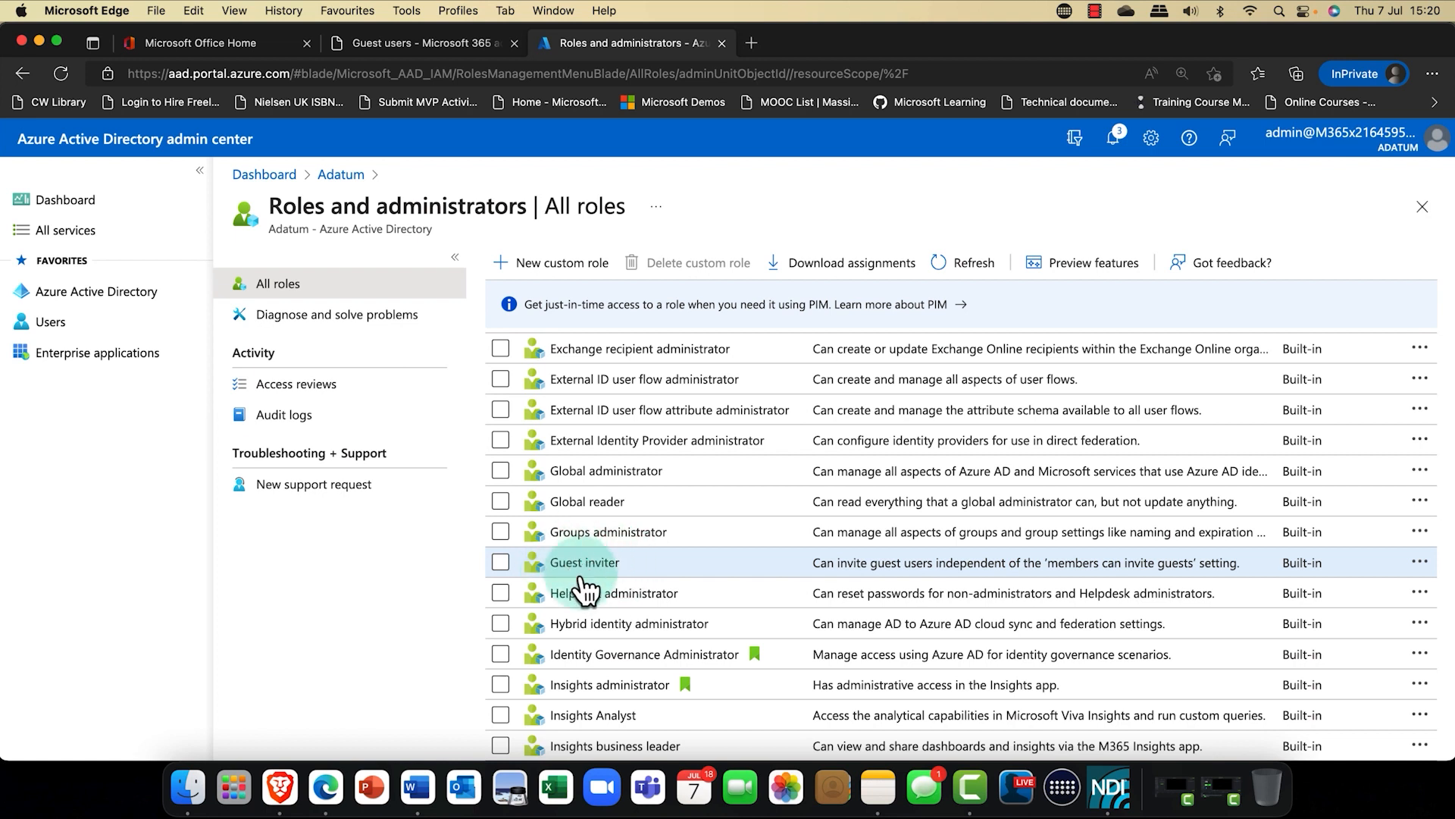
mouse_move(582, 579)
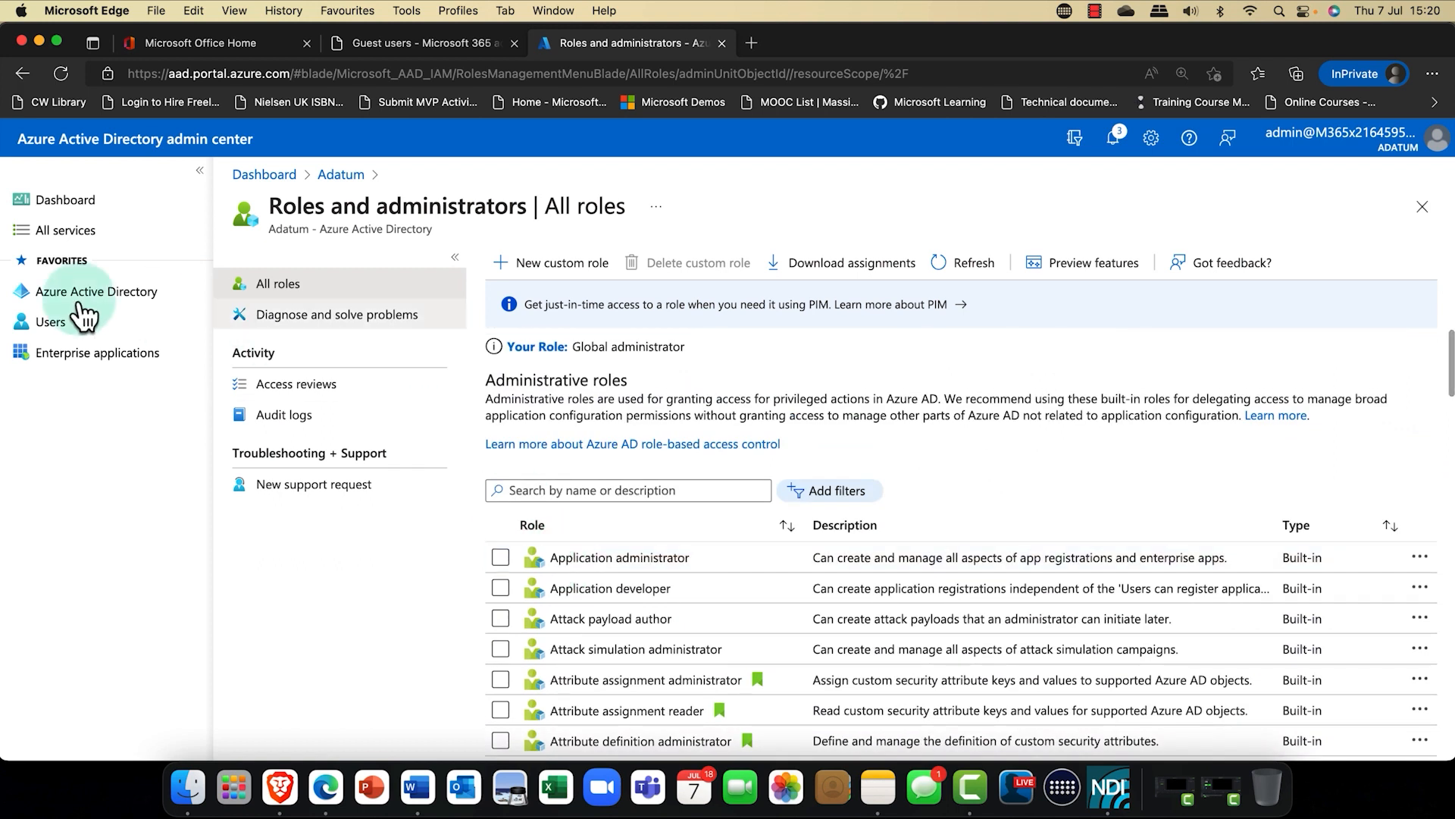
Step: Return to the Adatum overview, then switch browser tabs back to Nestor Wilke's Outlook inbox
click(96, 291)
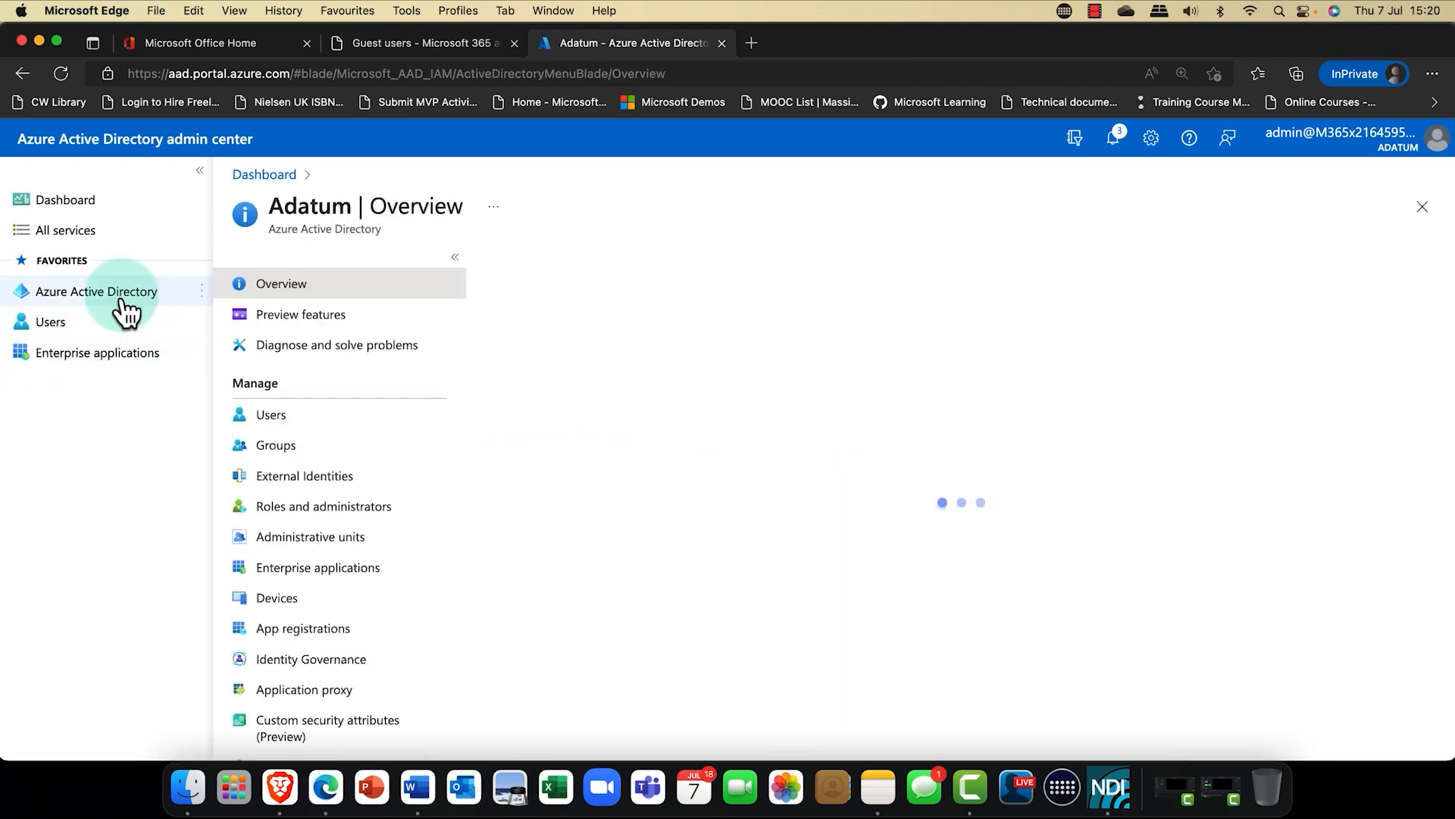
click(96, 290)
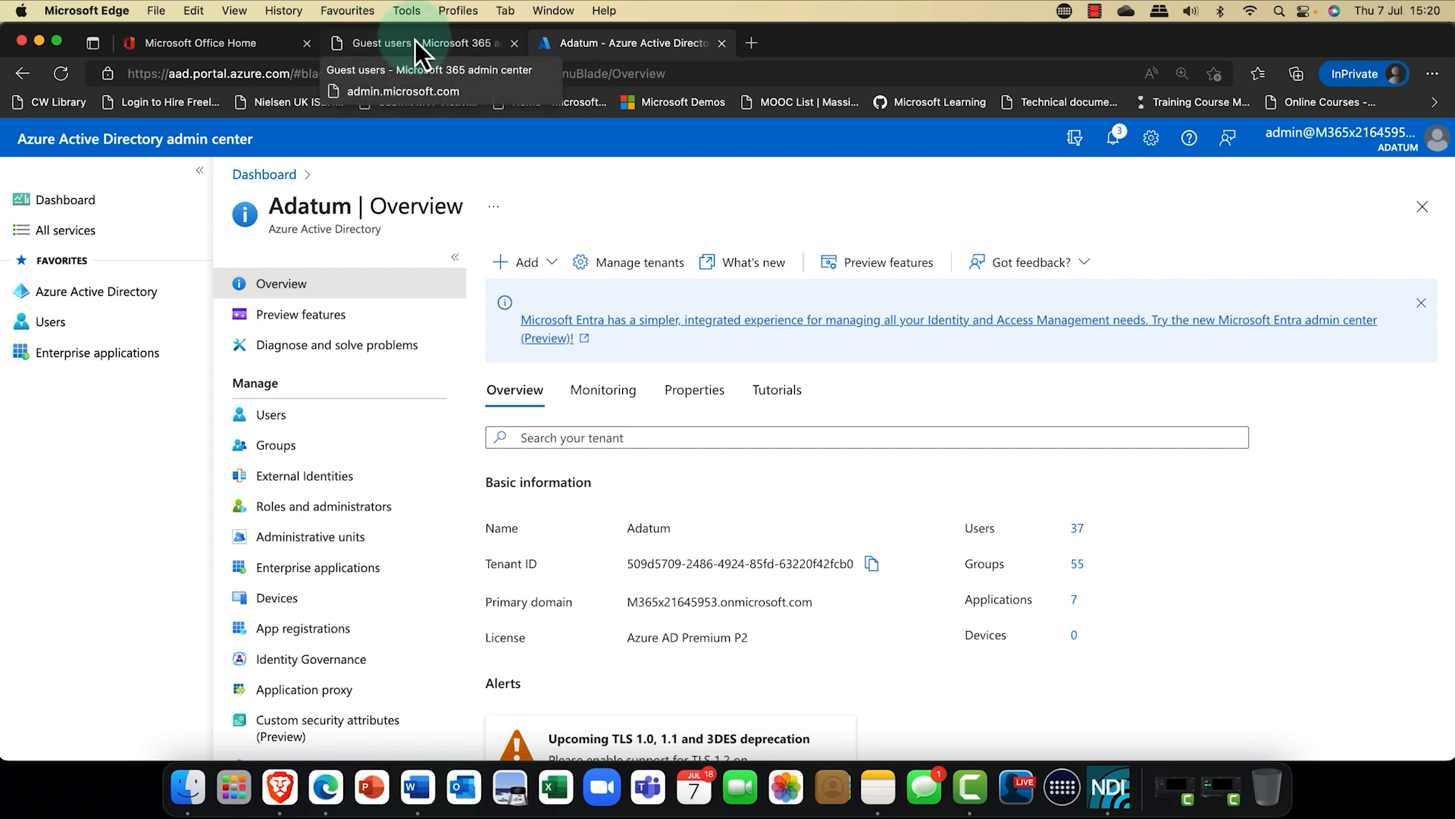
click(423, 43)
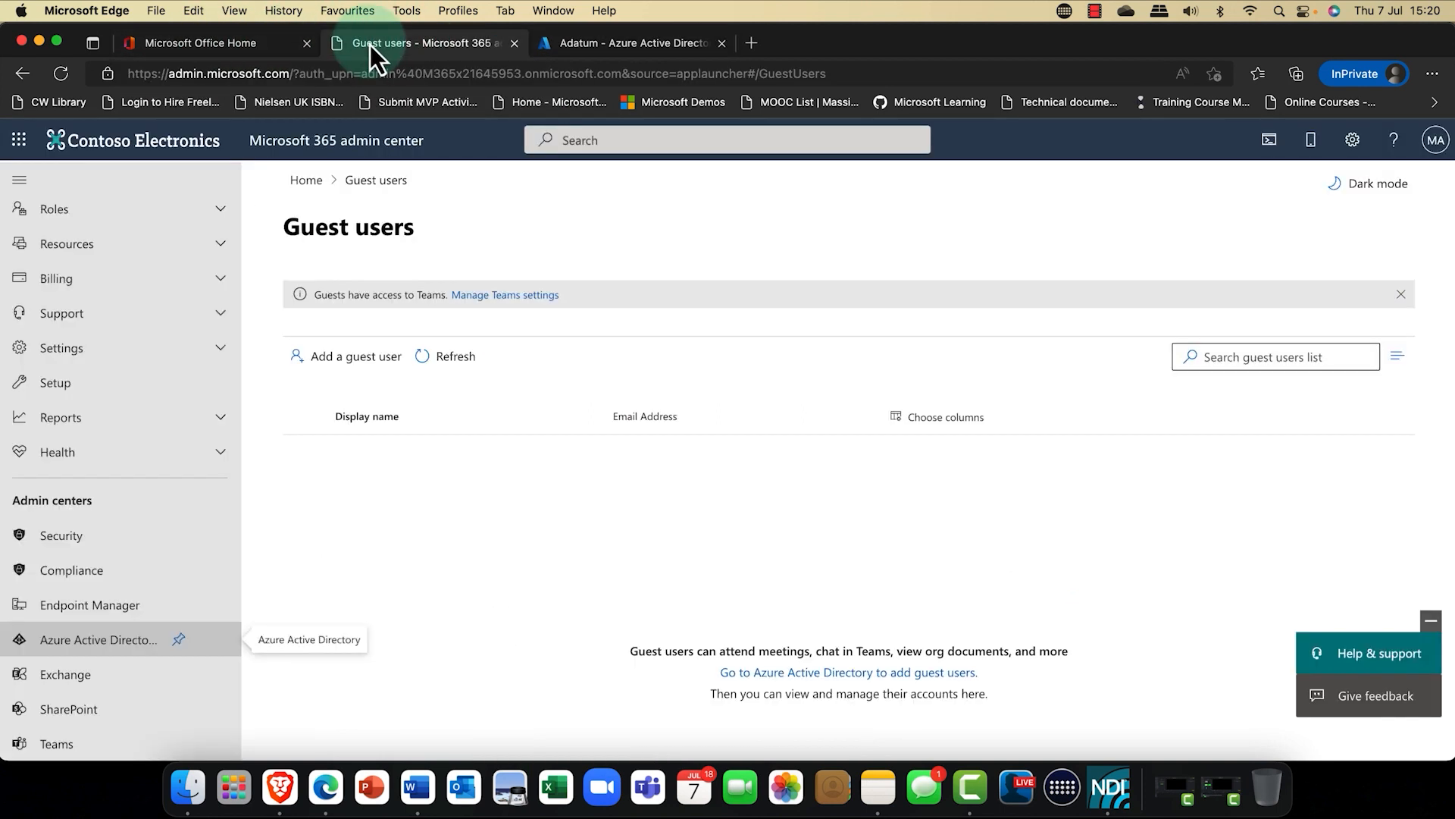
click(631, 42)
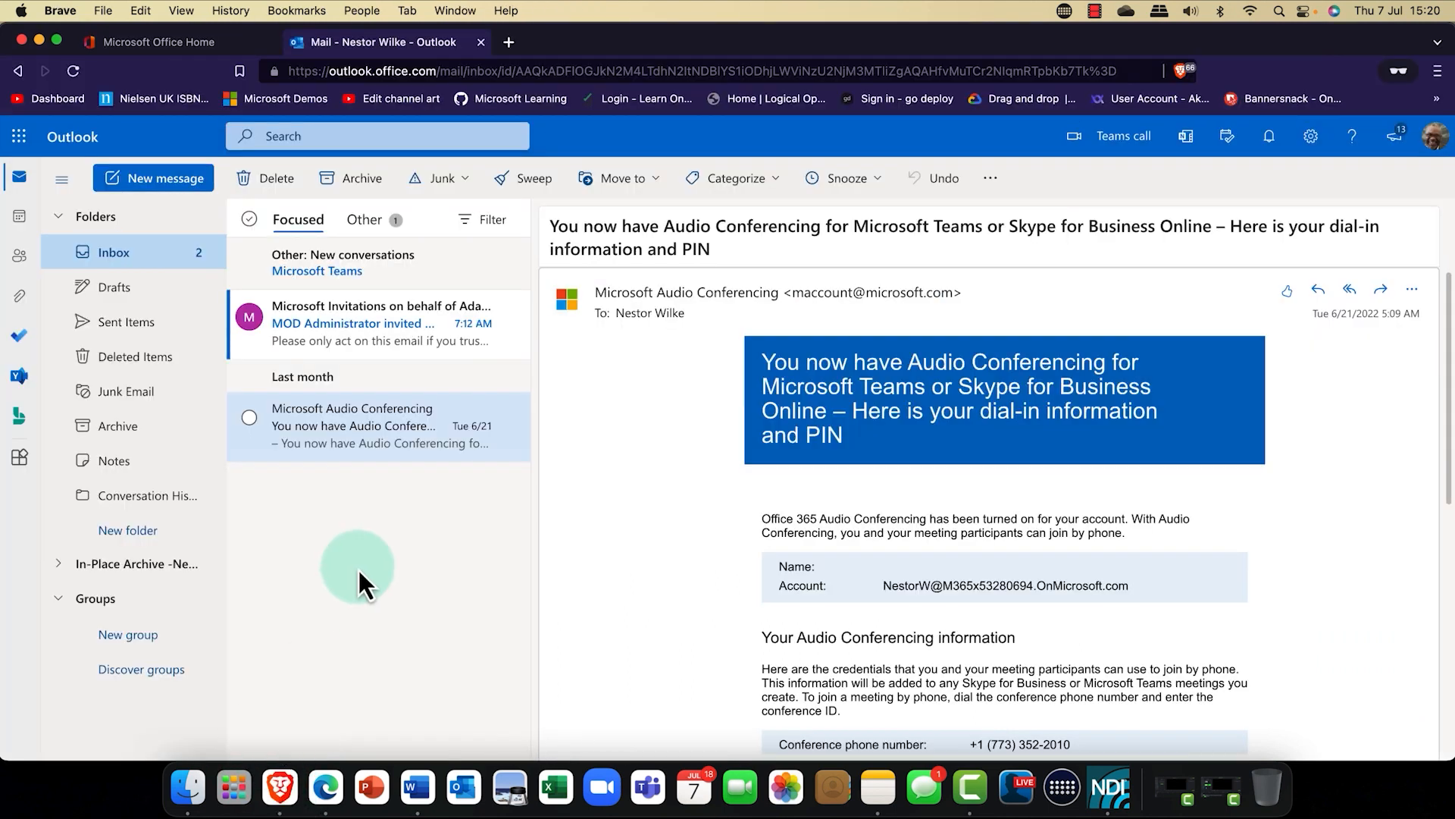
mouse_move(353, 323)
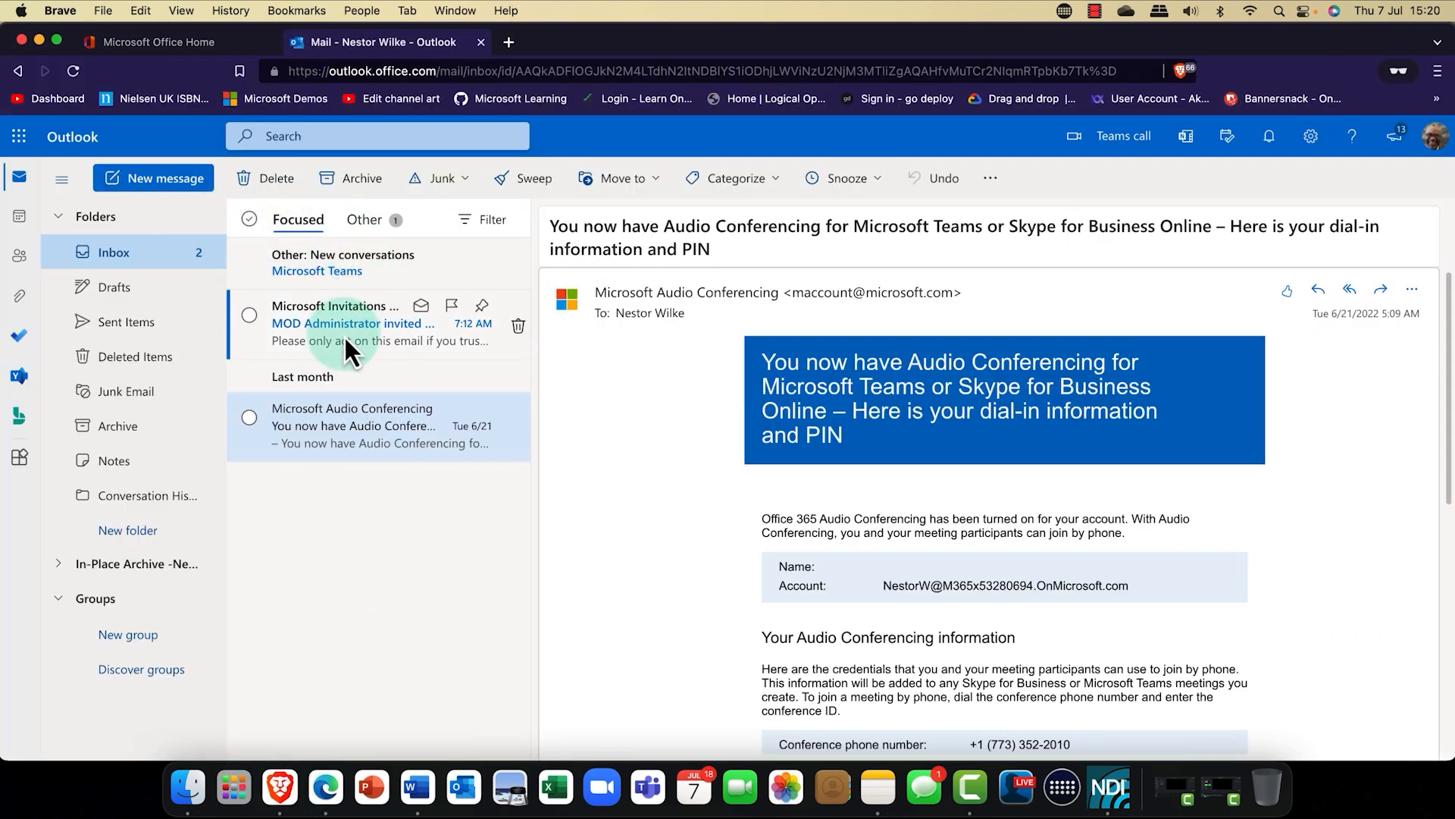
Step: Open Adatum's invitation email and accept it, reaching My Apps with Linkedin and Zoom
click(352, 323)
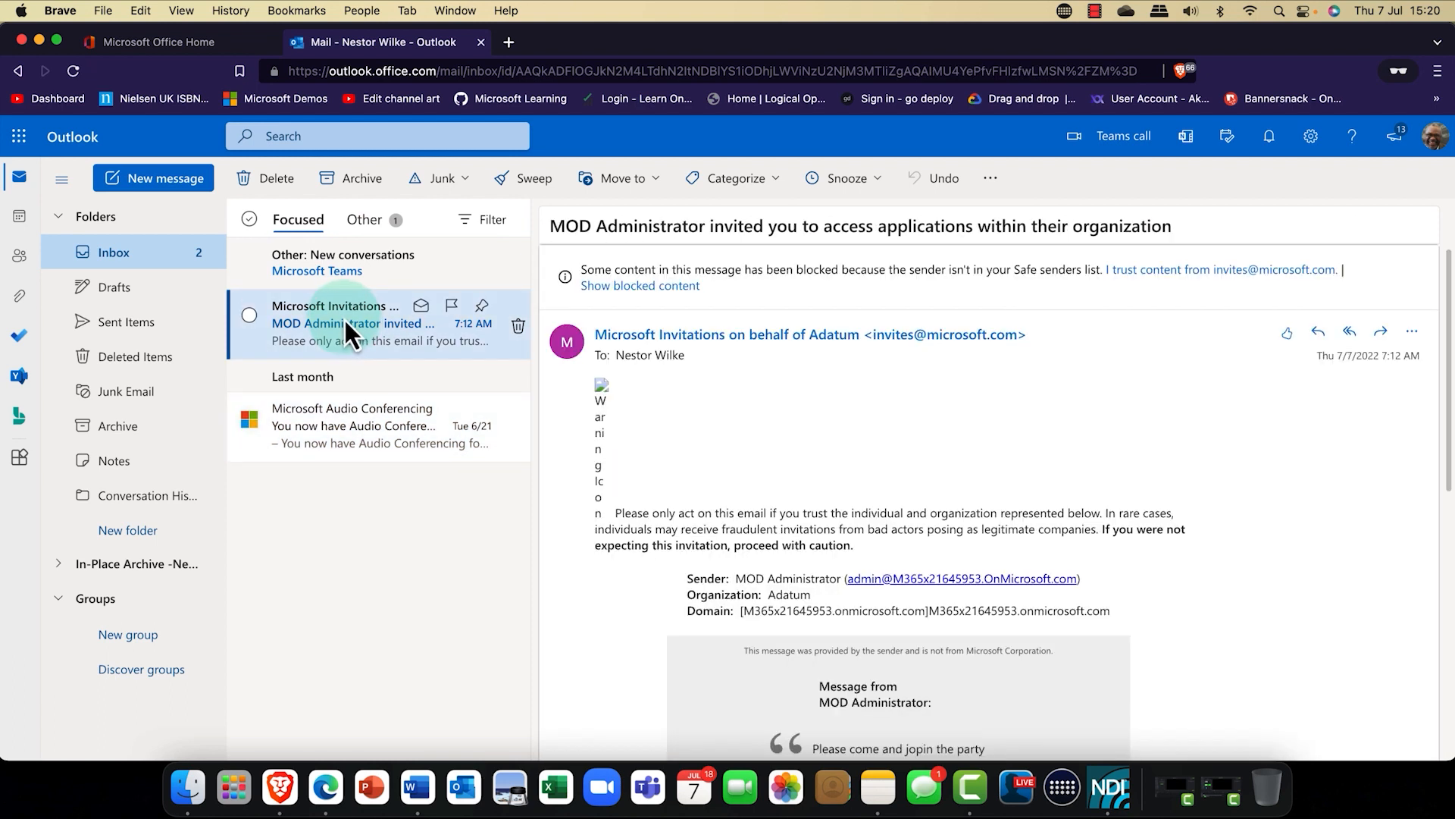
scroll(down, 3)
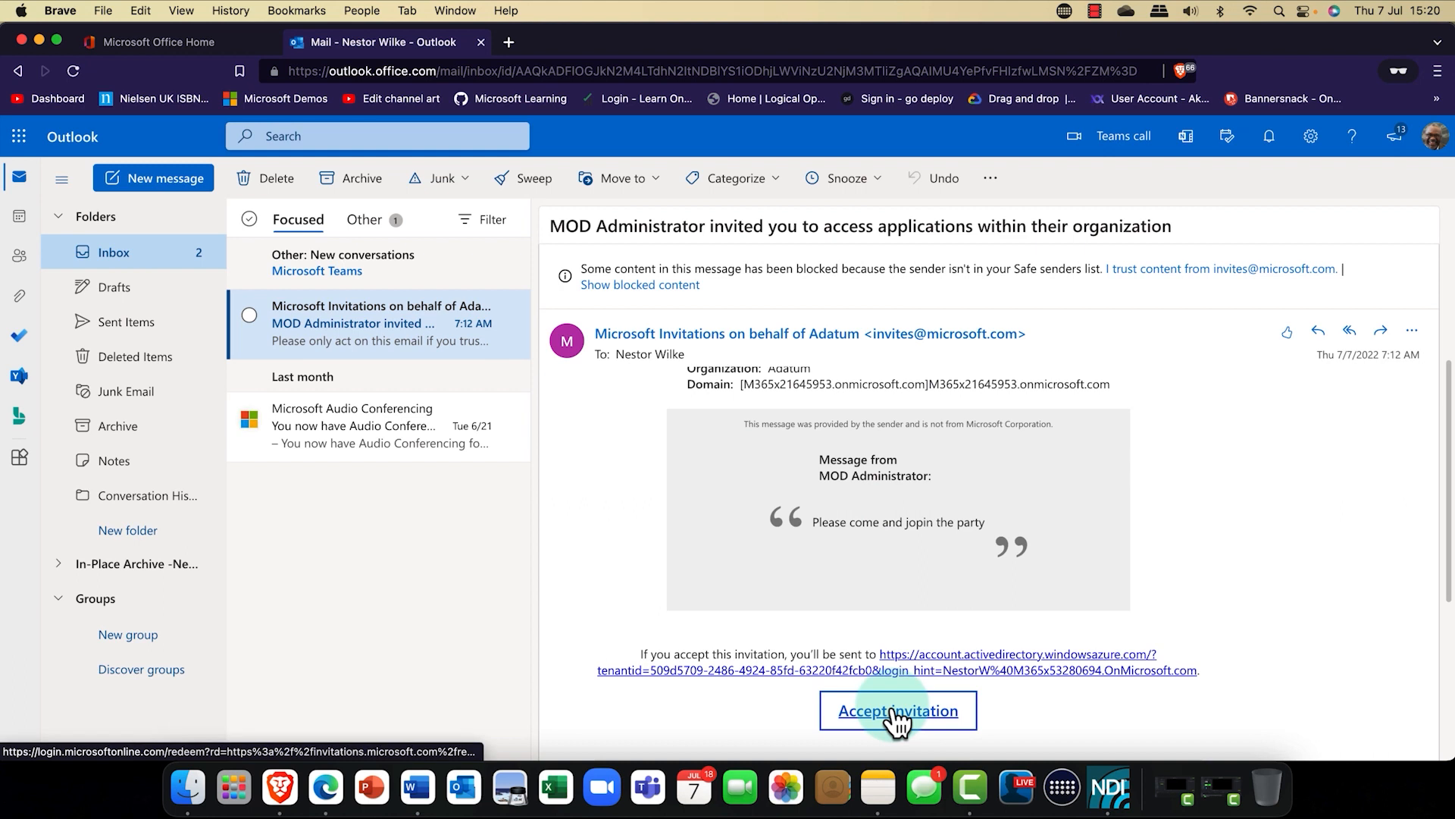
click(897, 710)
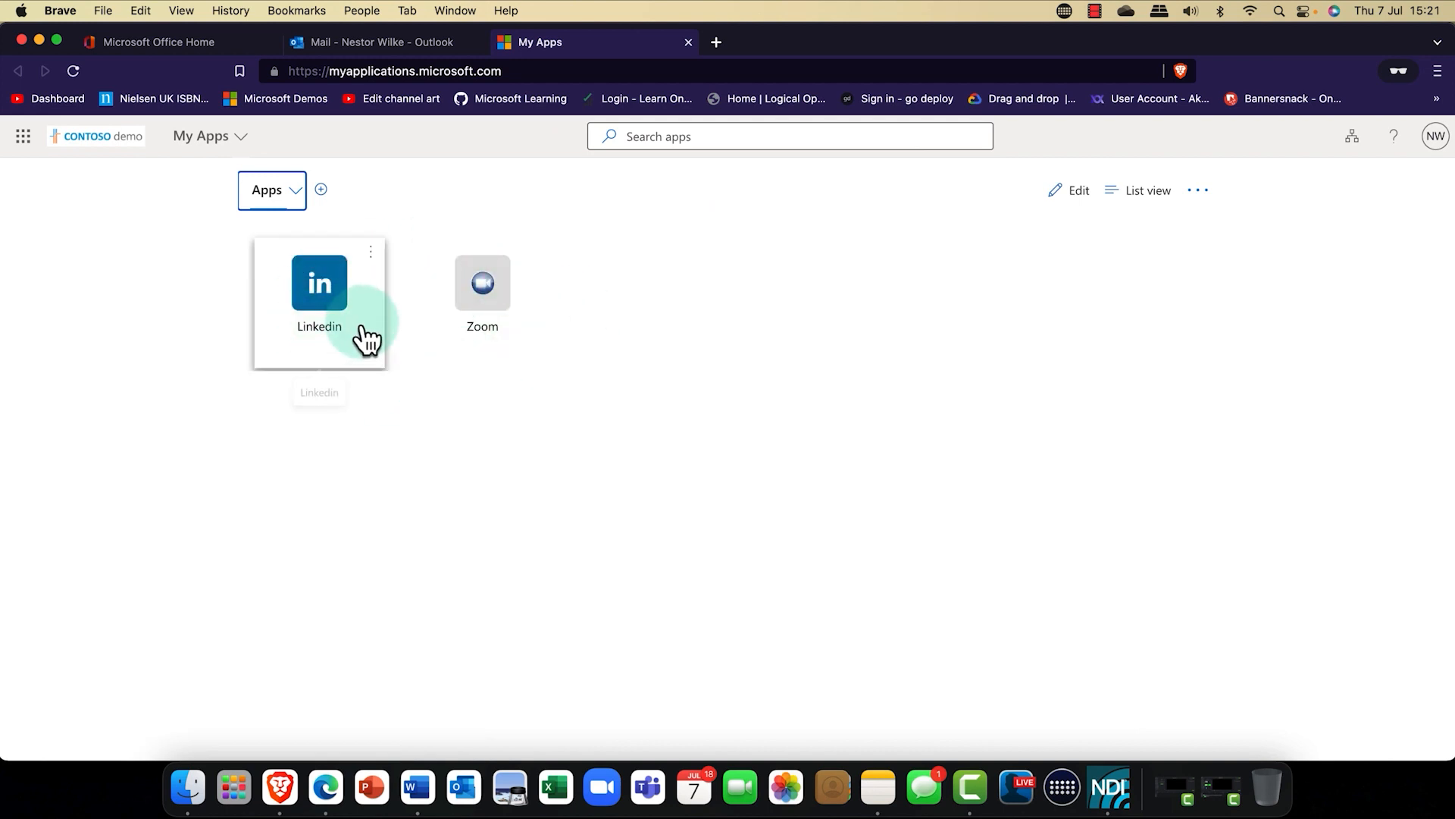
mouse_move(319, 283)
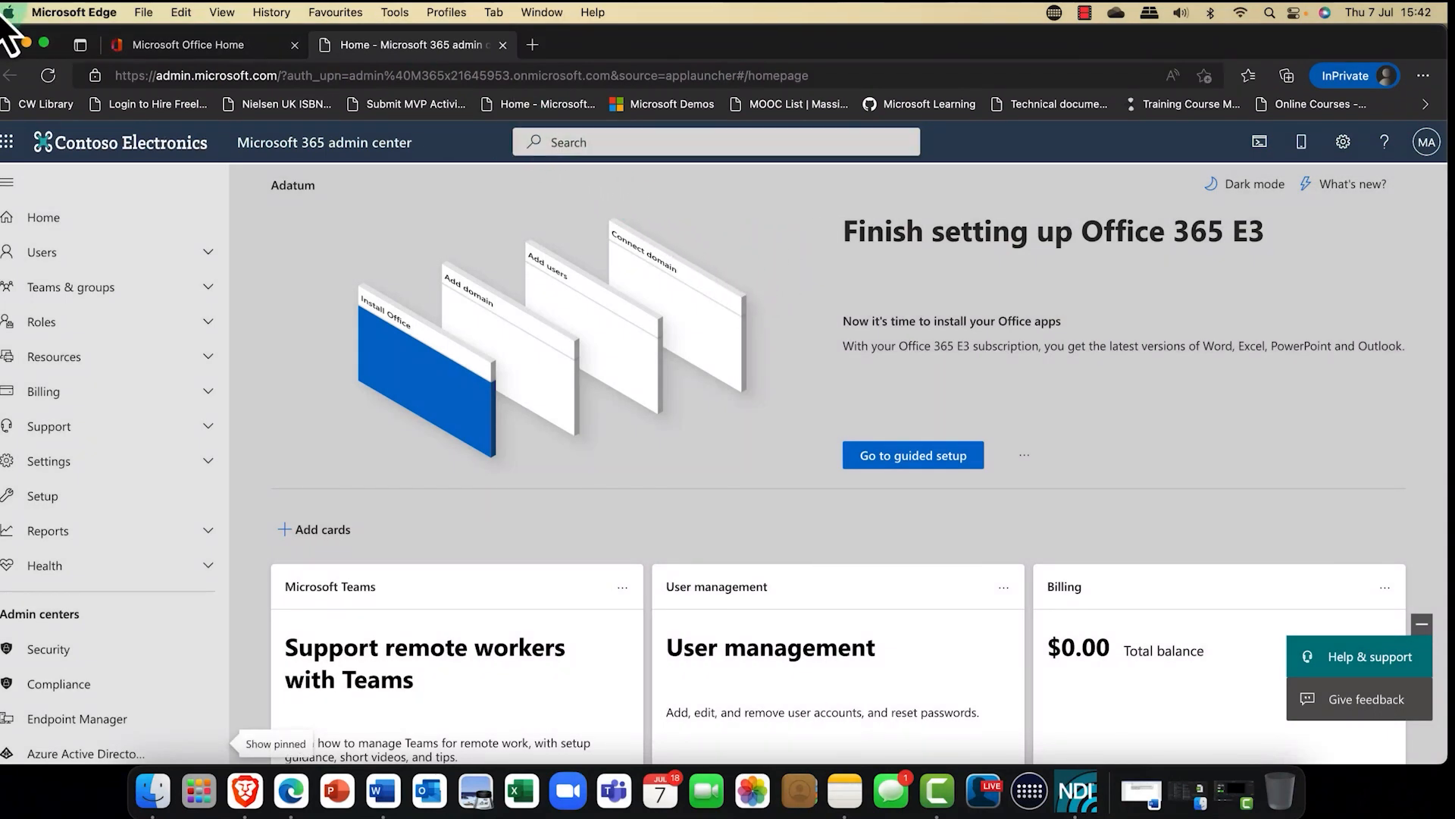
Step: Go from Office Home into Teams and start adding a member to Oslo Sales
click(186, 45)
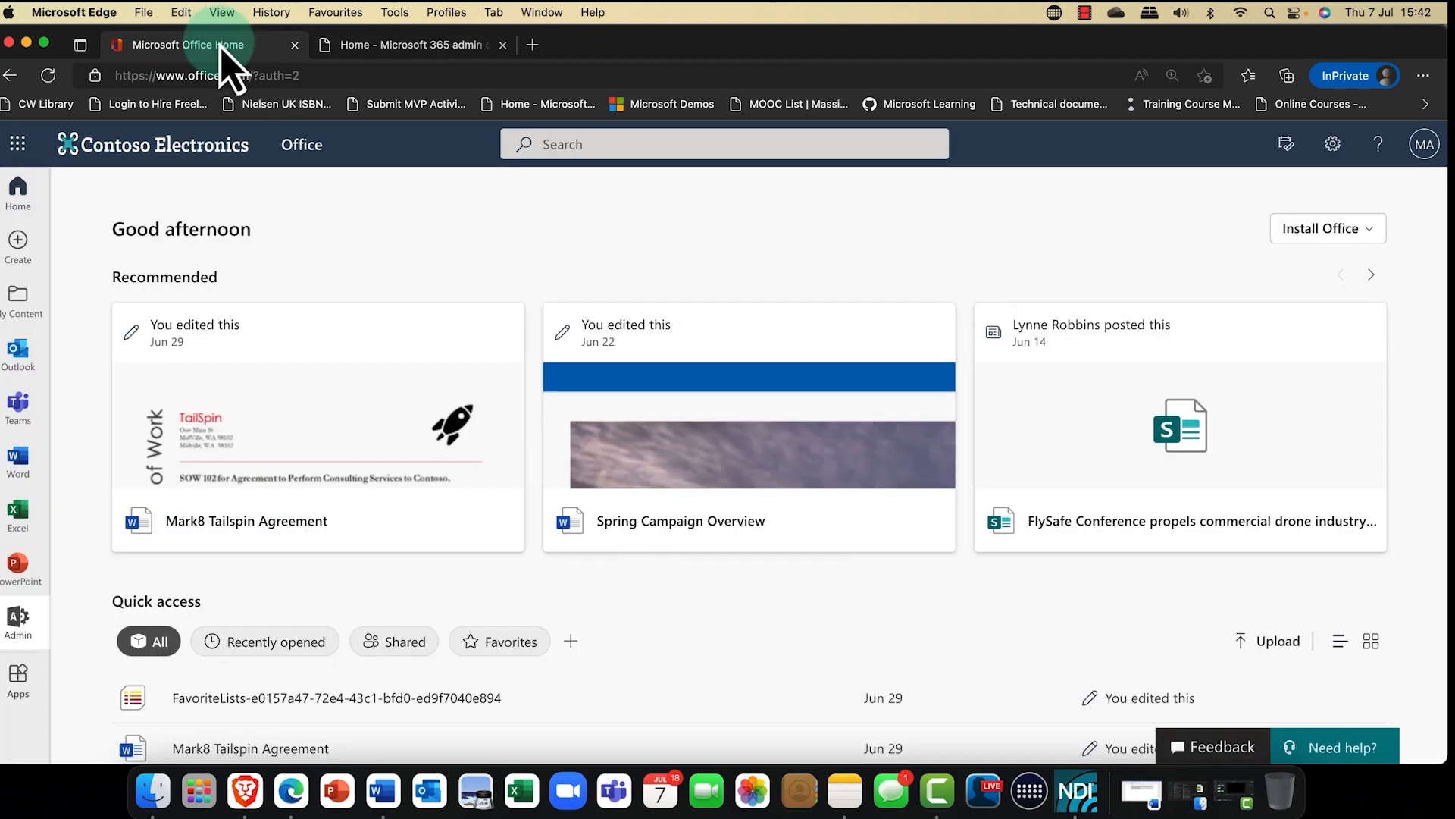
mouse_move(20, 520)
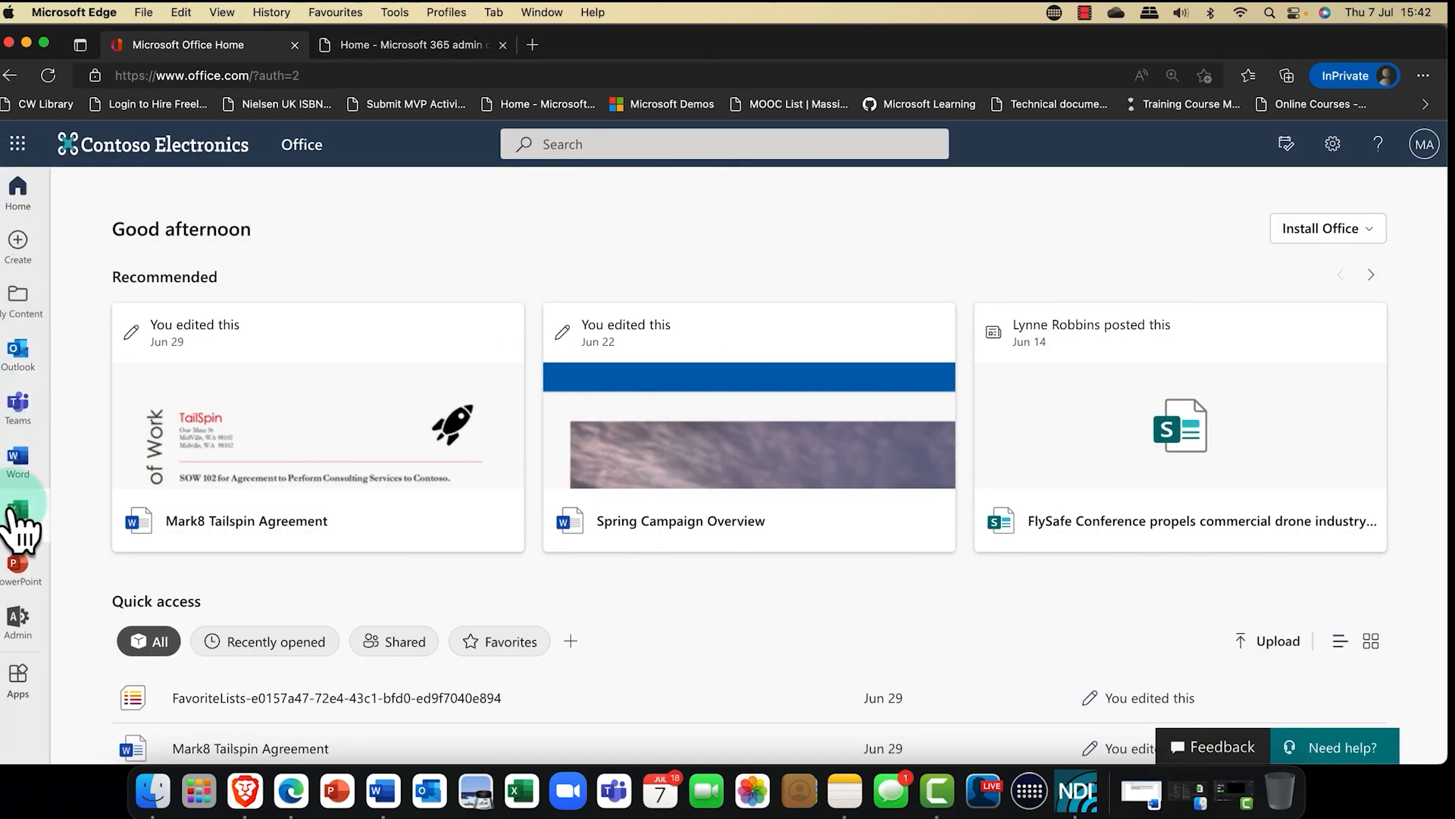
click(17, 403)
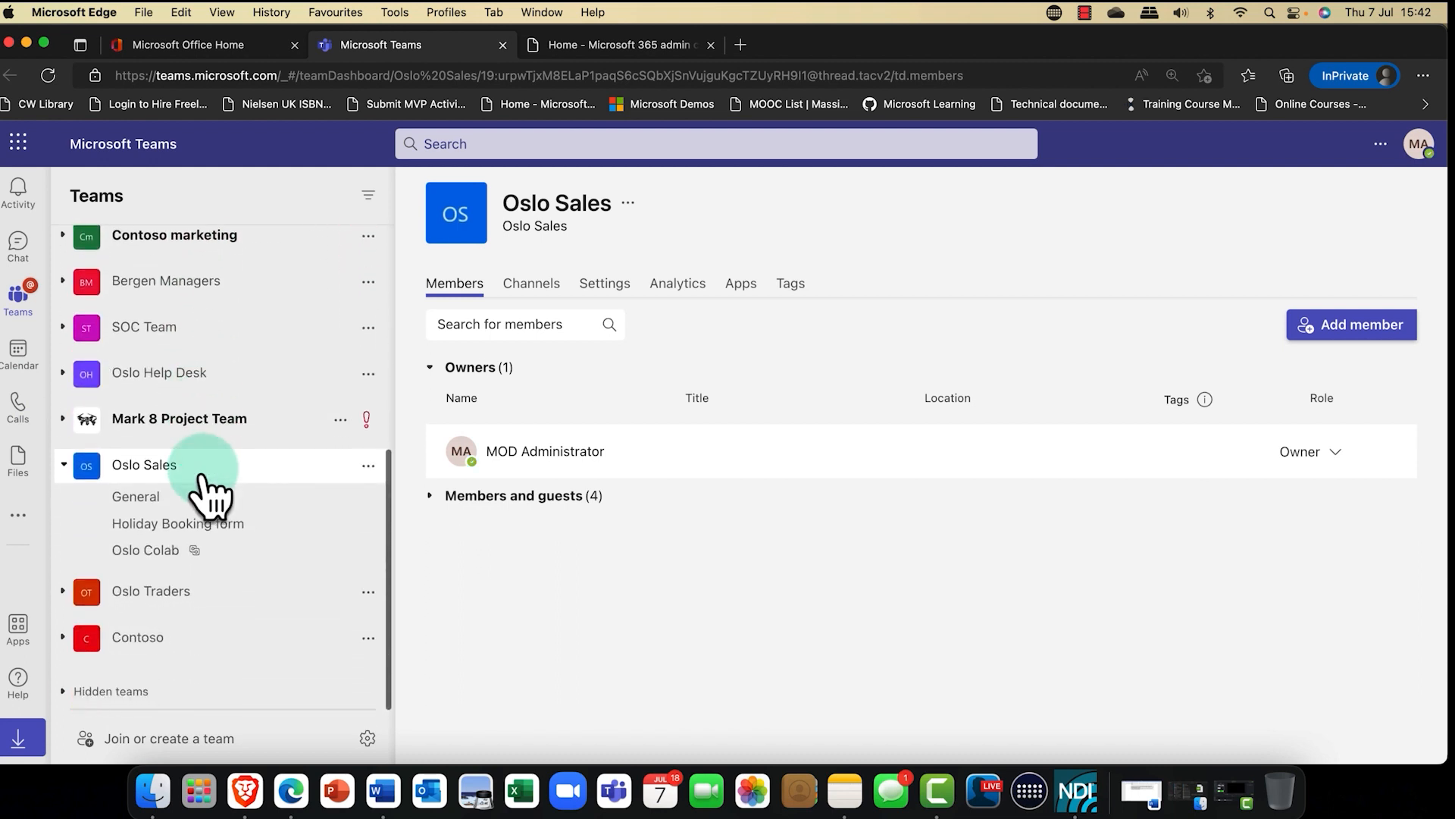
mouse_move(172, 479)
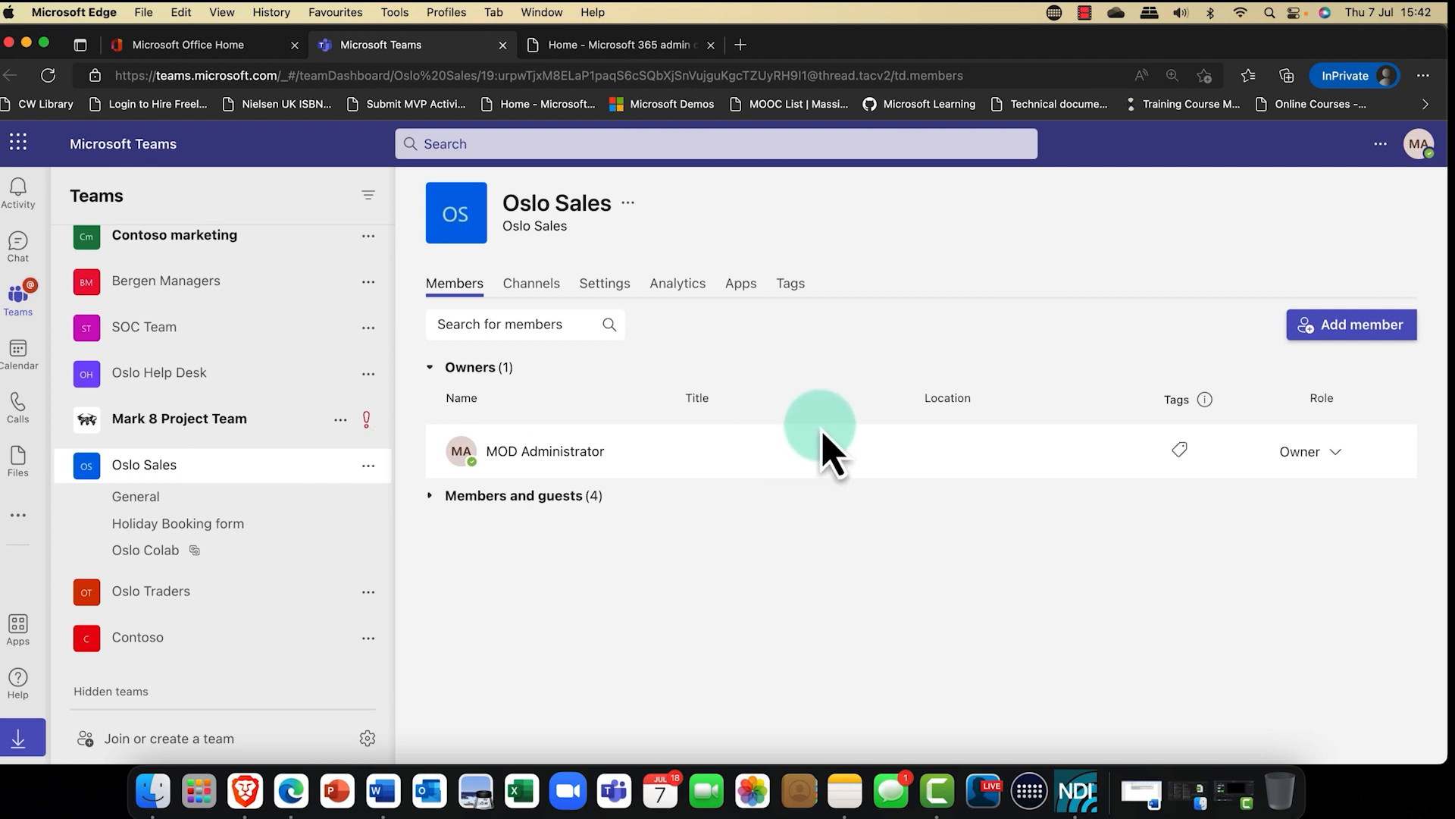
click(1352, 324)
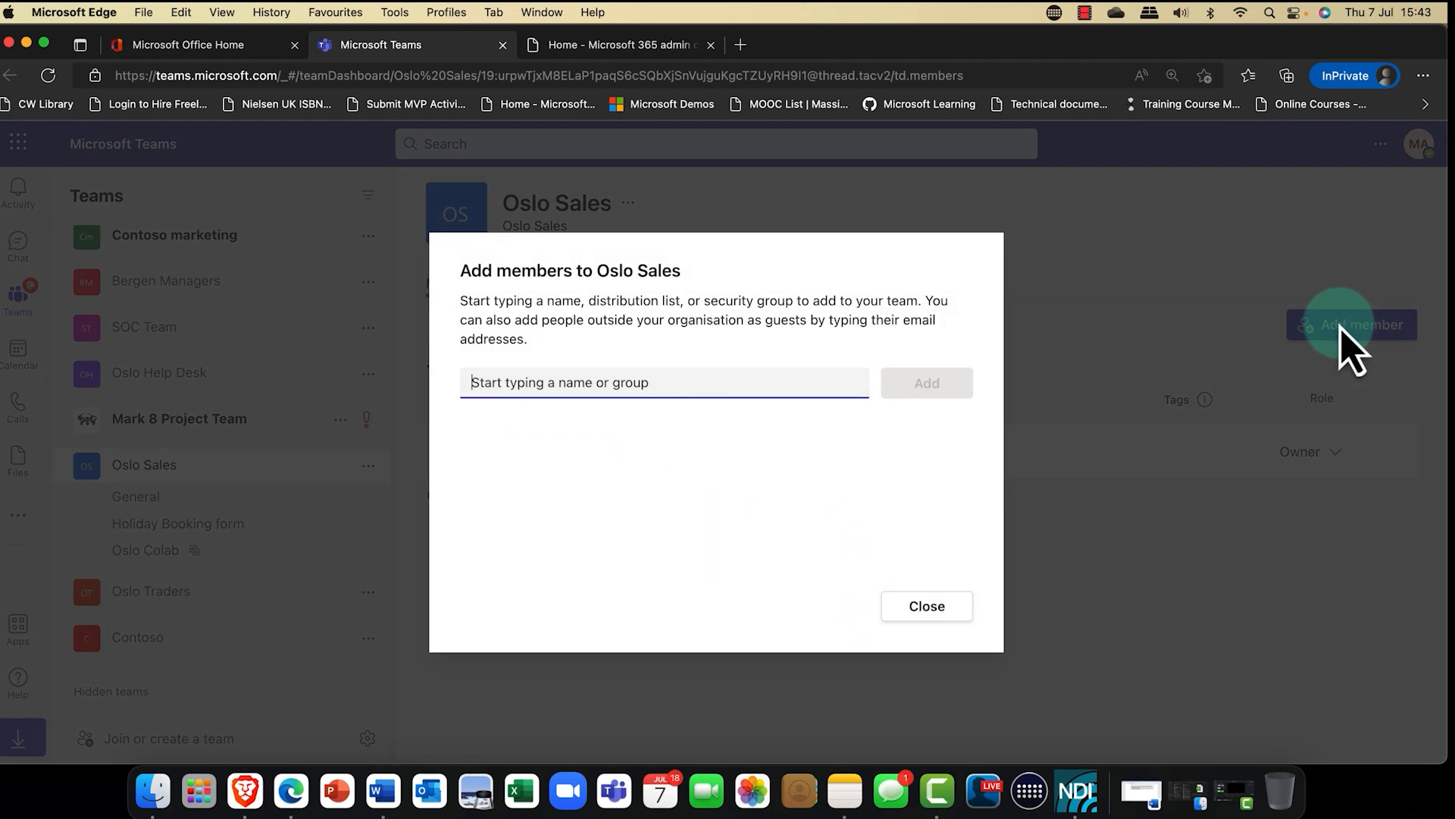
Step: Paste andy's email, add him to Oslo Sales as a guest, then go to the Microsoft 365 admin center
click(664, 382)
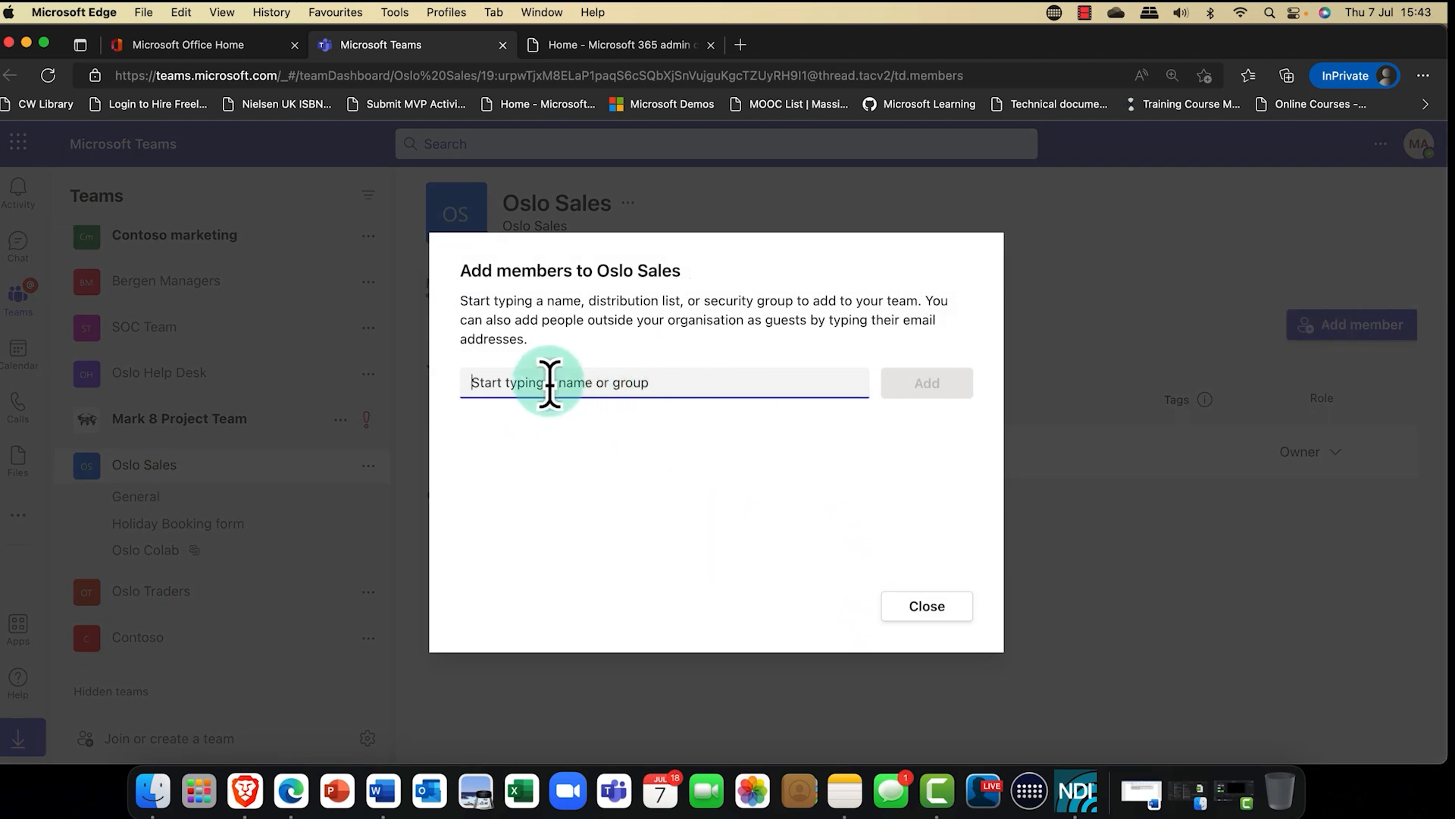
right_click(557, 381)
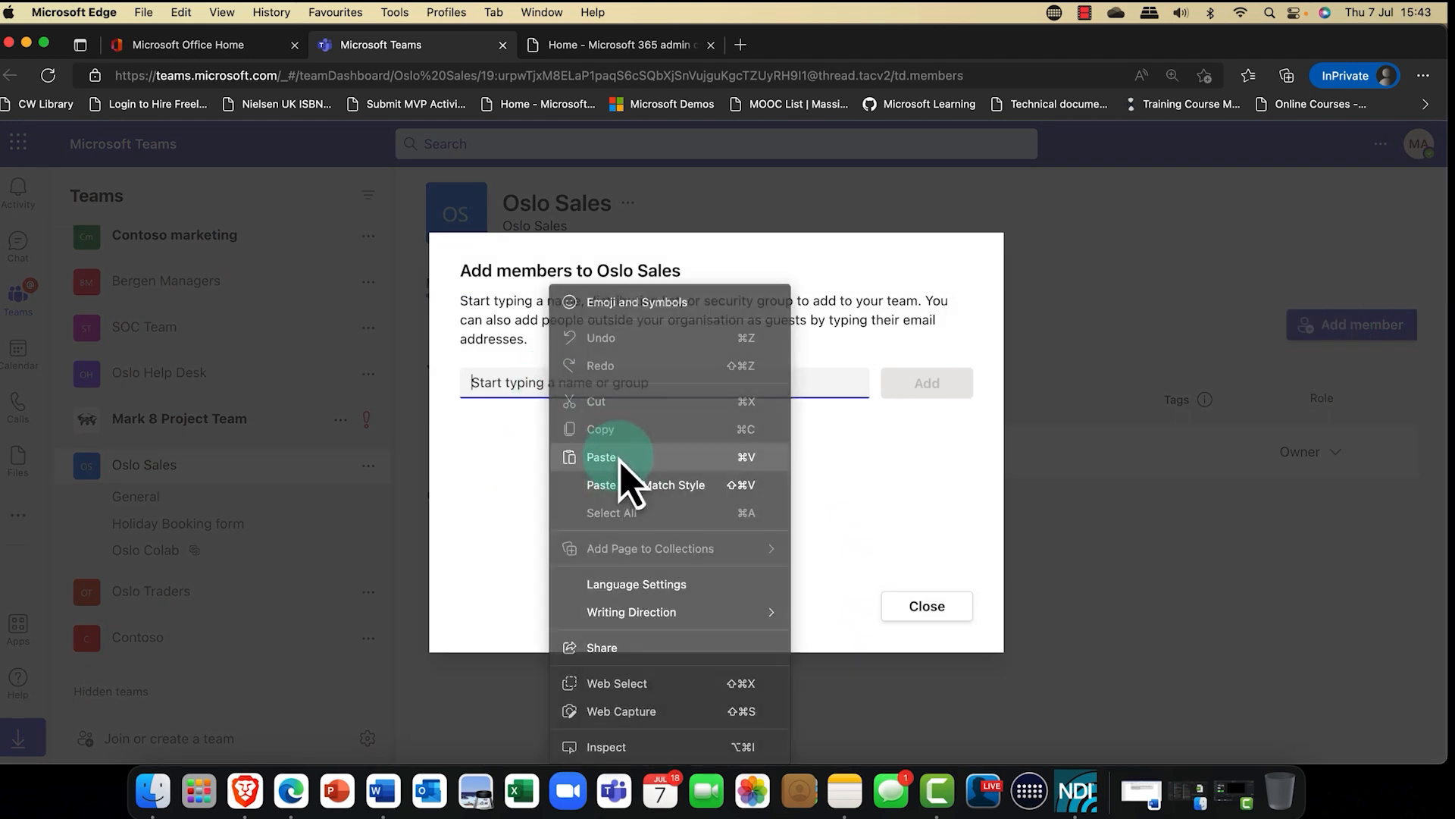
click(600, 457)
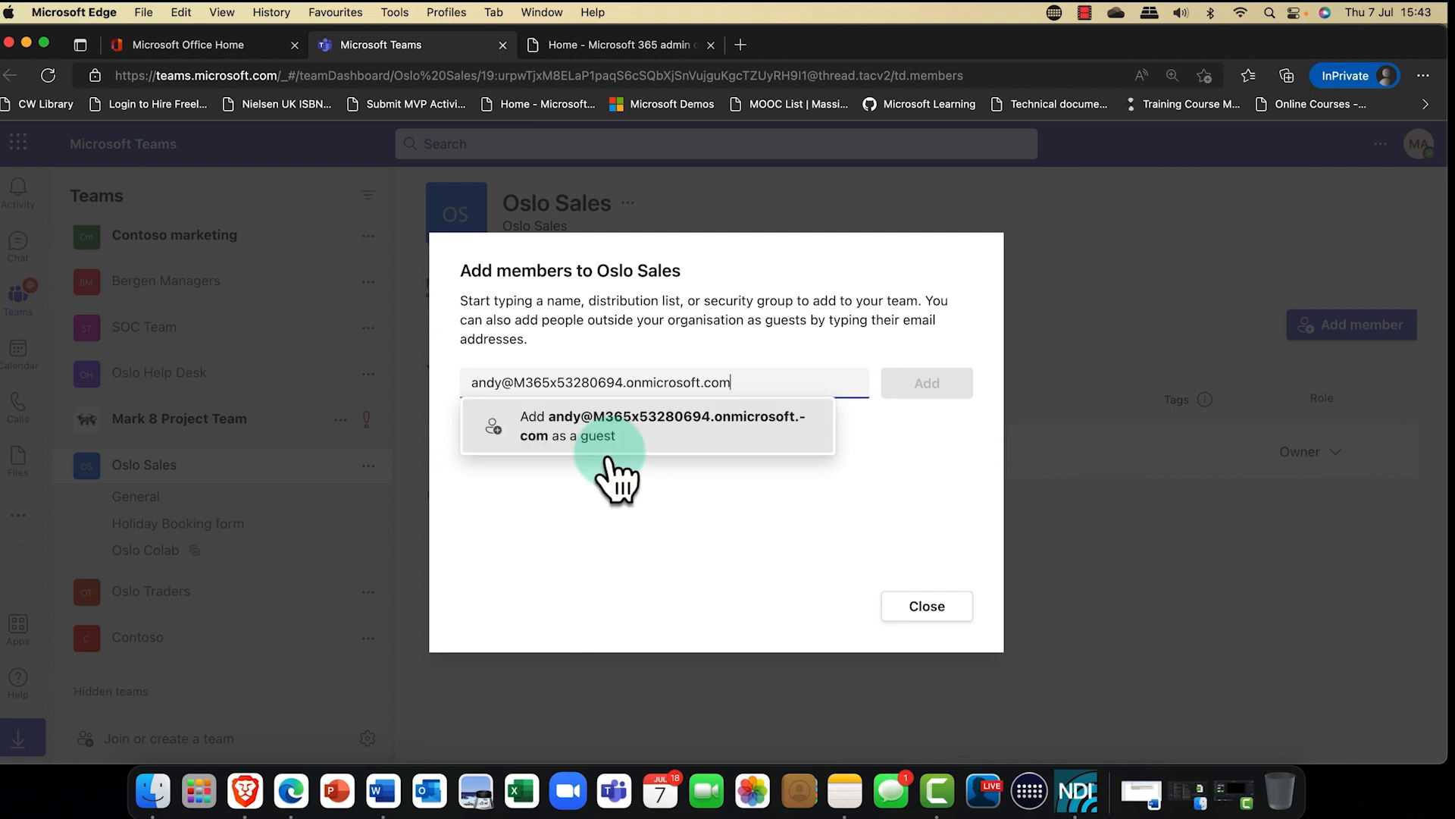
click(648, 426)
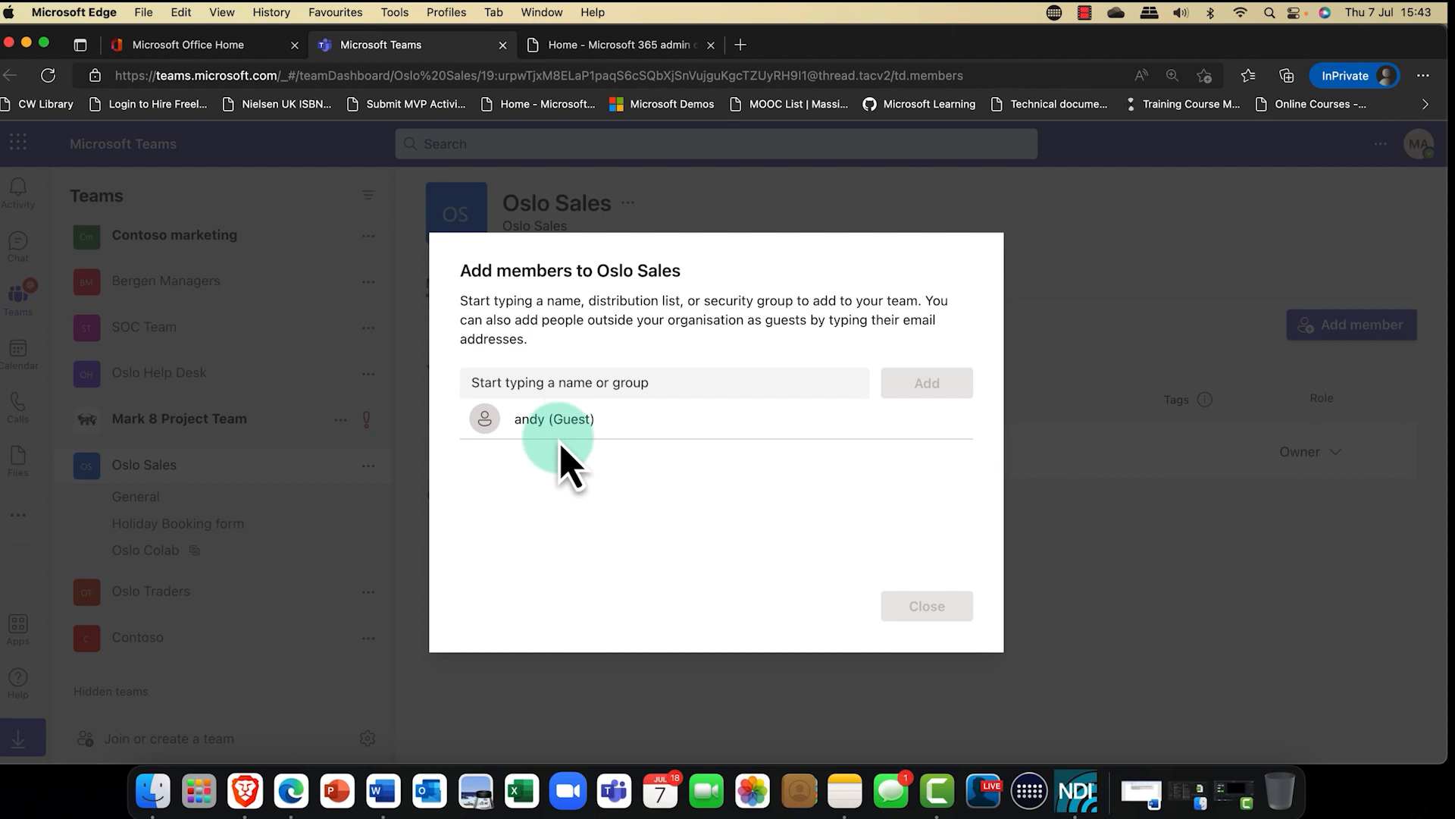
click(553, 418)
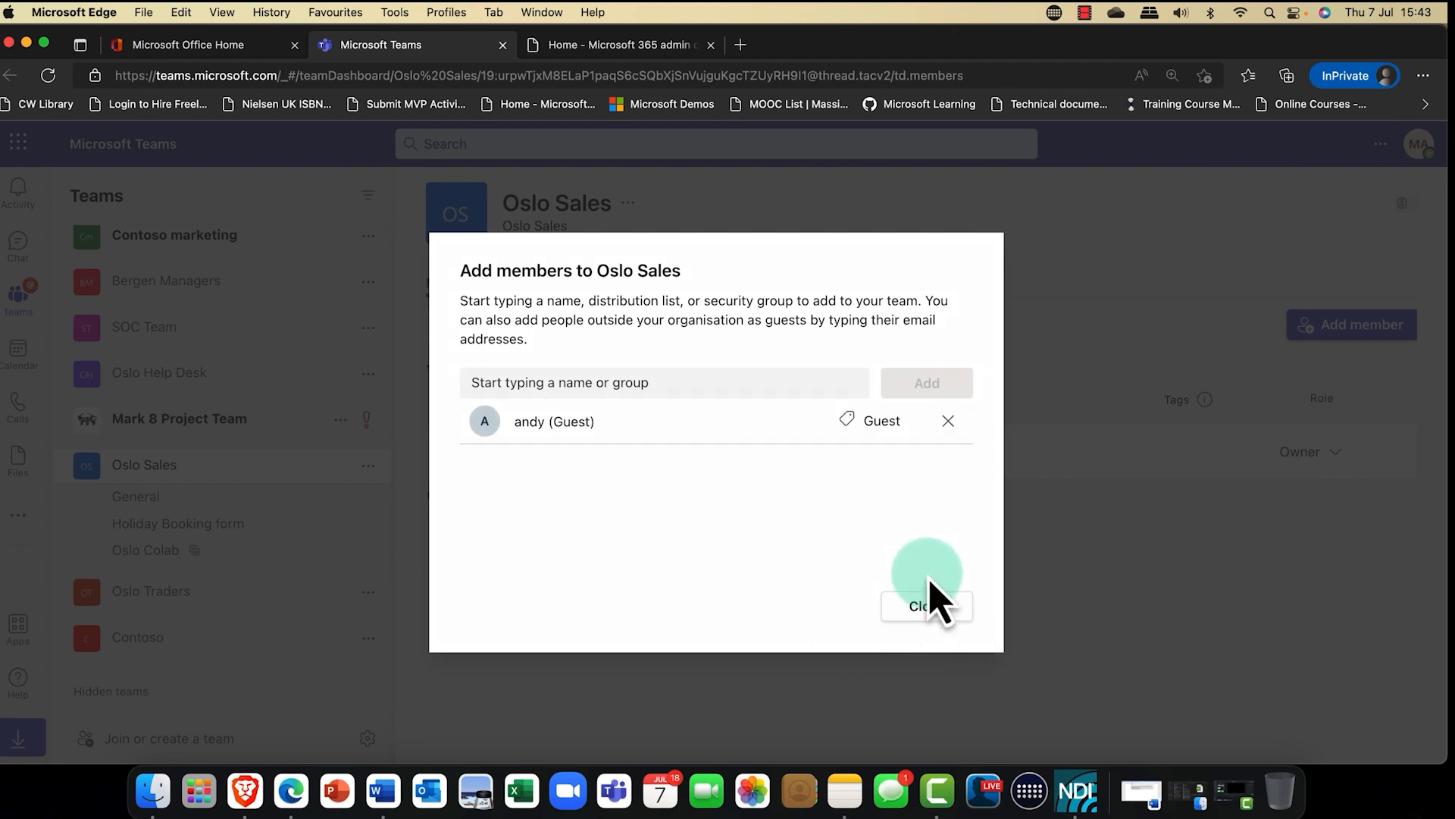
mouse_move(877, 489)
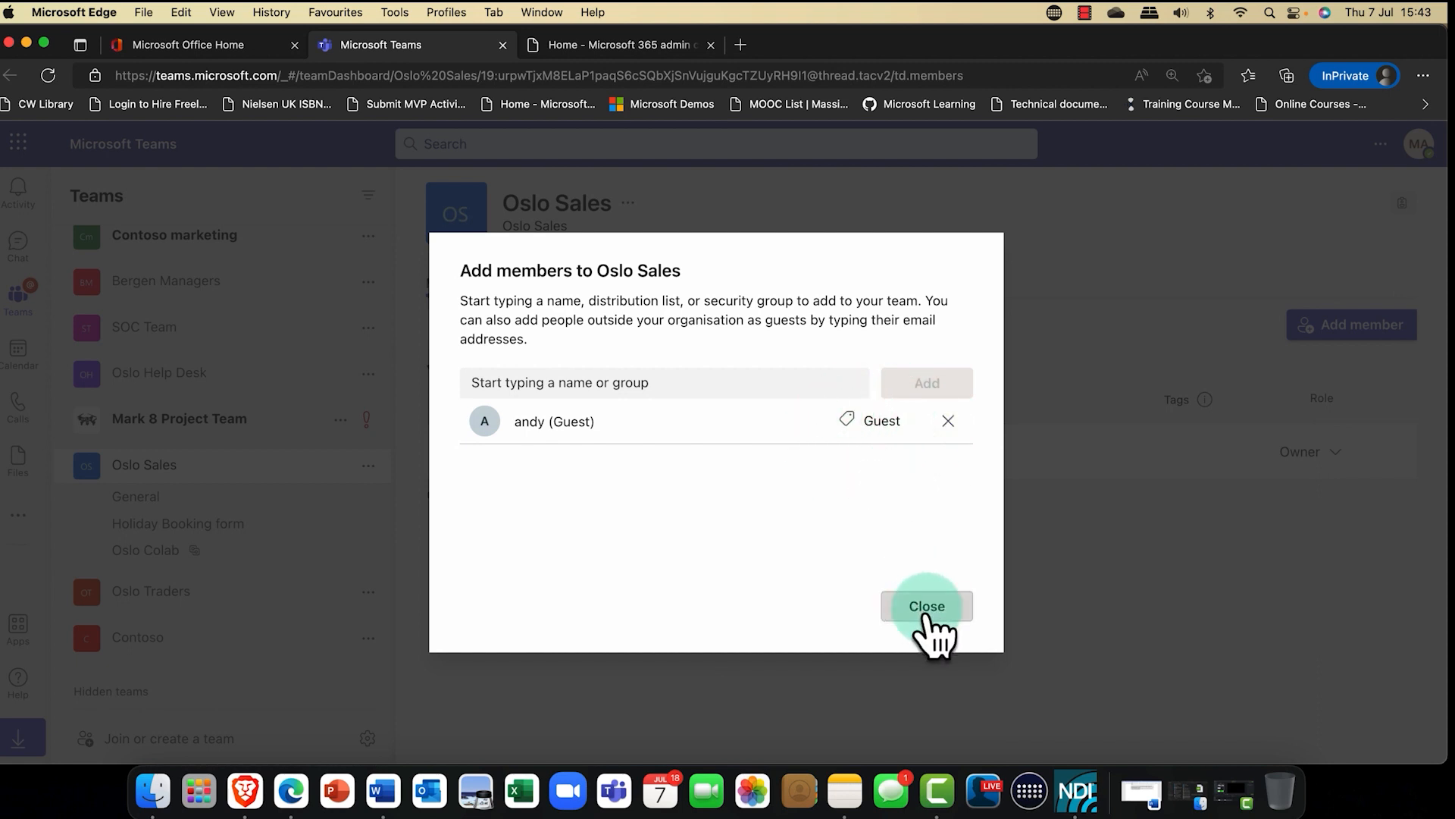
click(926, 606)
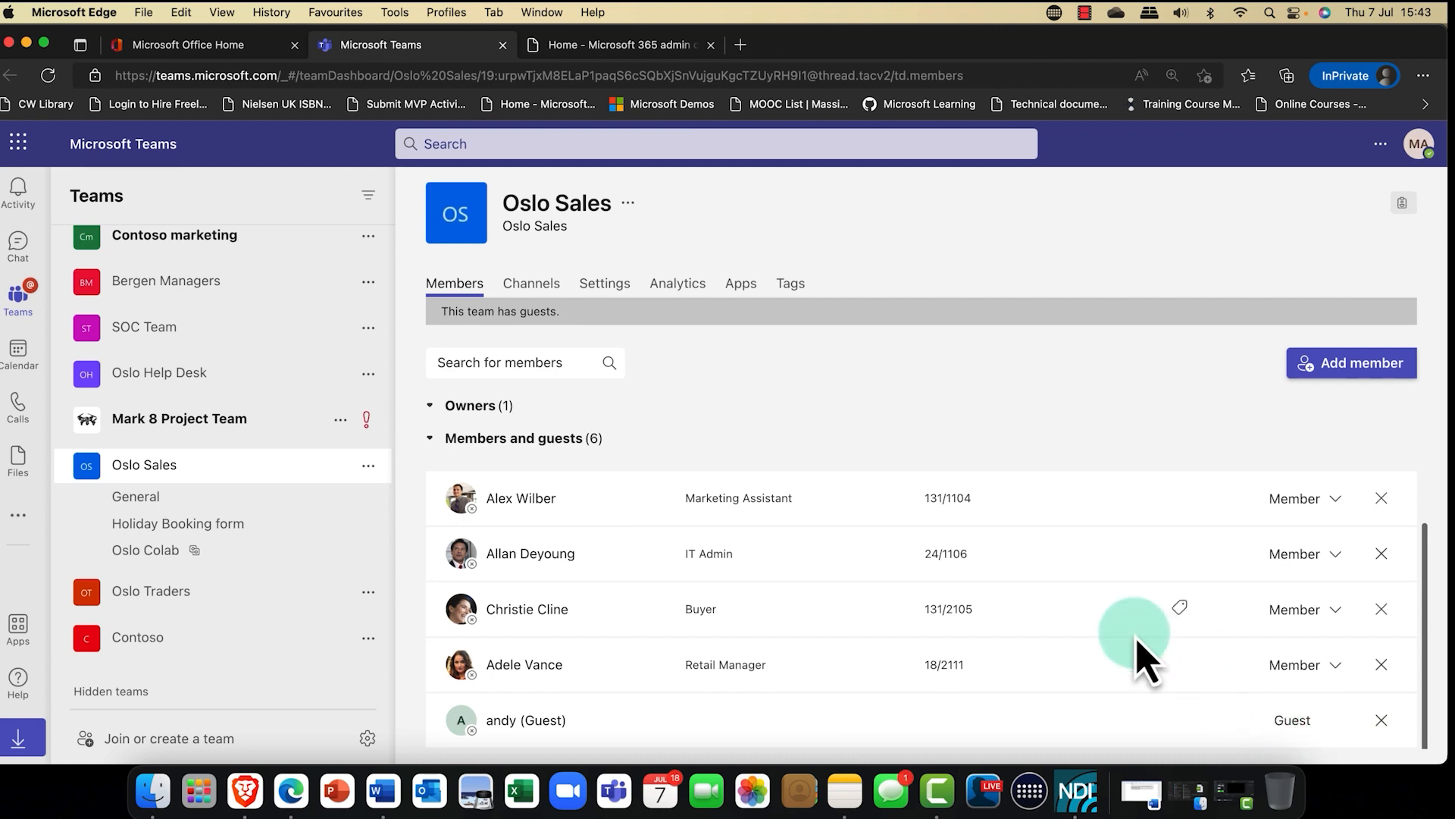
click(620, 45)
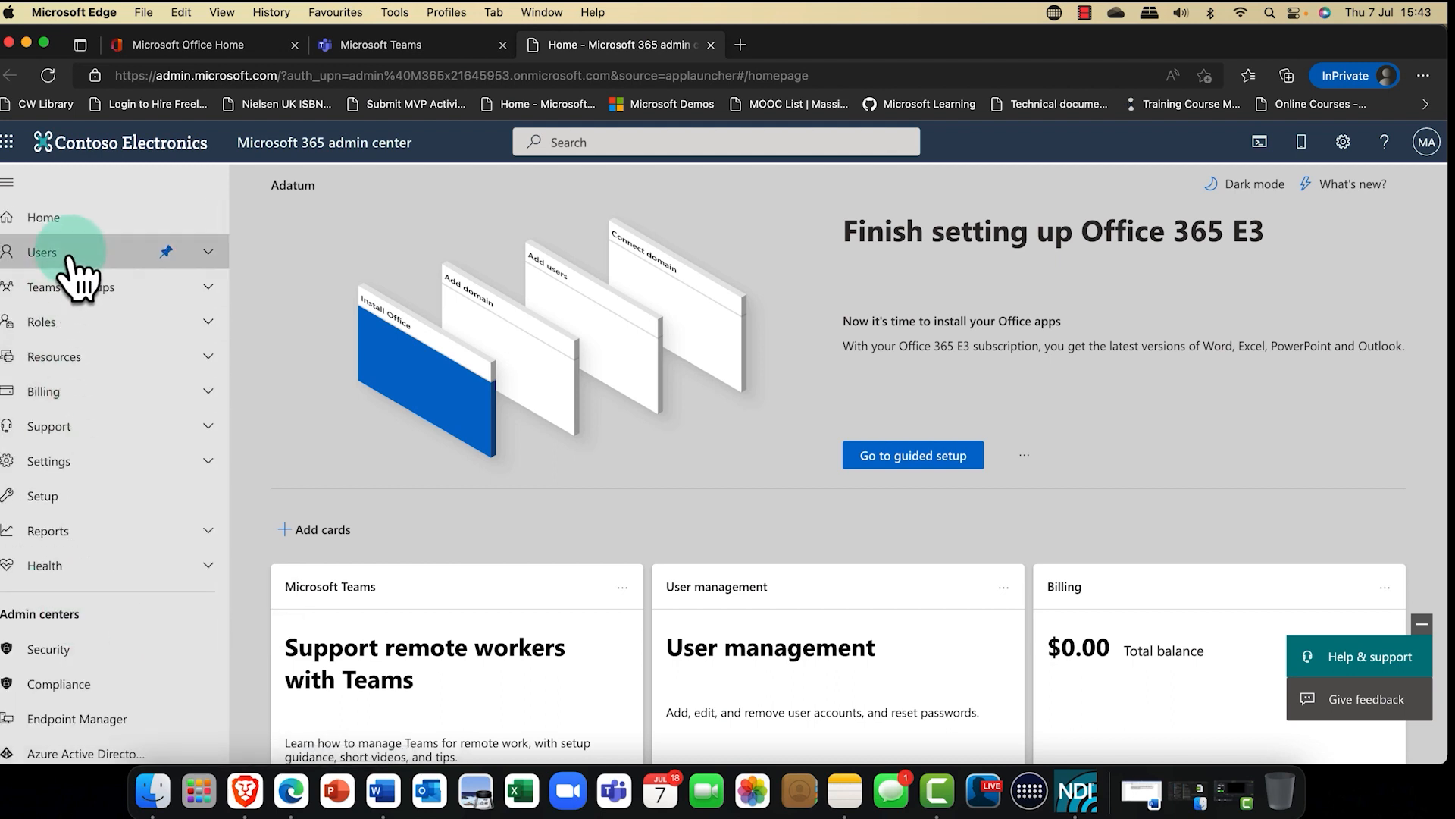
Step: Show the Guest users list, where andy appears with his onmicrosoft.com address
click(59, 339)
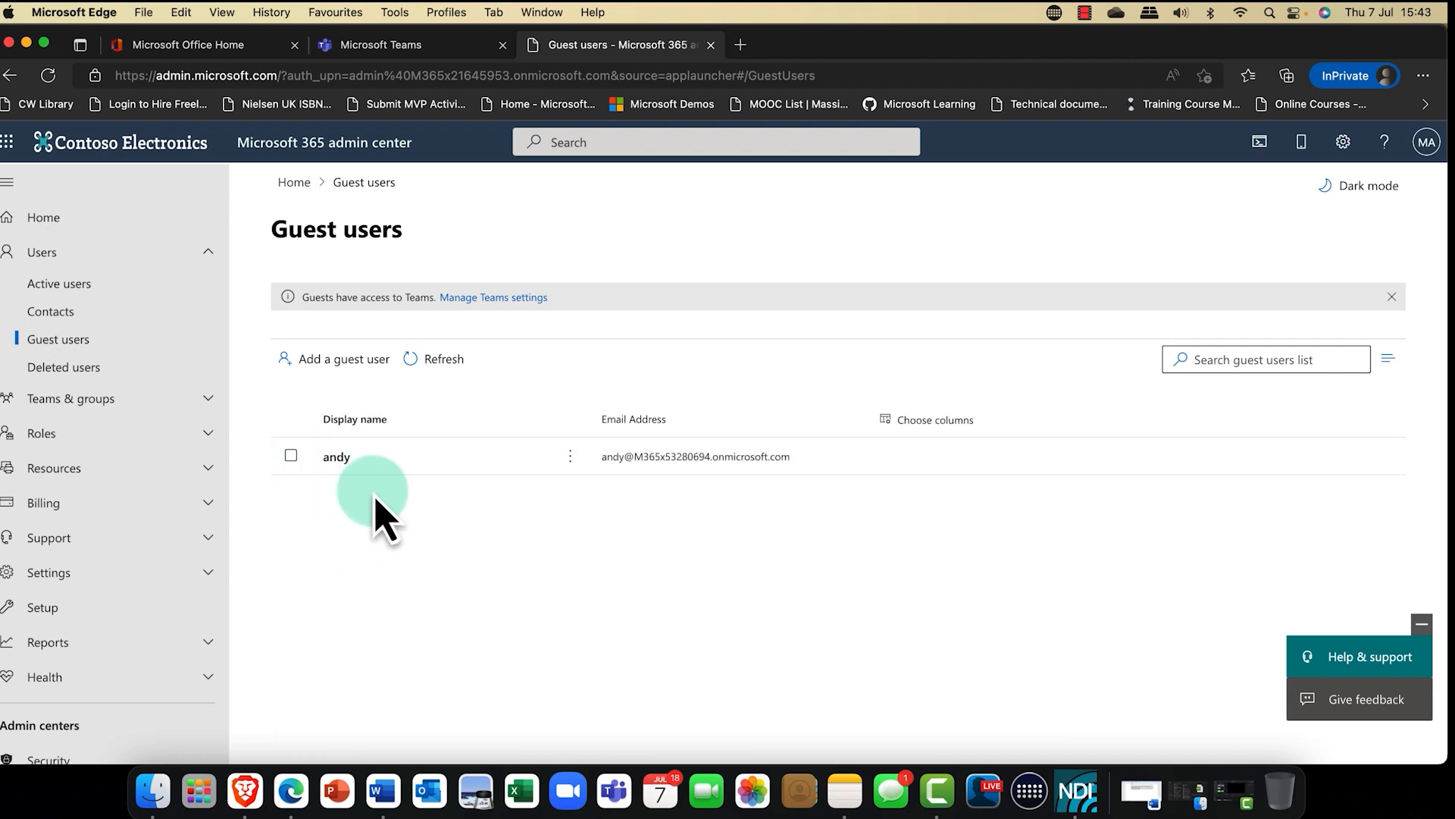
mouse_move(636, 482)
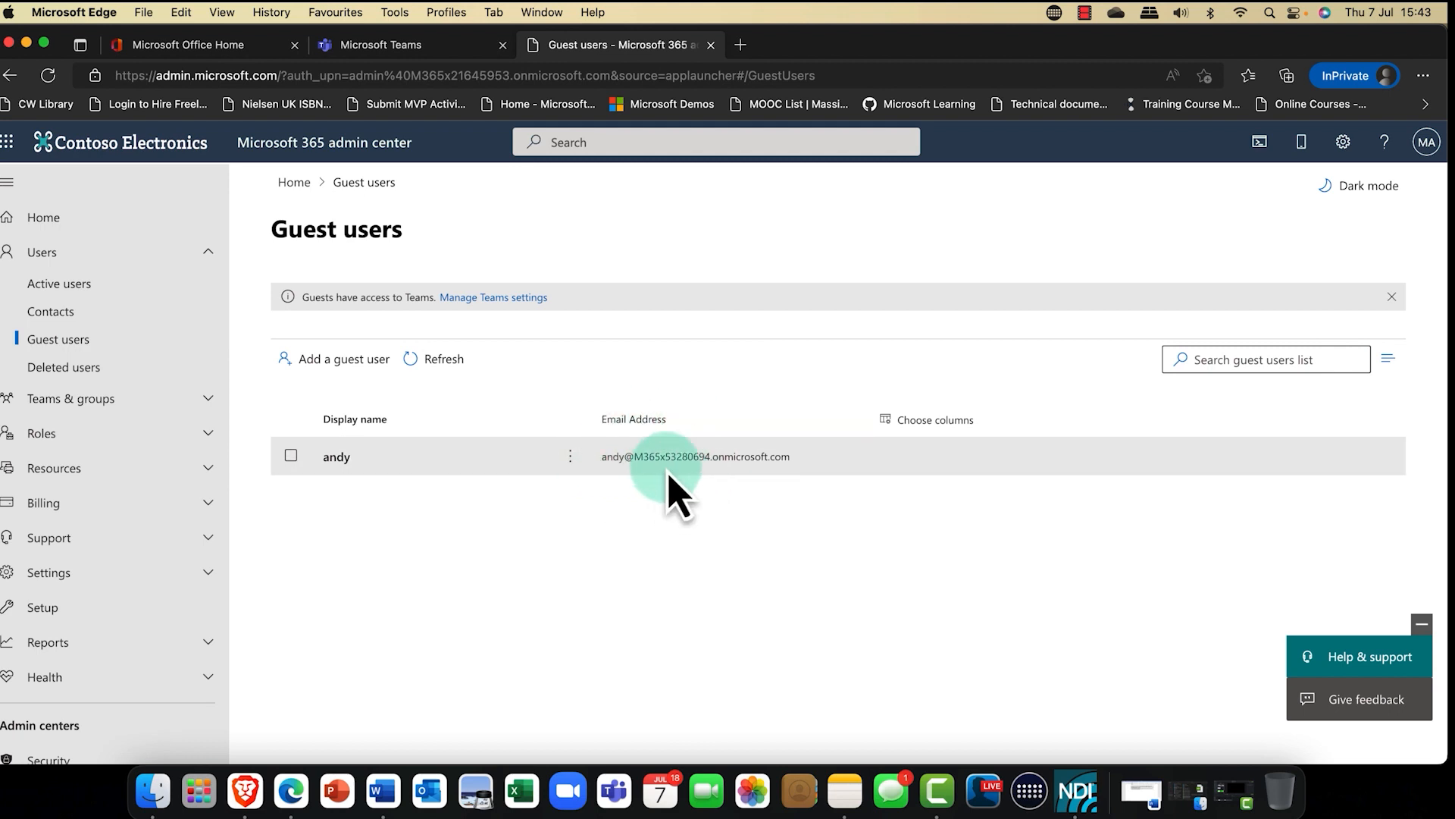
mouse_move(733, 501)
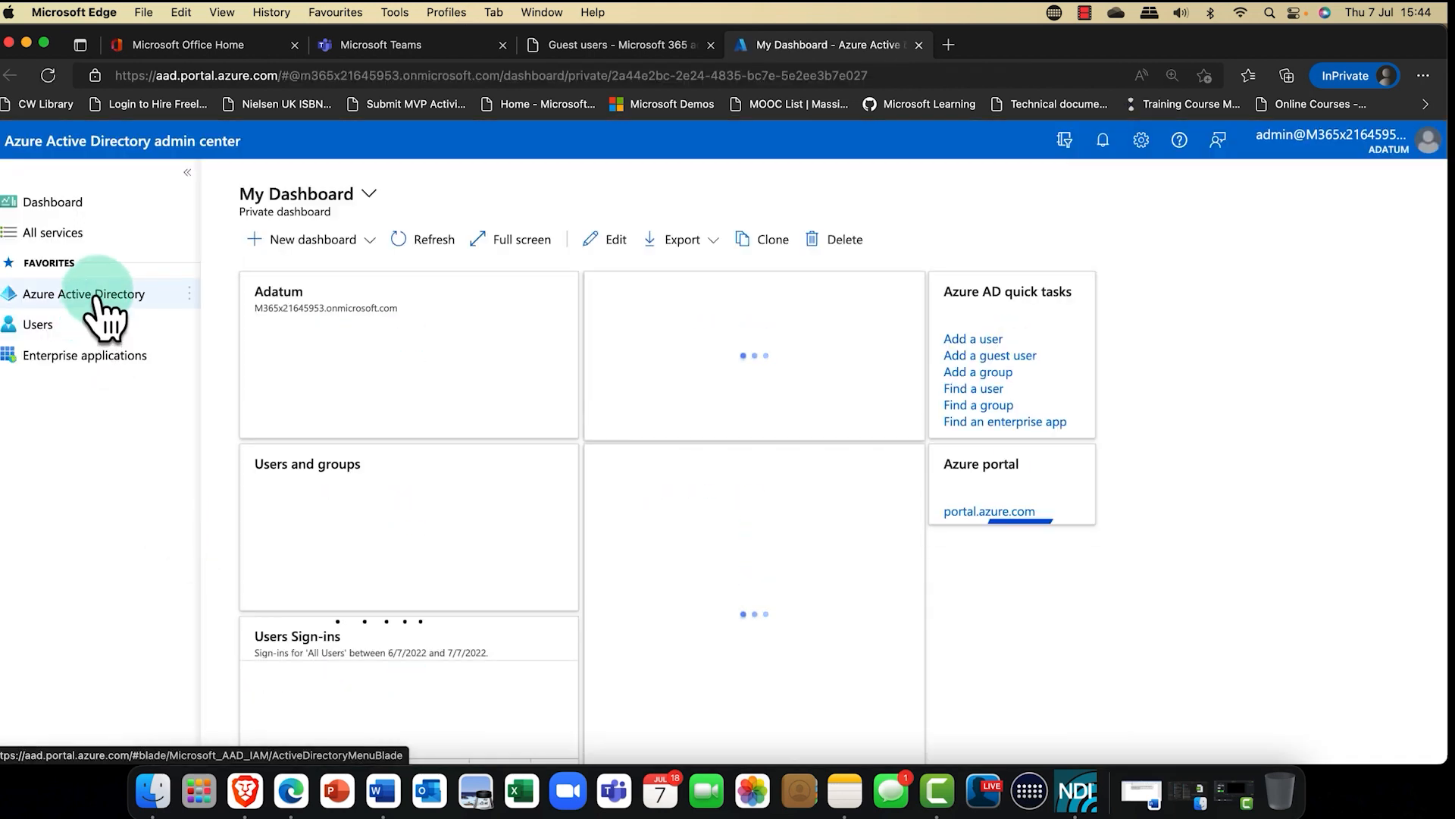
Step: Open andy's Azure AD guest profile, highlight EXT in his principal name, then return to Teams
click(83, 293)
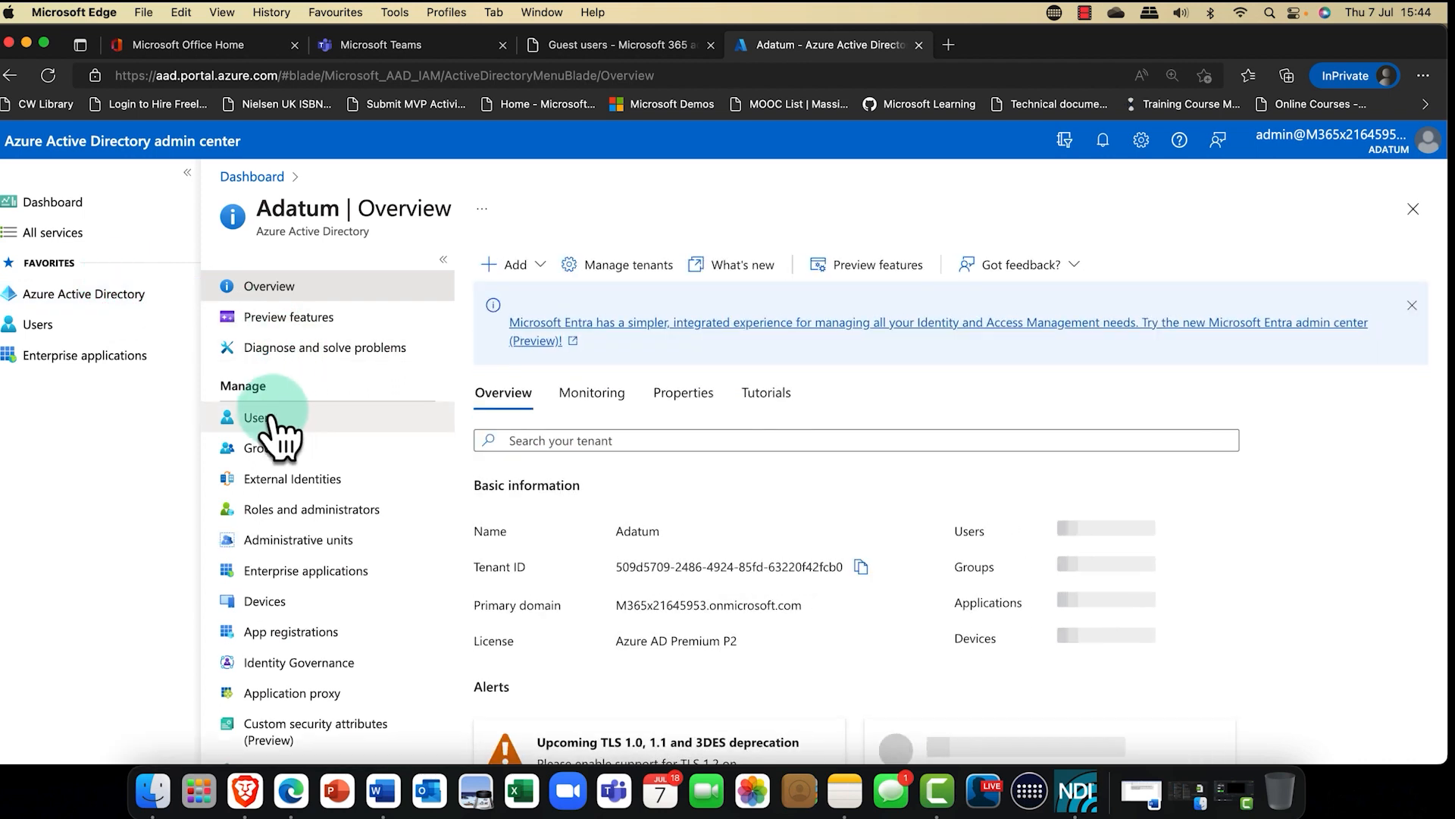
click(258, 417)
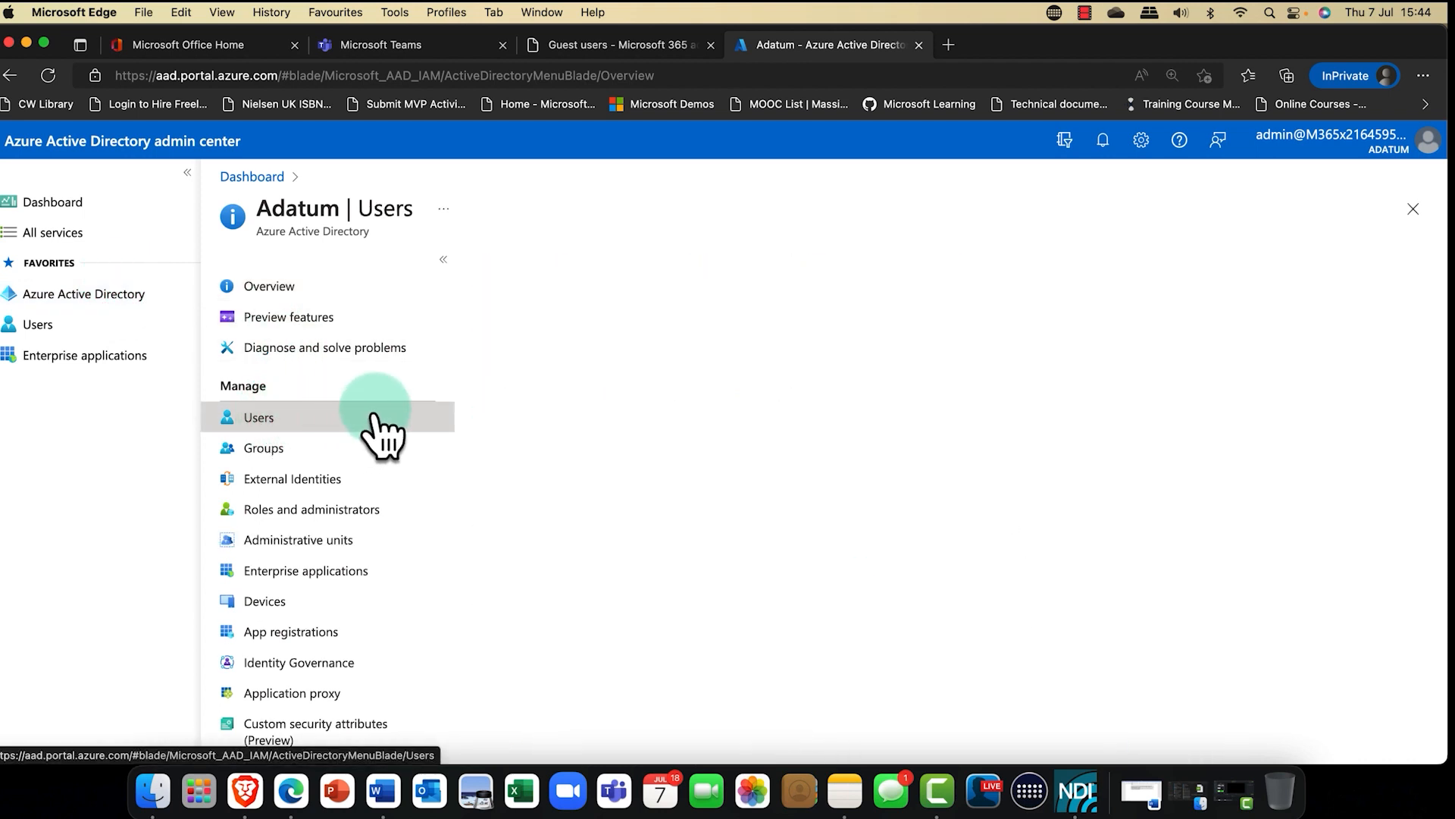
click(259, 417)
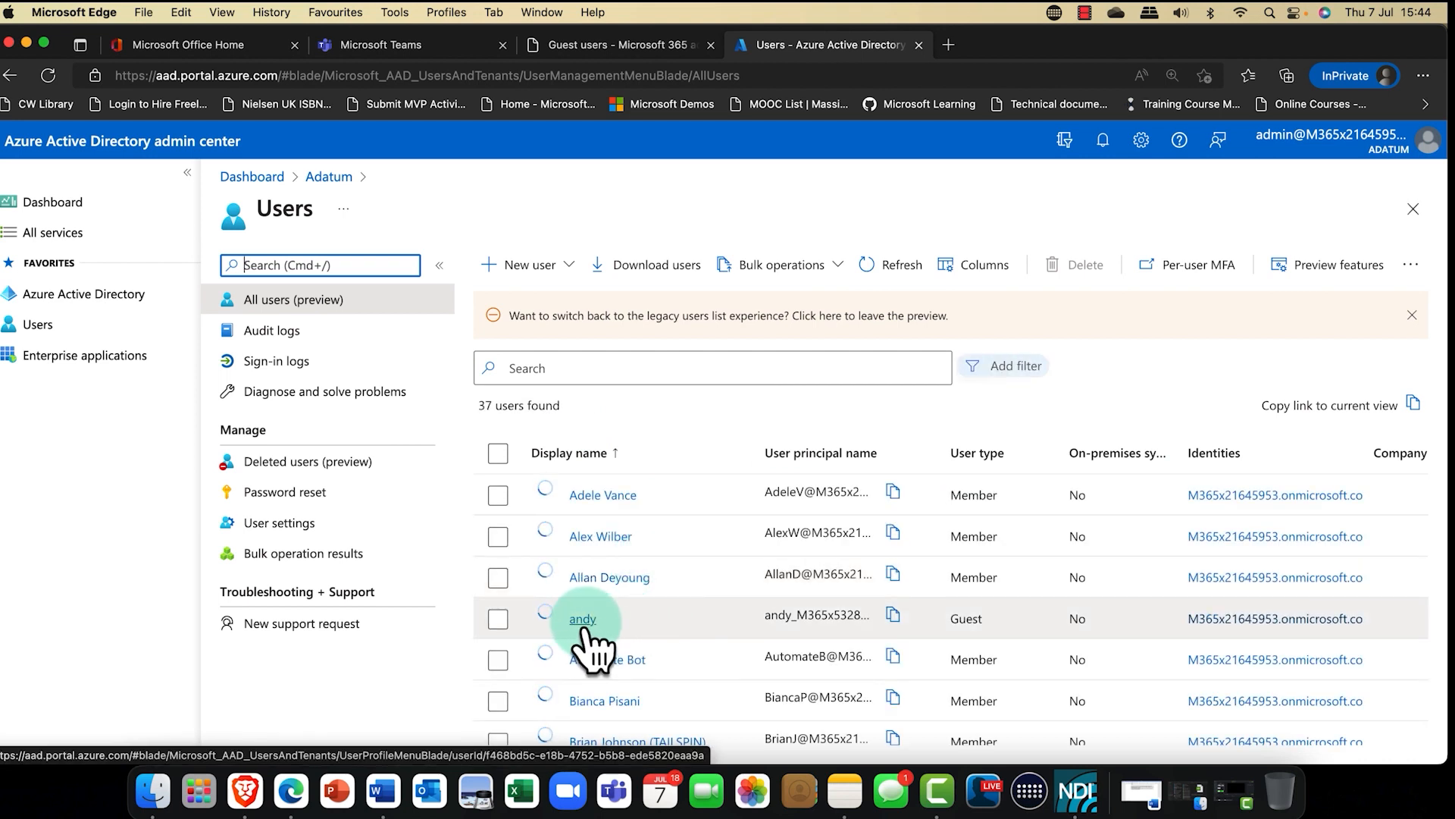
click(499, 619)
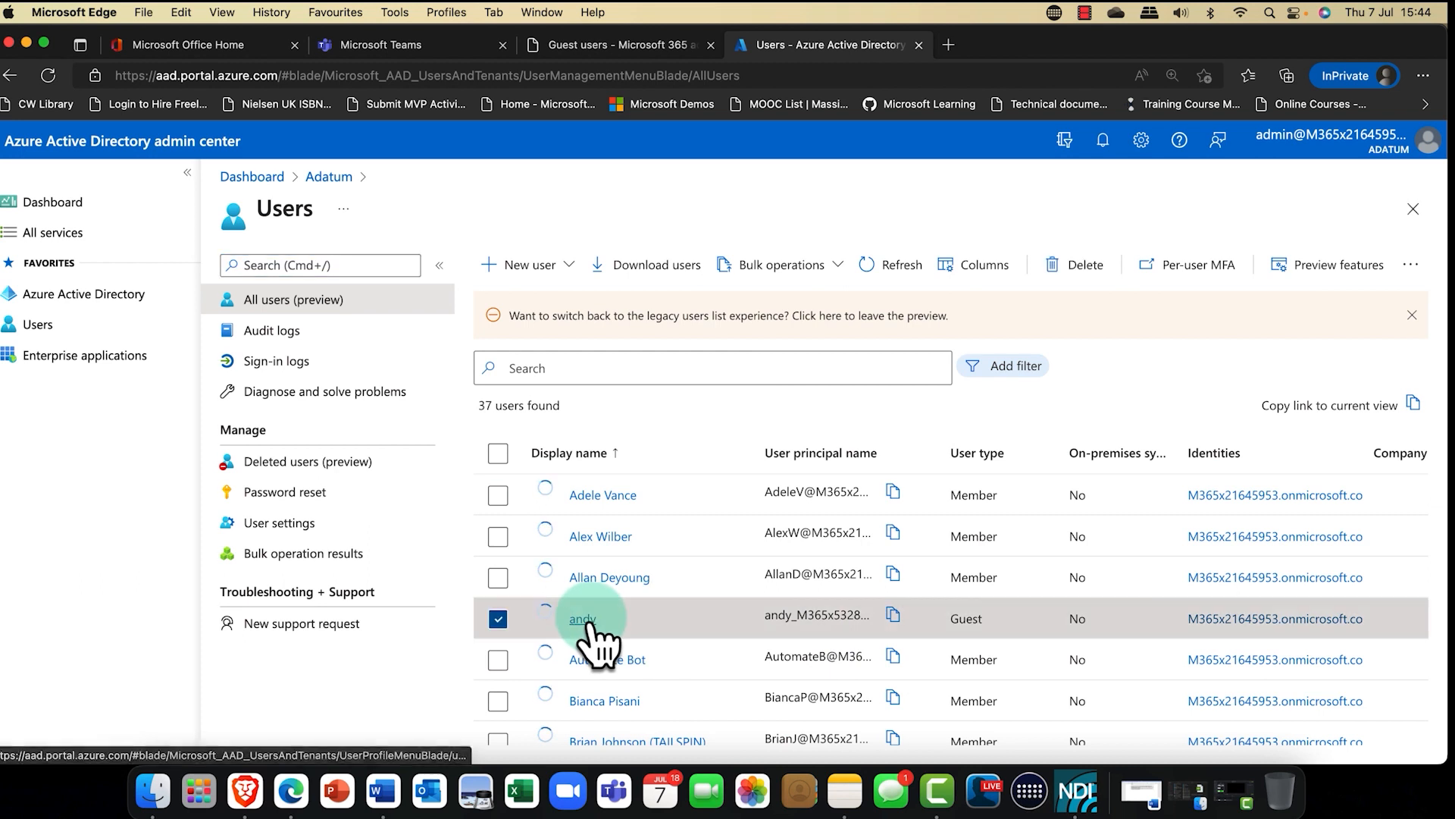
click(582, 619)
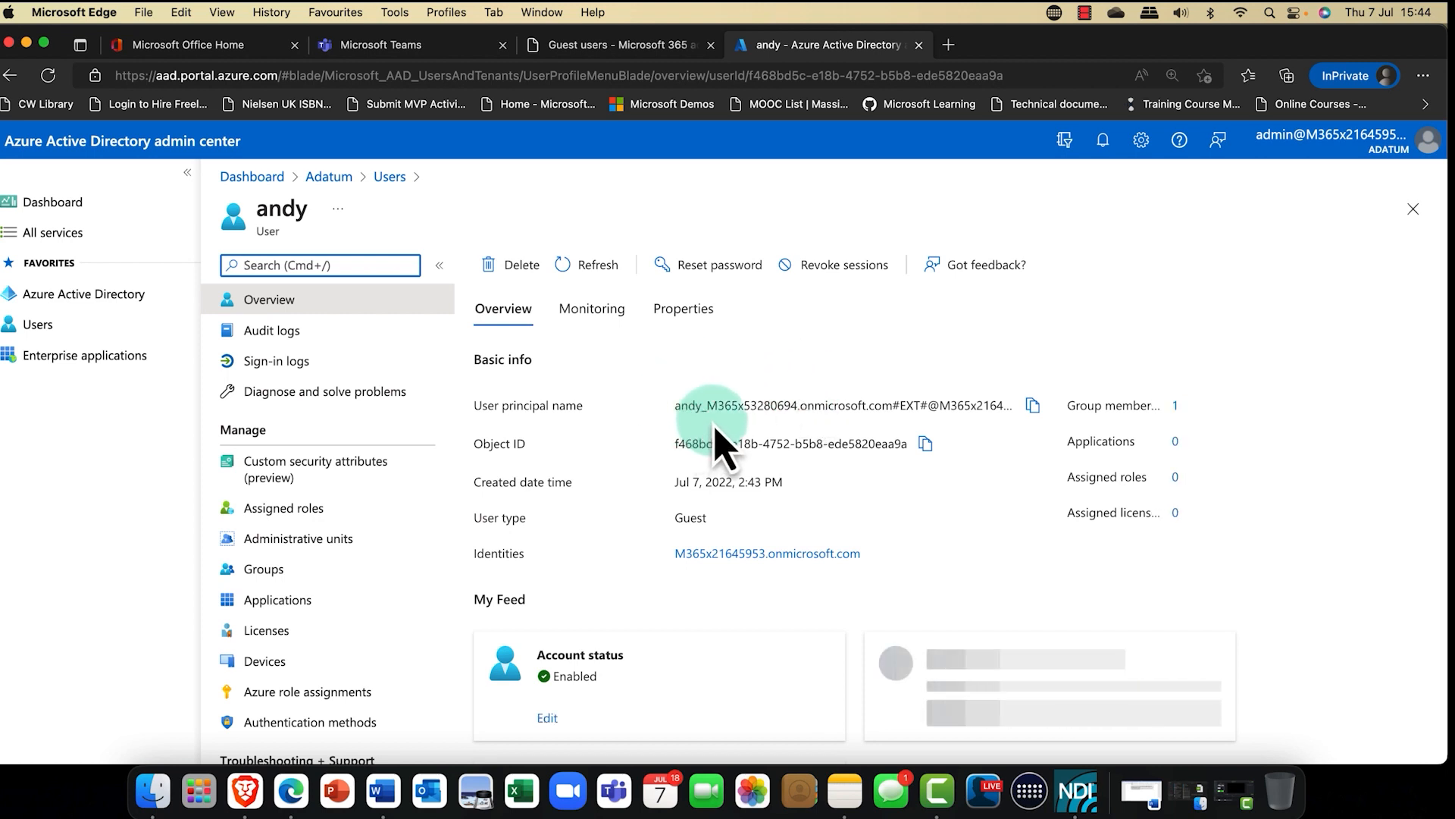
mouse_move(807, 441)
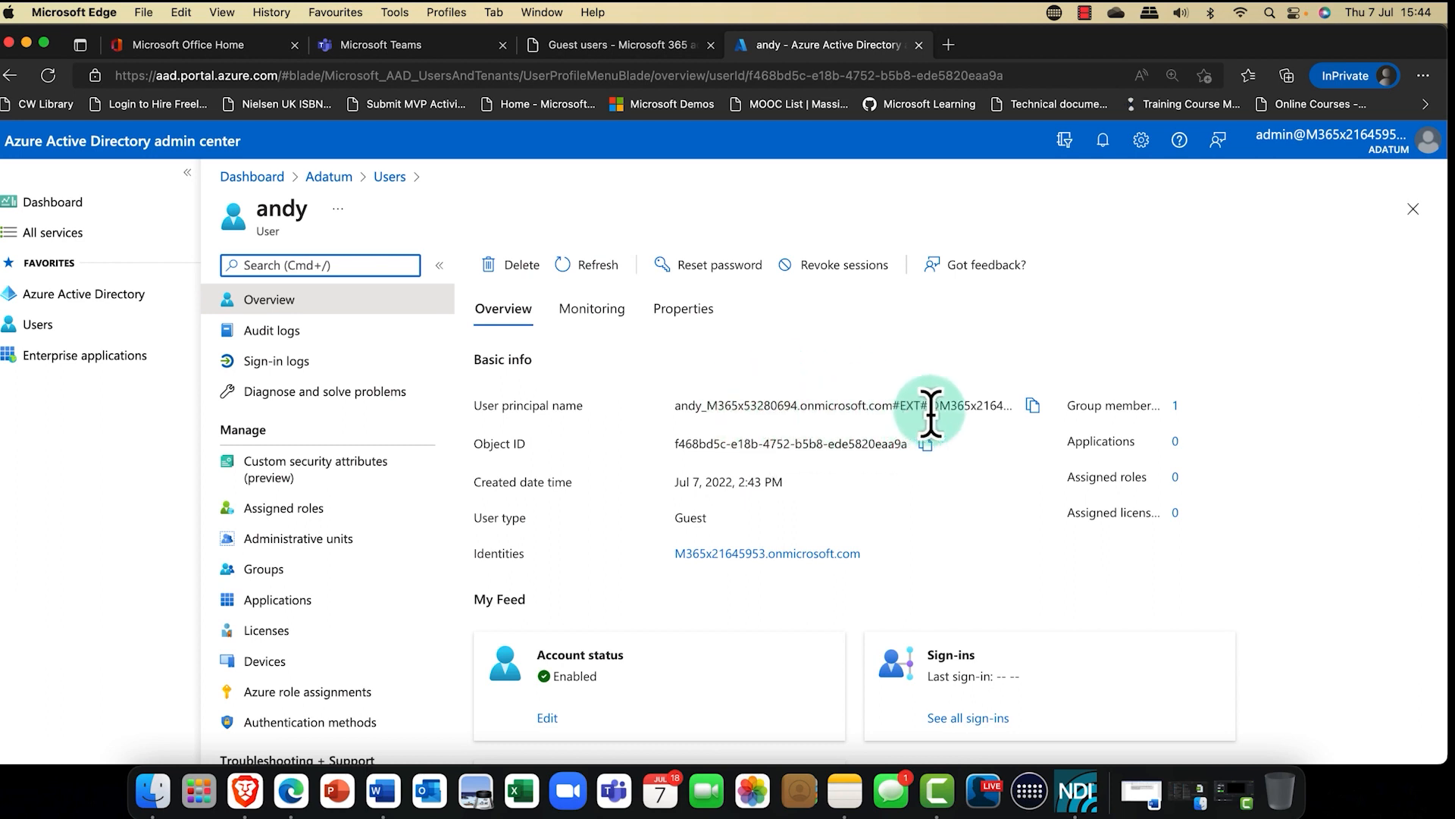
mouse_move(933, 413)
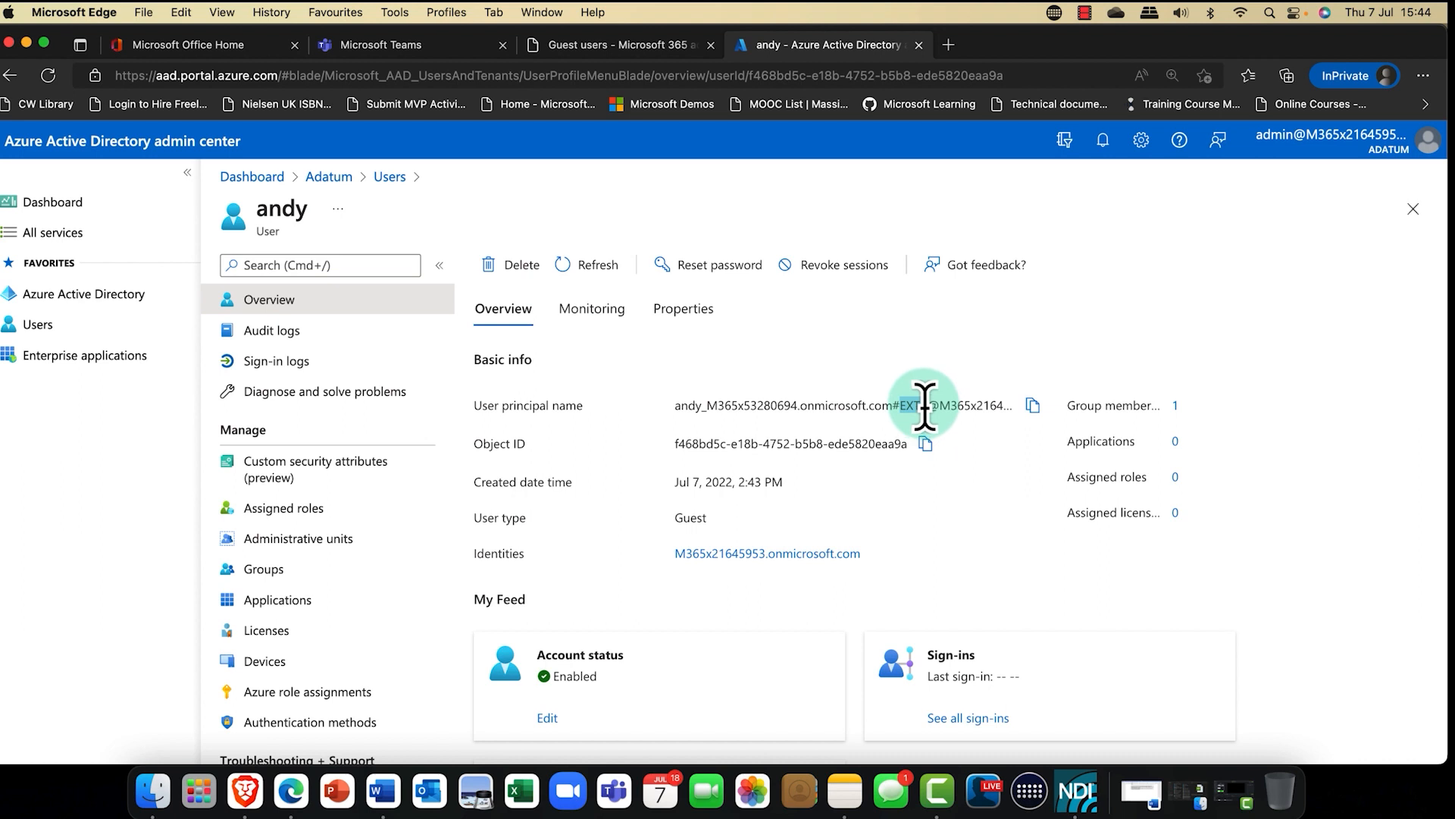
double_click(905, 405)
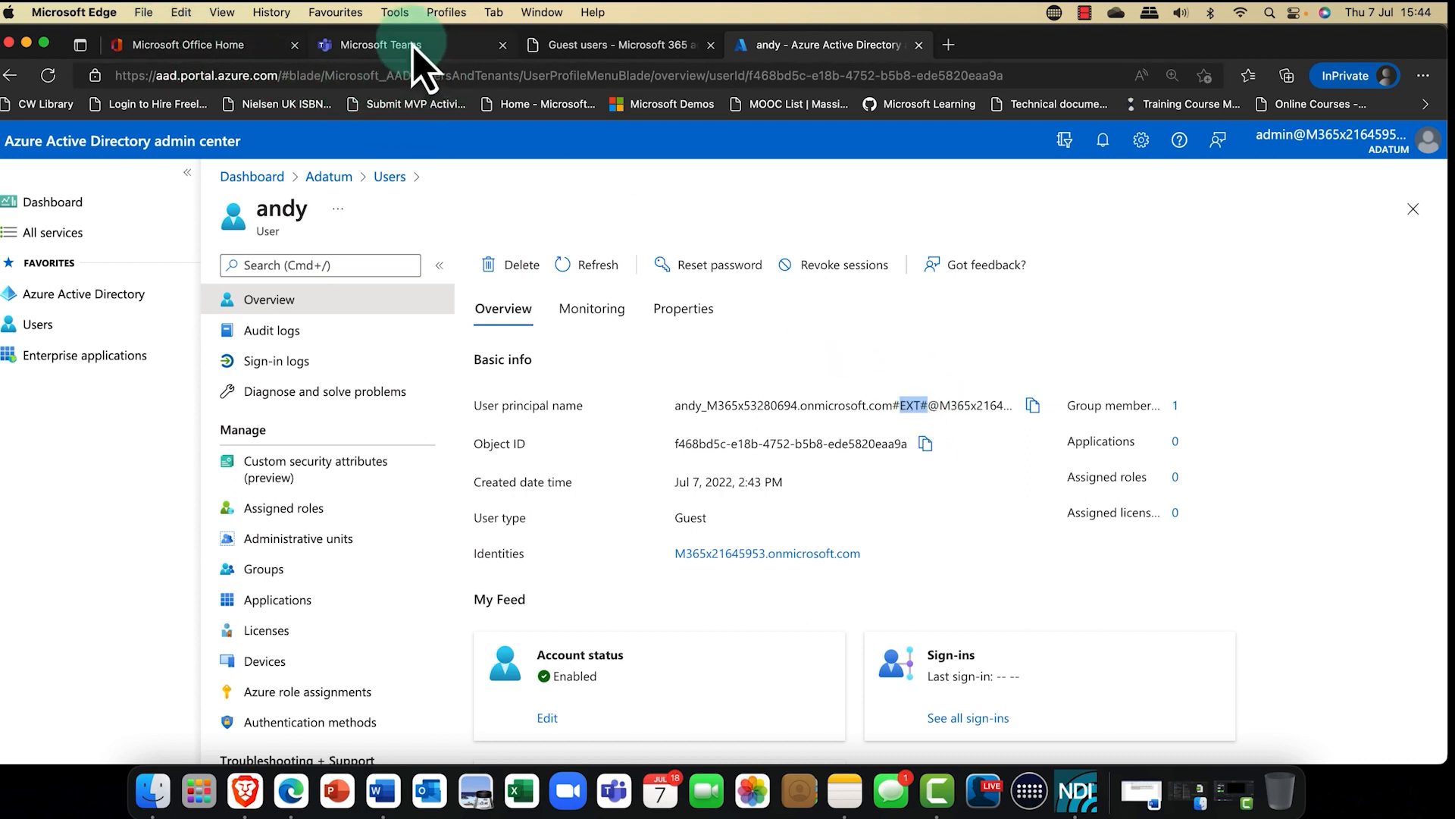
click(376, 45)
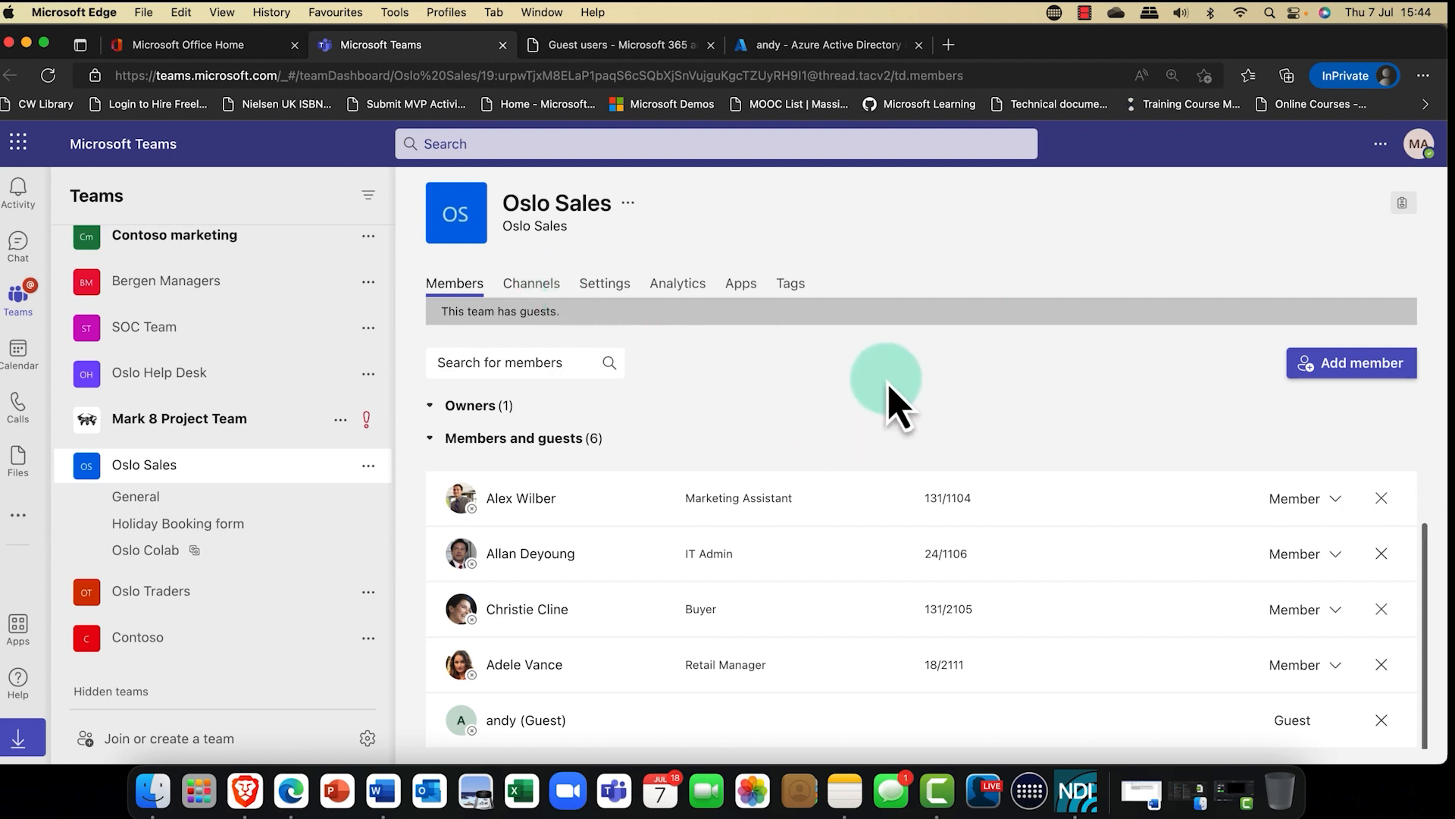
mouse_move(404, 691)
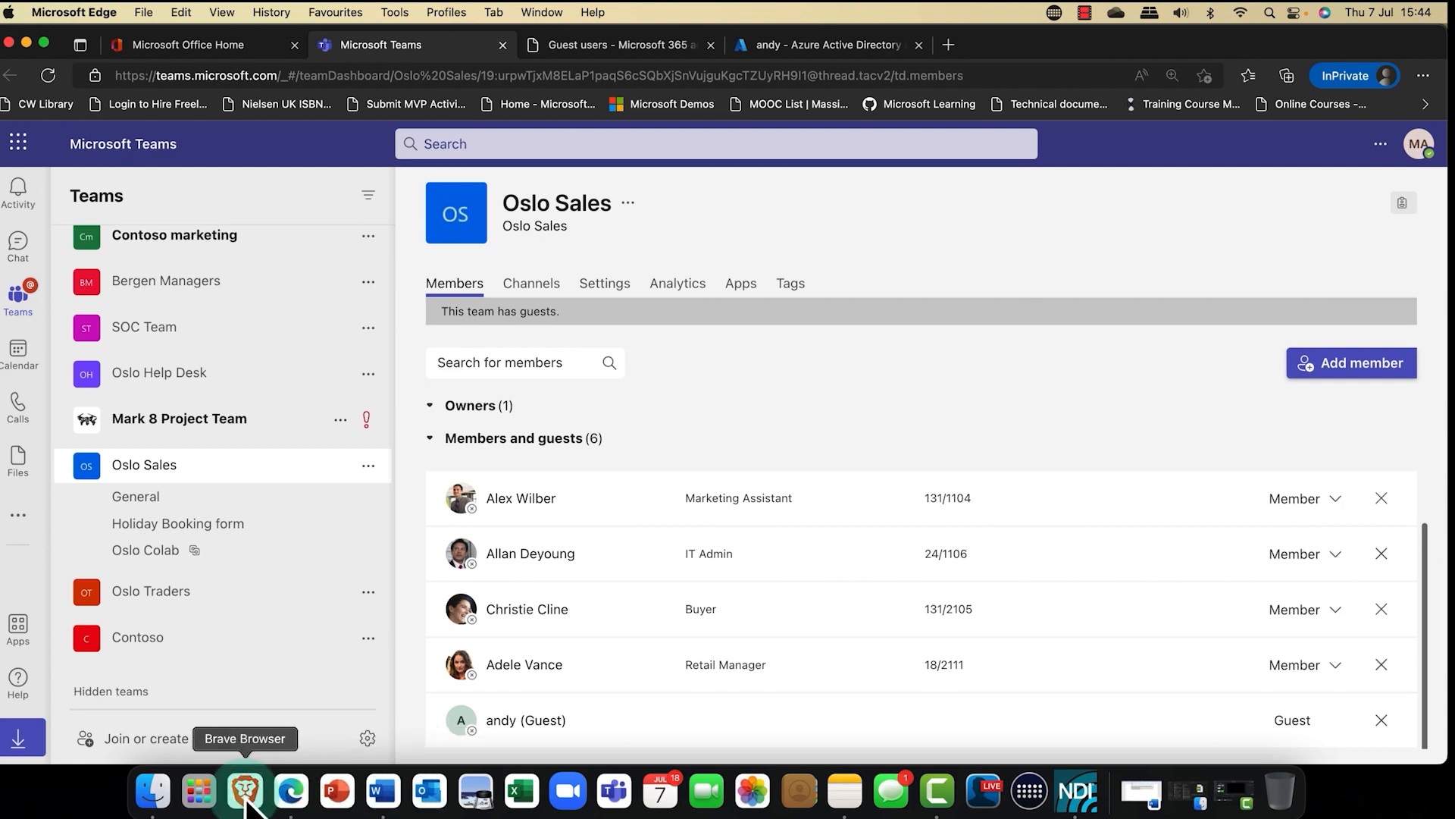
Step: Bring up the Brave browser showing Andy Malone's Outlook inbox with the Teams guest email
click(245, 791)
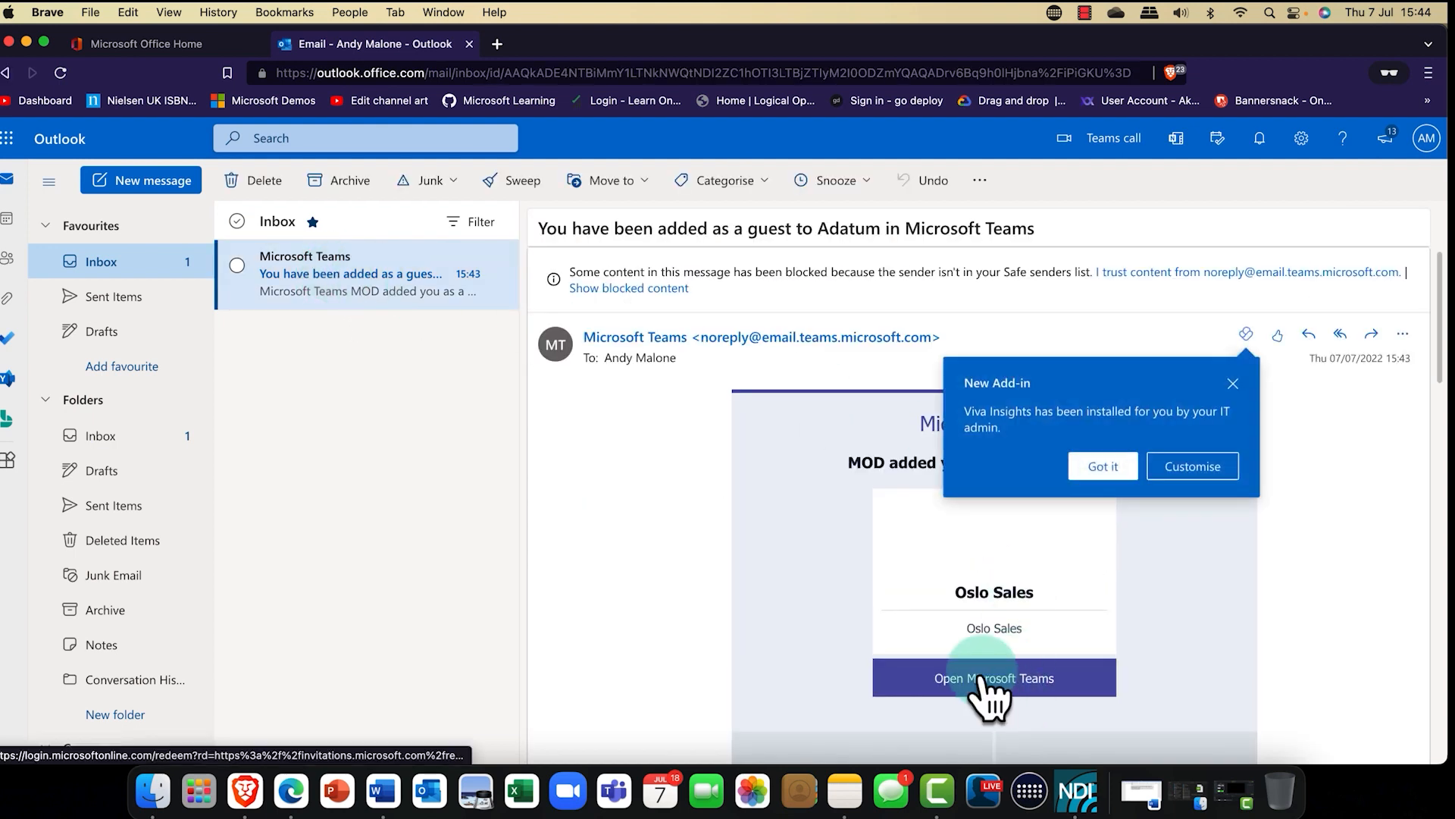
Step: Dismiss the New Add-in popup and follow the email's Open Microsoft Teams link
click(1103, 466)
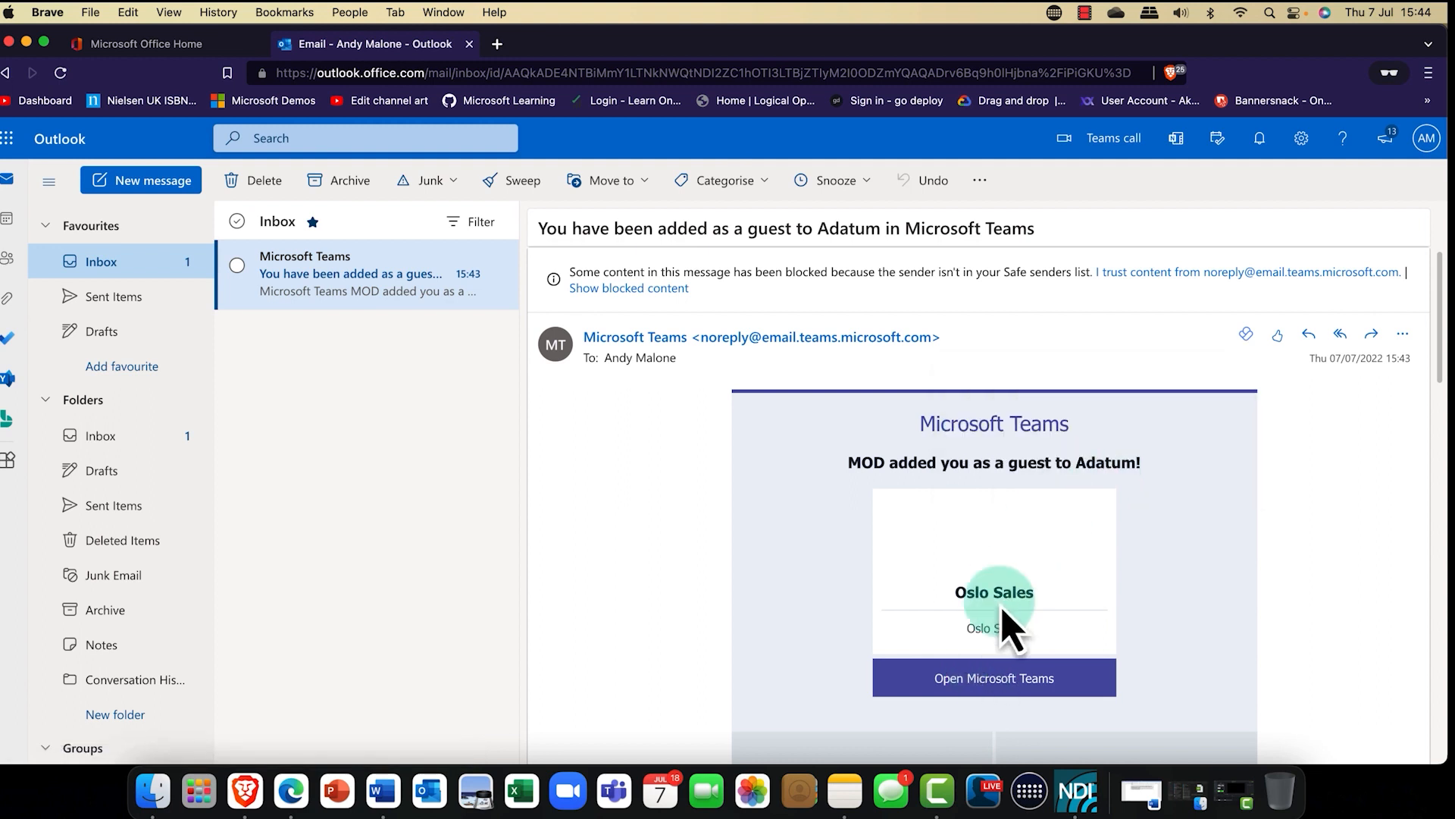
click(992, 678)
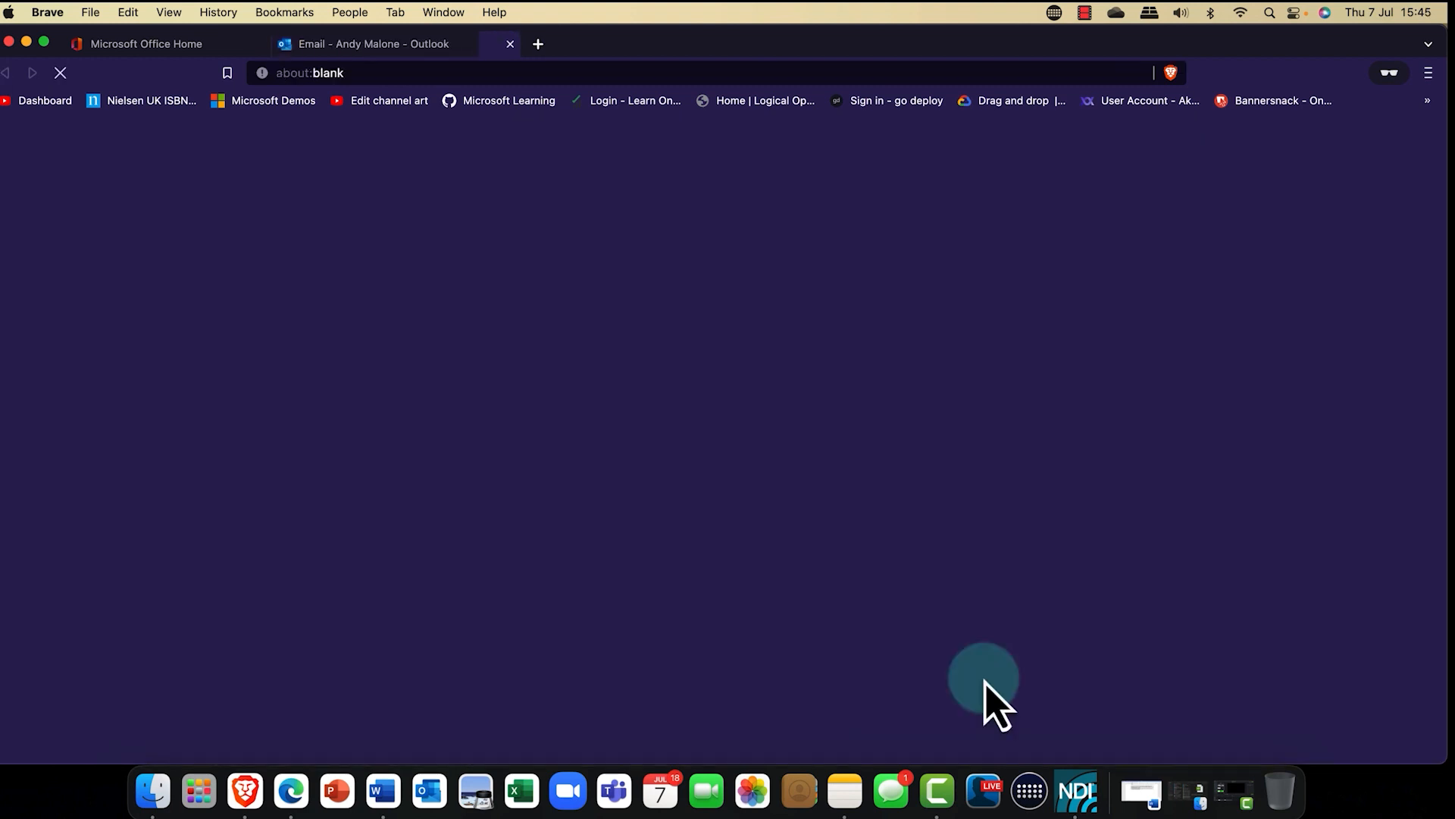
click(538, 44)
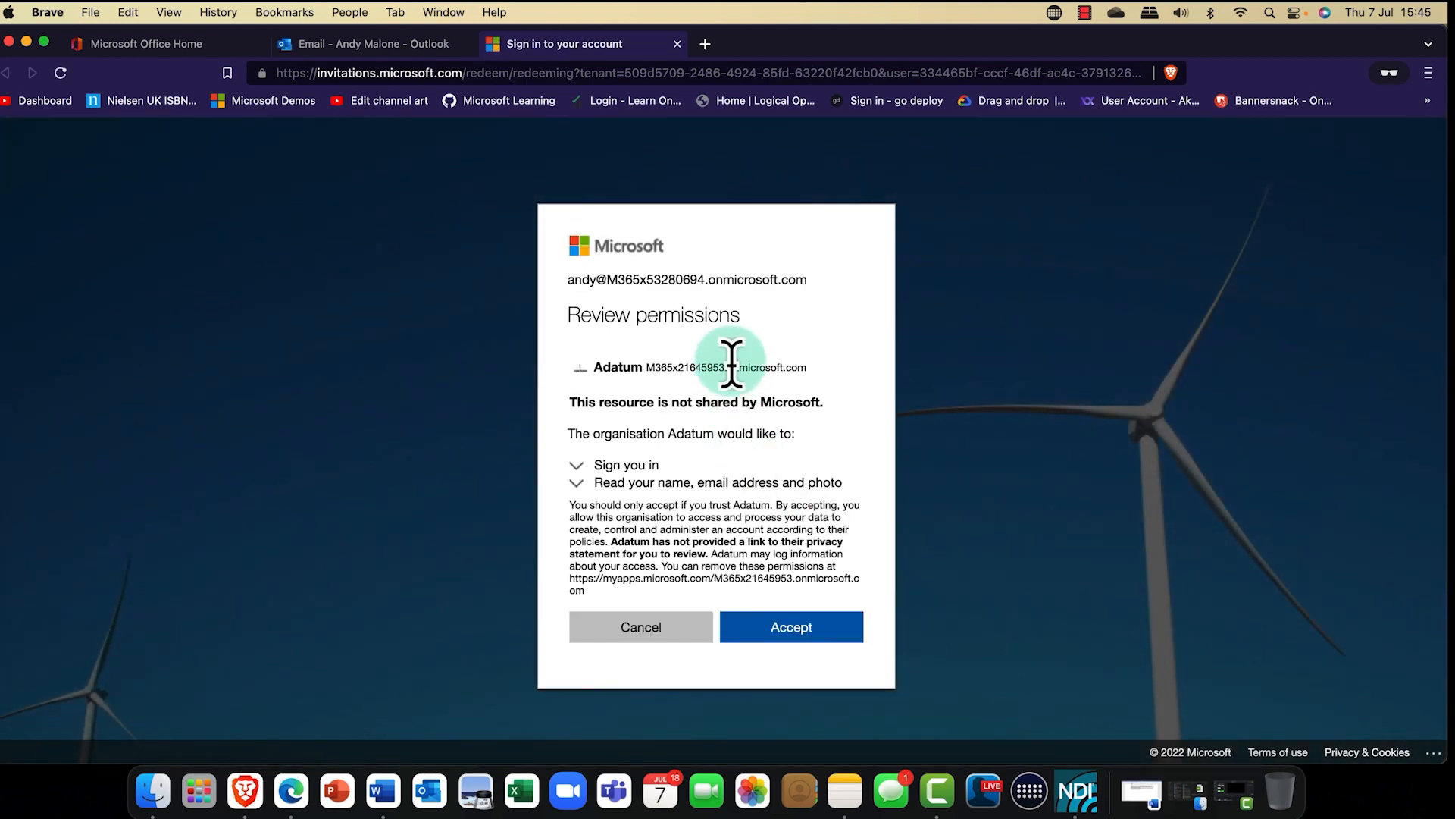
mouse_move(573, 323)
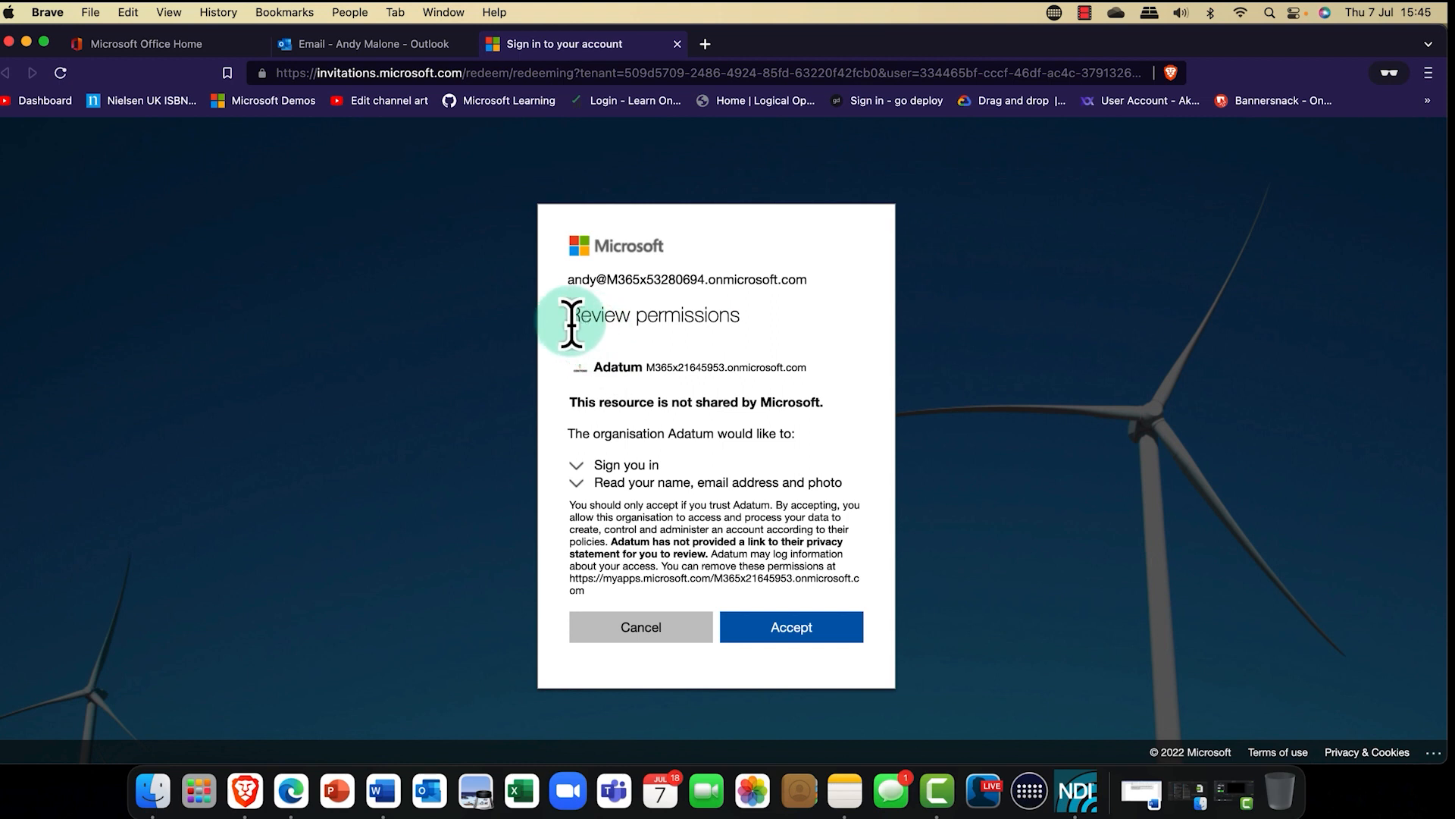
mouse_move(629, 371)
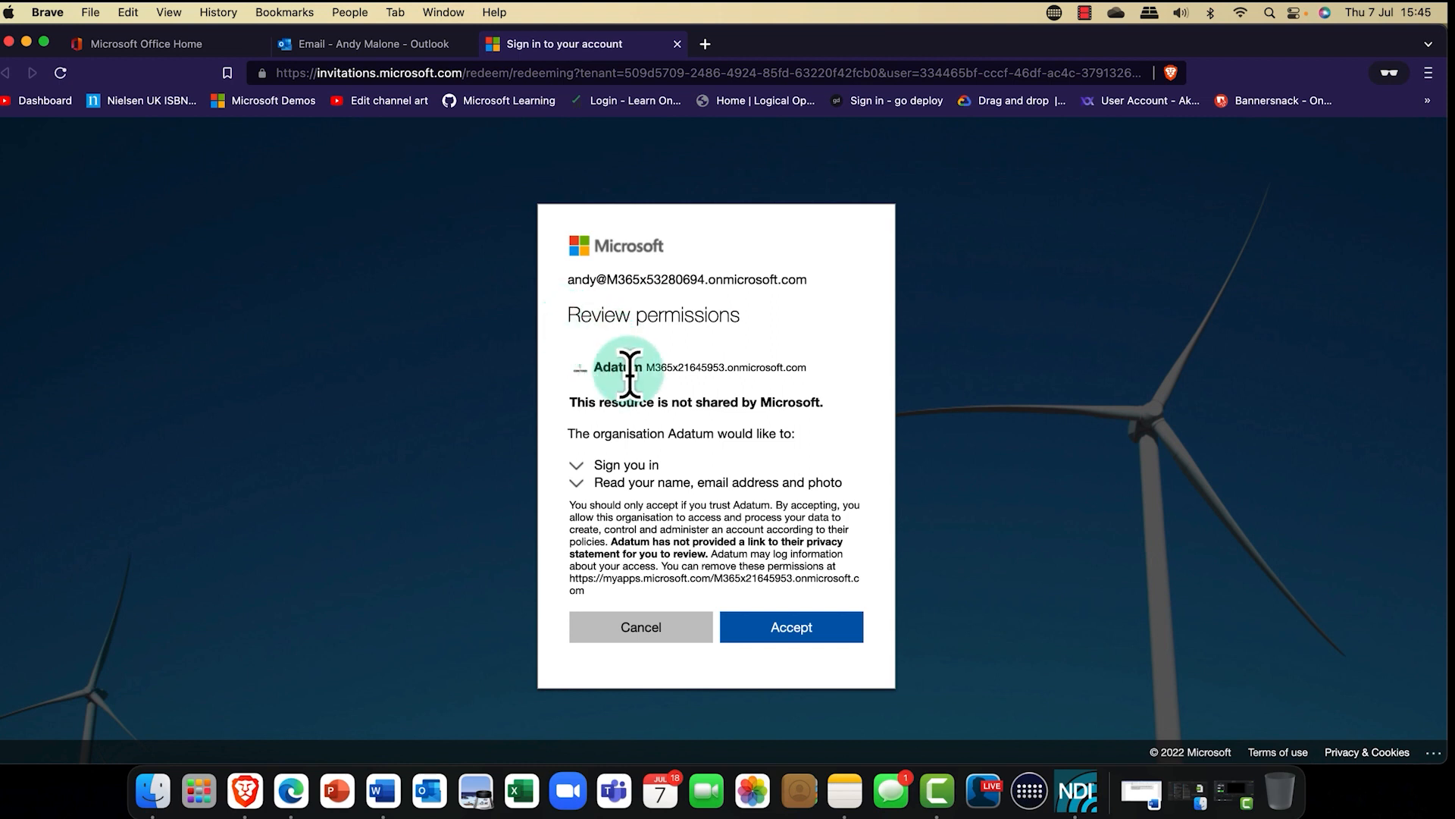
mouse_move(659, 431)
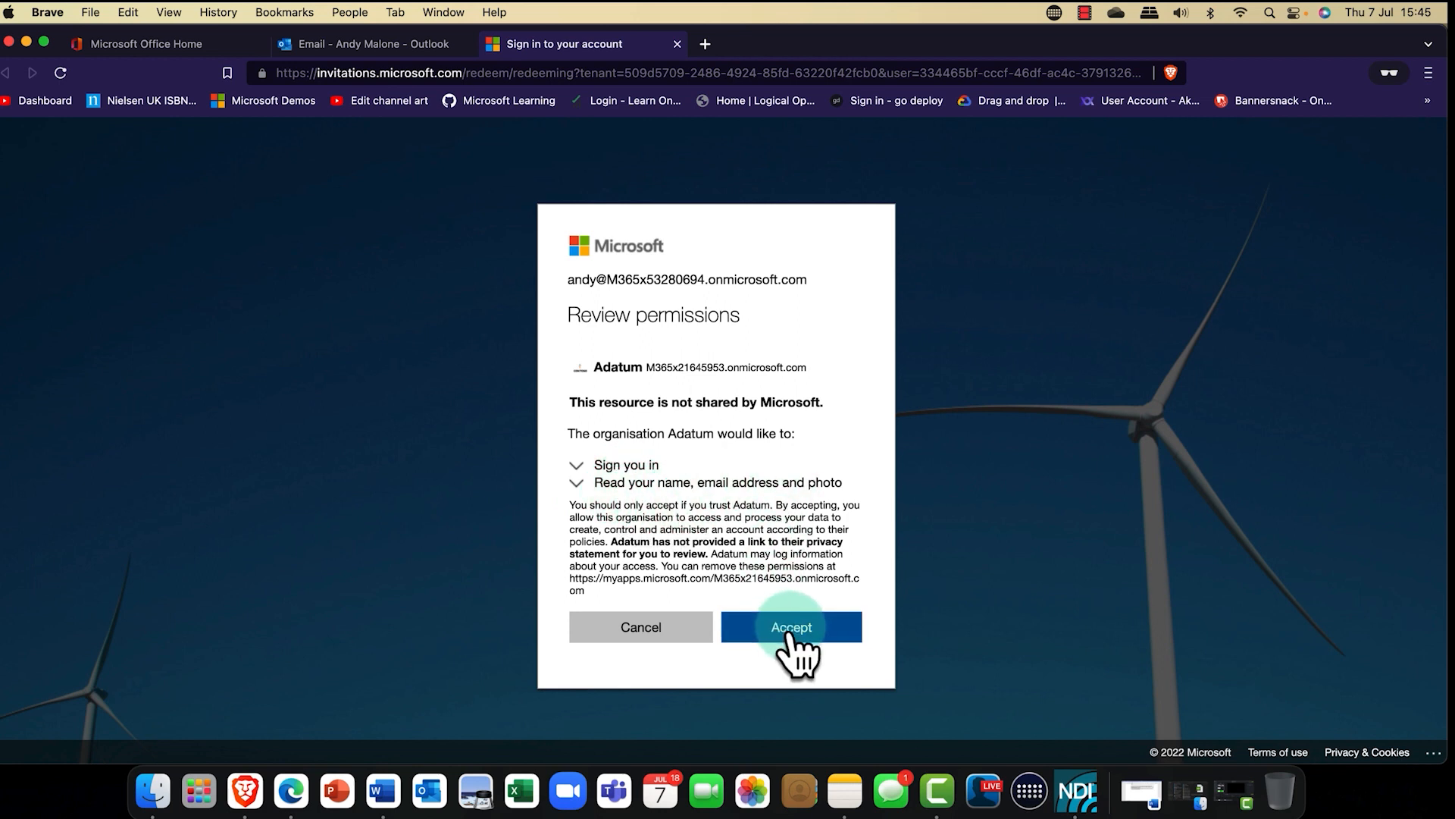
Step: Accept the permissions requested by the Adatum organisation
click(791, 627)
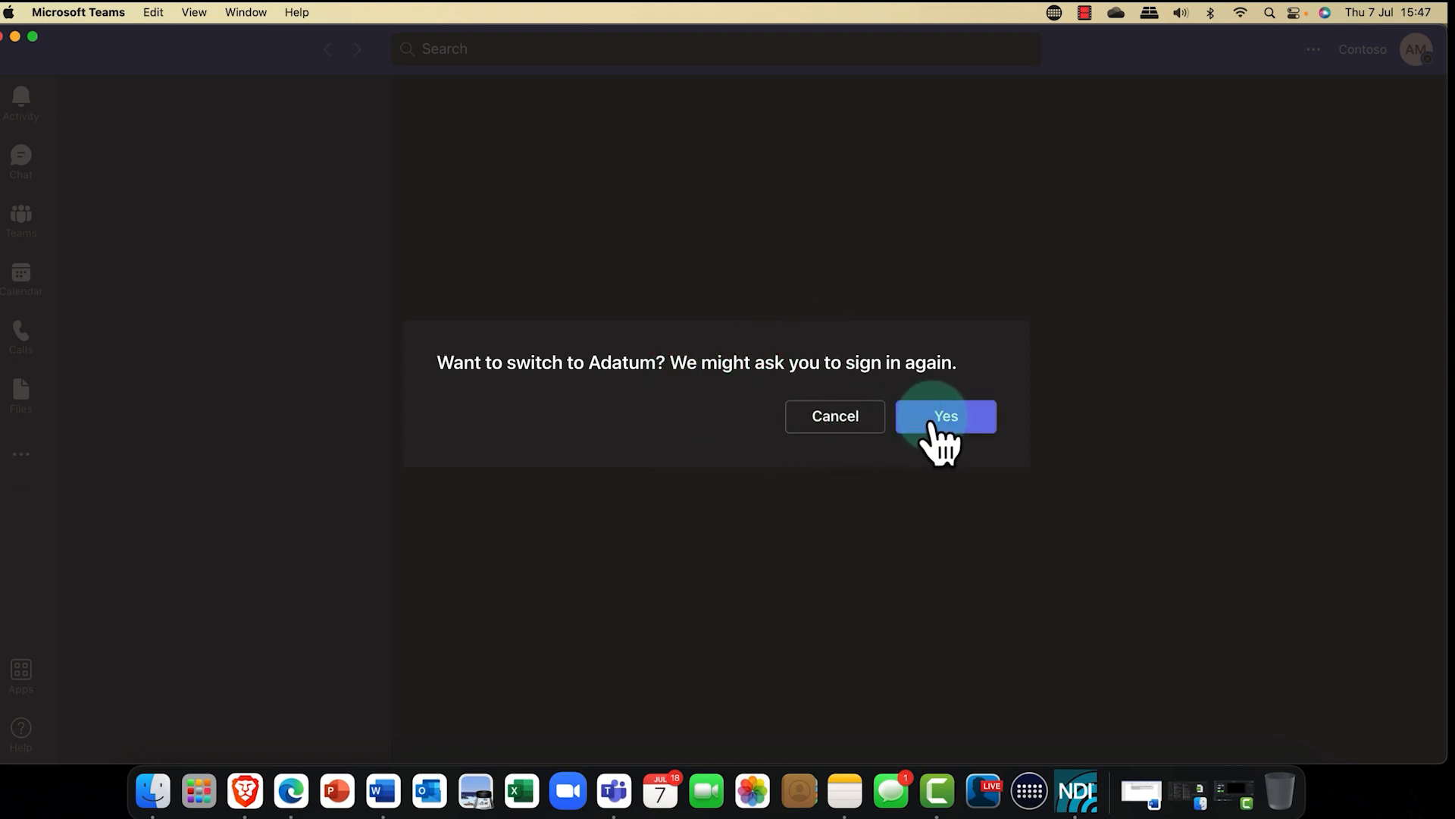
Step: Switch Teams to the Adatum organisation and open Oslo Sales' General channel
click(945, 416)
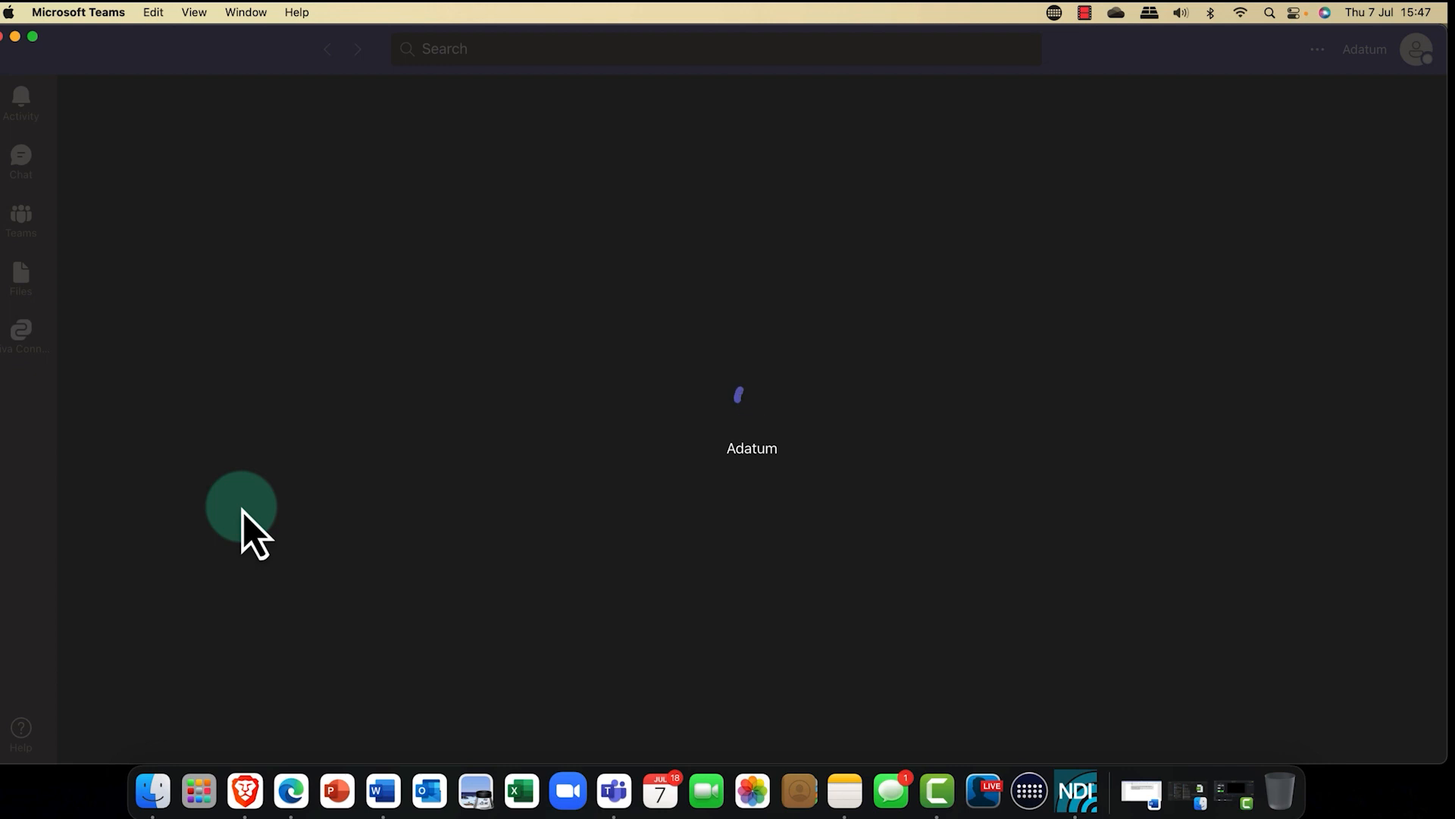
click(21, 220)
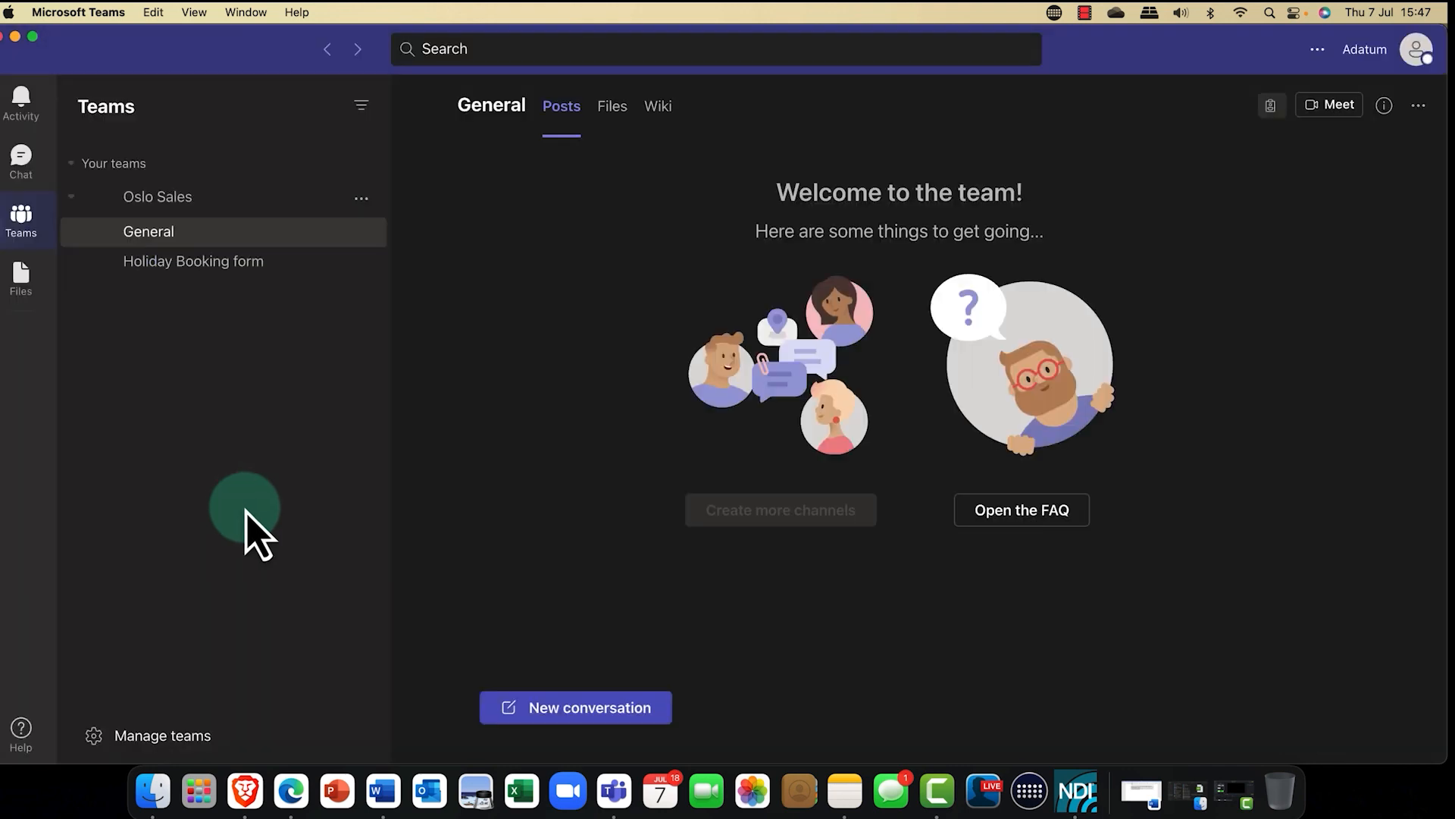